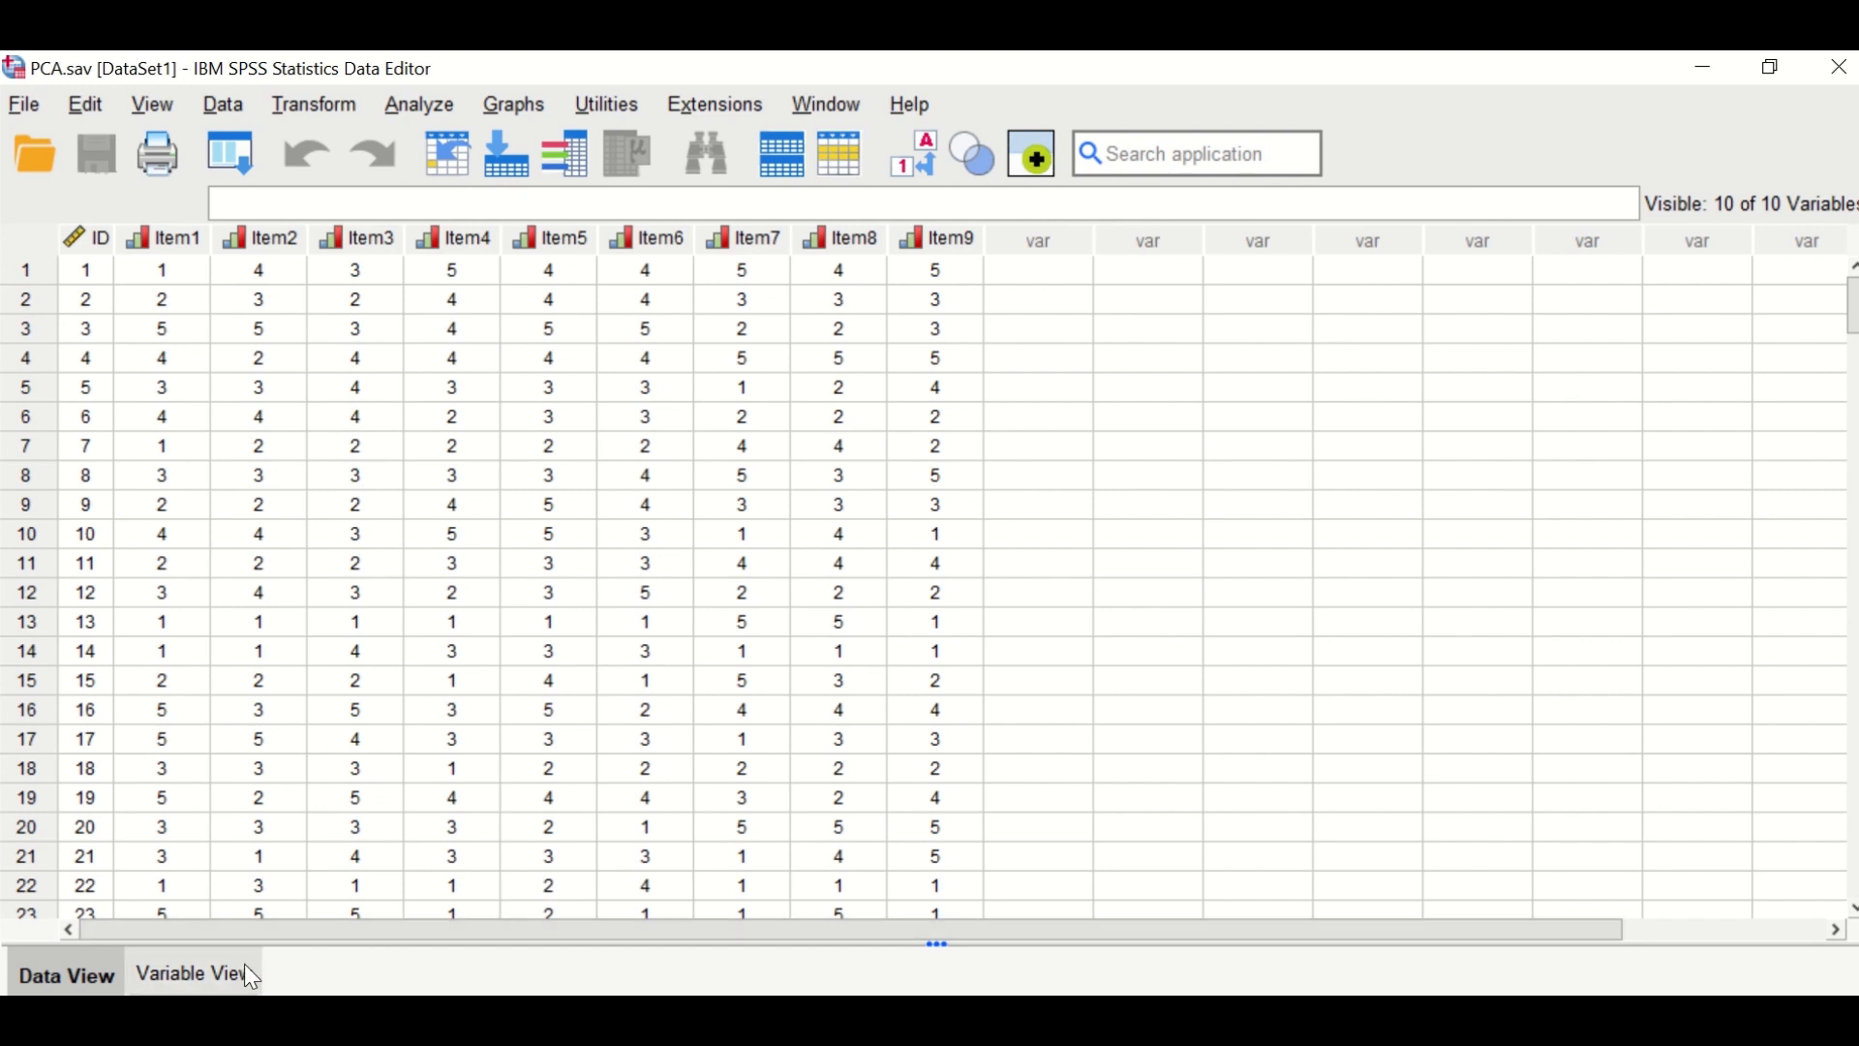
Switch to Variable View to show the PCA dataset's variable definitions
click(191, 972)
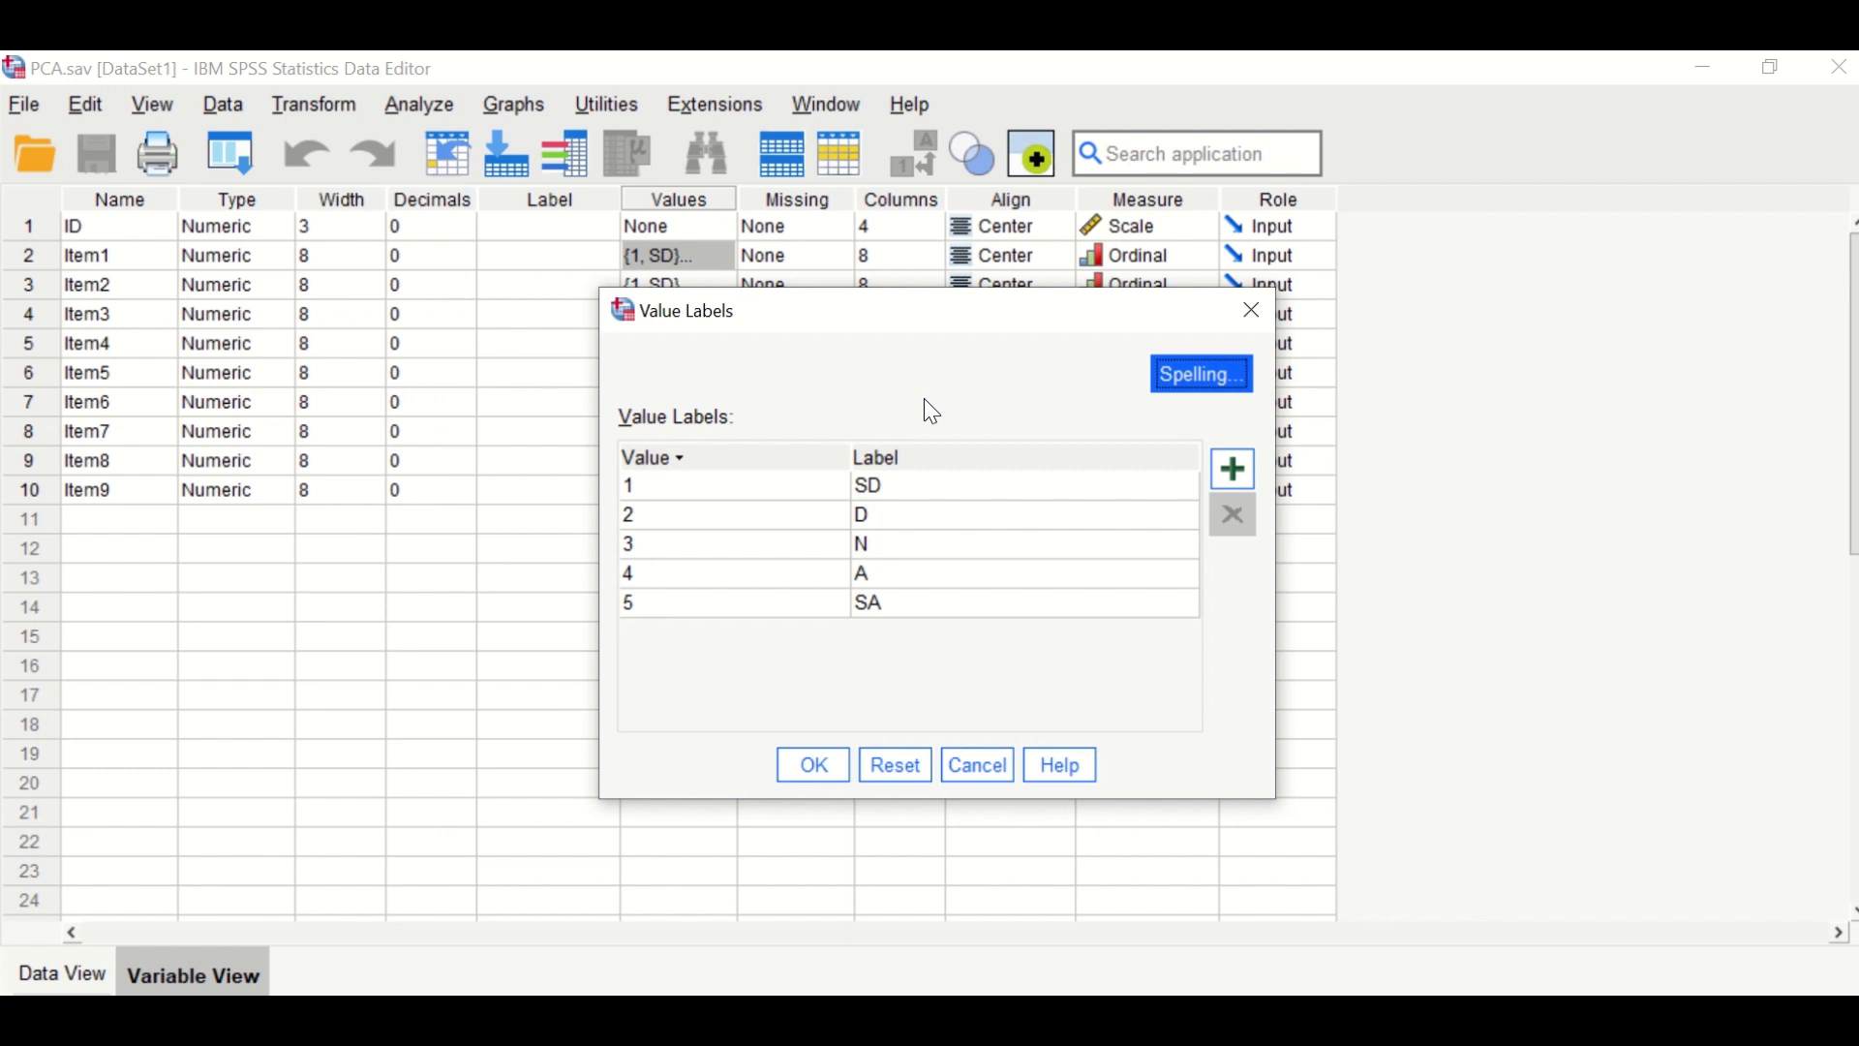
mouse_move(728, 803)
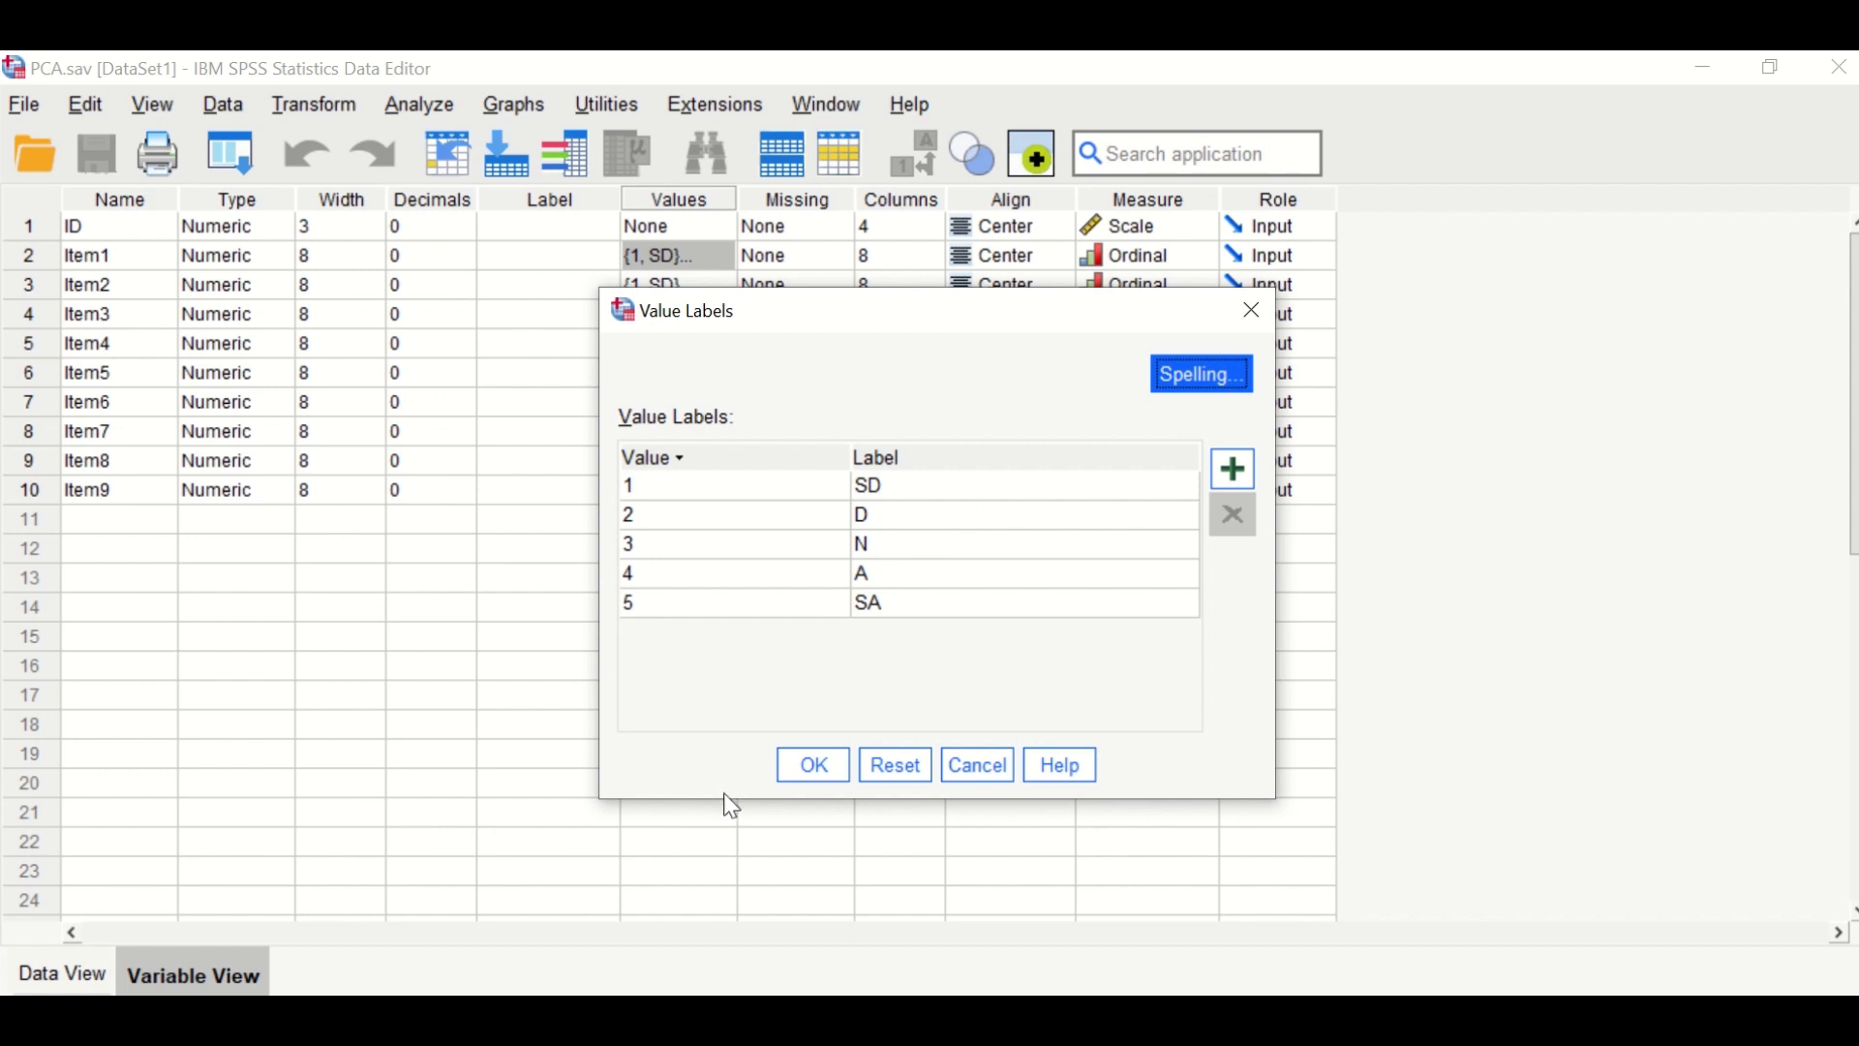
Cancel out of Item1's Value Labels dialog, returning to the variable list
click(813, 765)
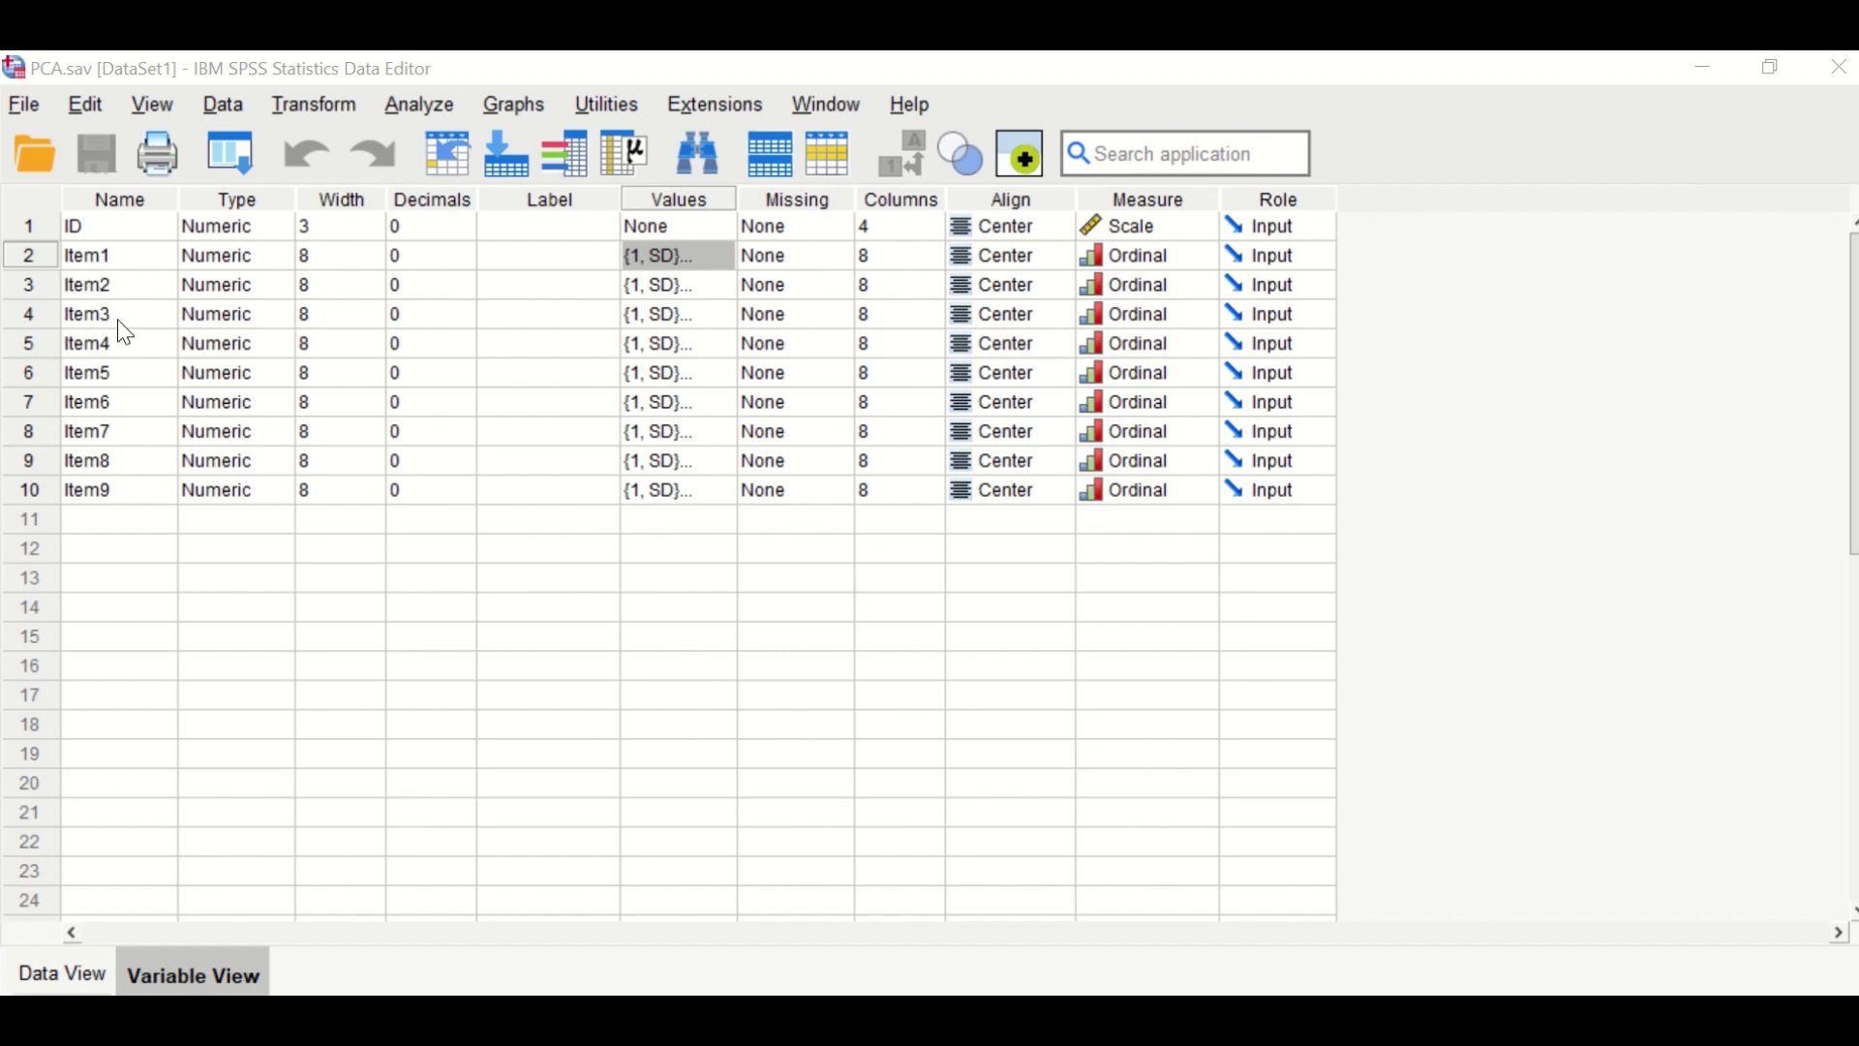
mouse_move(160, 285)
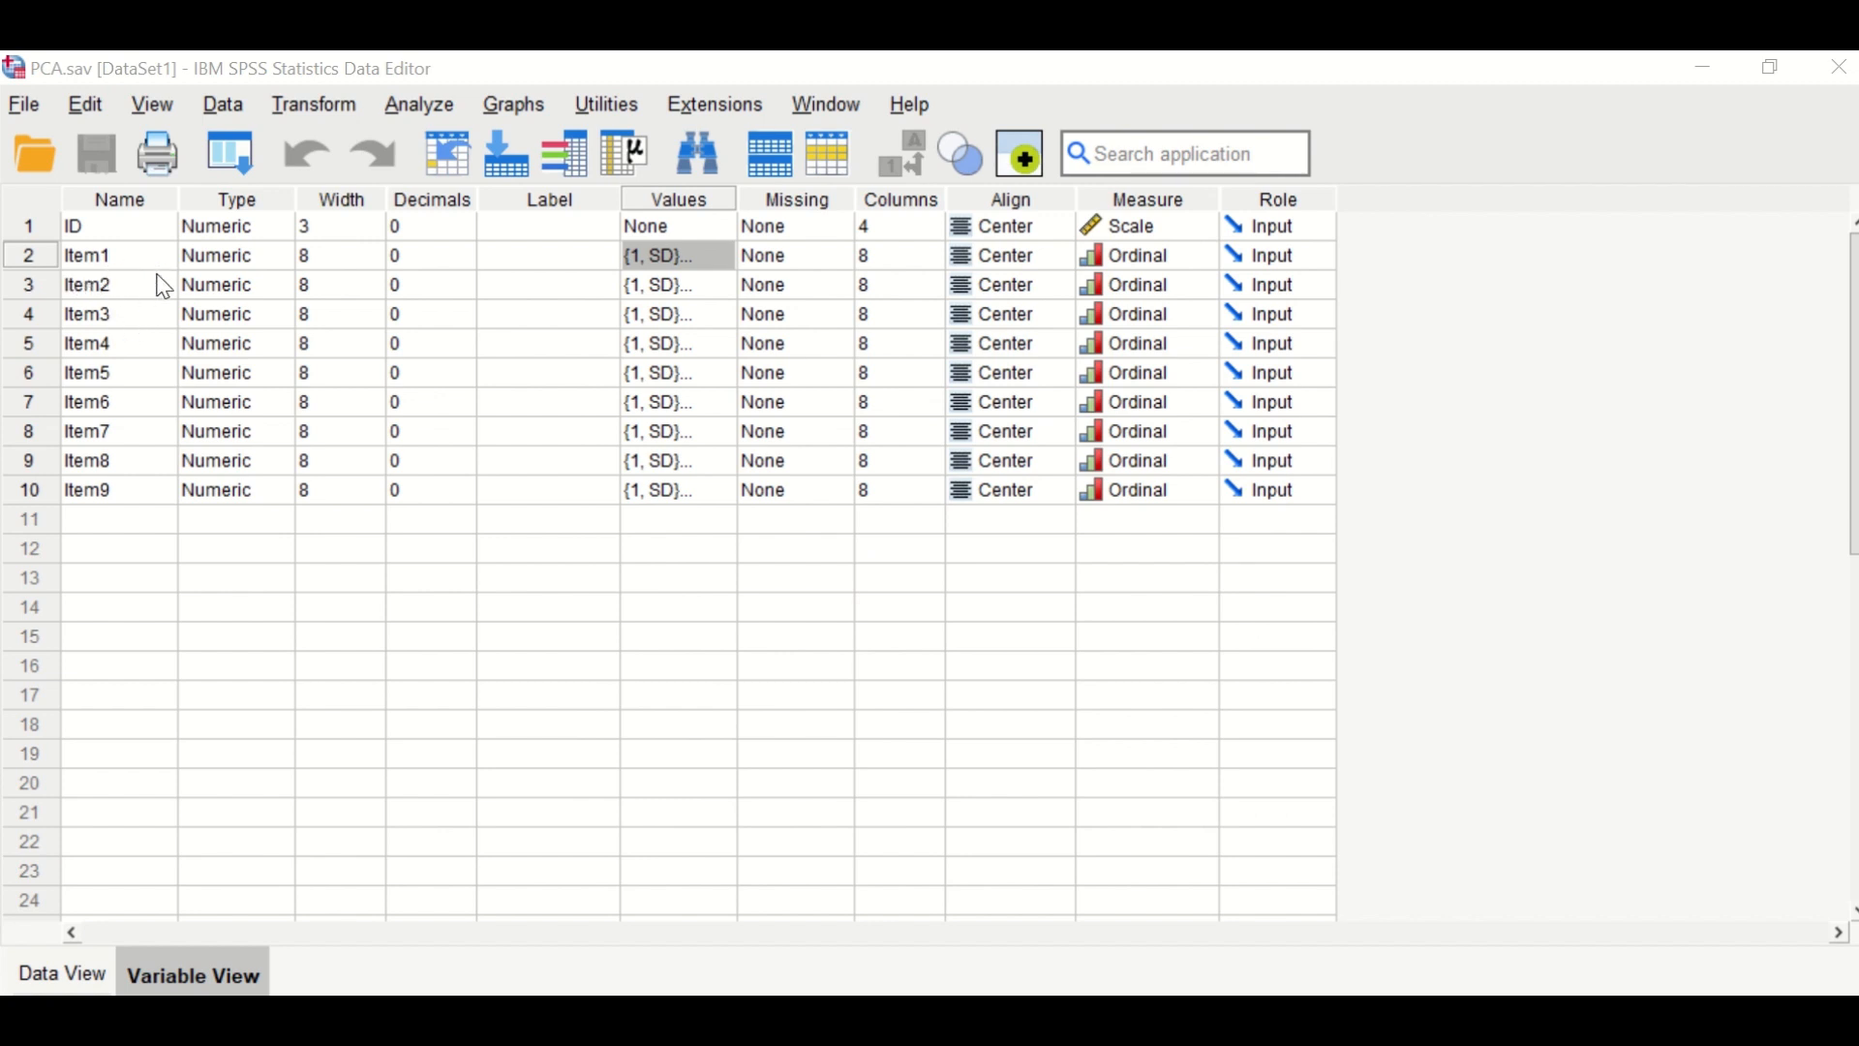
mouse_move(128, 352)
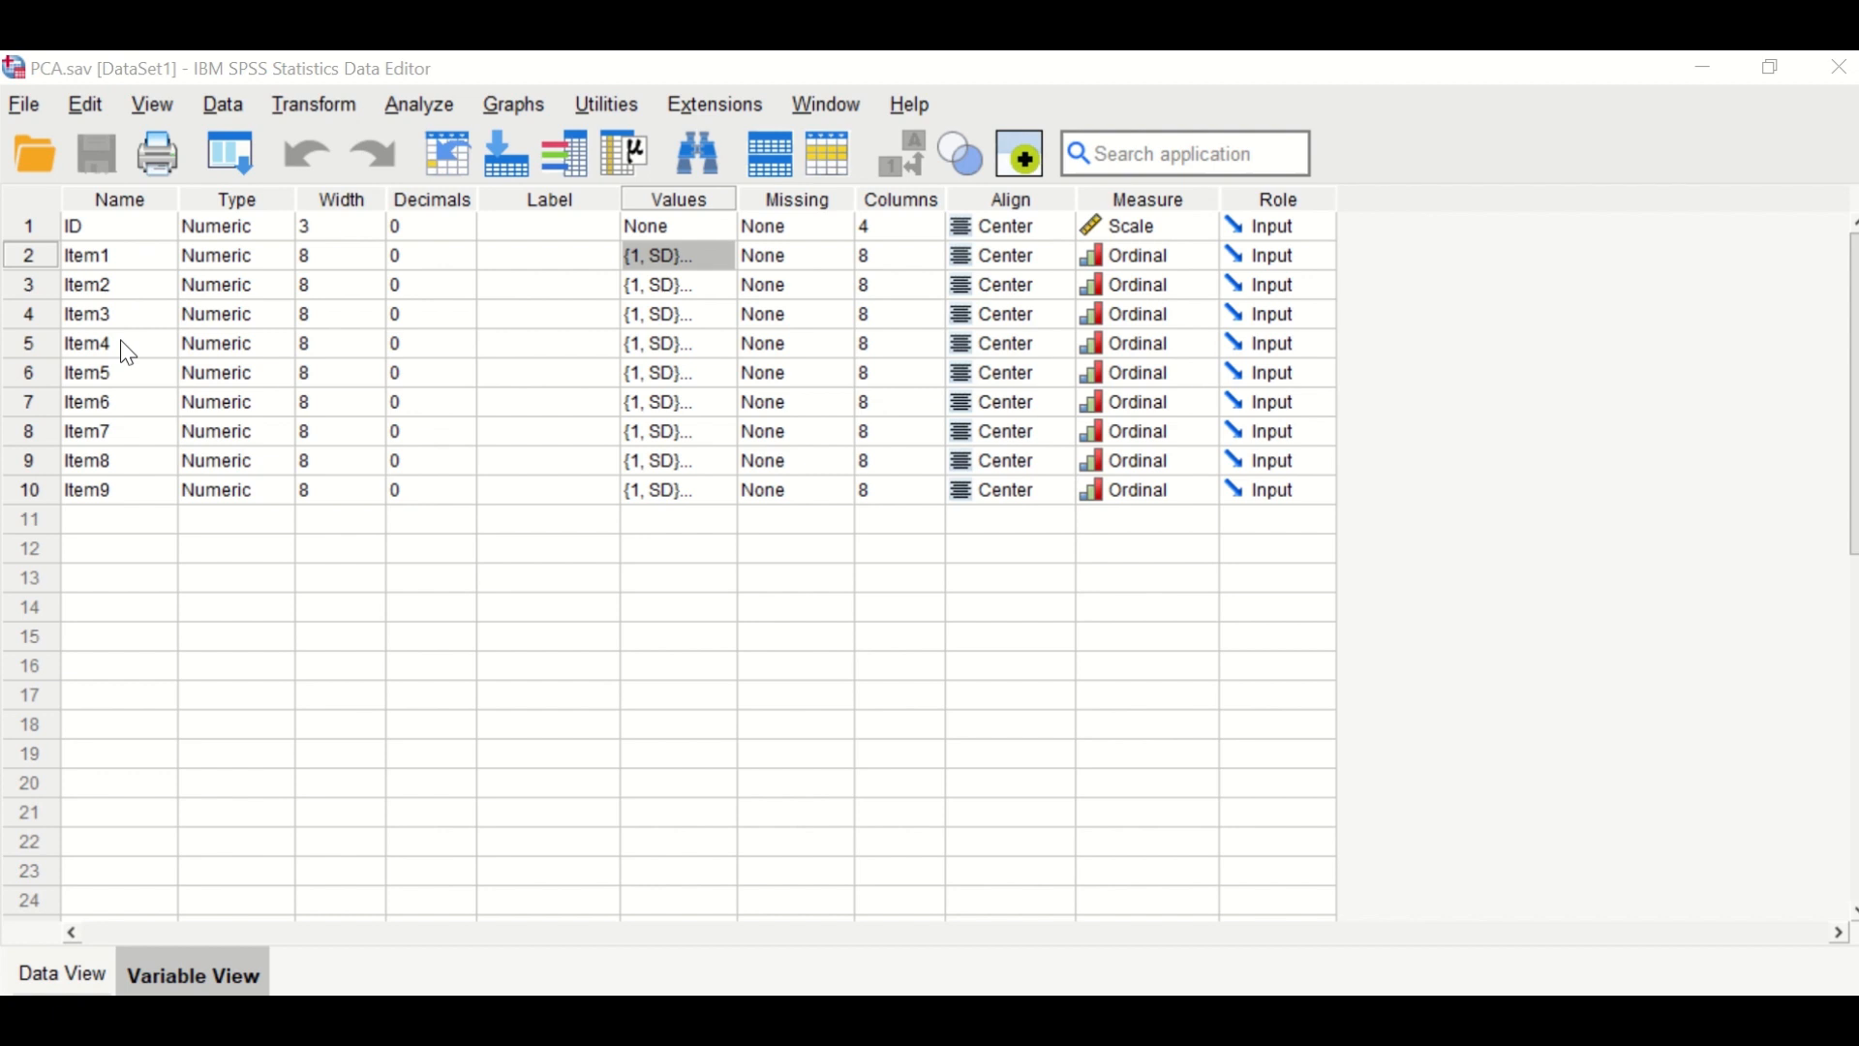
mouse_move(120, 397)
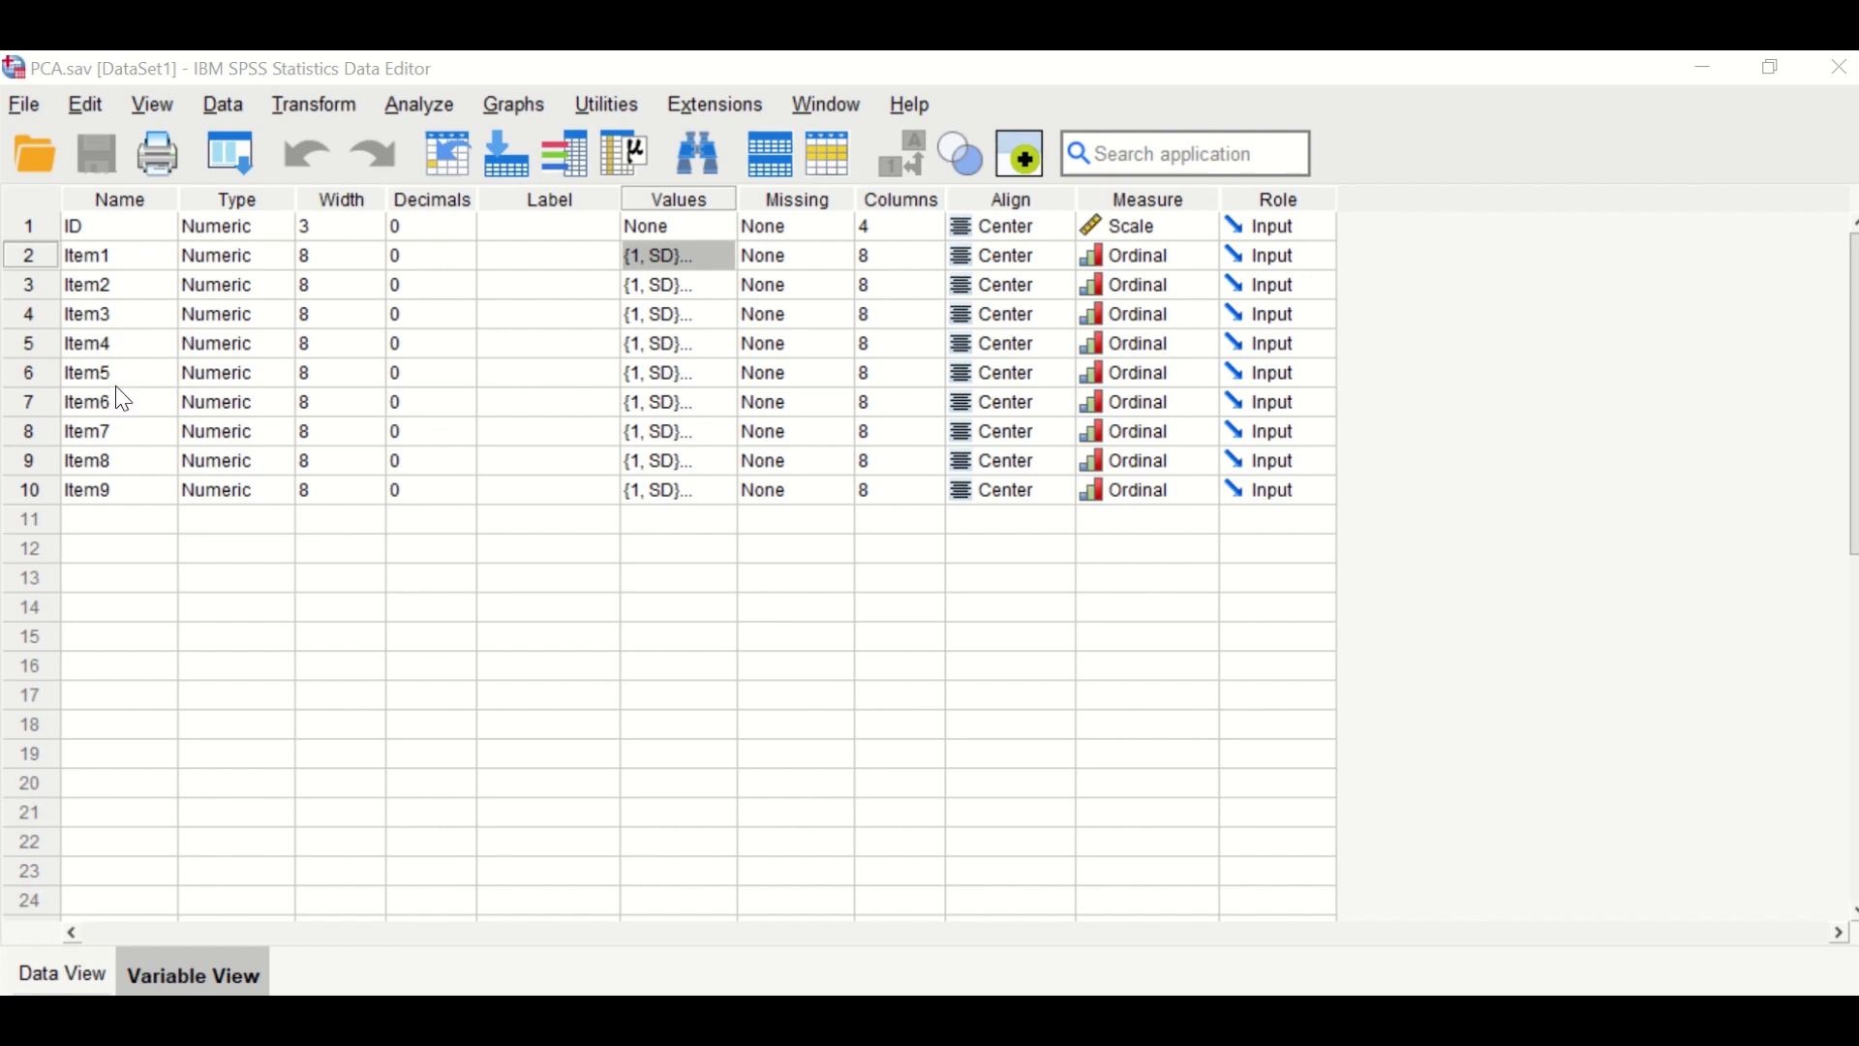
mouse_move(131, 370)
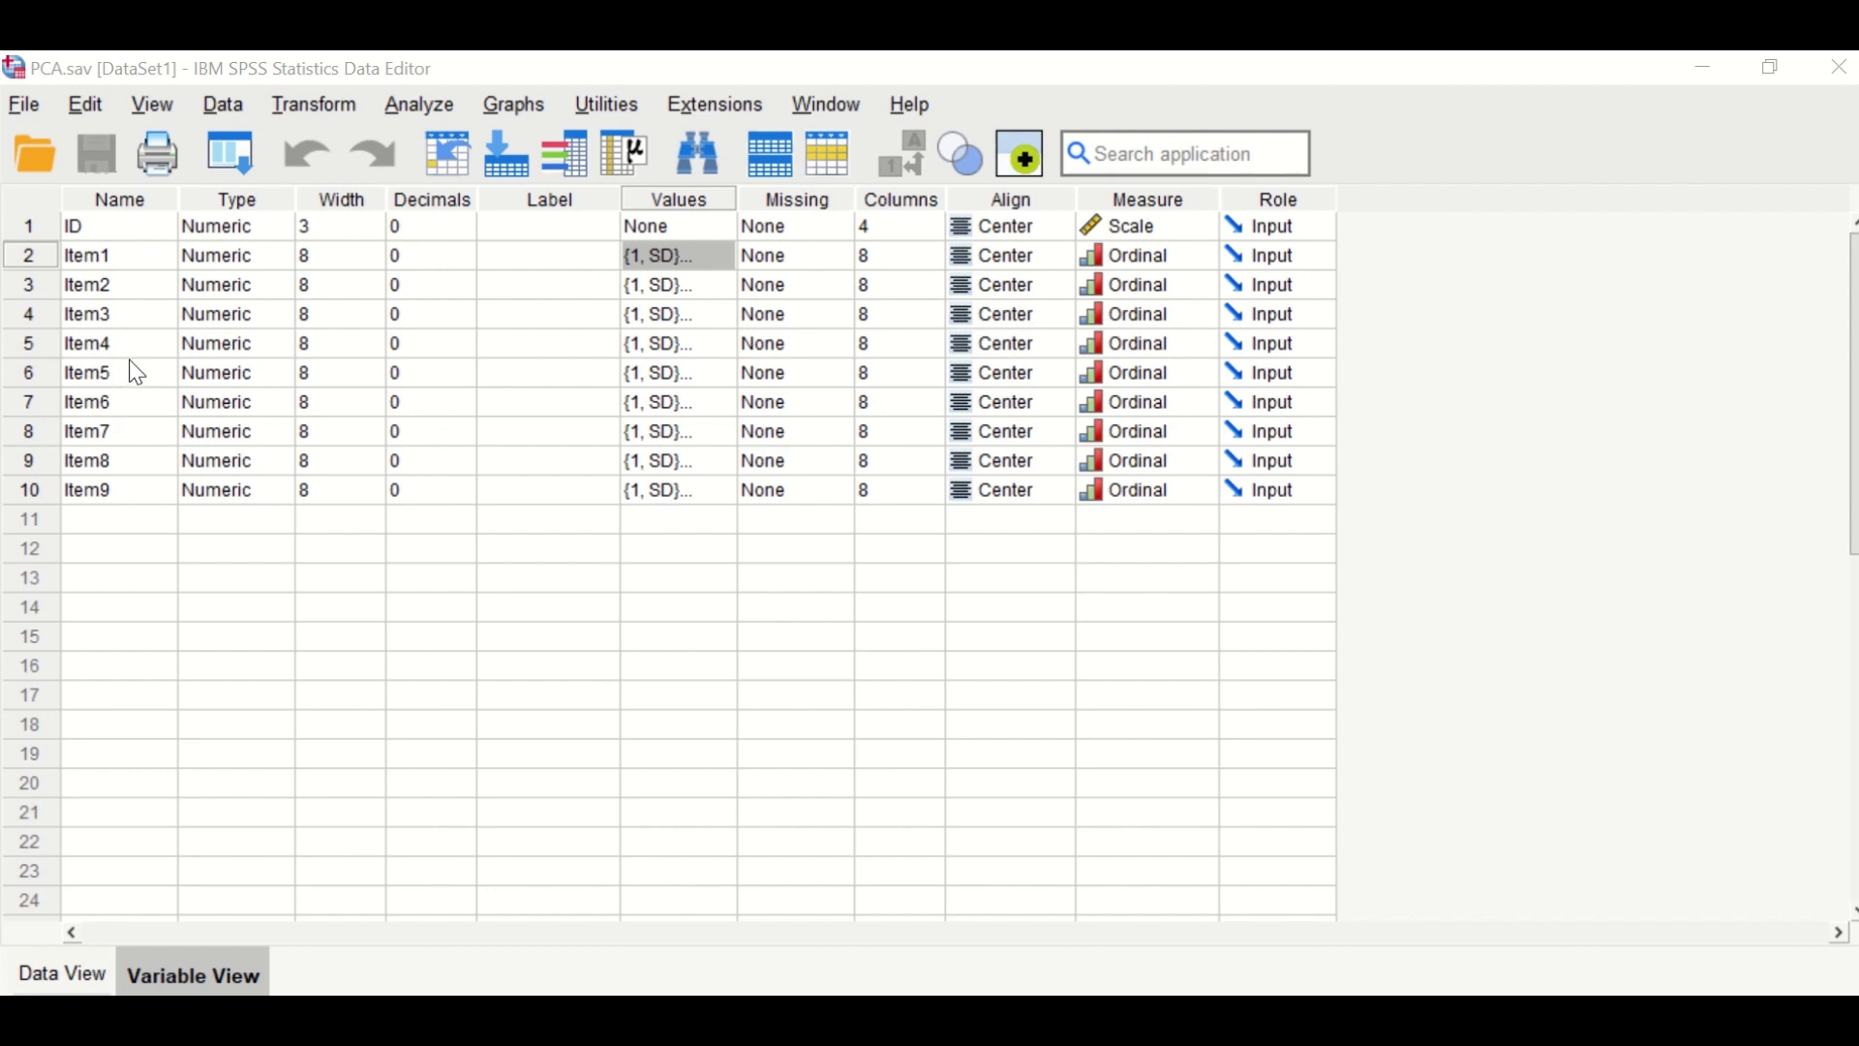
mouse_move(118, 428)
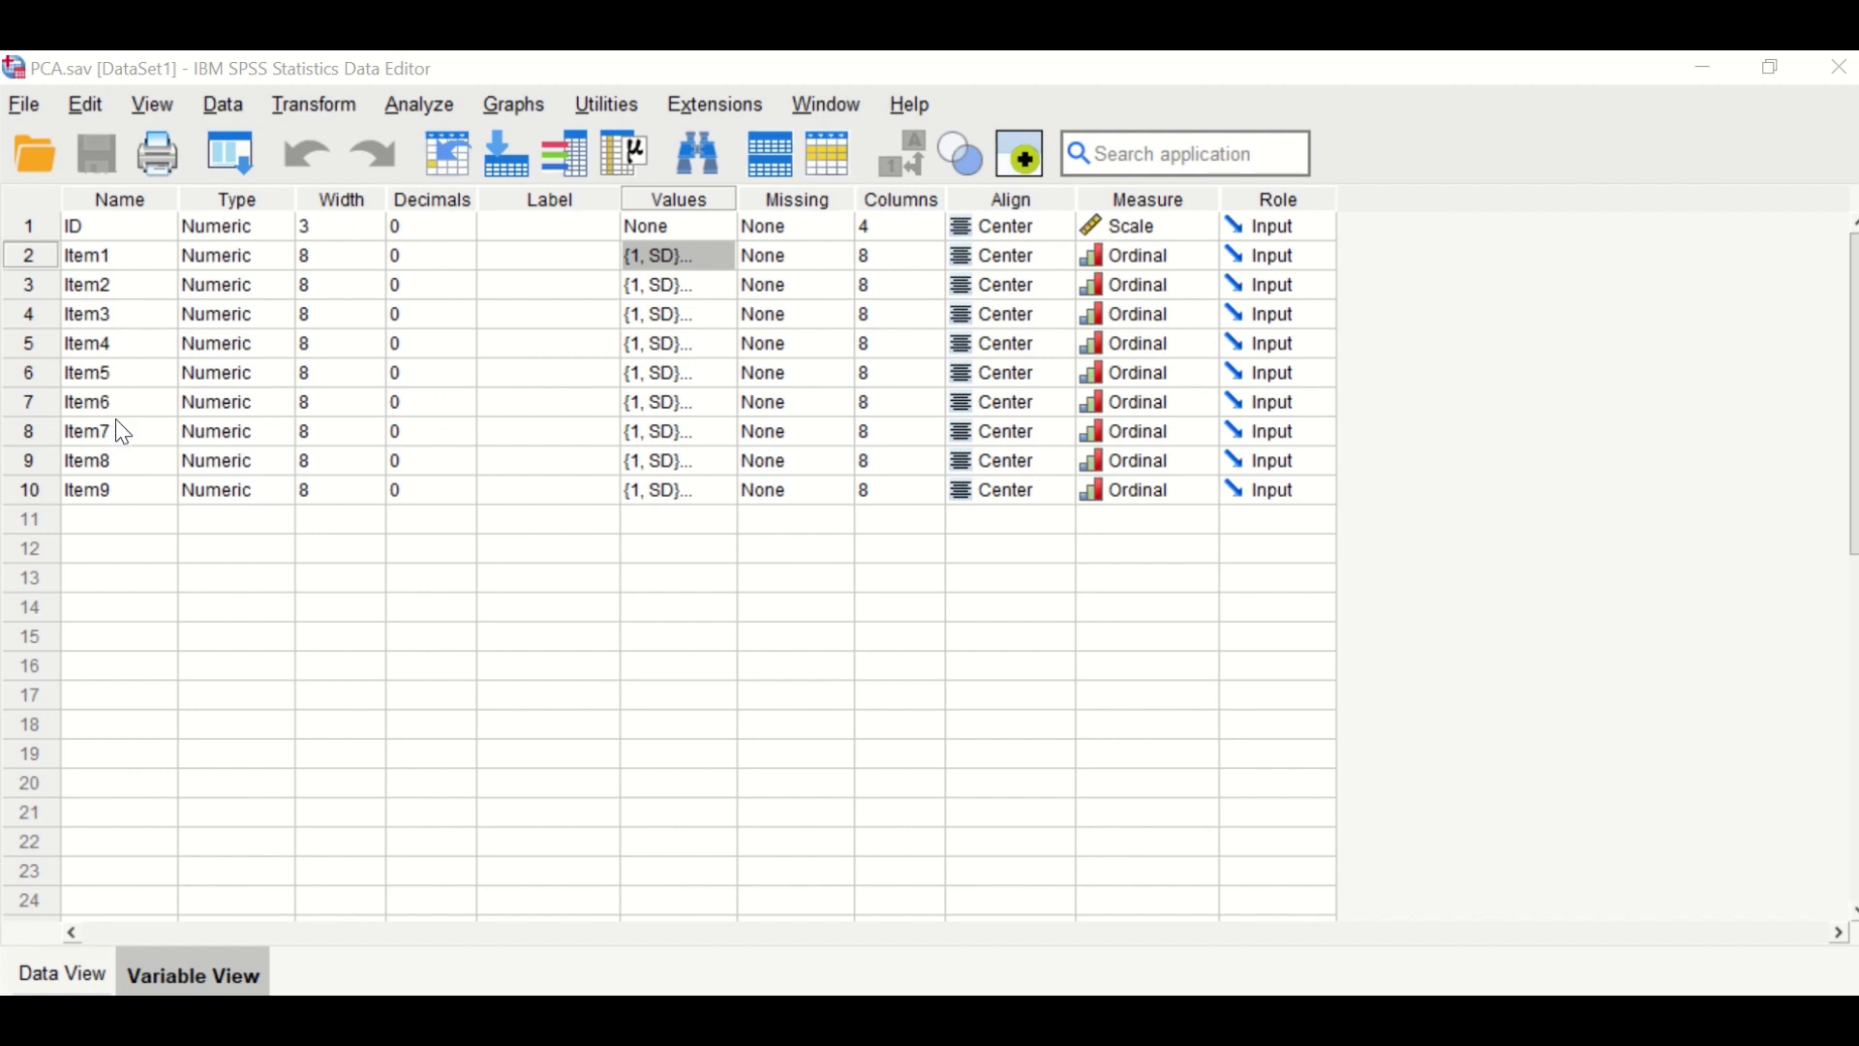
mouse_move(115, 499)
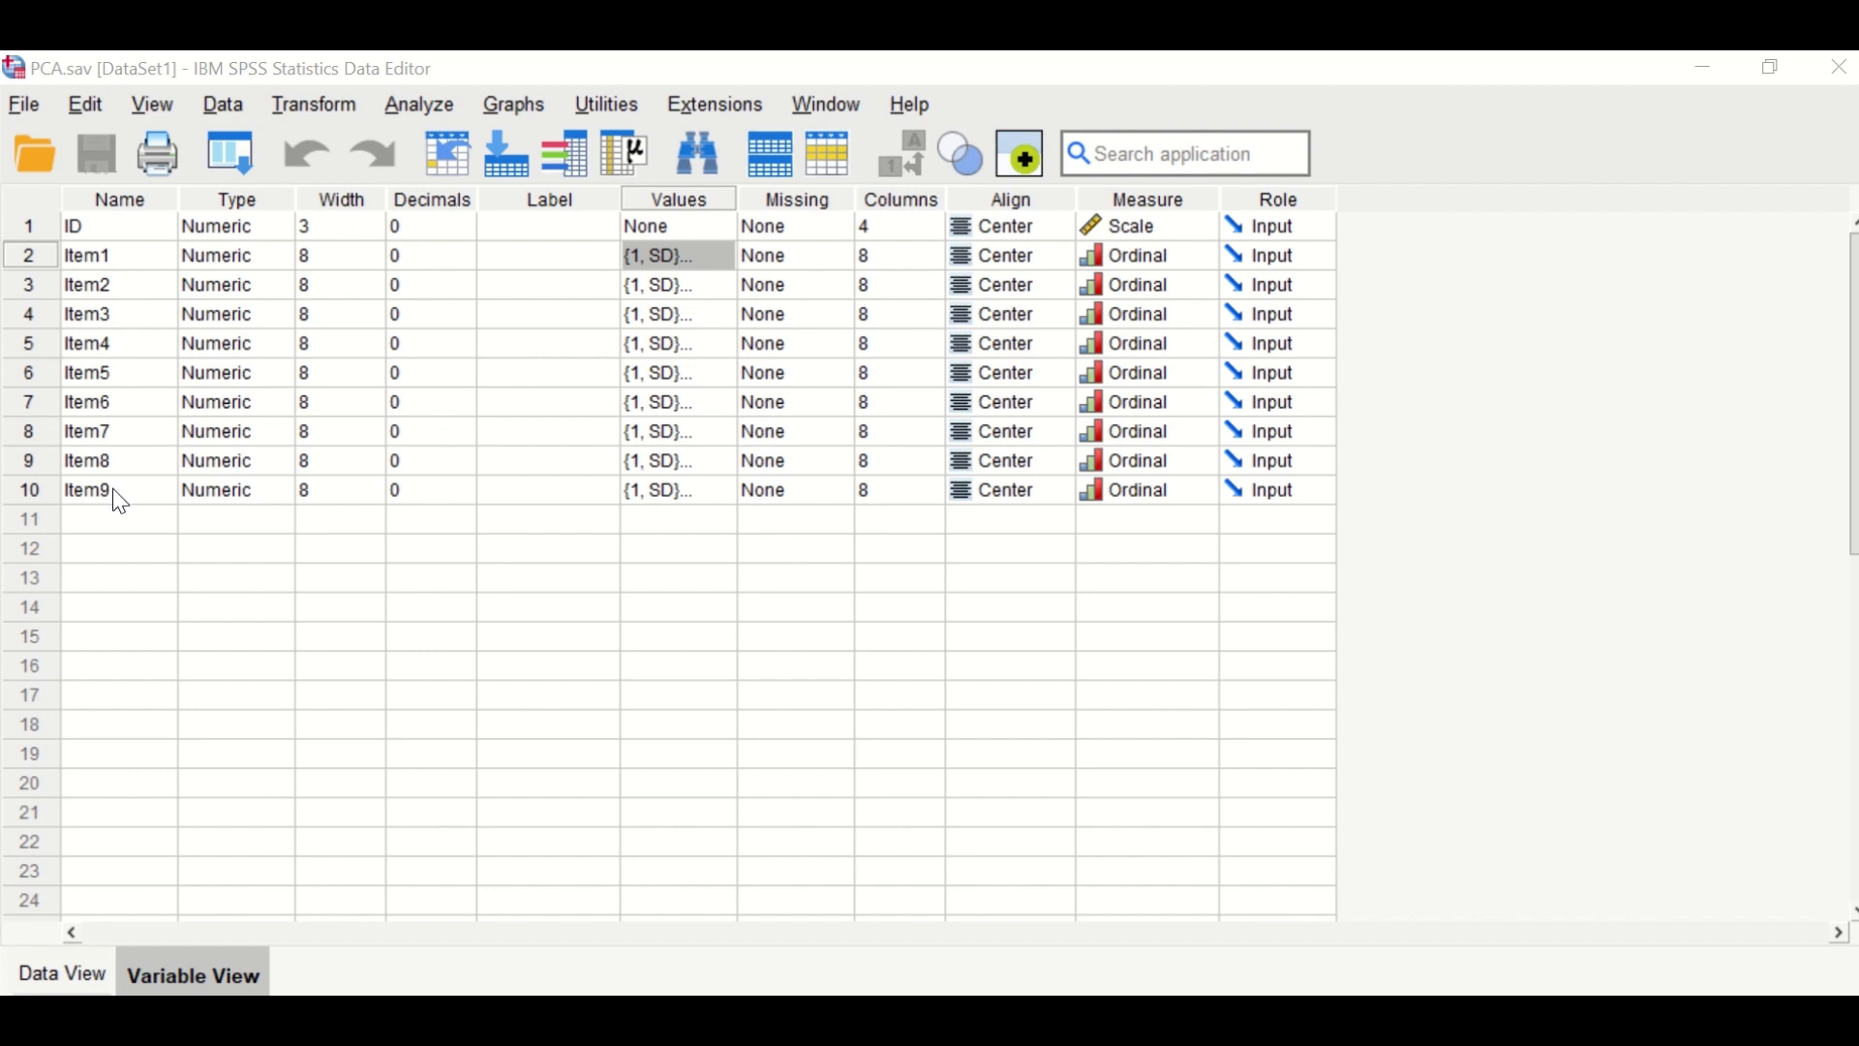
mouse_move(598, 752)
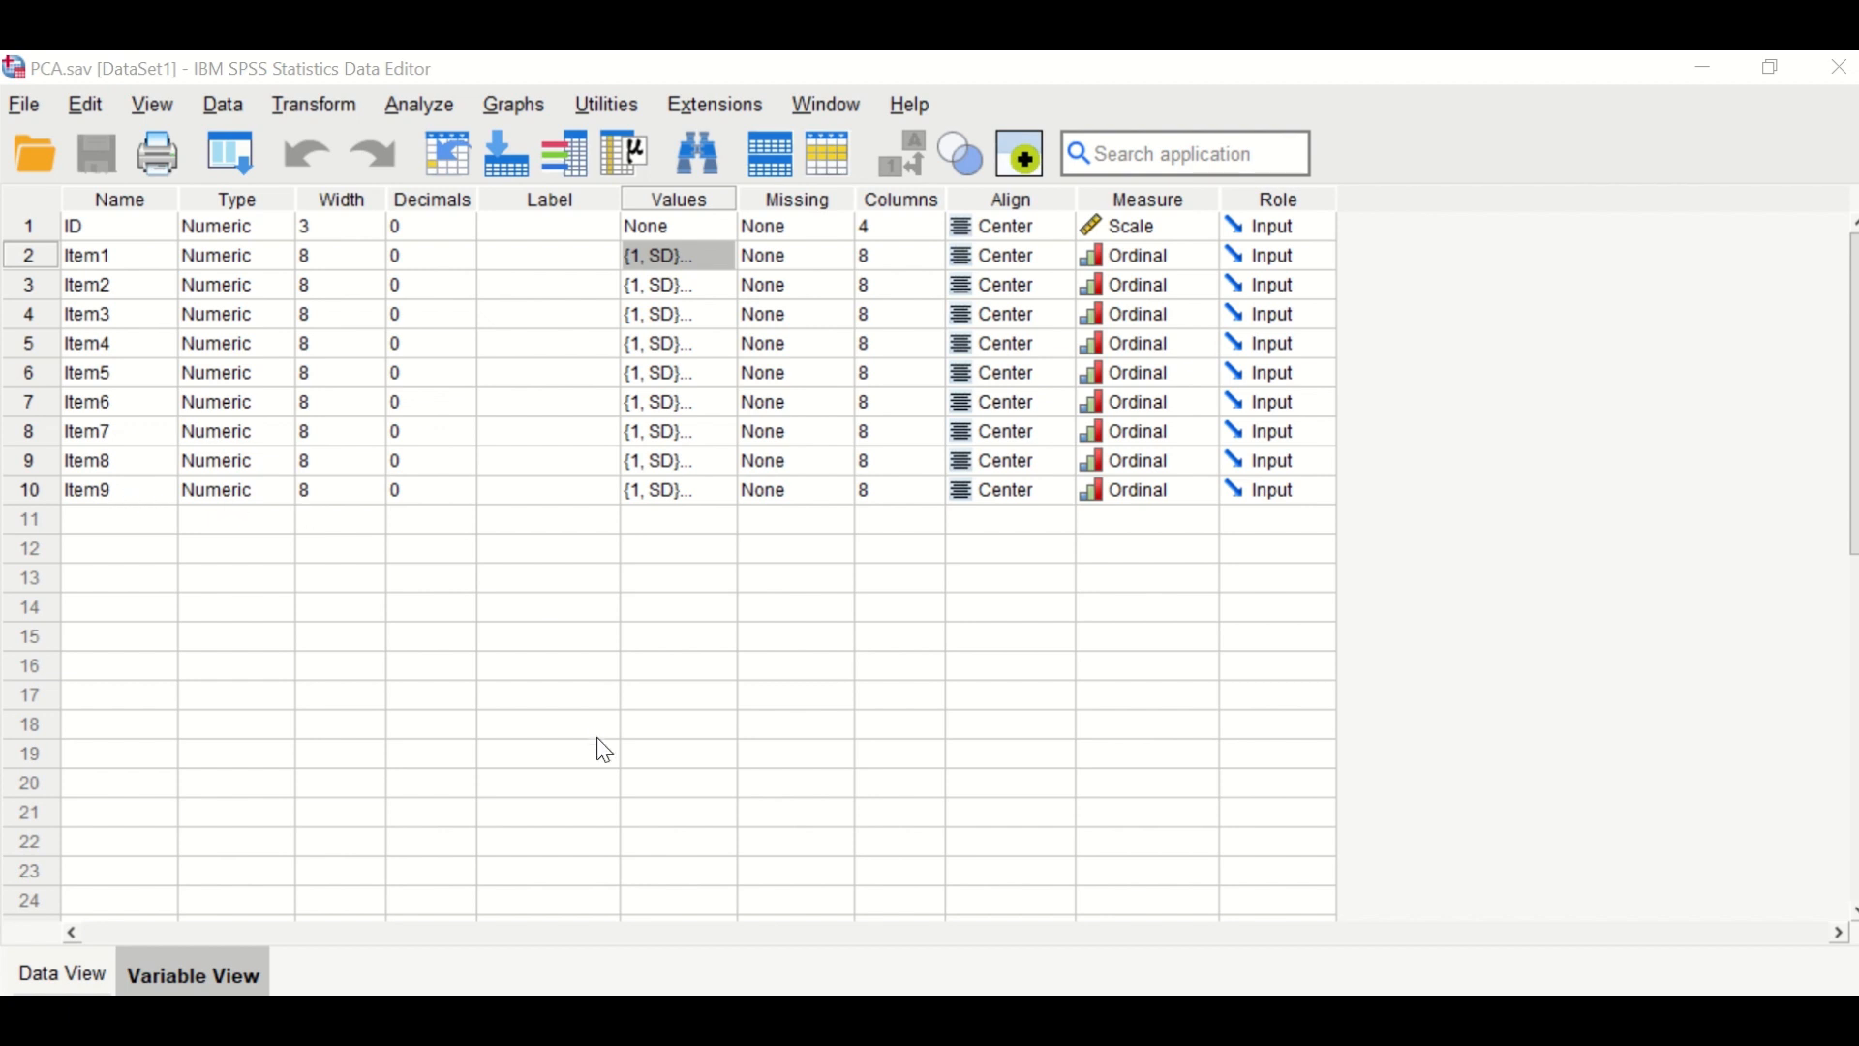
mouse_move(666, 796)
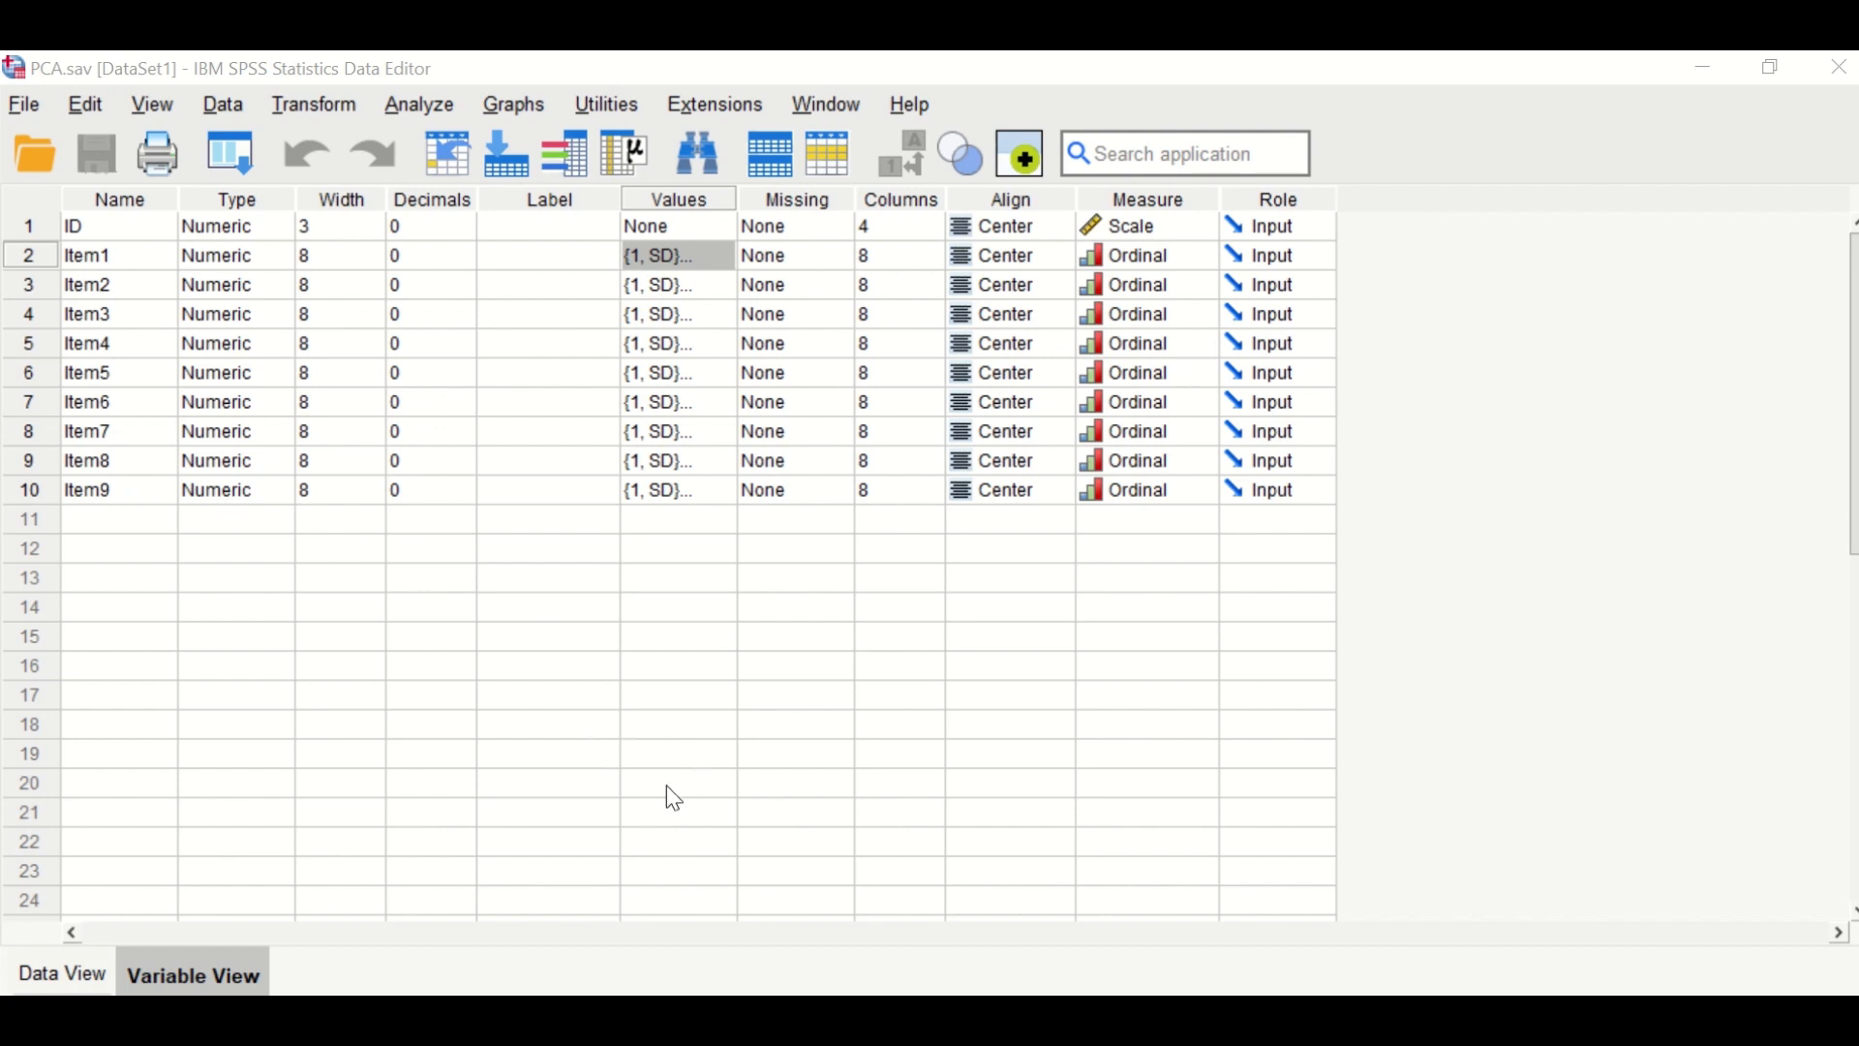
mouse_move(486, 662)
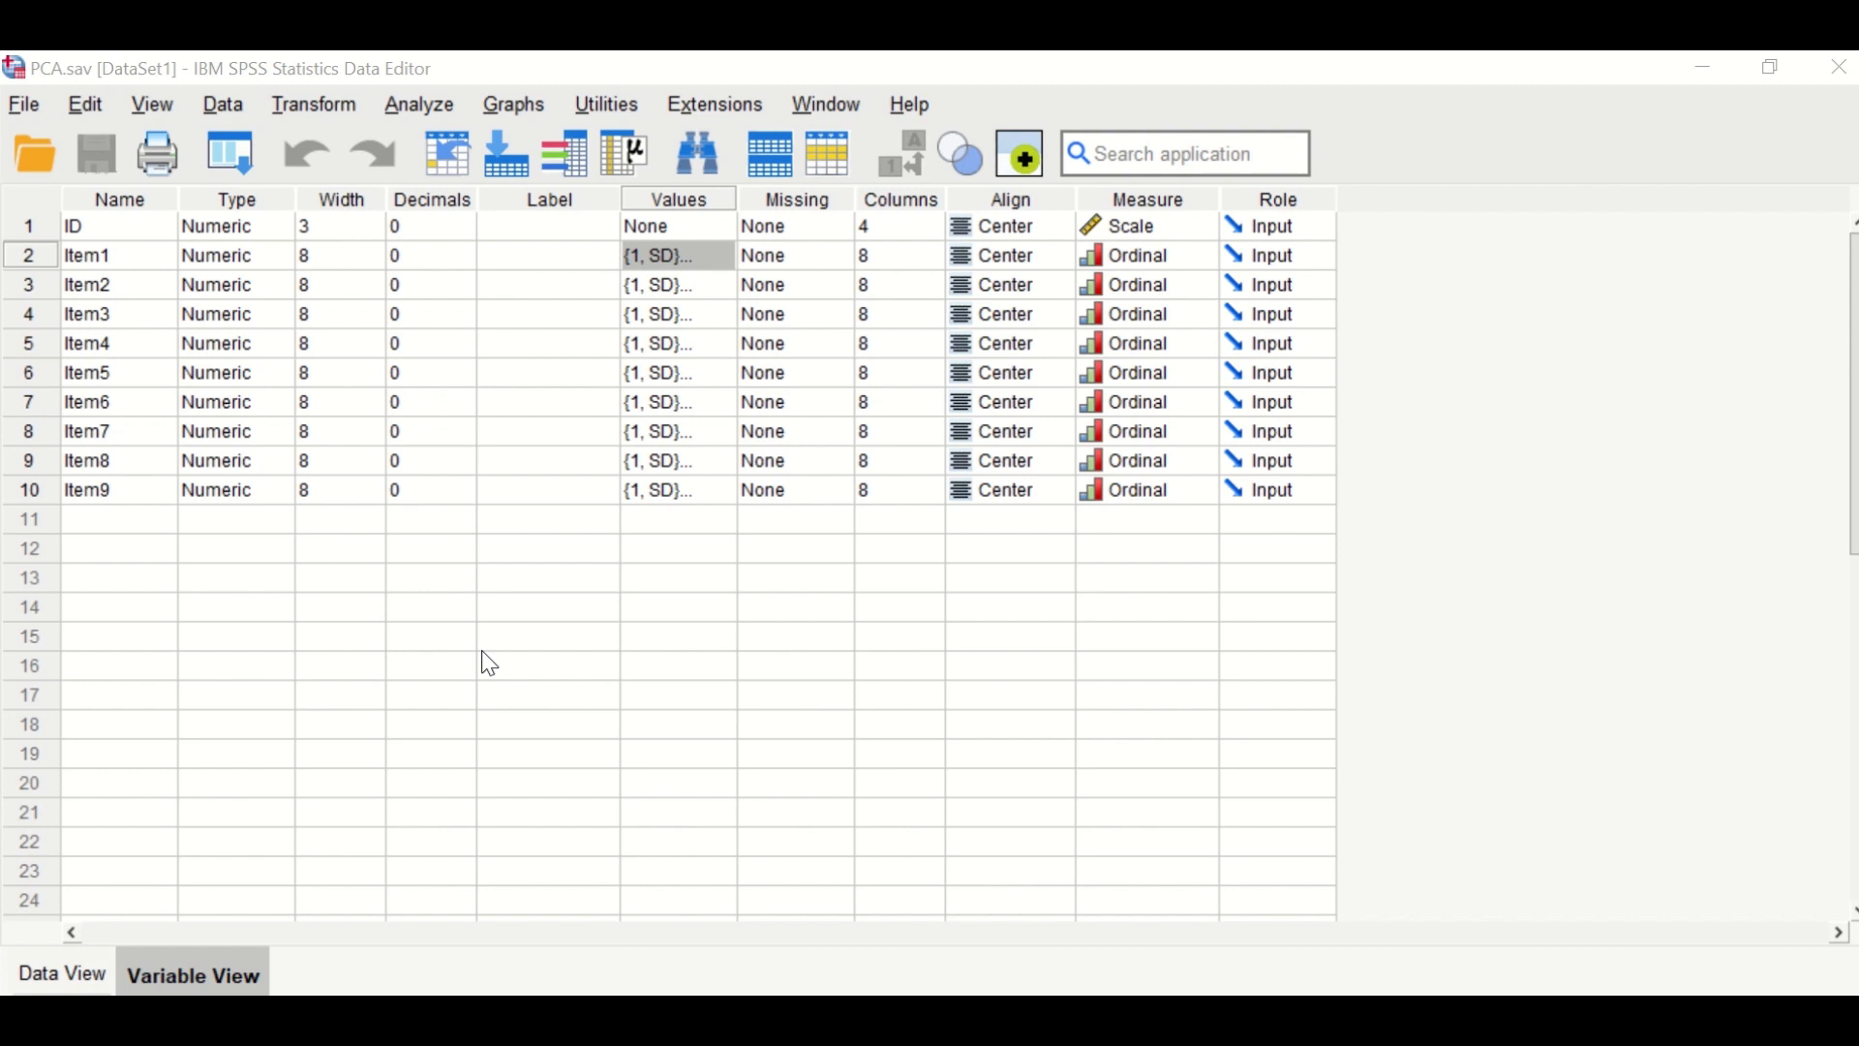
Start a reset Reliability Analysis and move Item1, Item2 and Item3 into the scale items
click(418, 103)
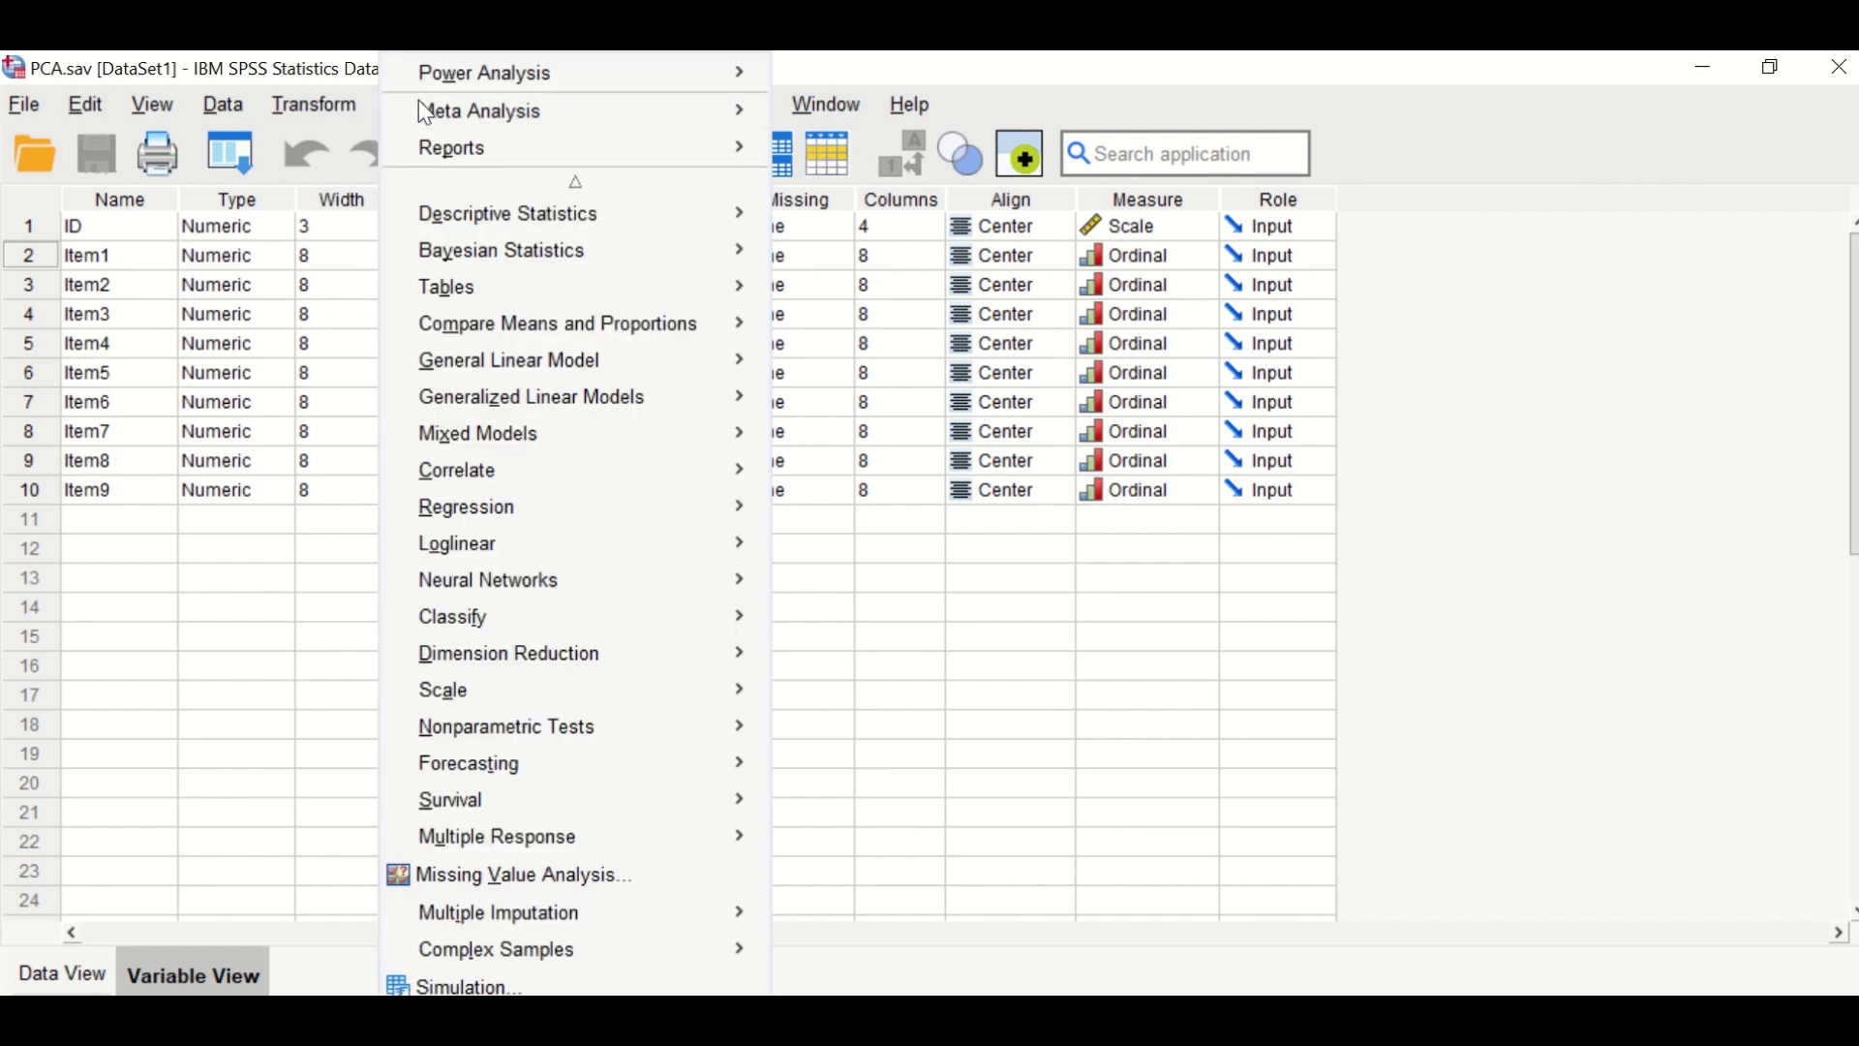
mouse_move(451, 618)
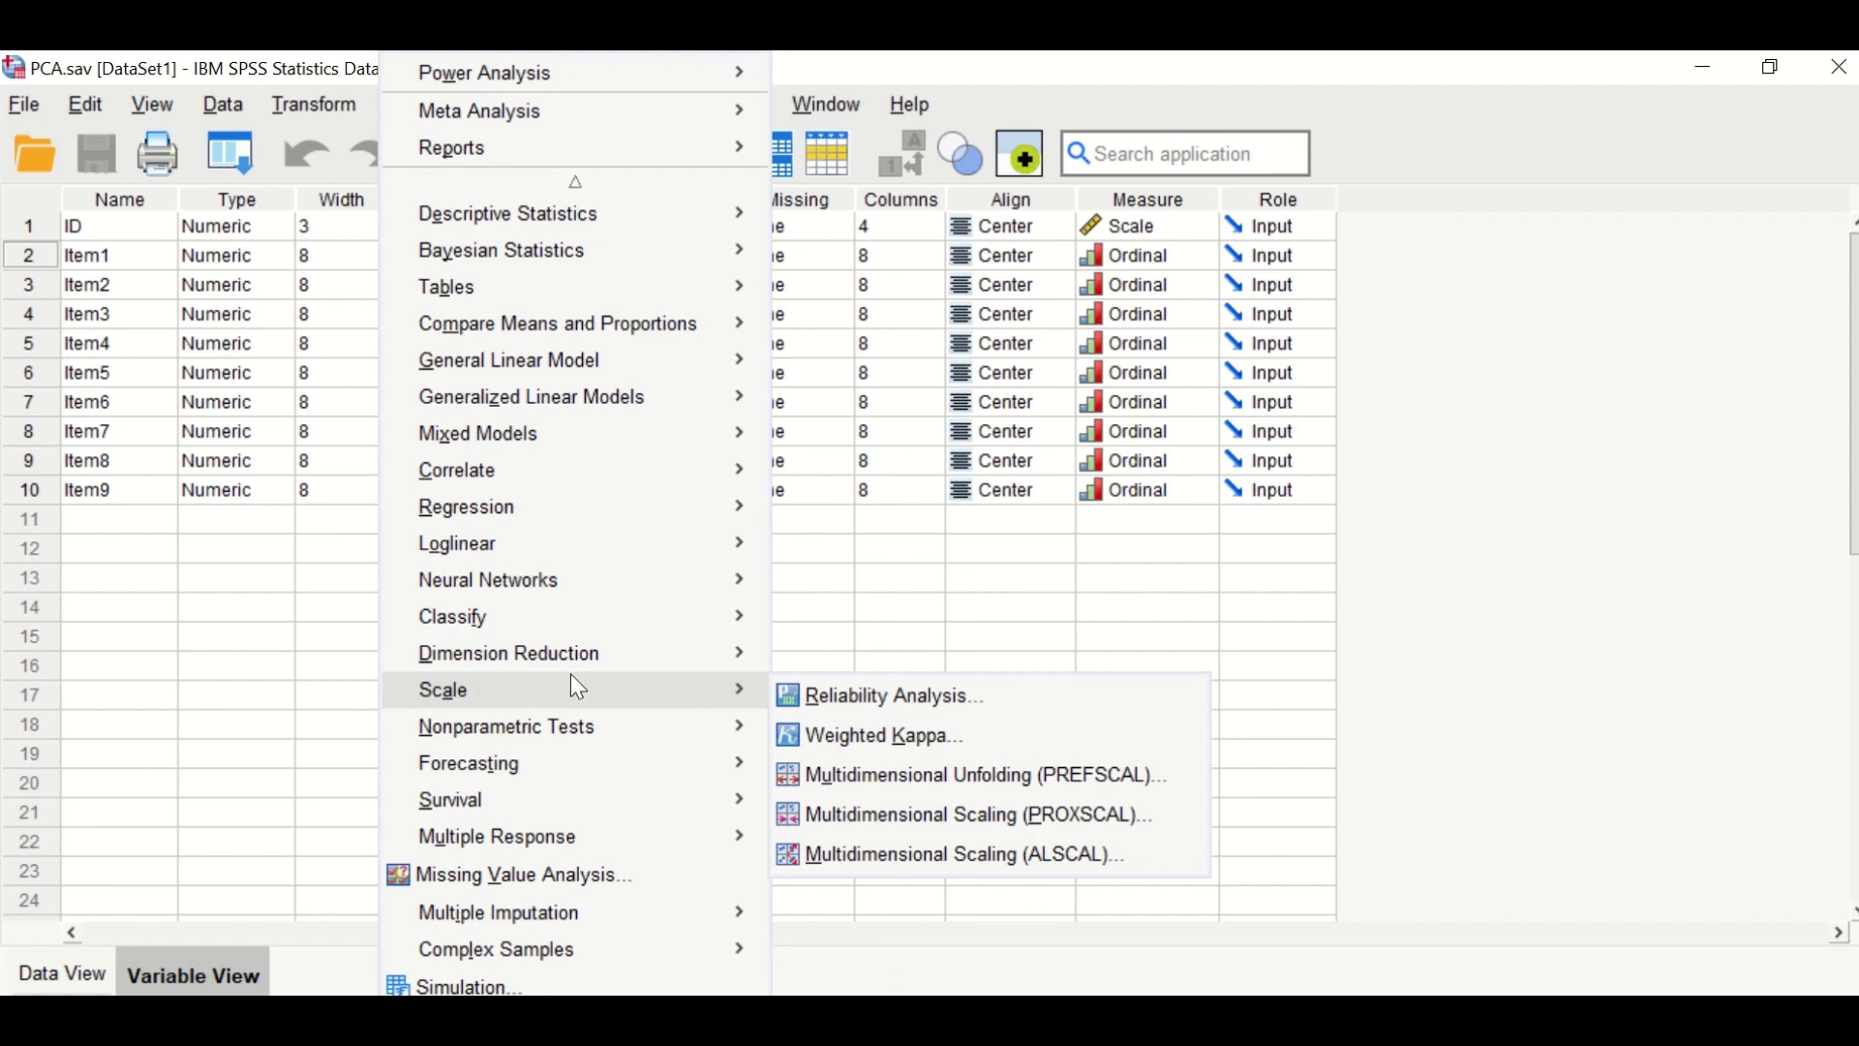
click(892, 695)
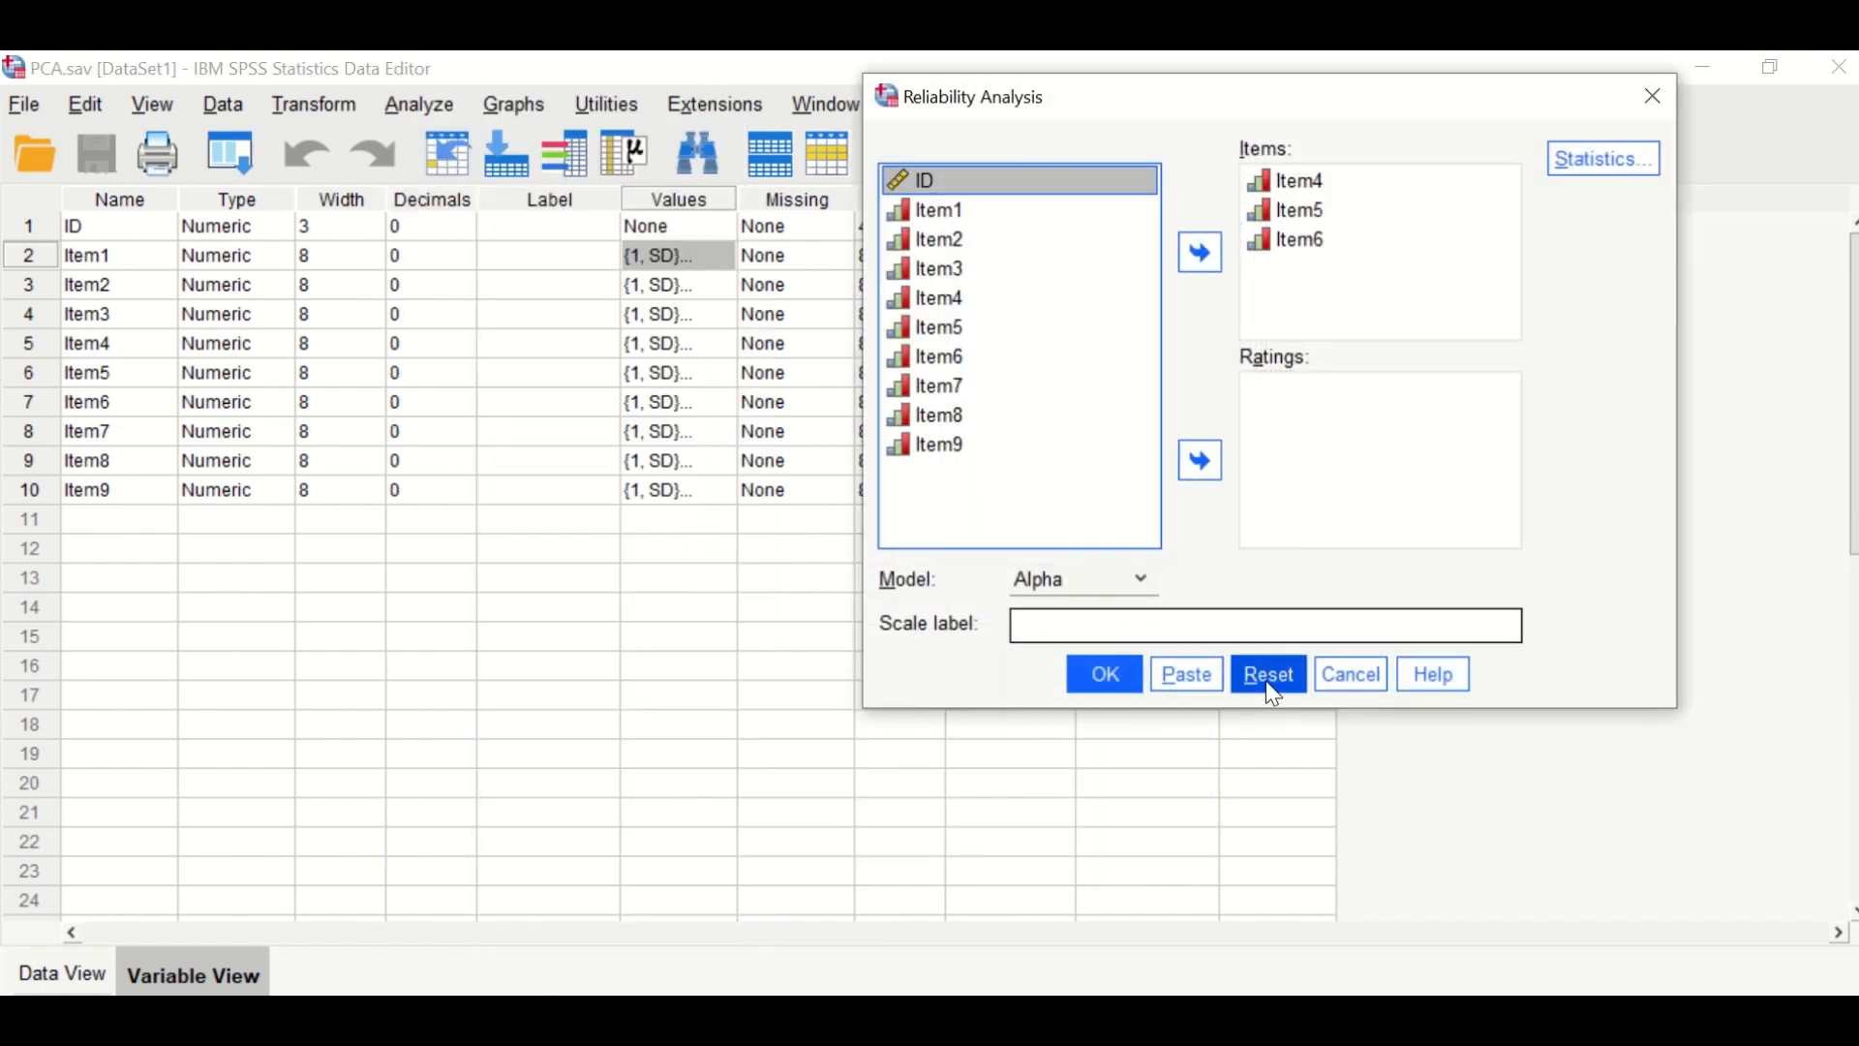
click(1268, 674)
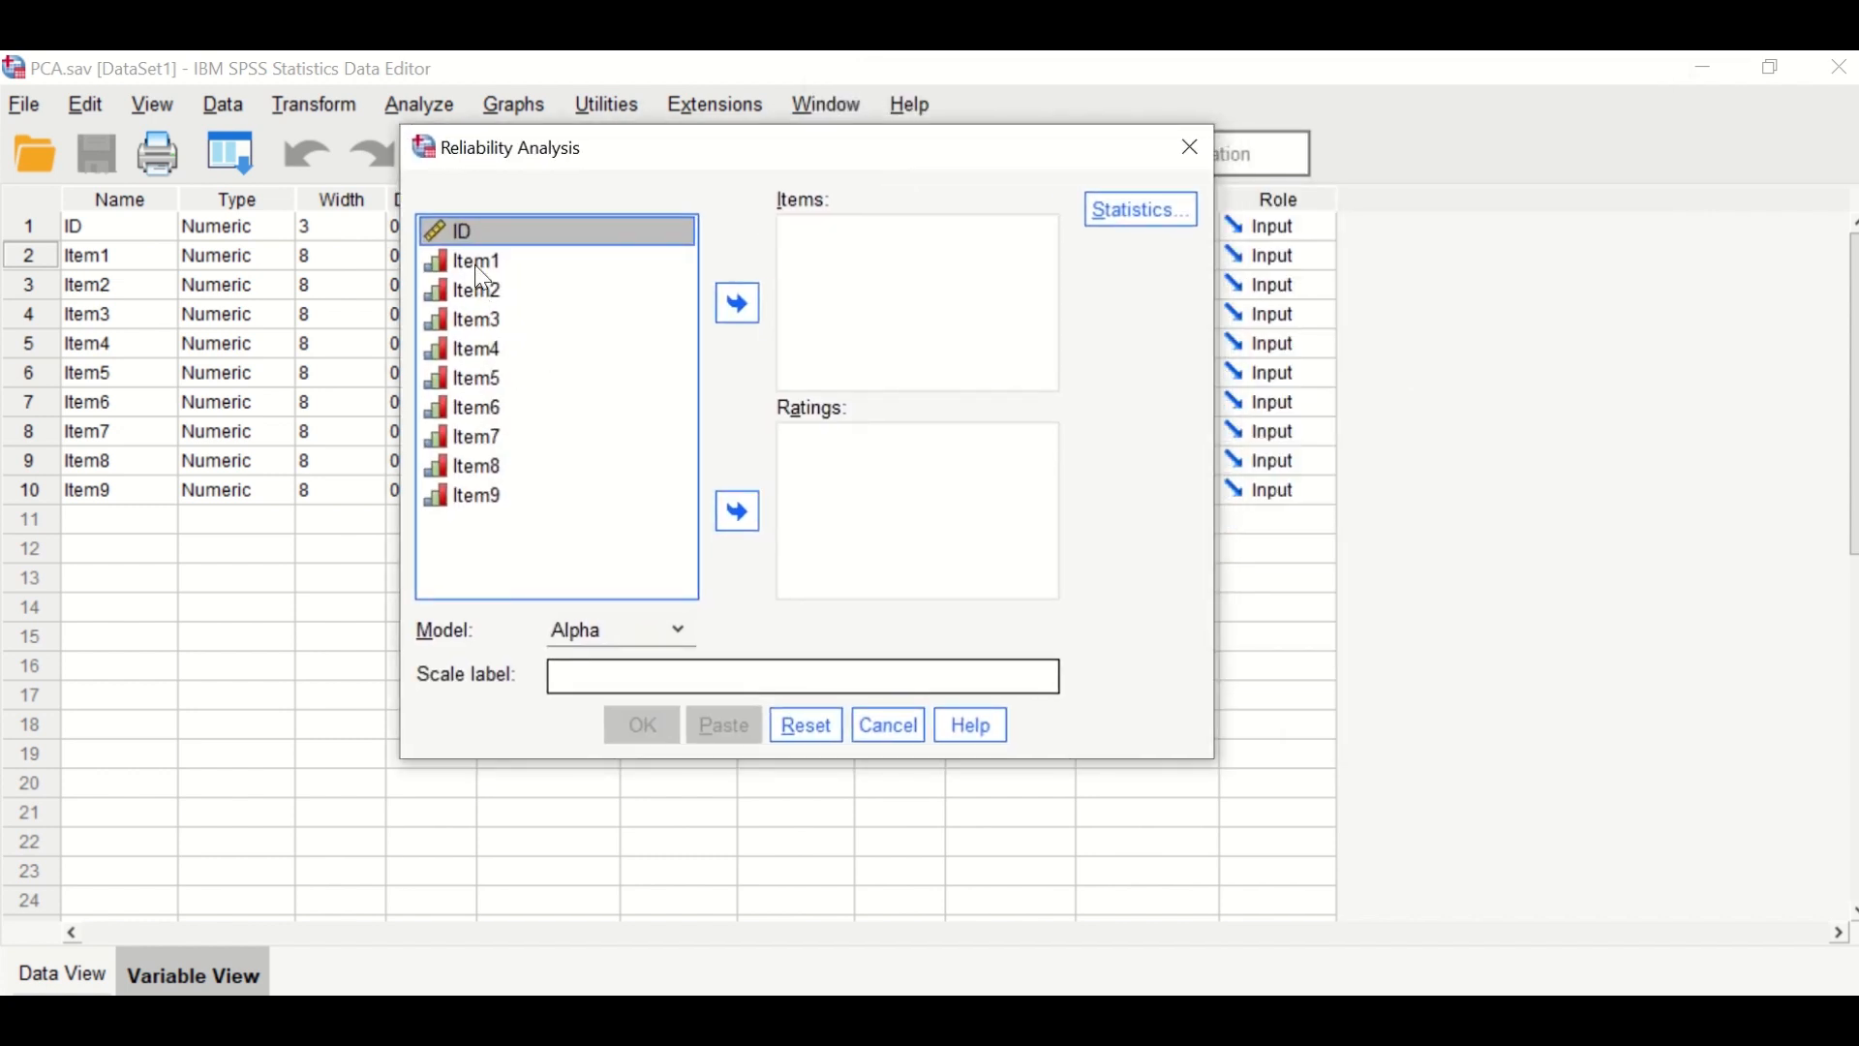
click(476, 260)
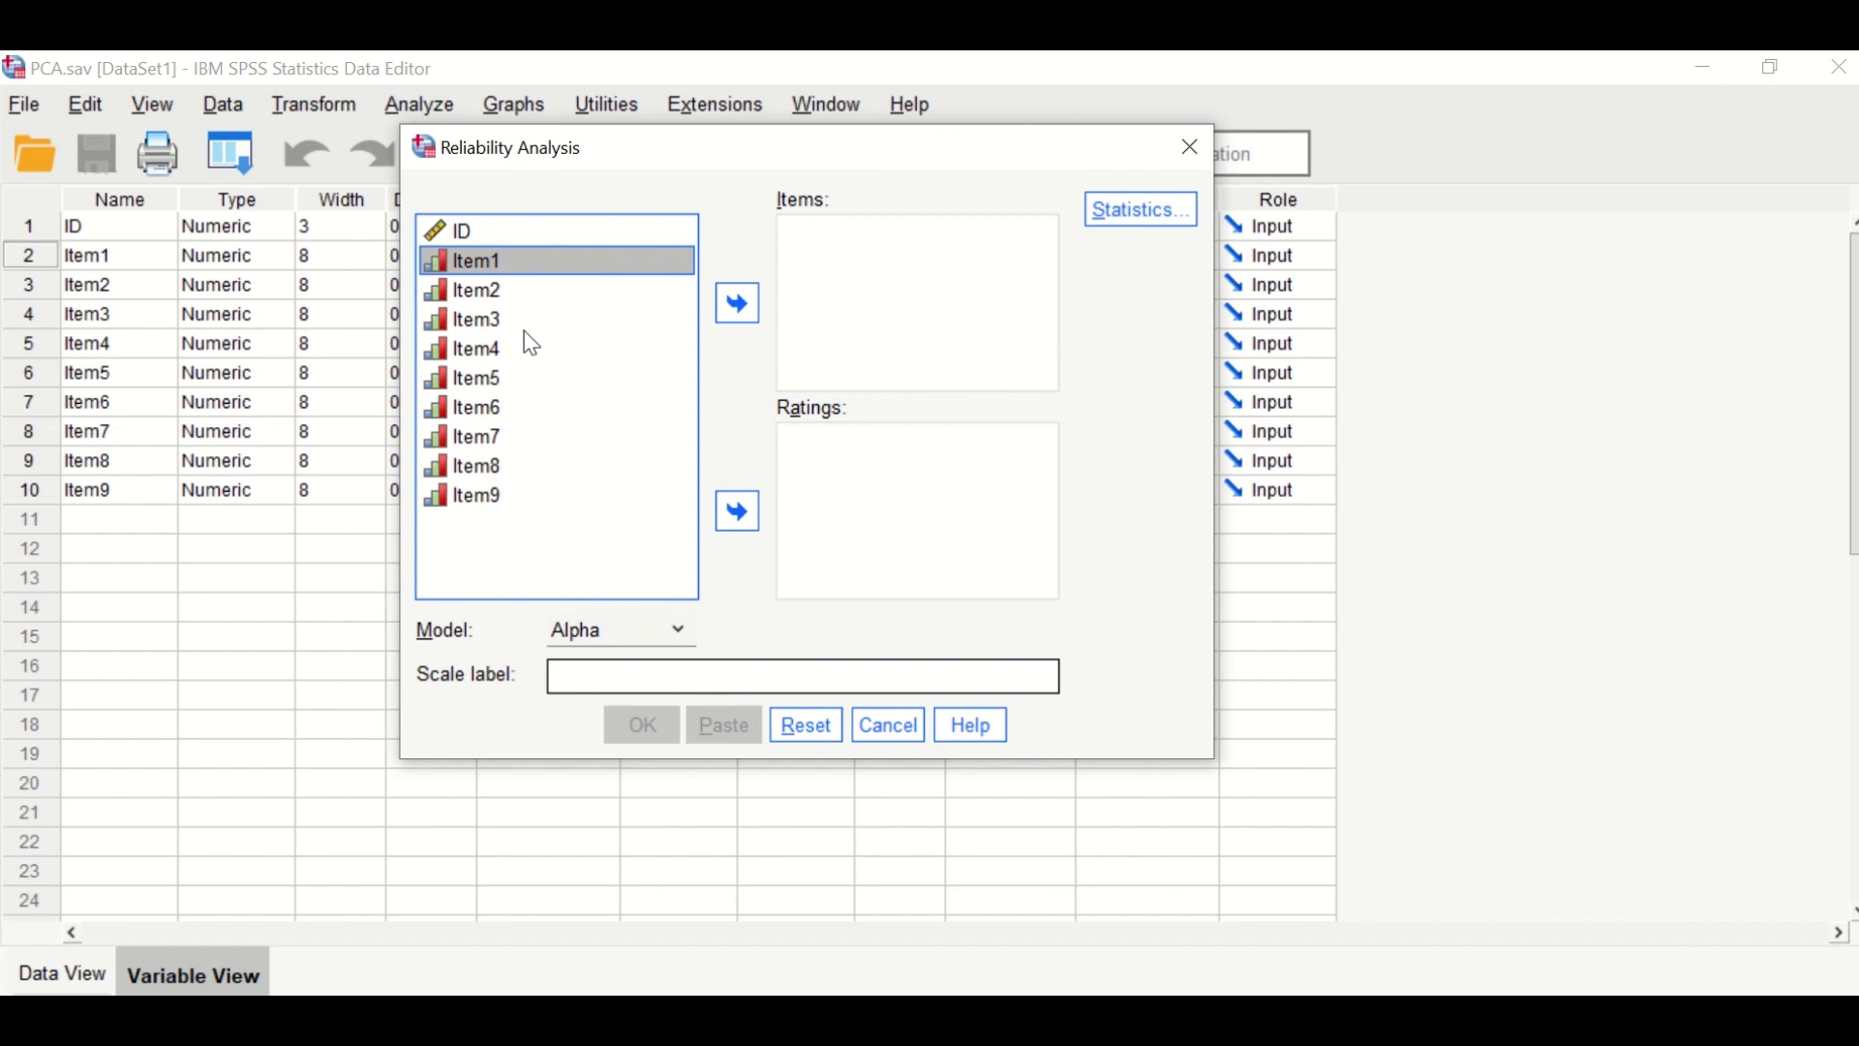
mouse_move(495, 312)
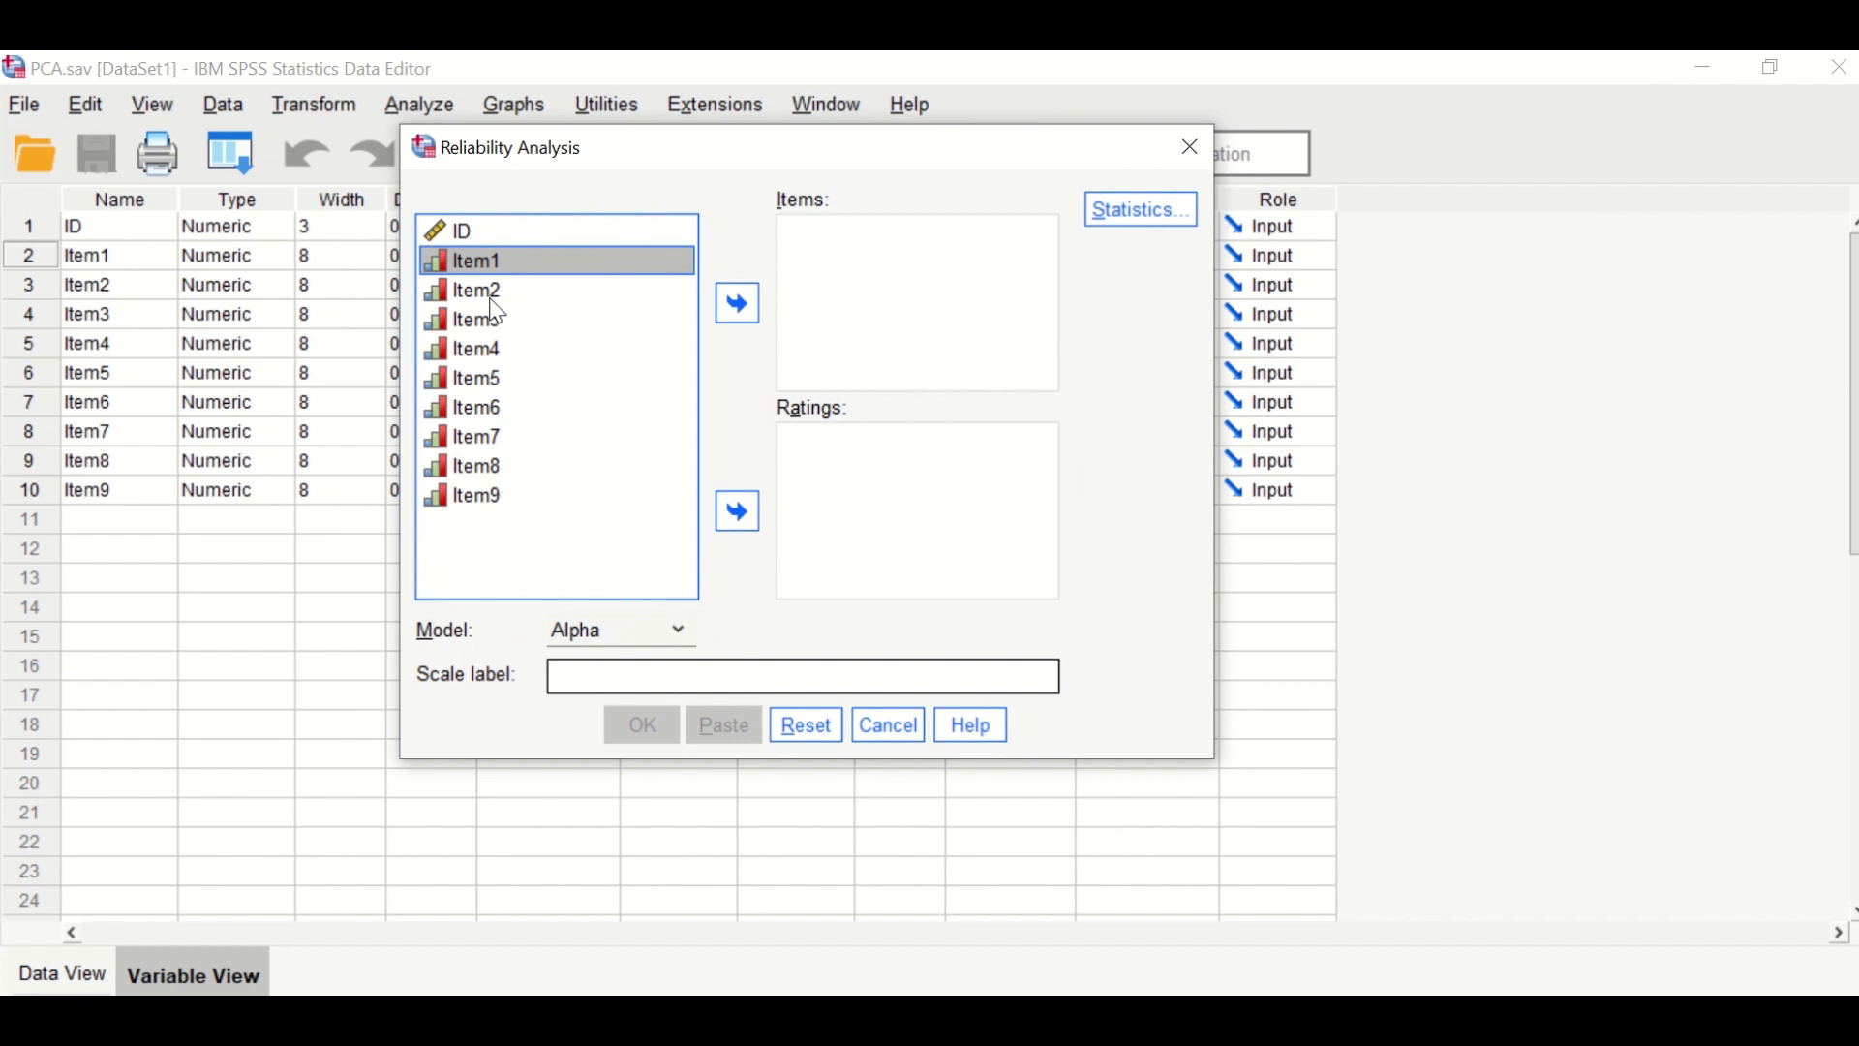
click(472, 291)
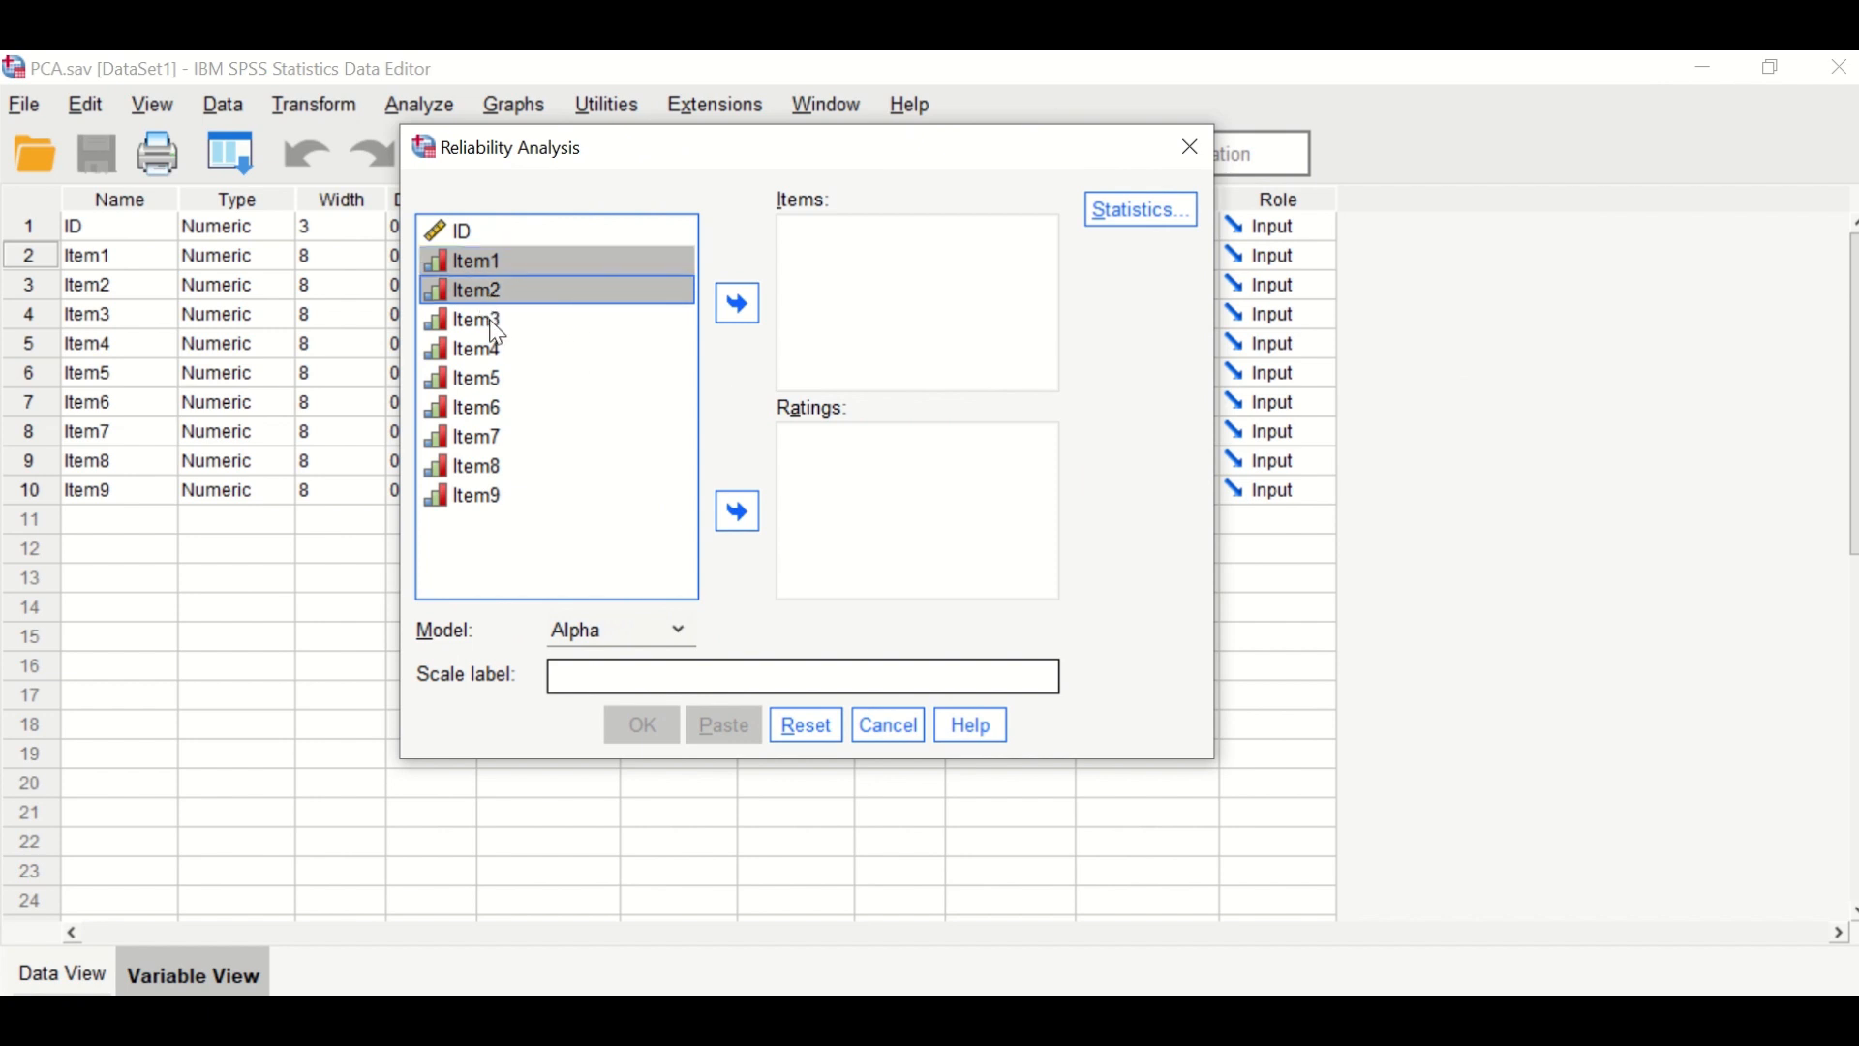
click(736, 302)
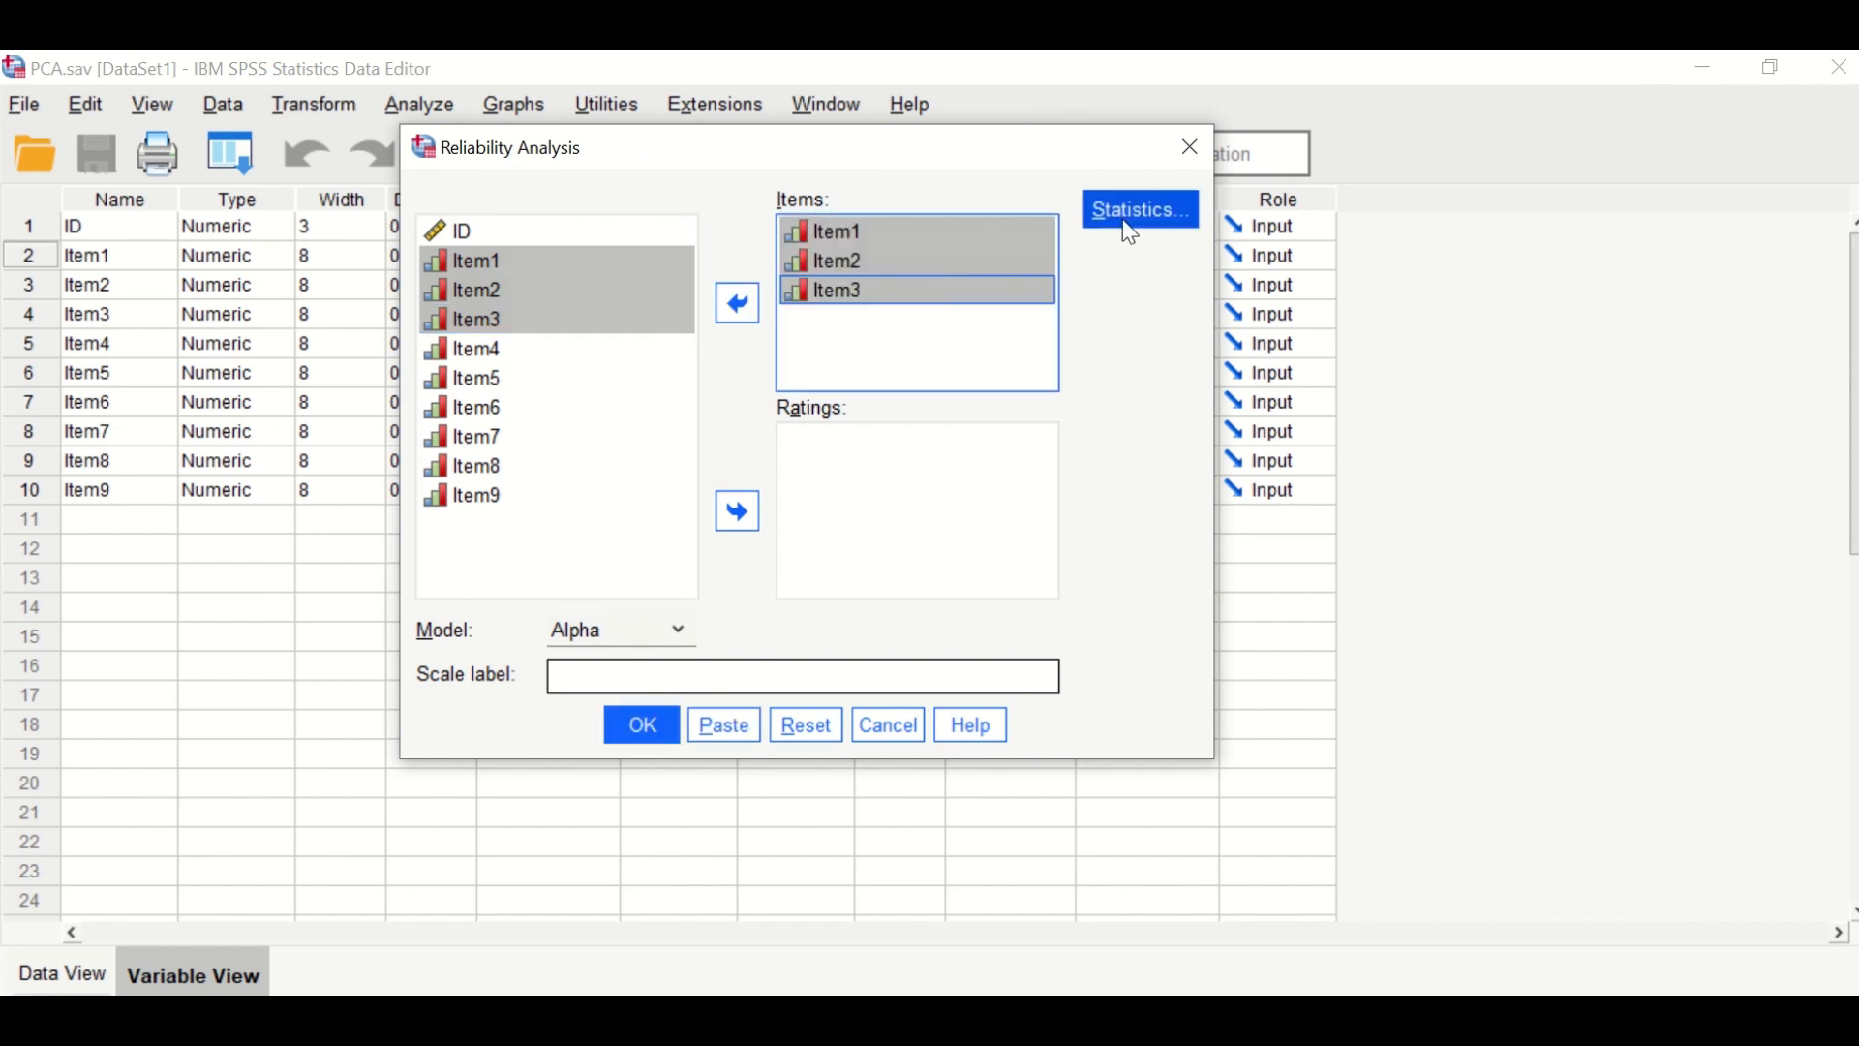
Request item and scale descriptives under Statistics, then run the Item1–Item3 alpha analysis
click(1138, 209)
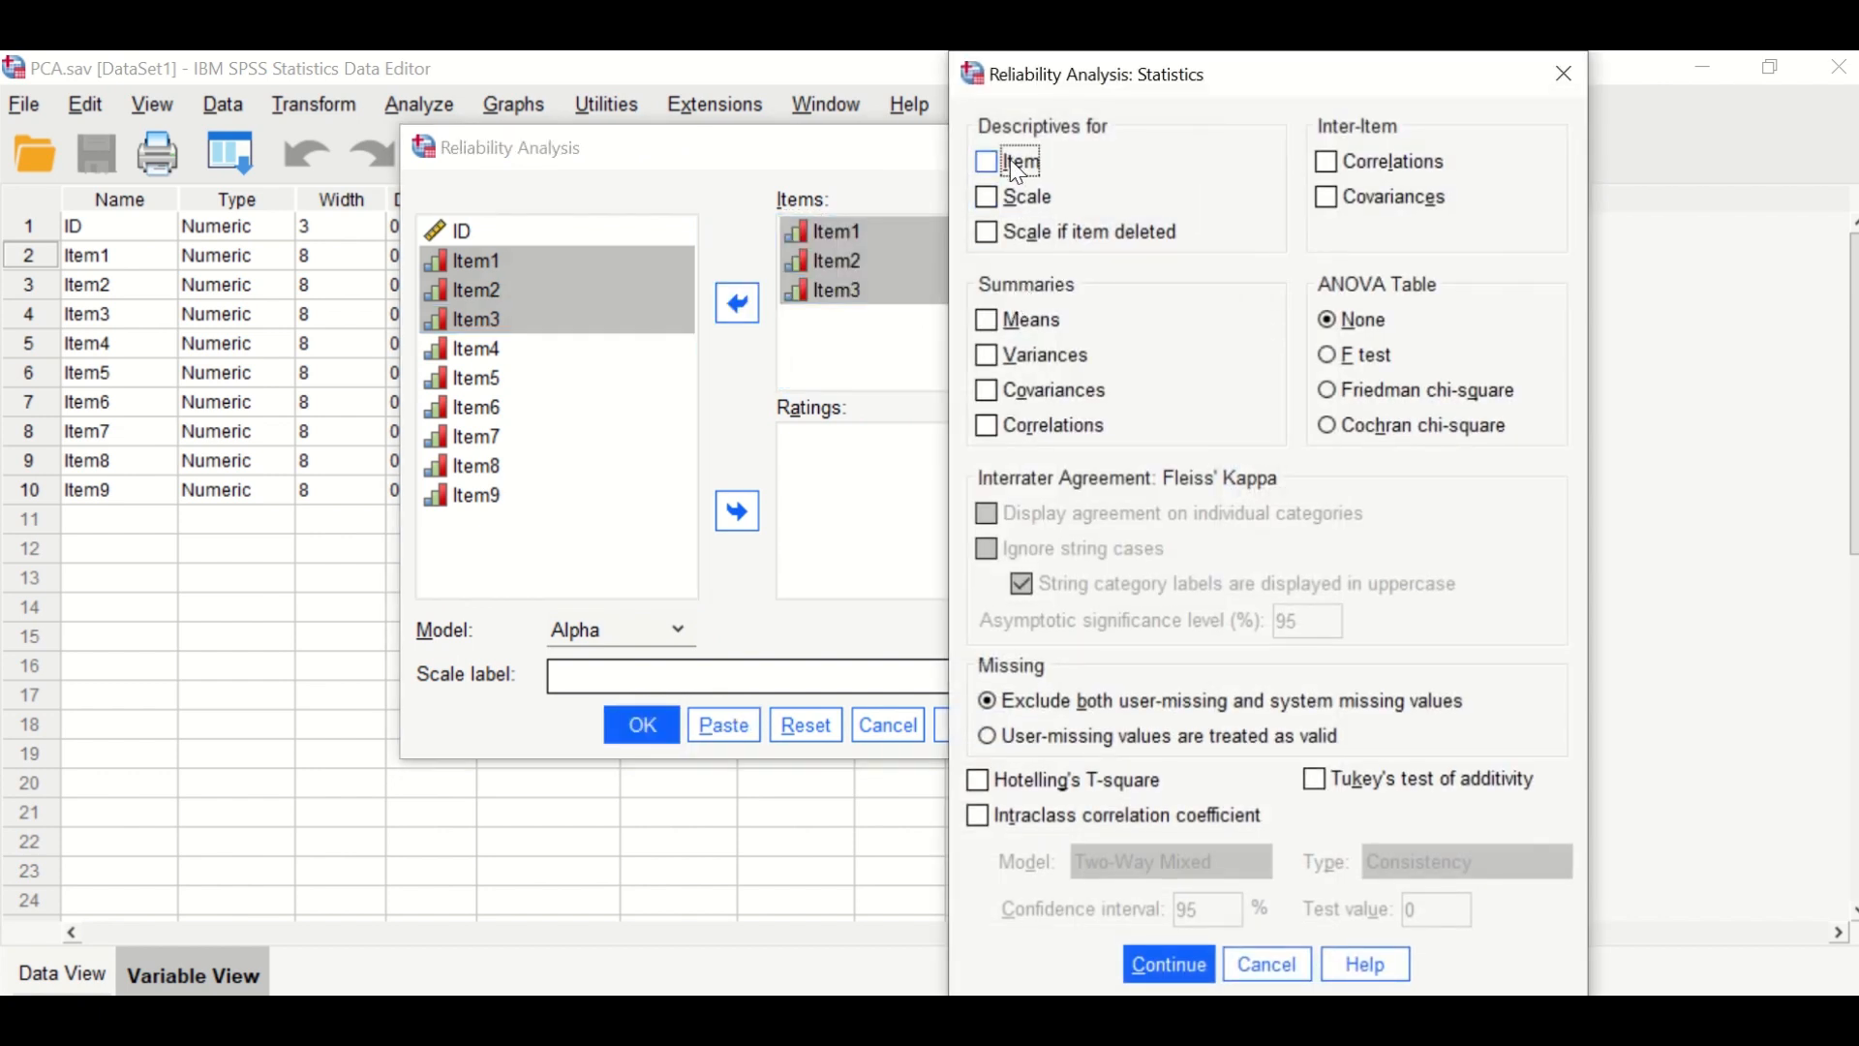
click(986, 160)
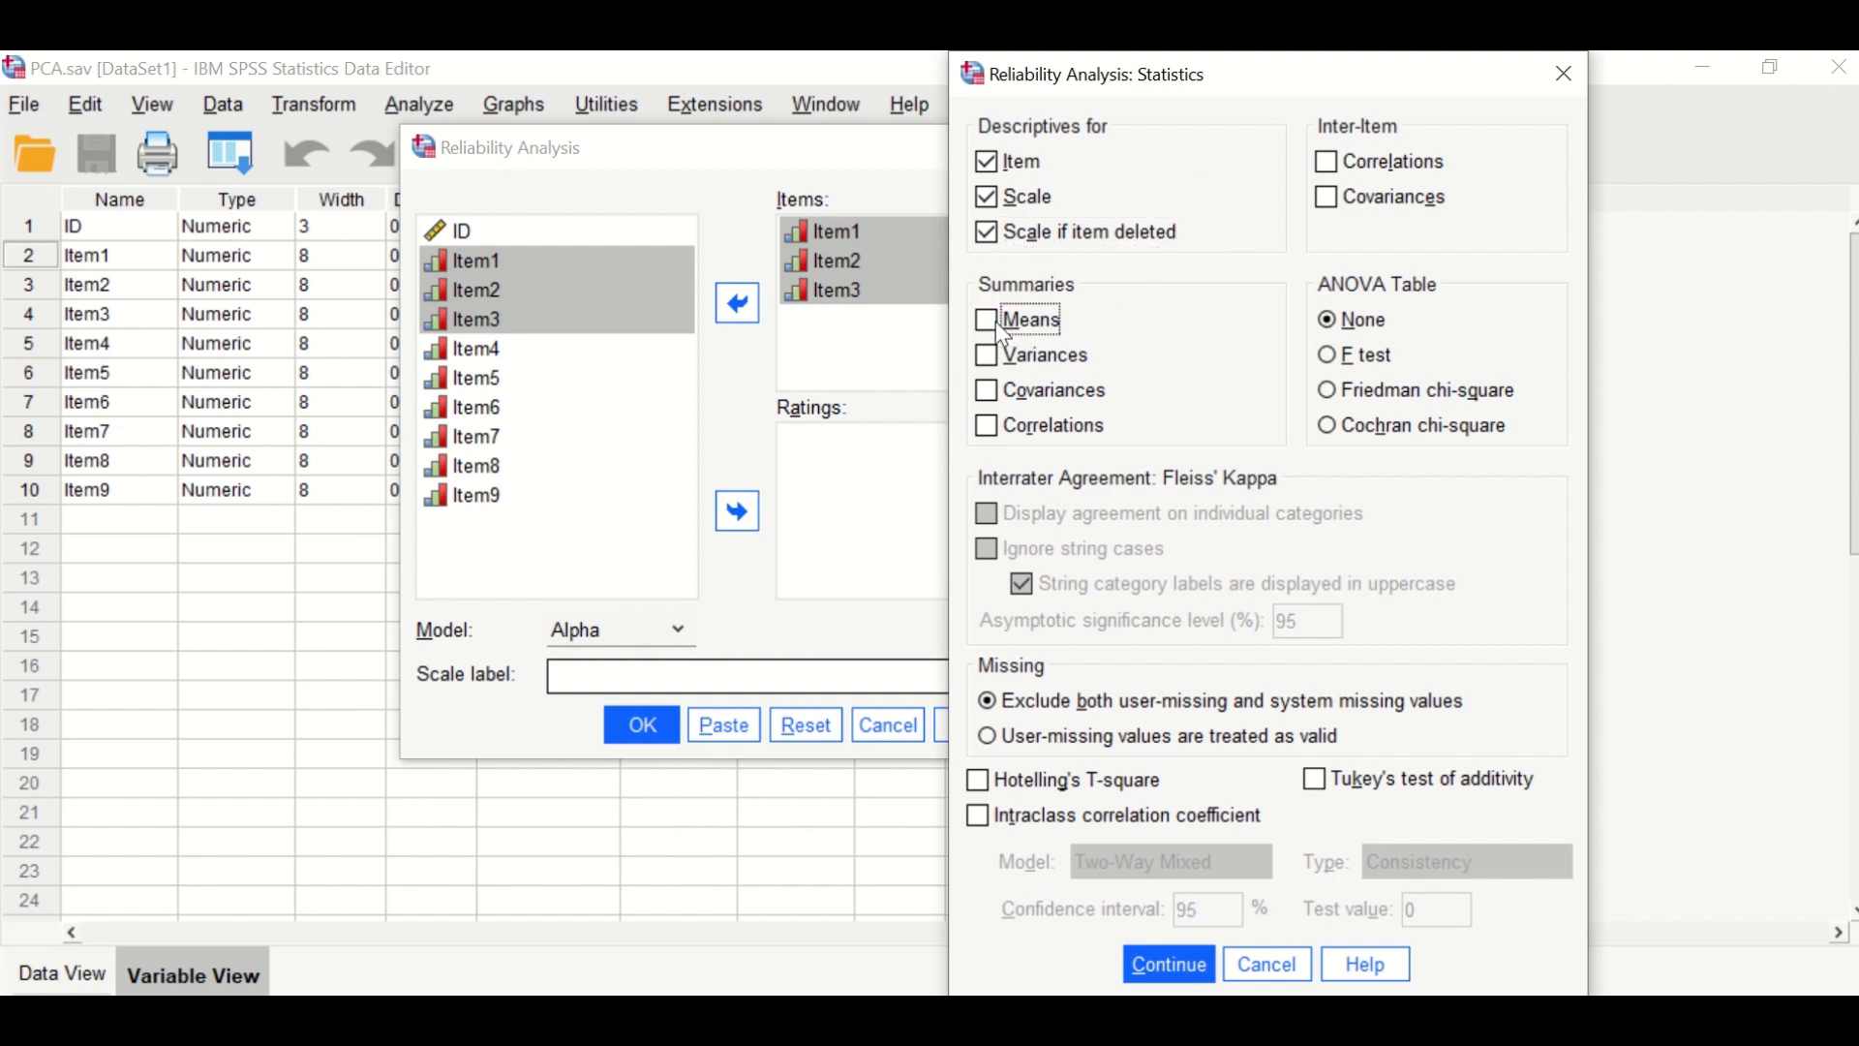
click(986, 354)
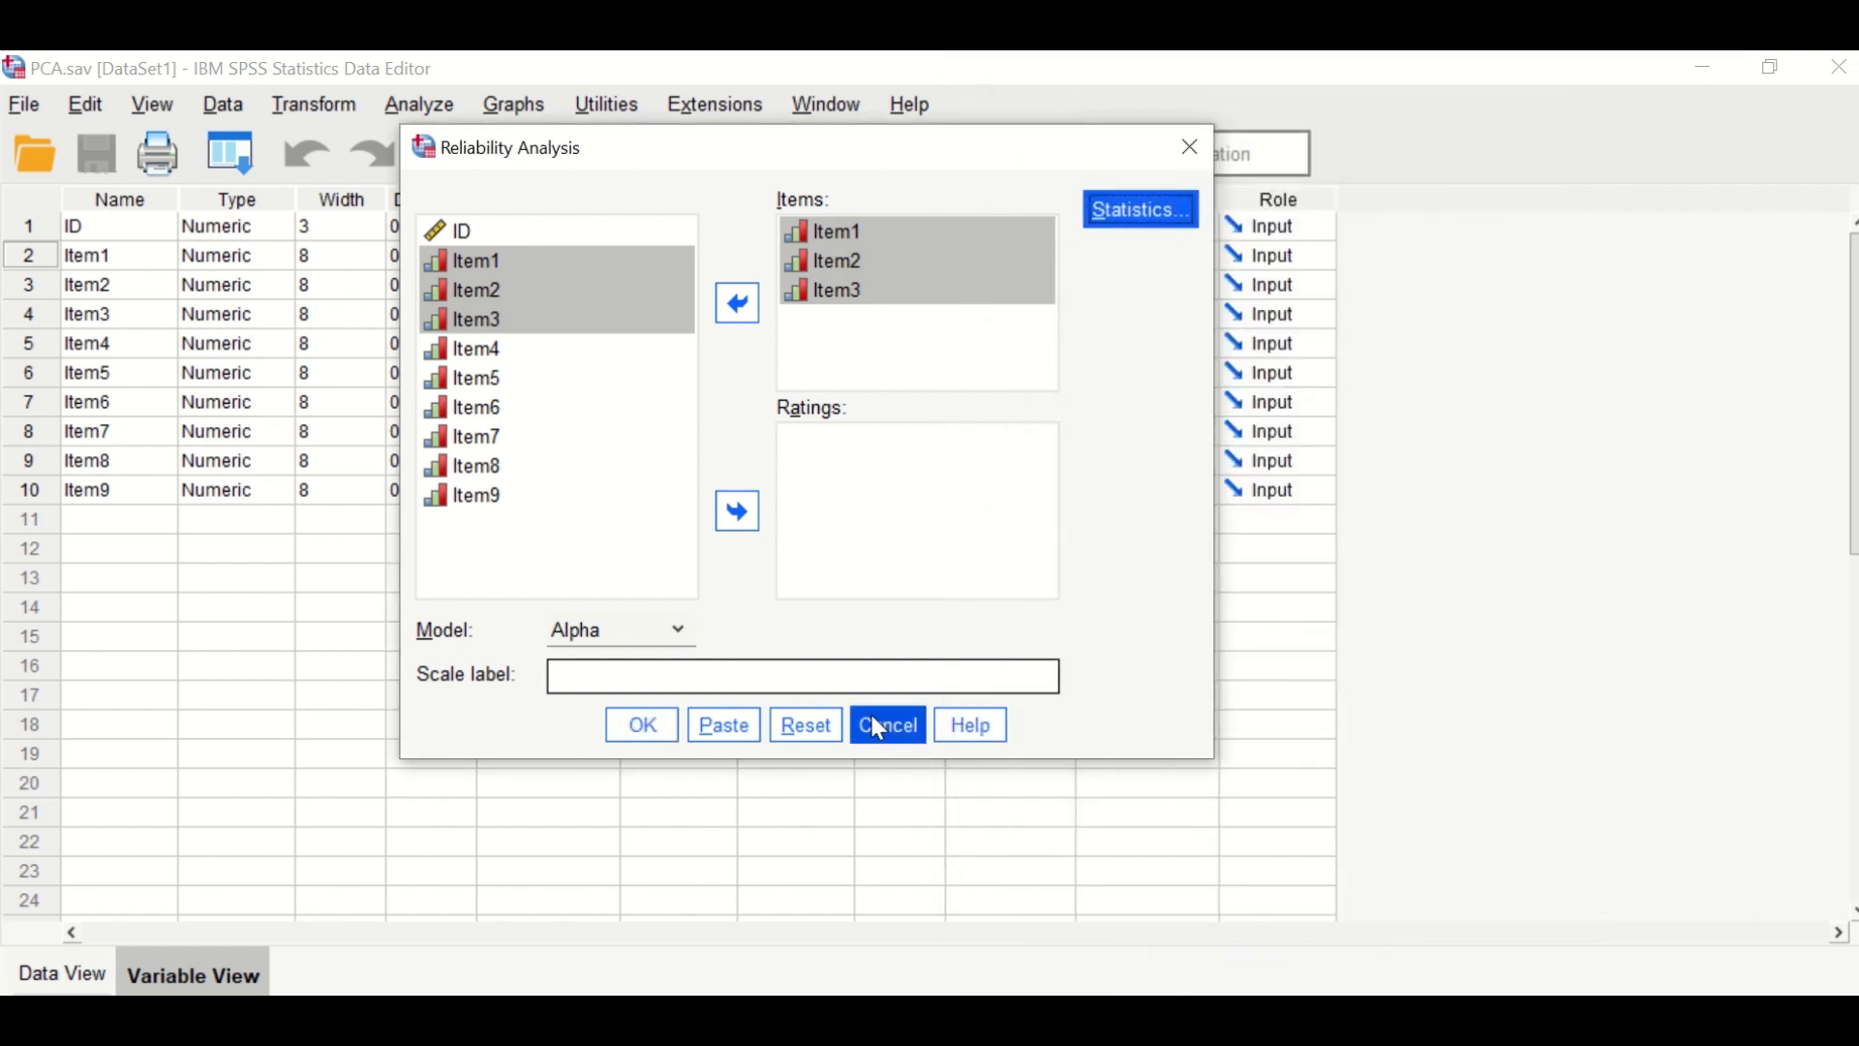
mouse_move(666, 639)
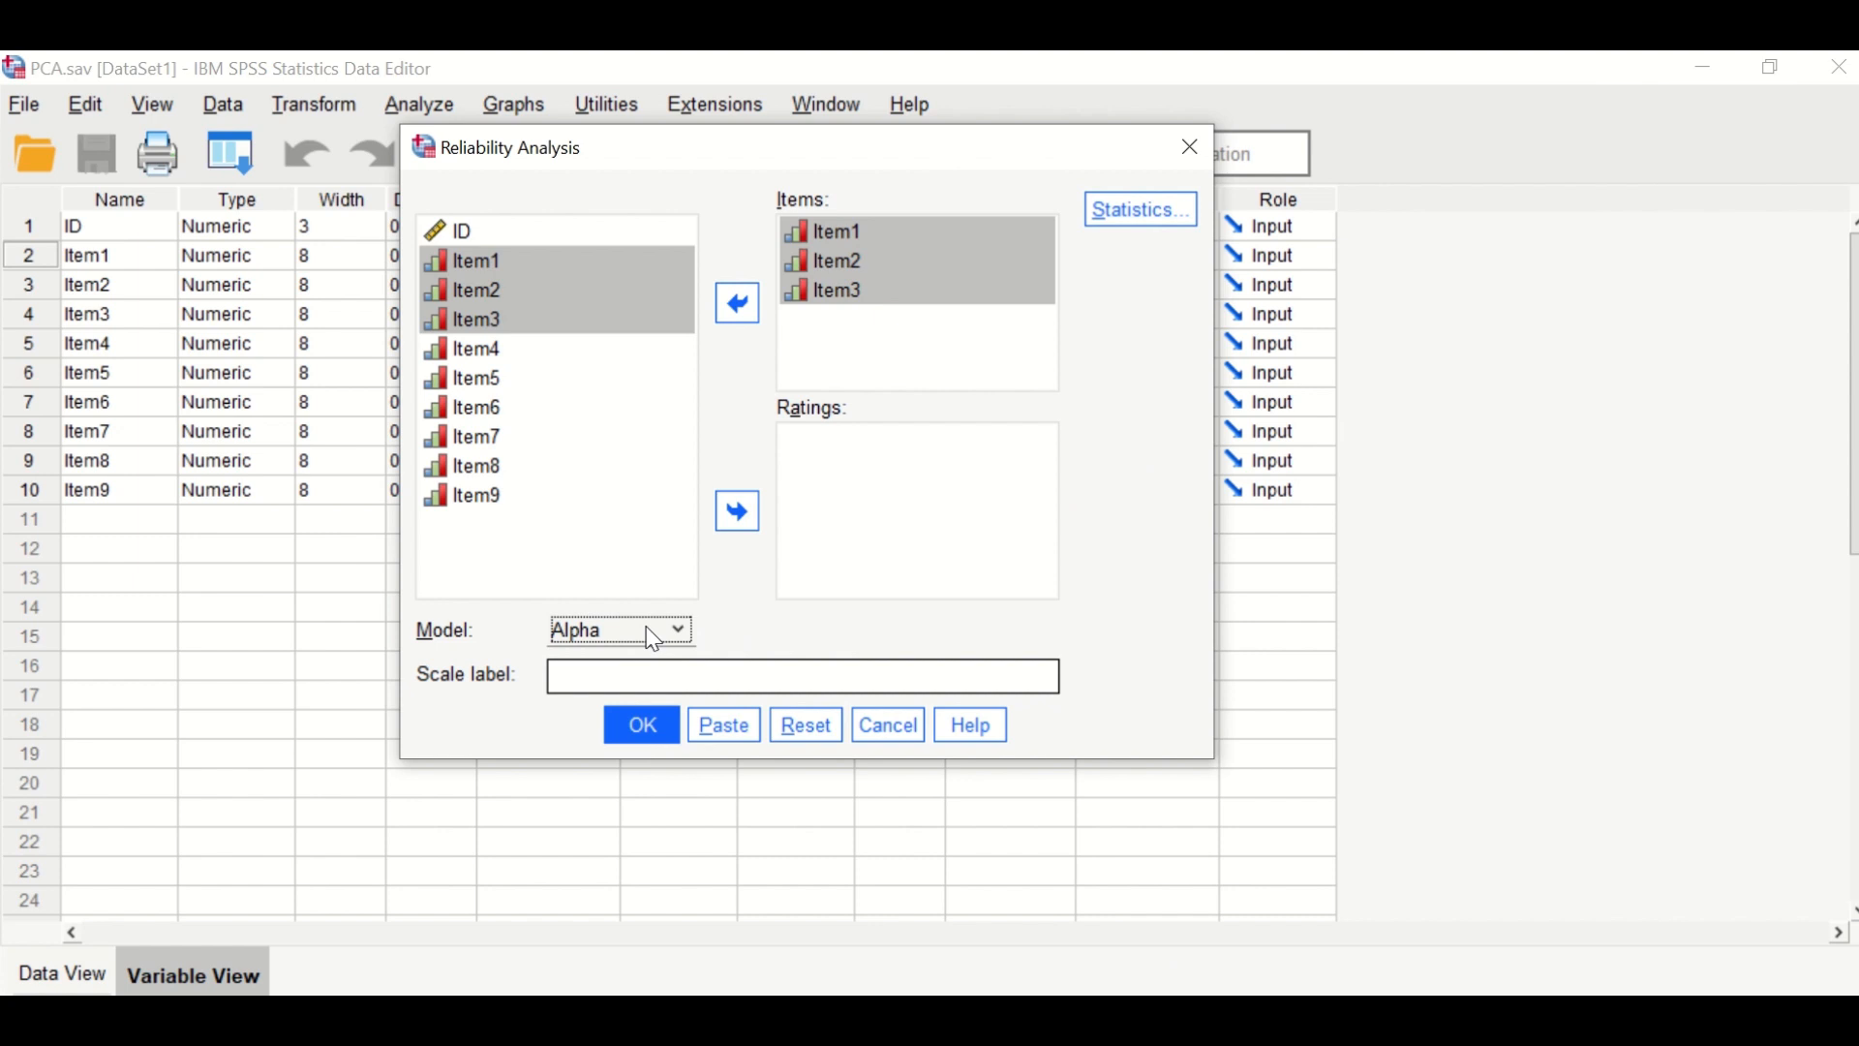
click(641, 724)
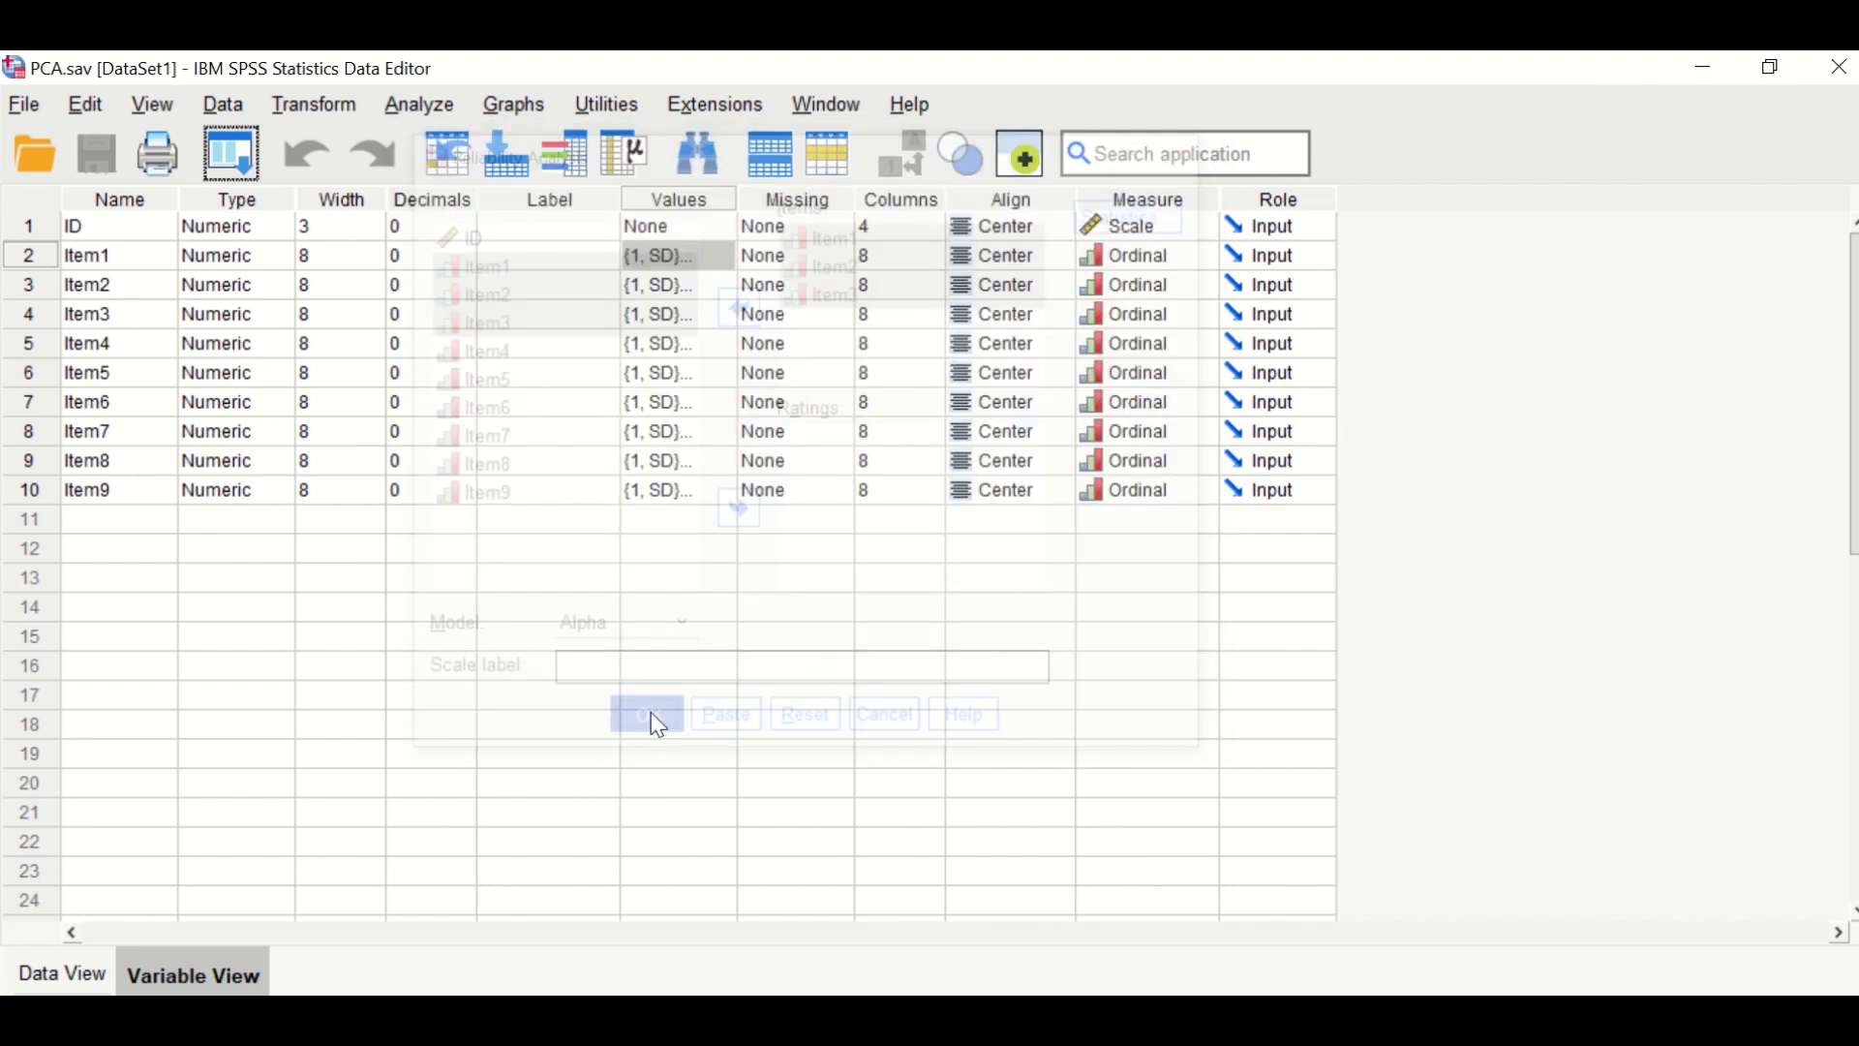
click(645, 713)
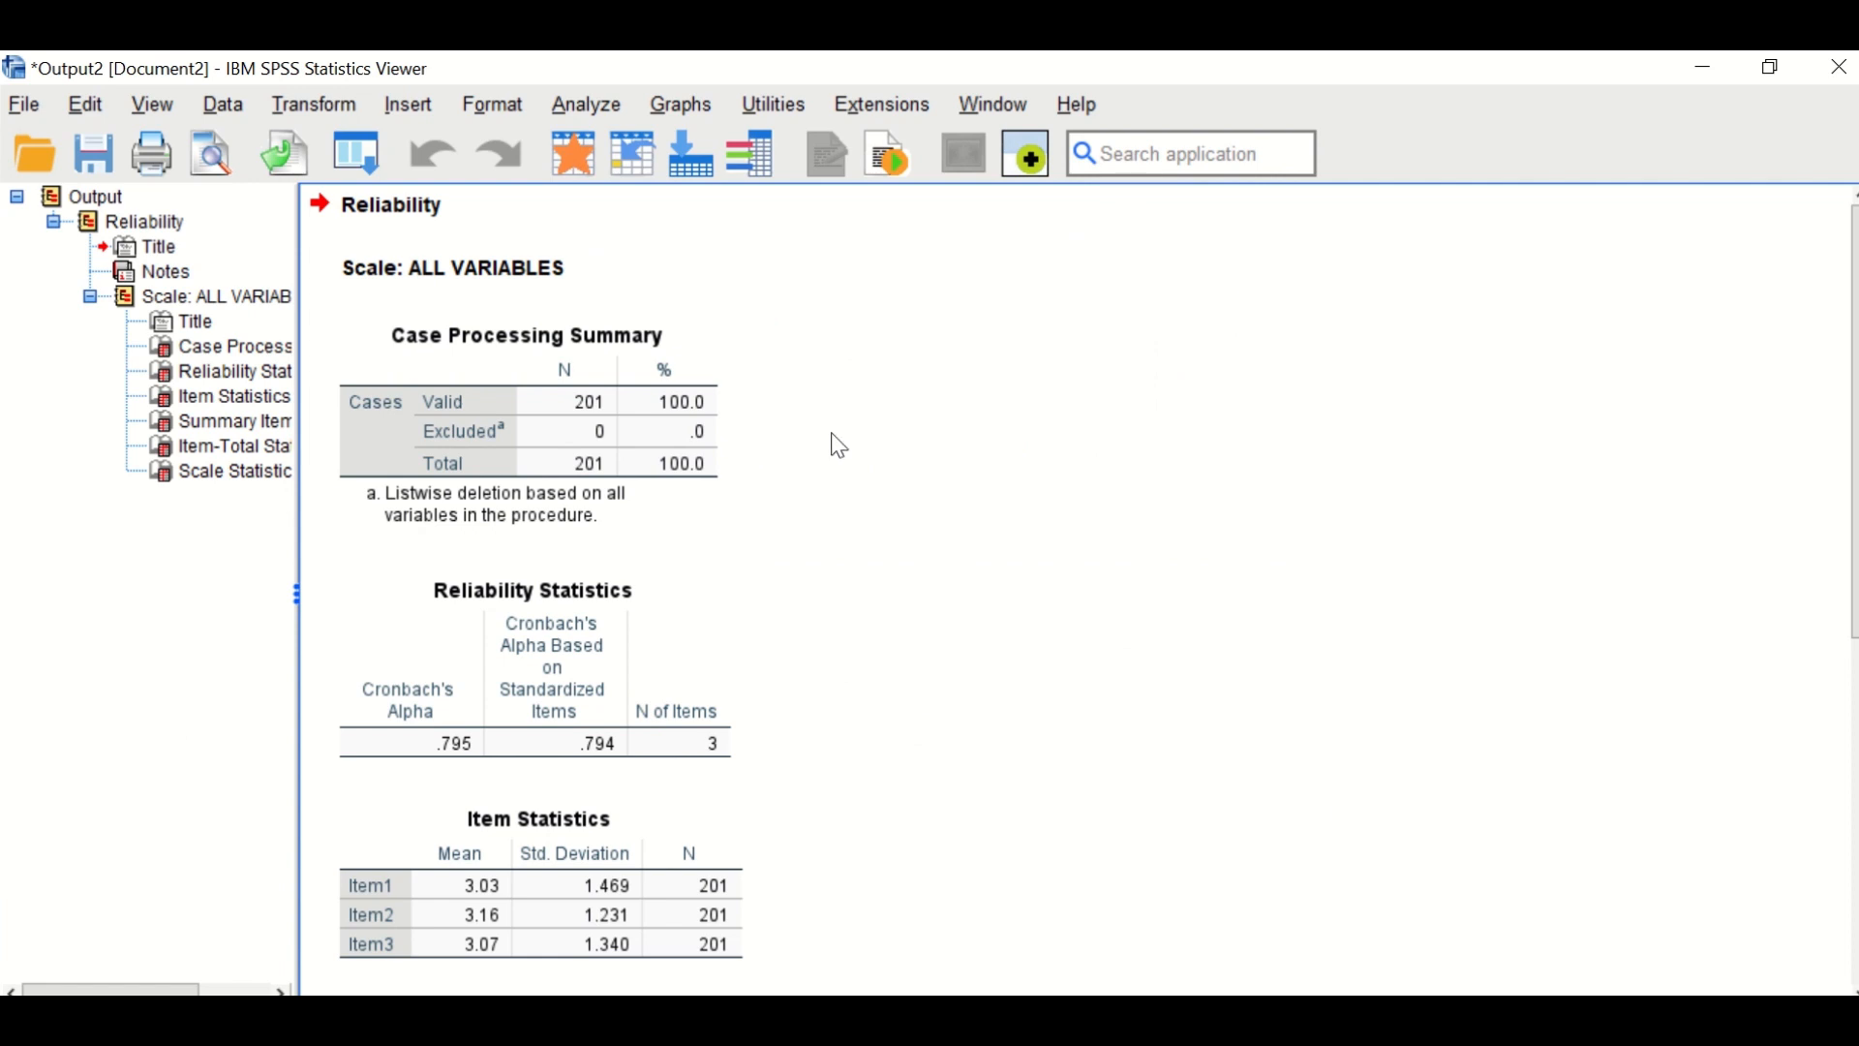
click(599, 433)
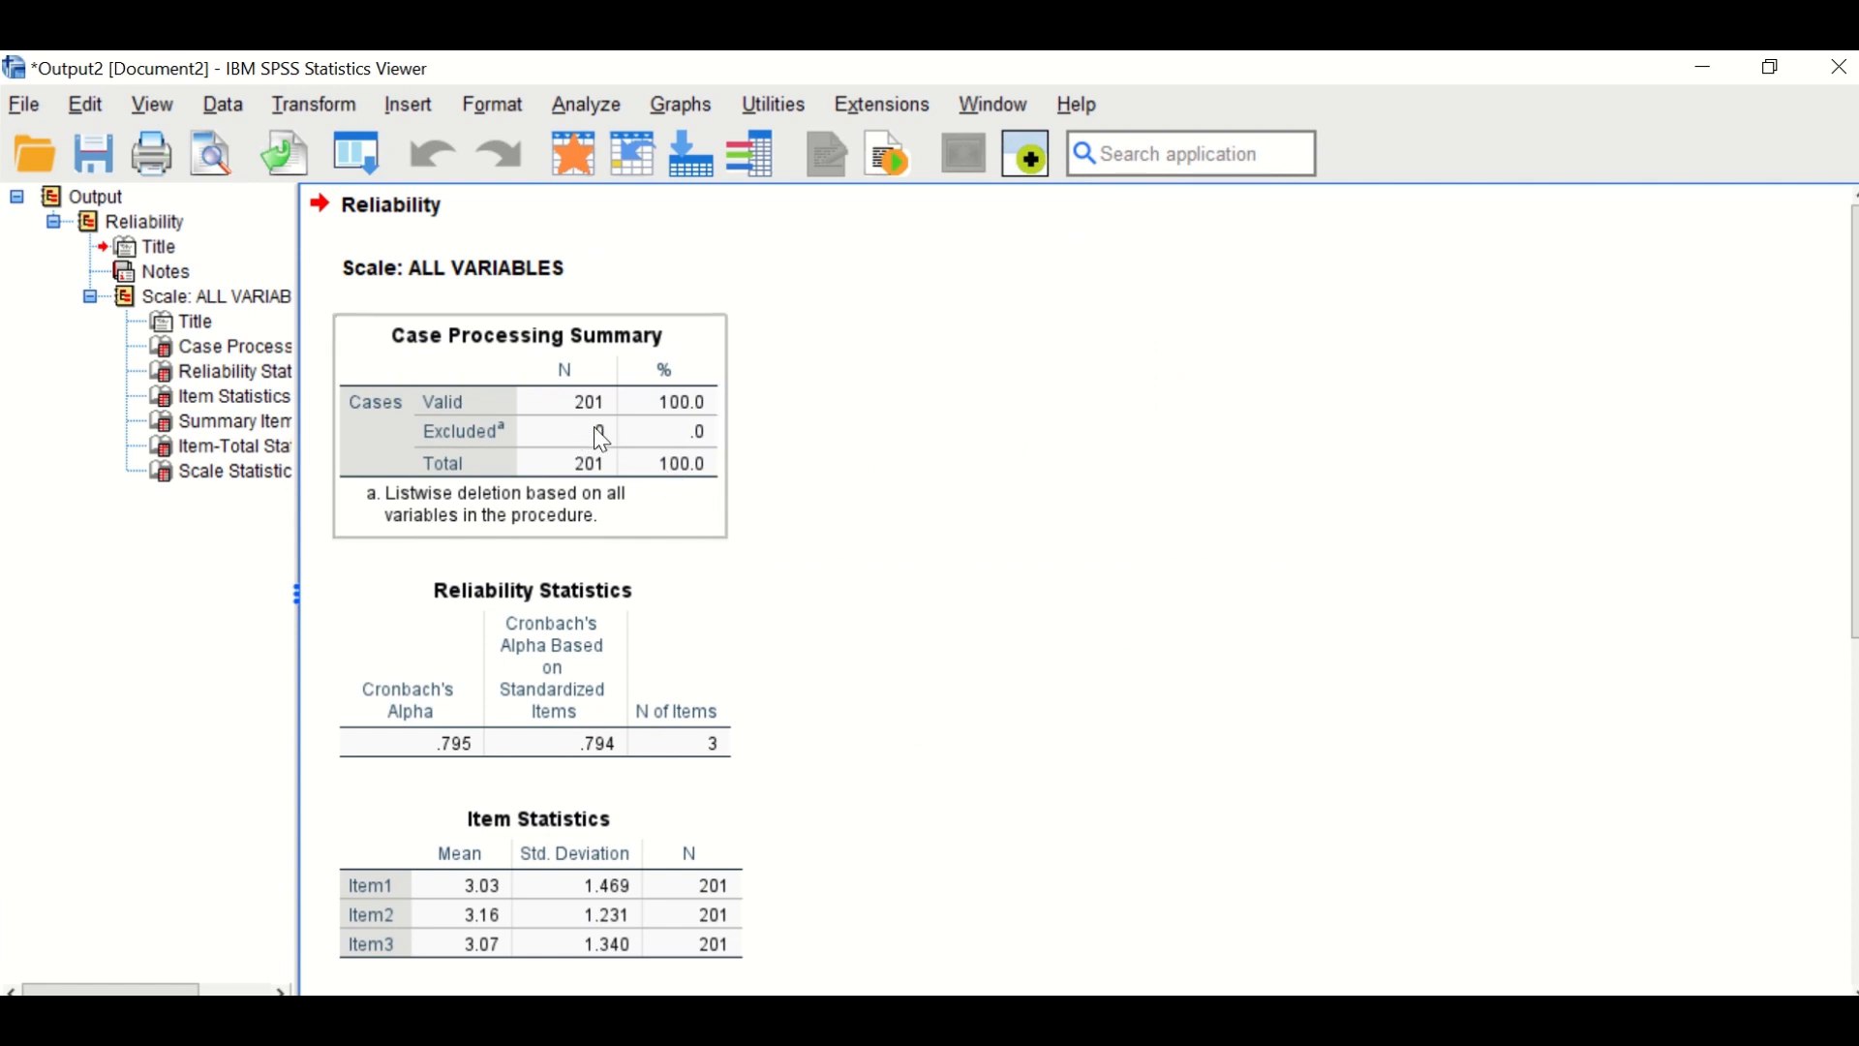
mouse_move(602, 422)
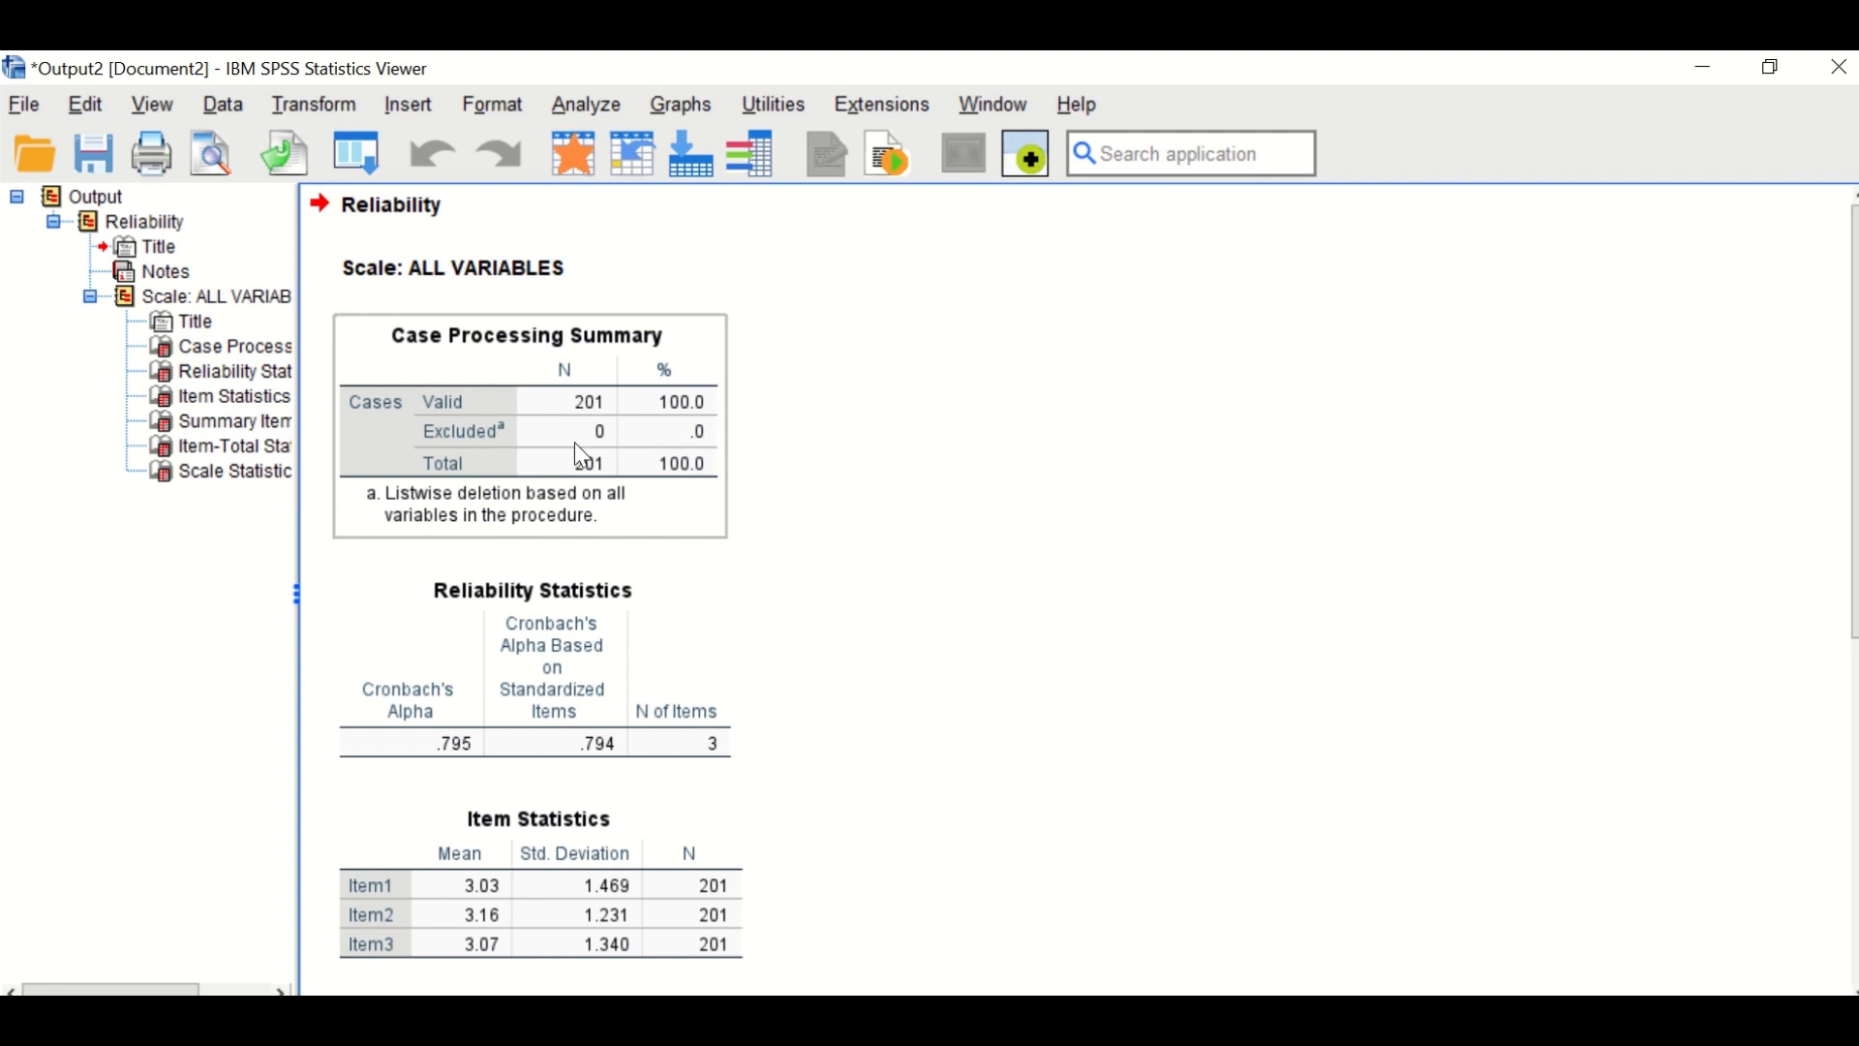
mouse_move(670, 455)
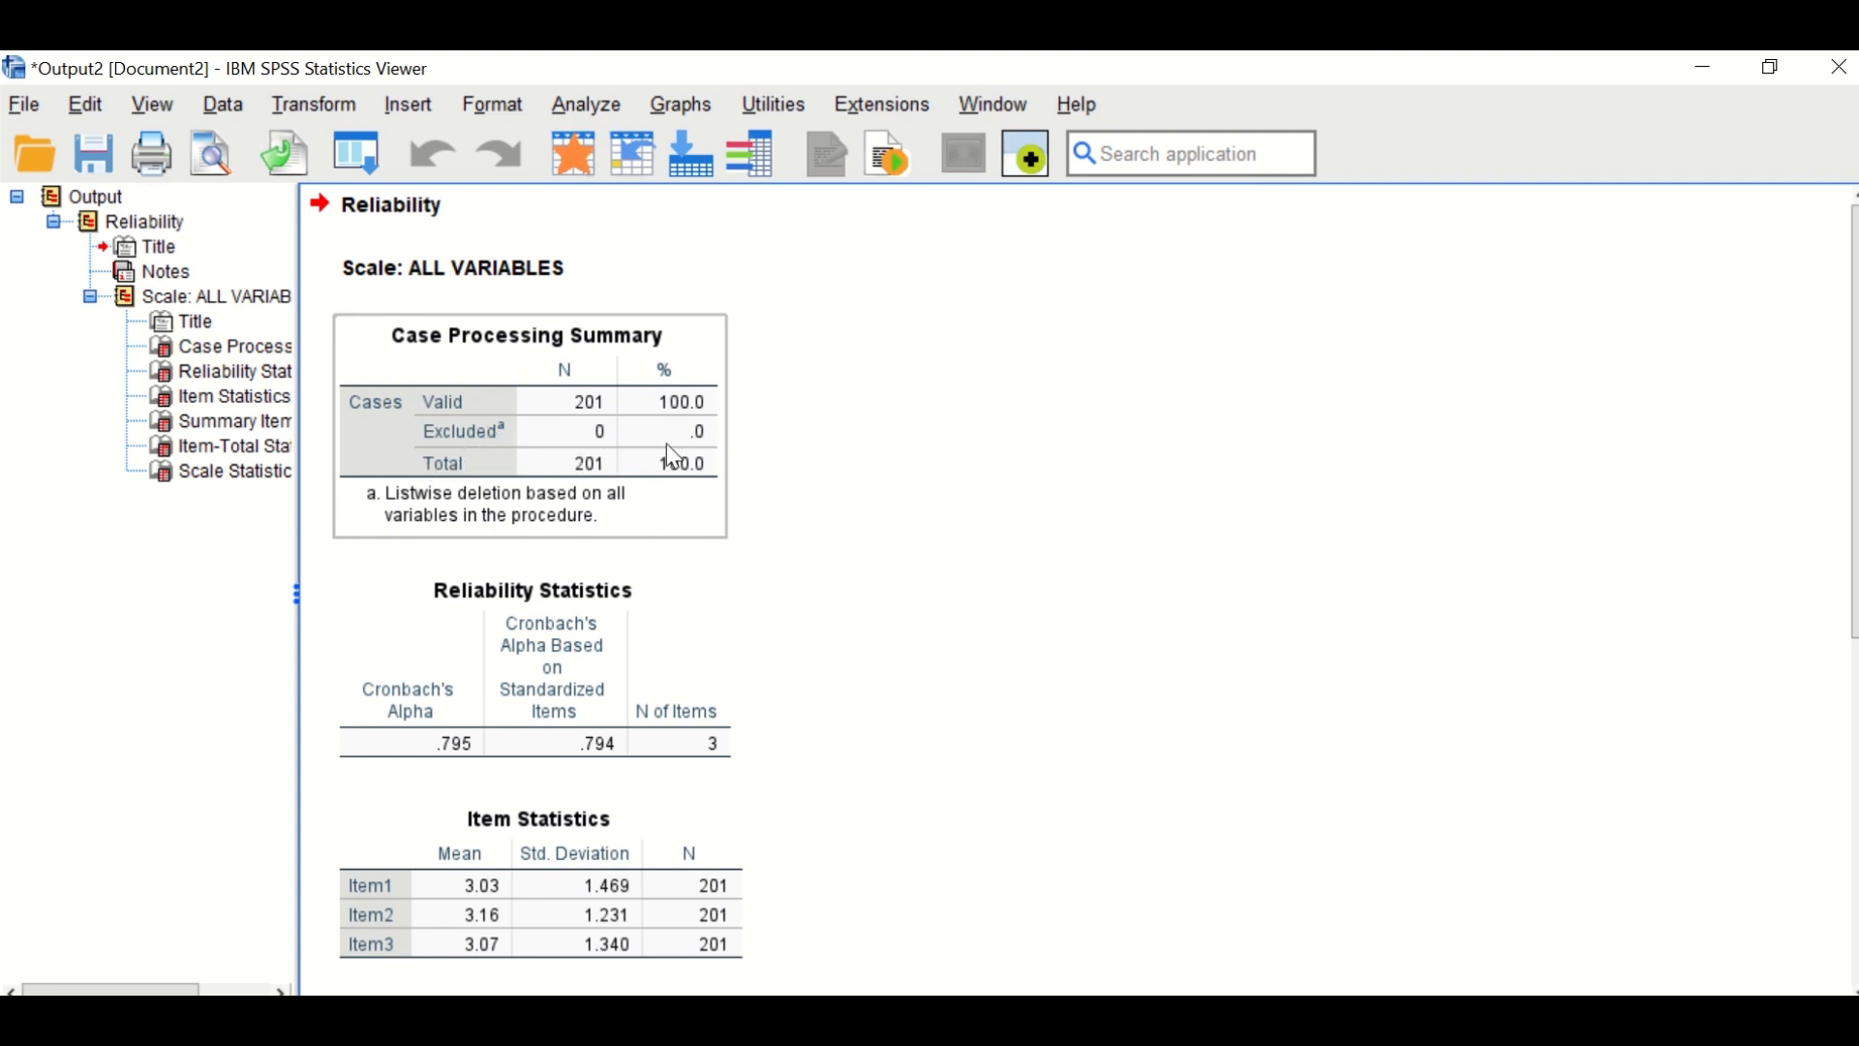
mouse_move(534, 455)
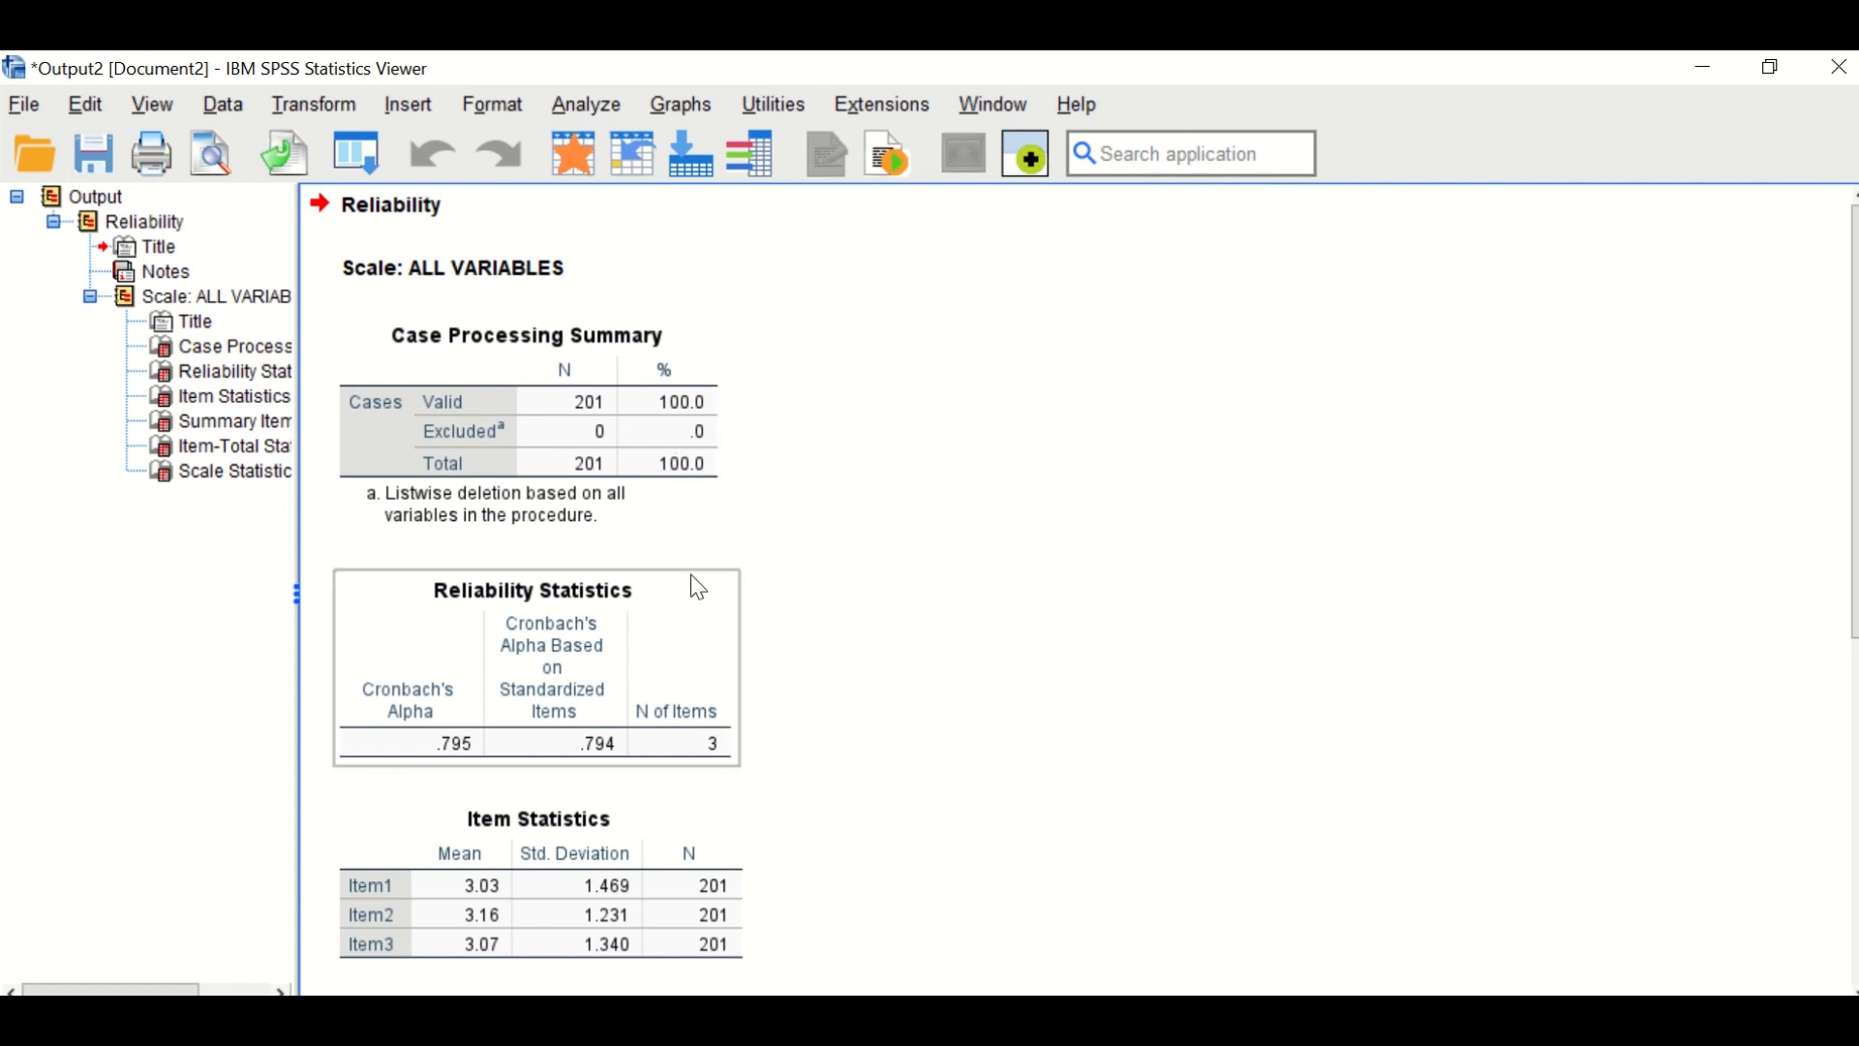
scroll(down, 3)
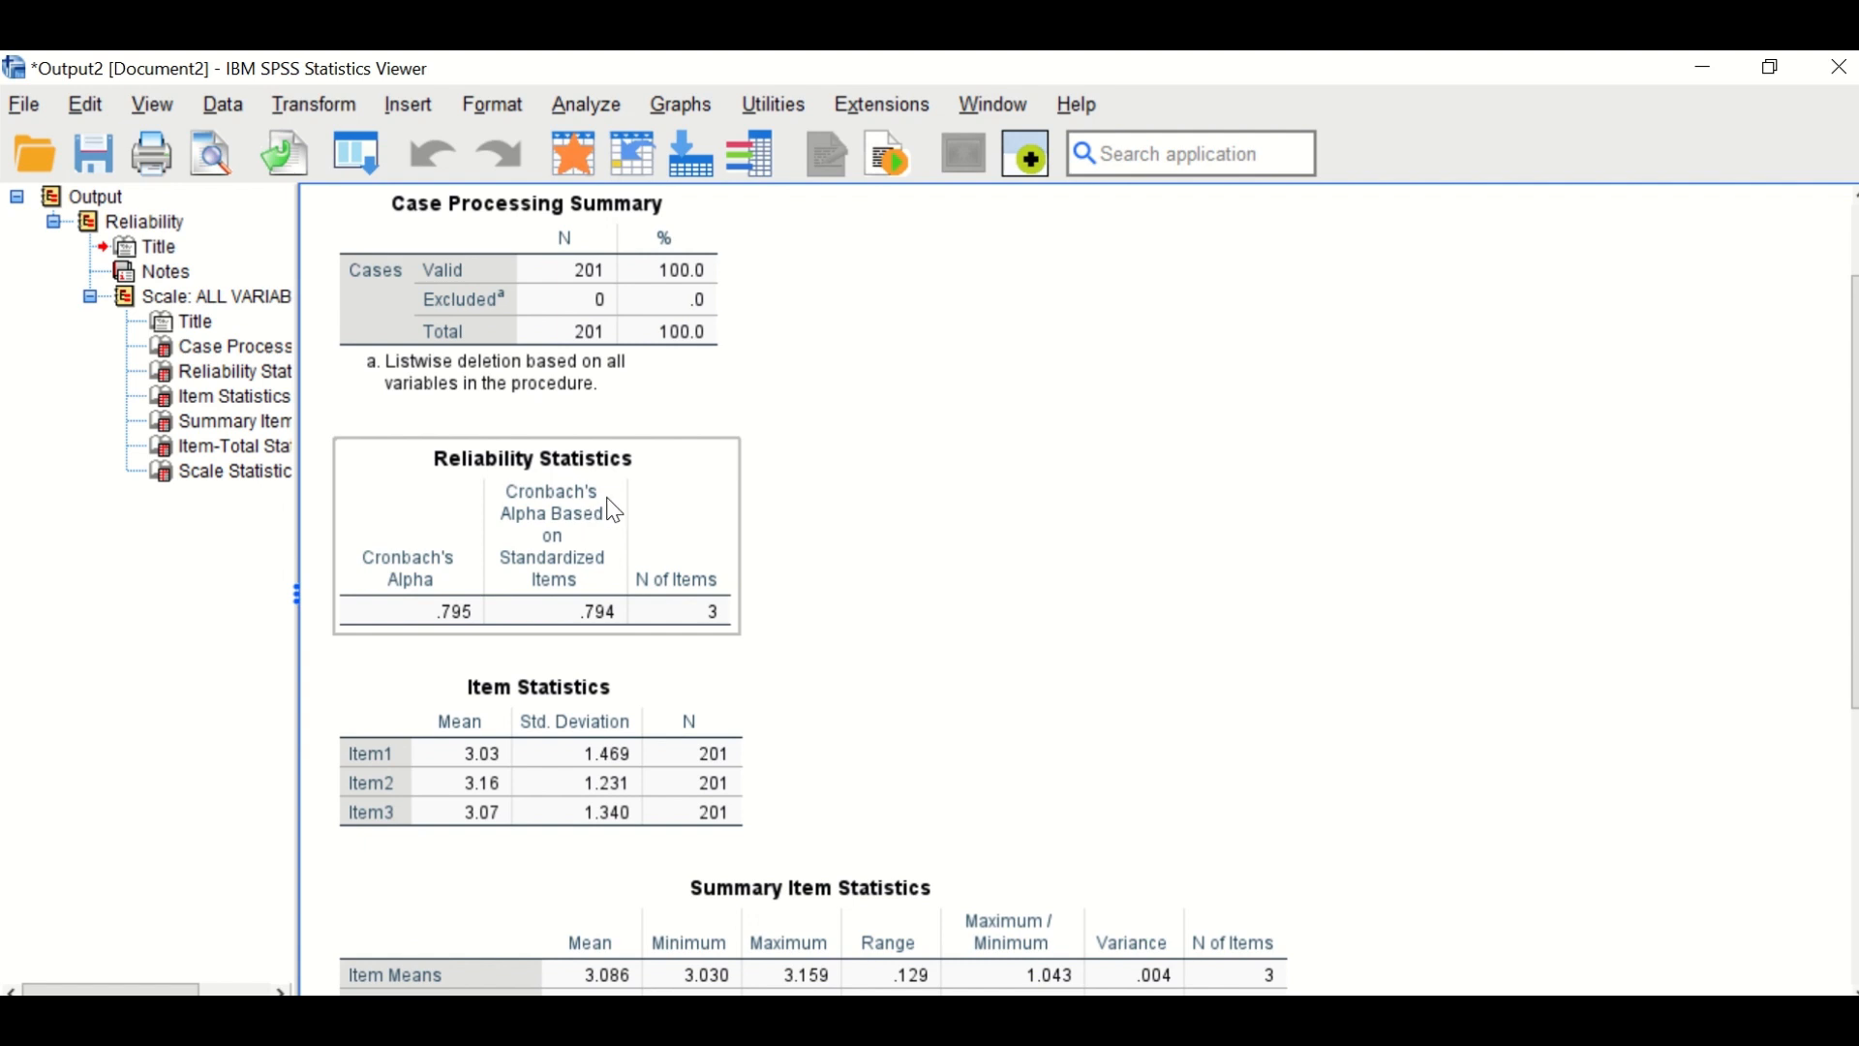
mouse_move(426, 588)
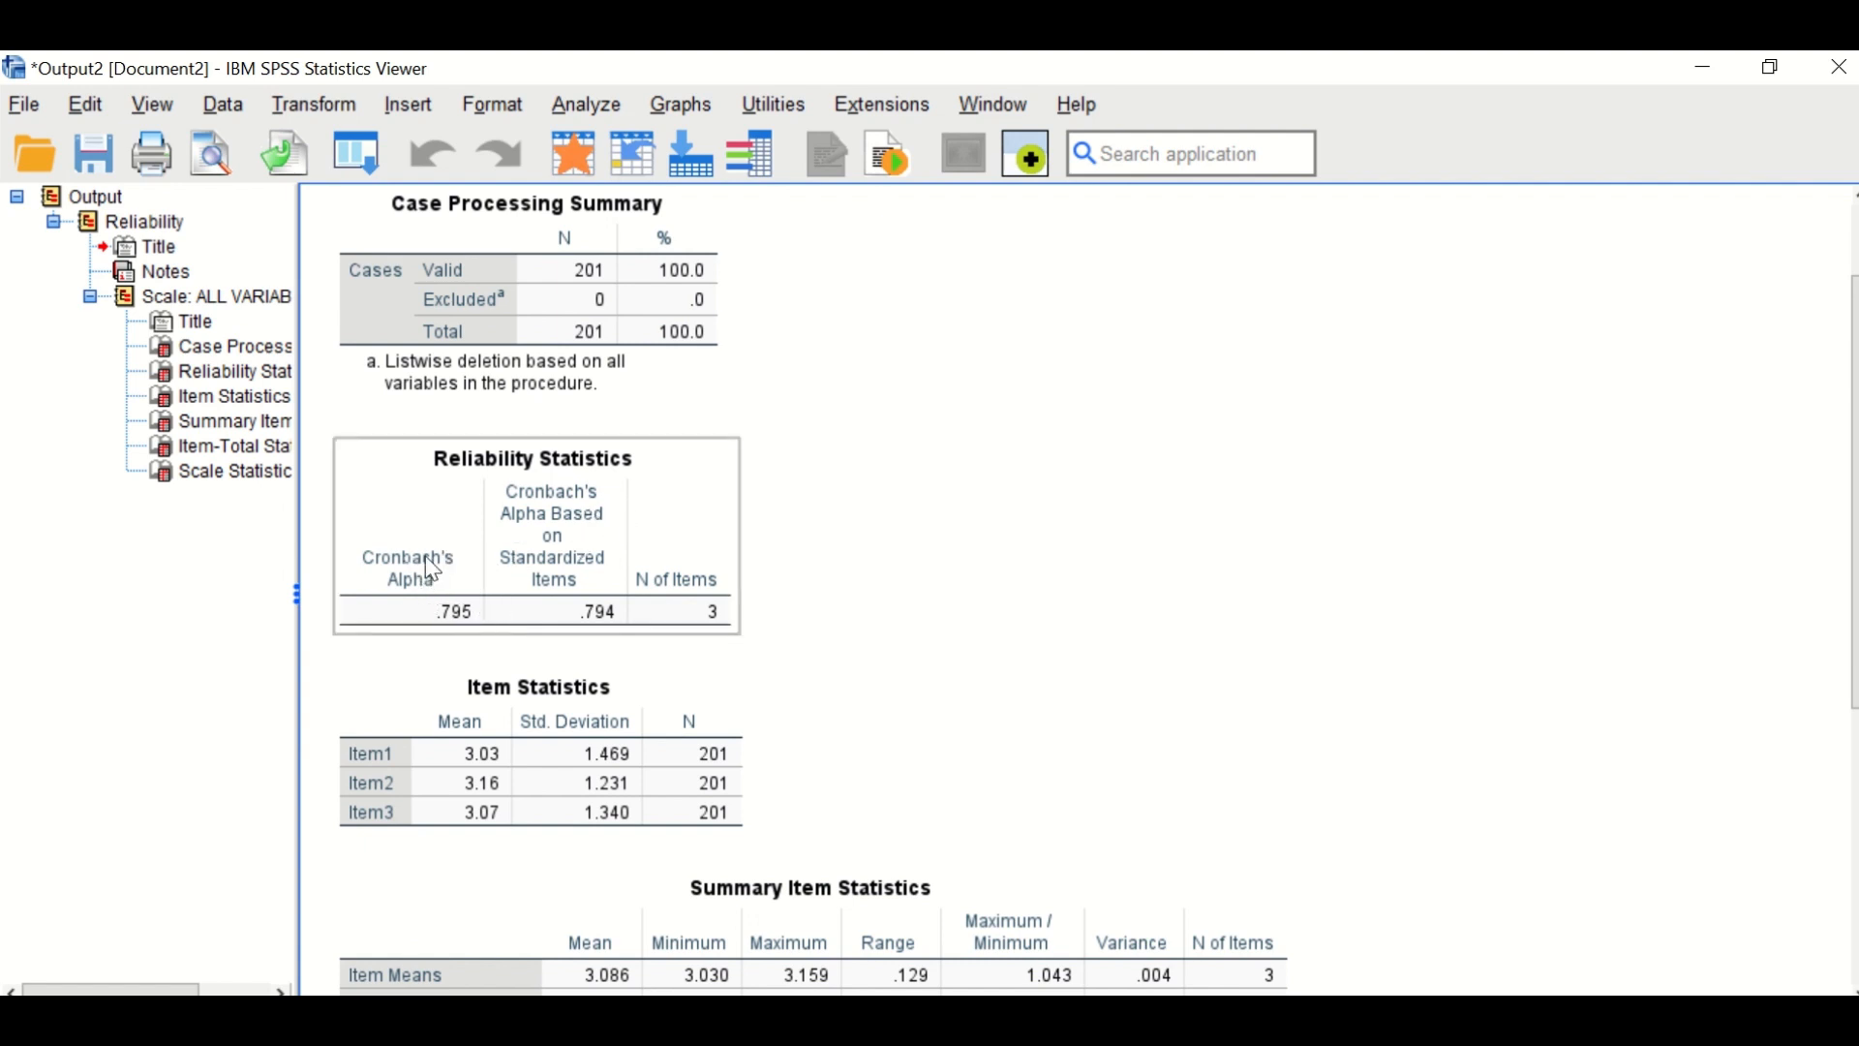
mouse_move(466, 628)
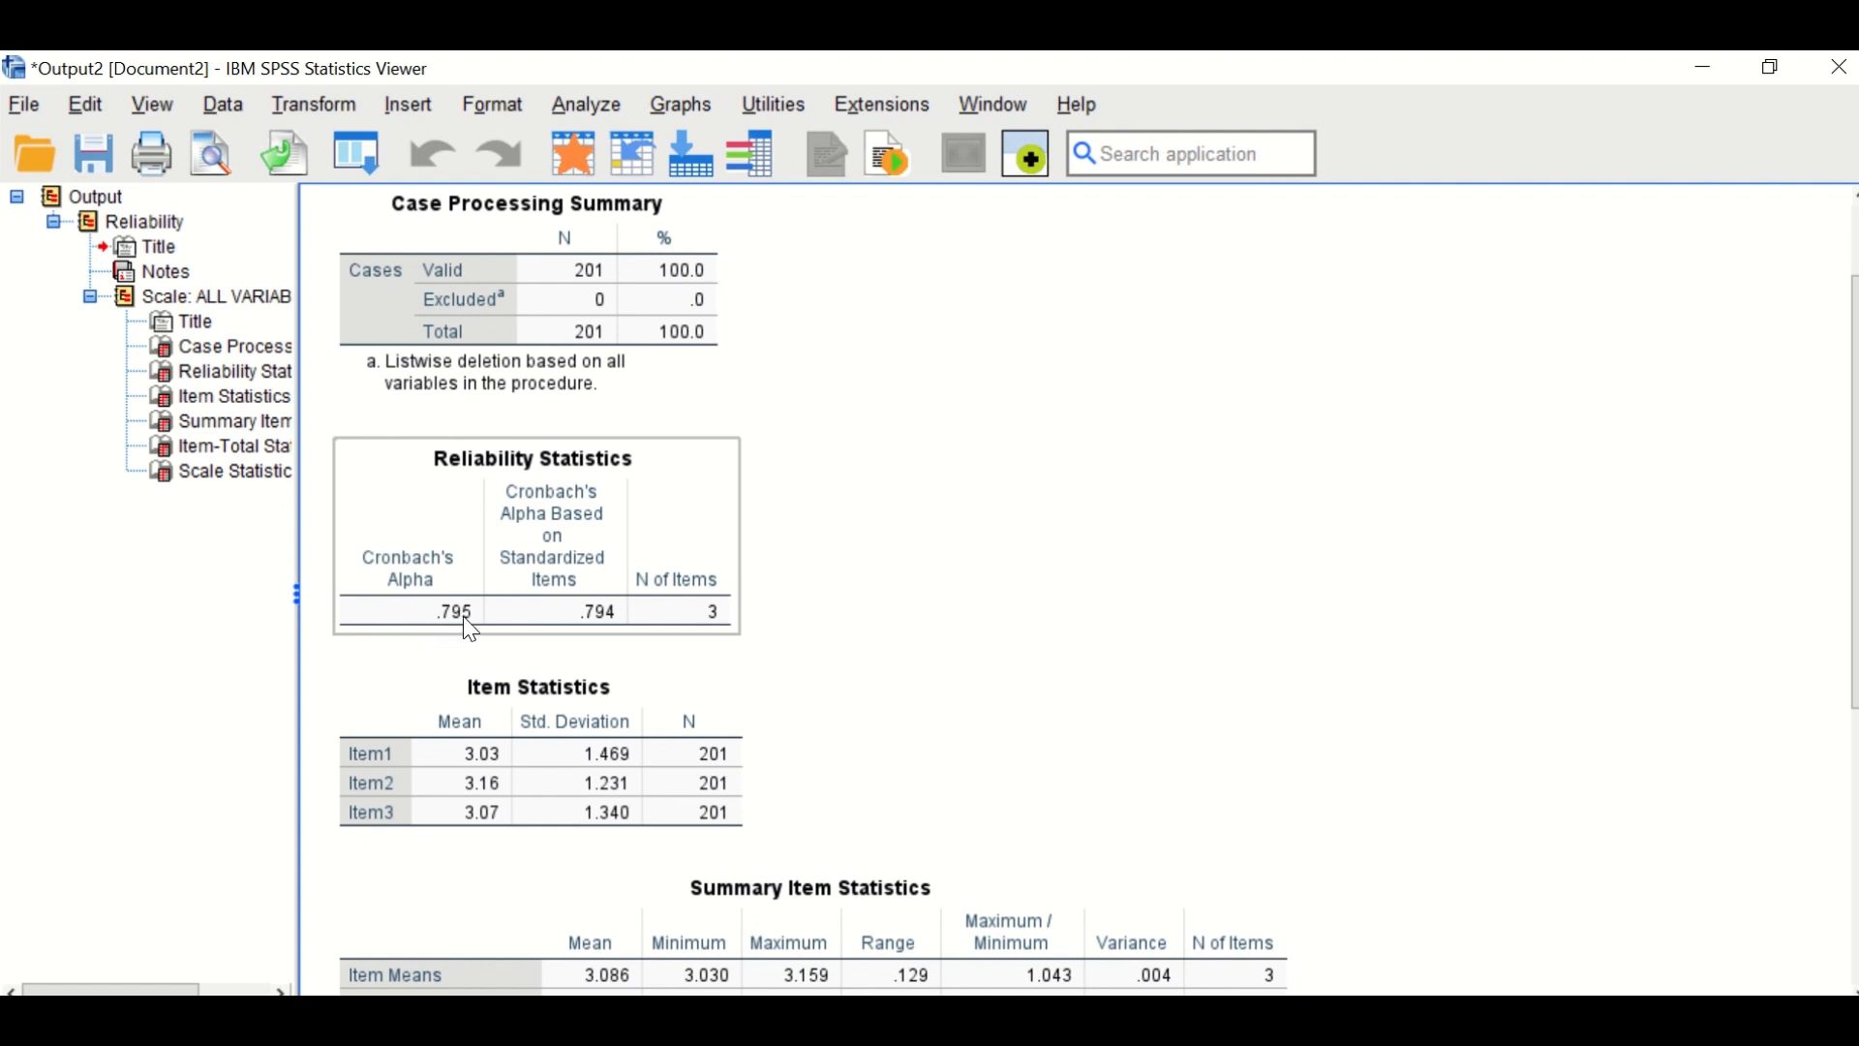
mouse_move(756, 601)
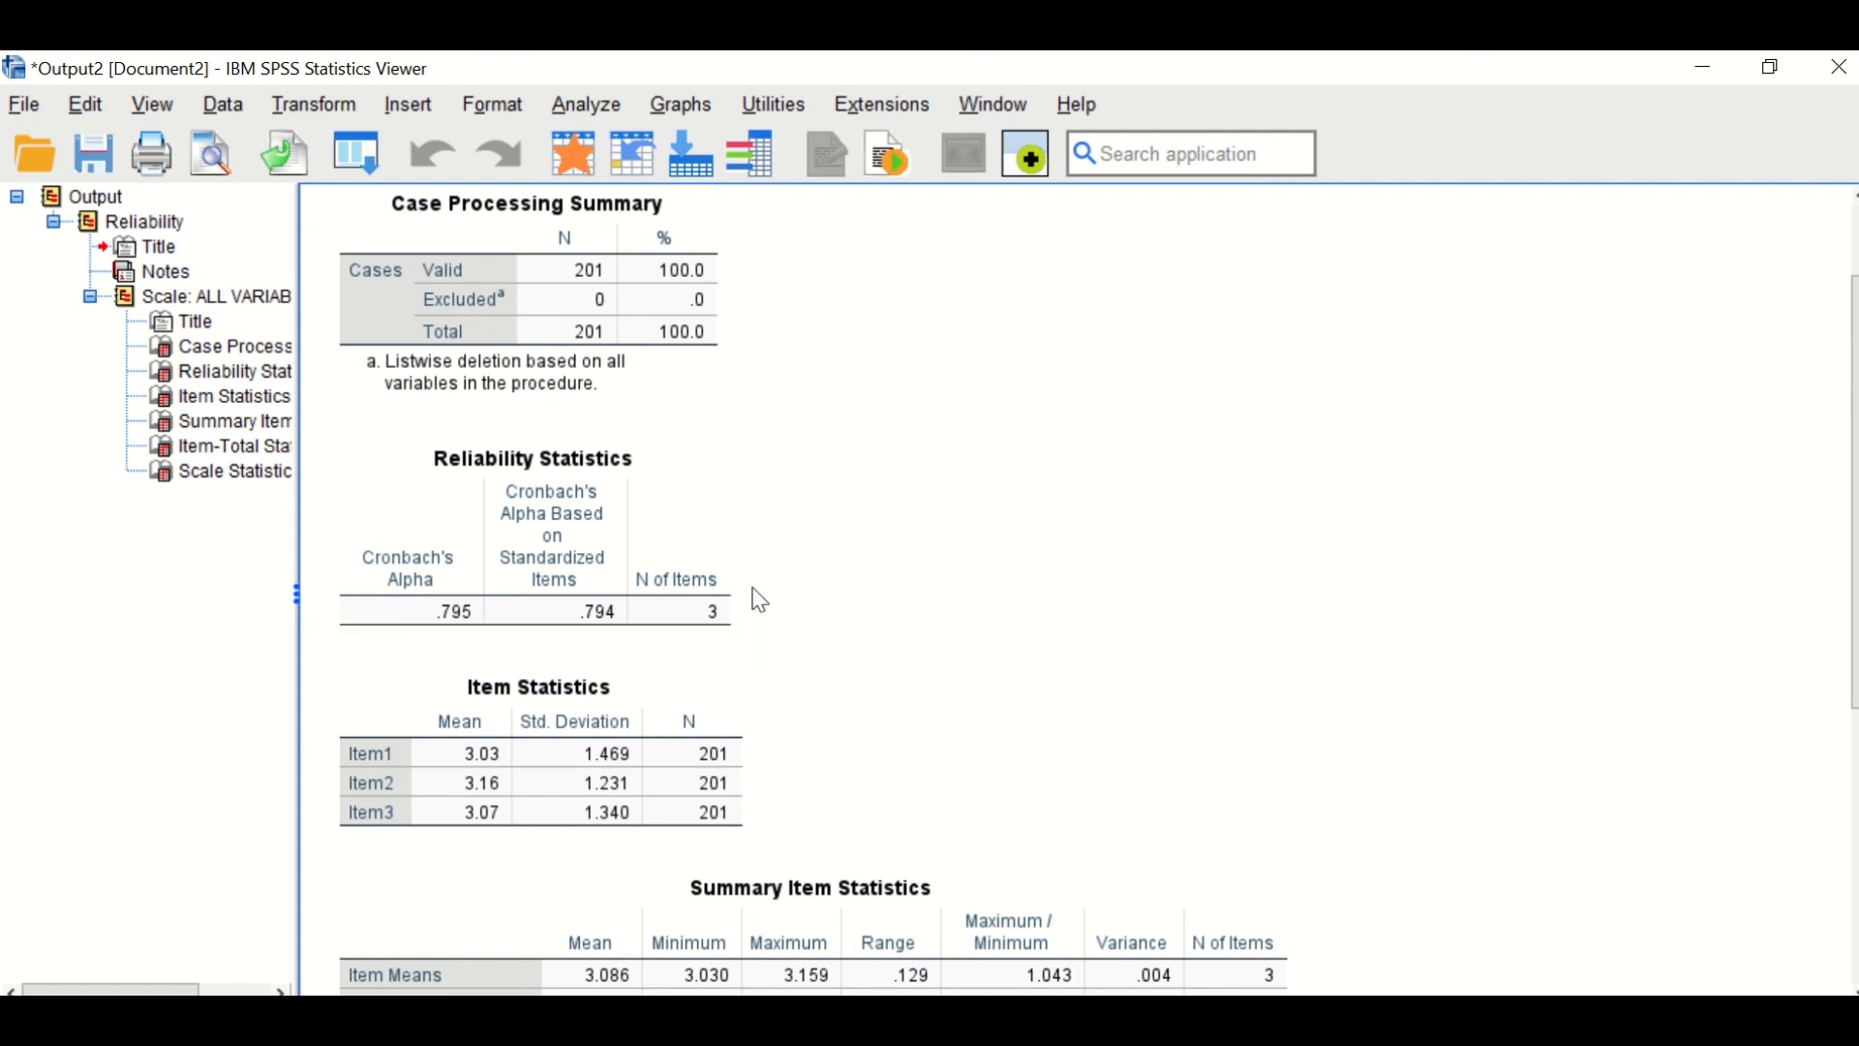
mouse_move(794, 589)
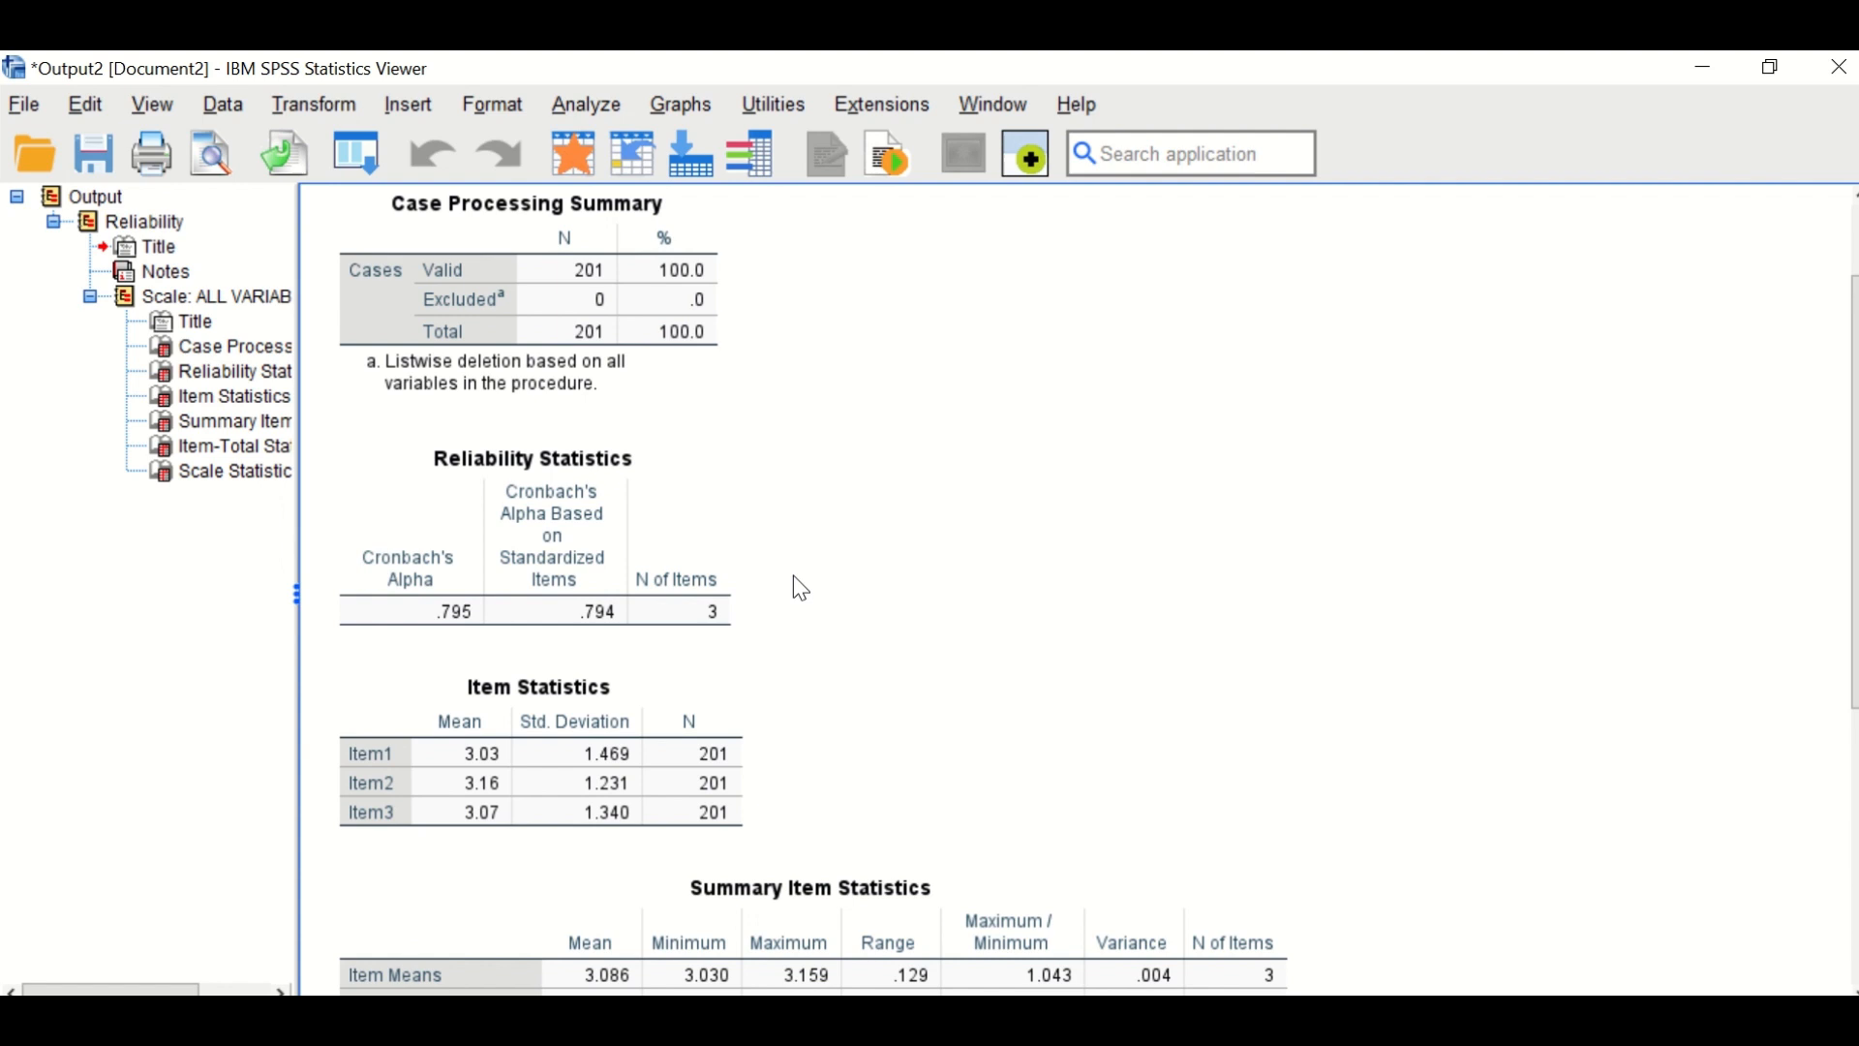
mouse_move(796, 548)
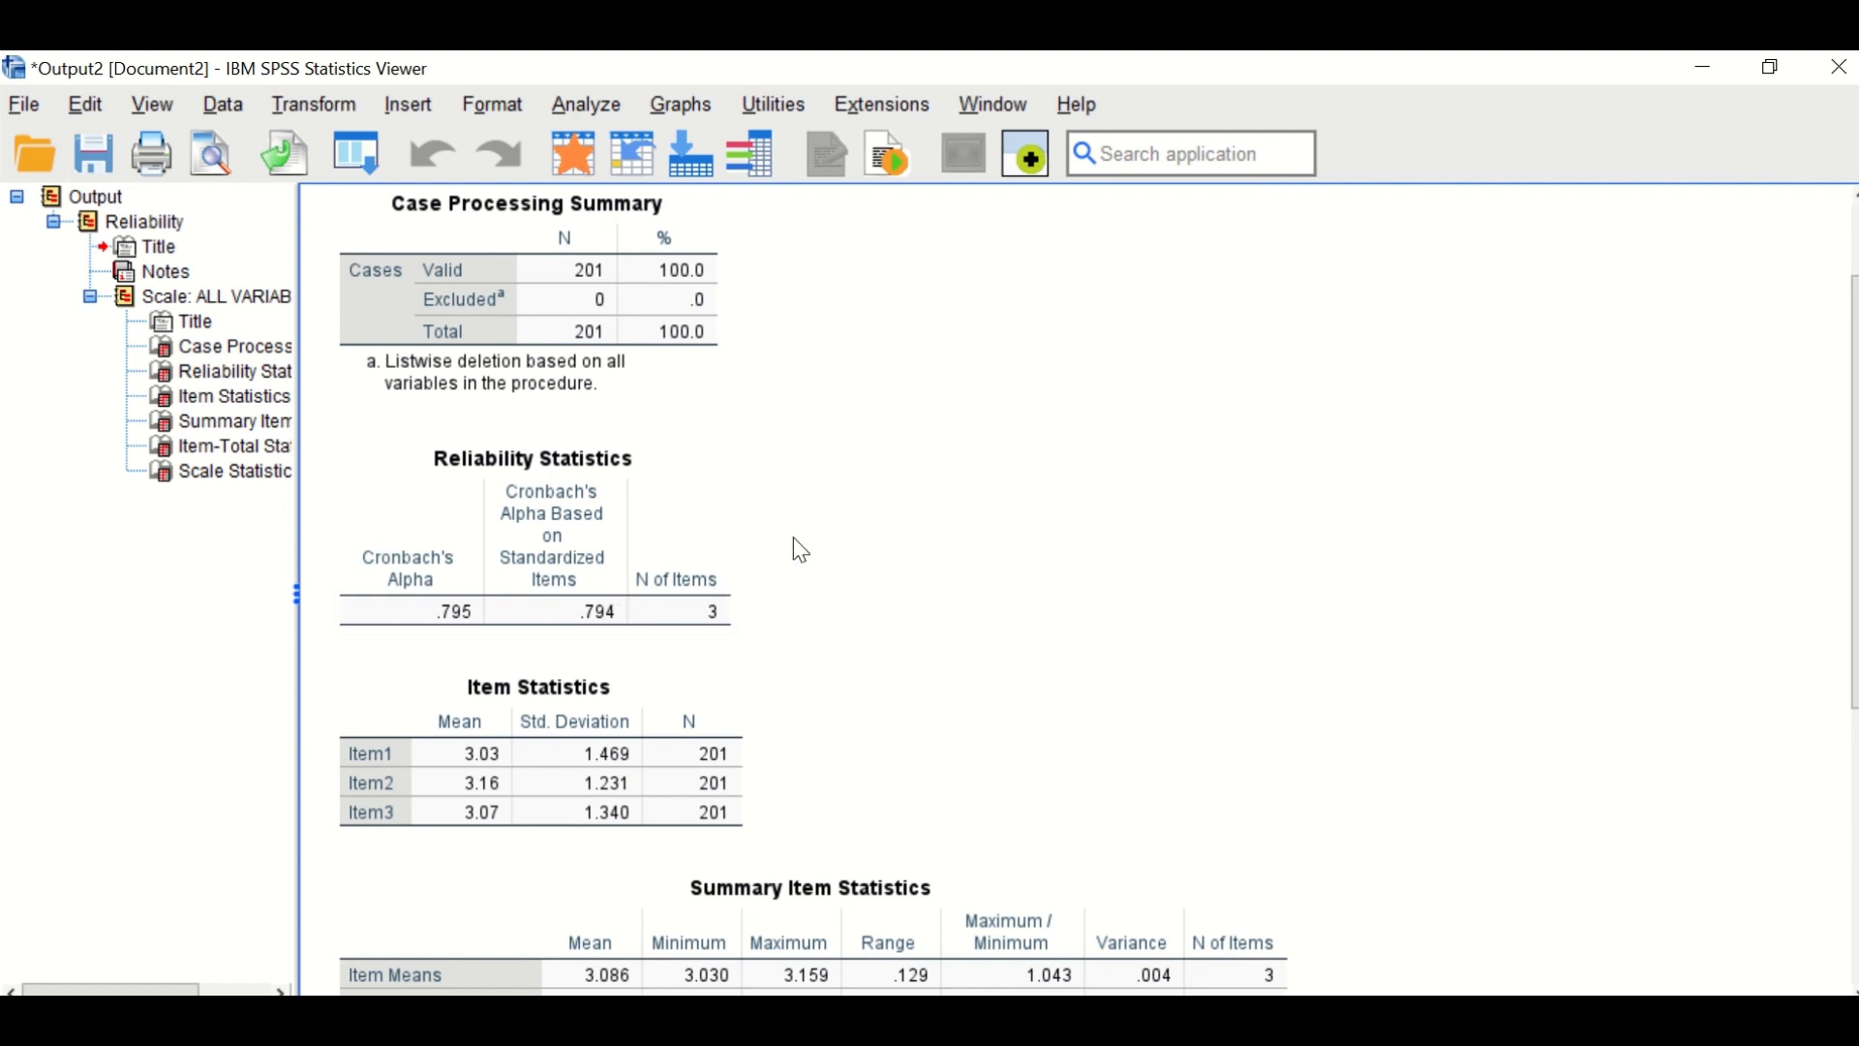
mouse_move(814, 542)
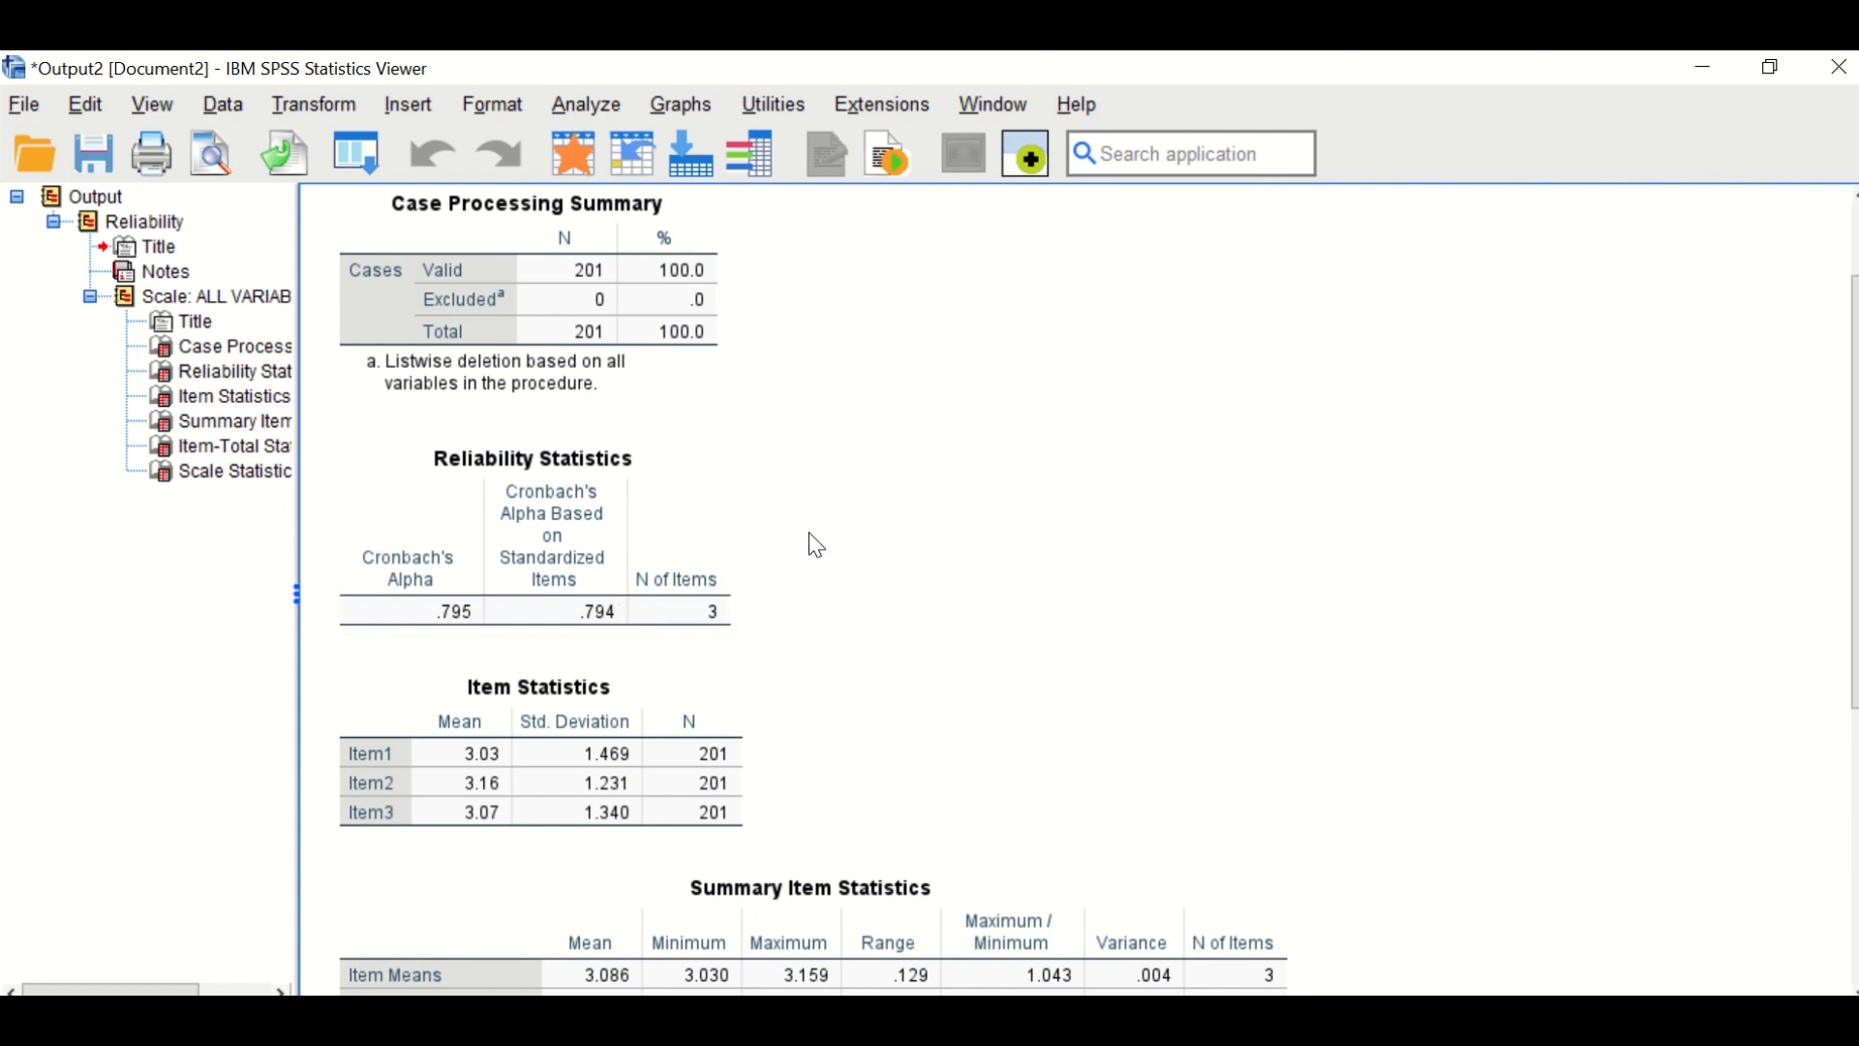
click(538, 562)
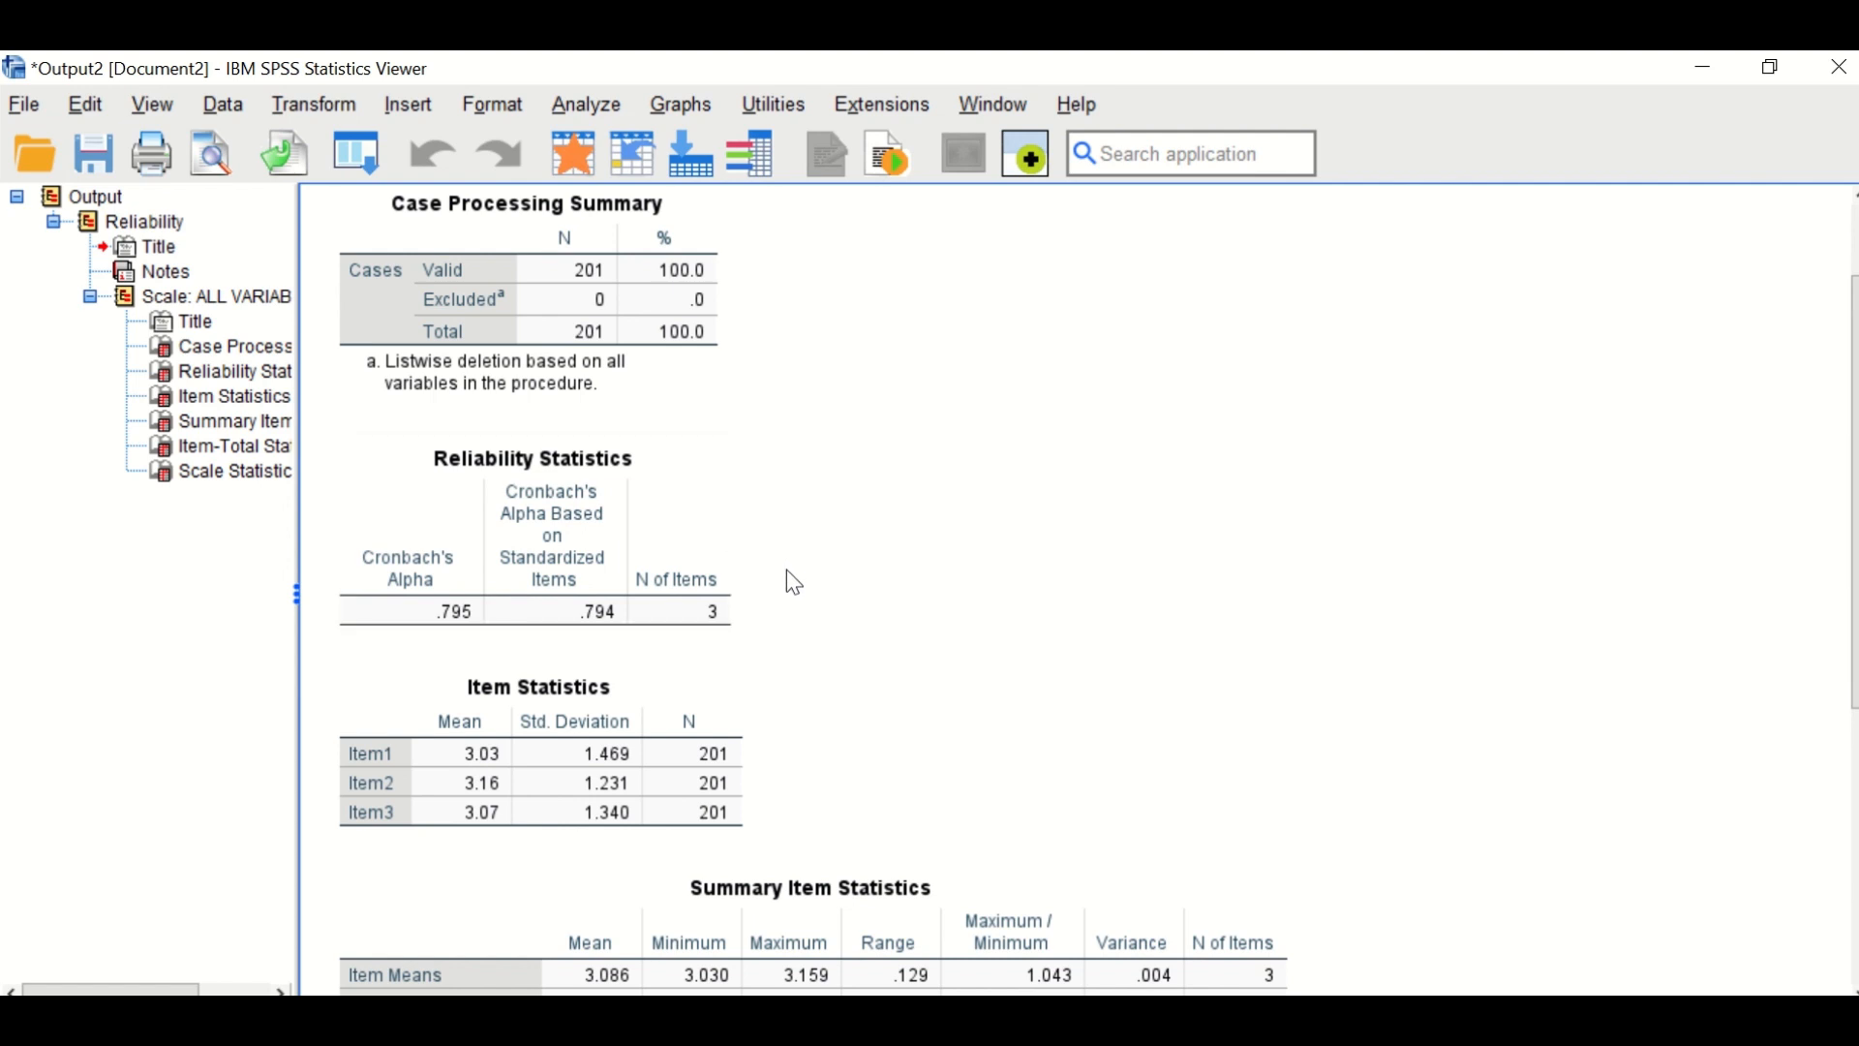
click(689, 581)
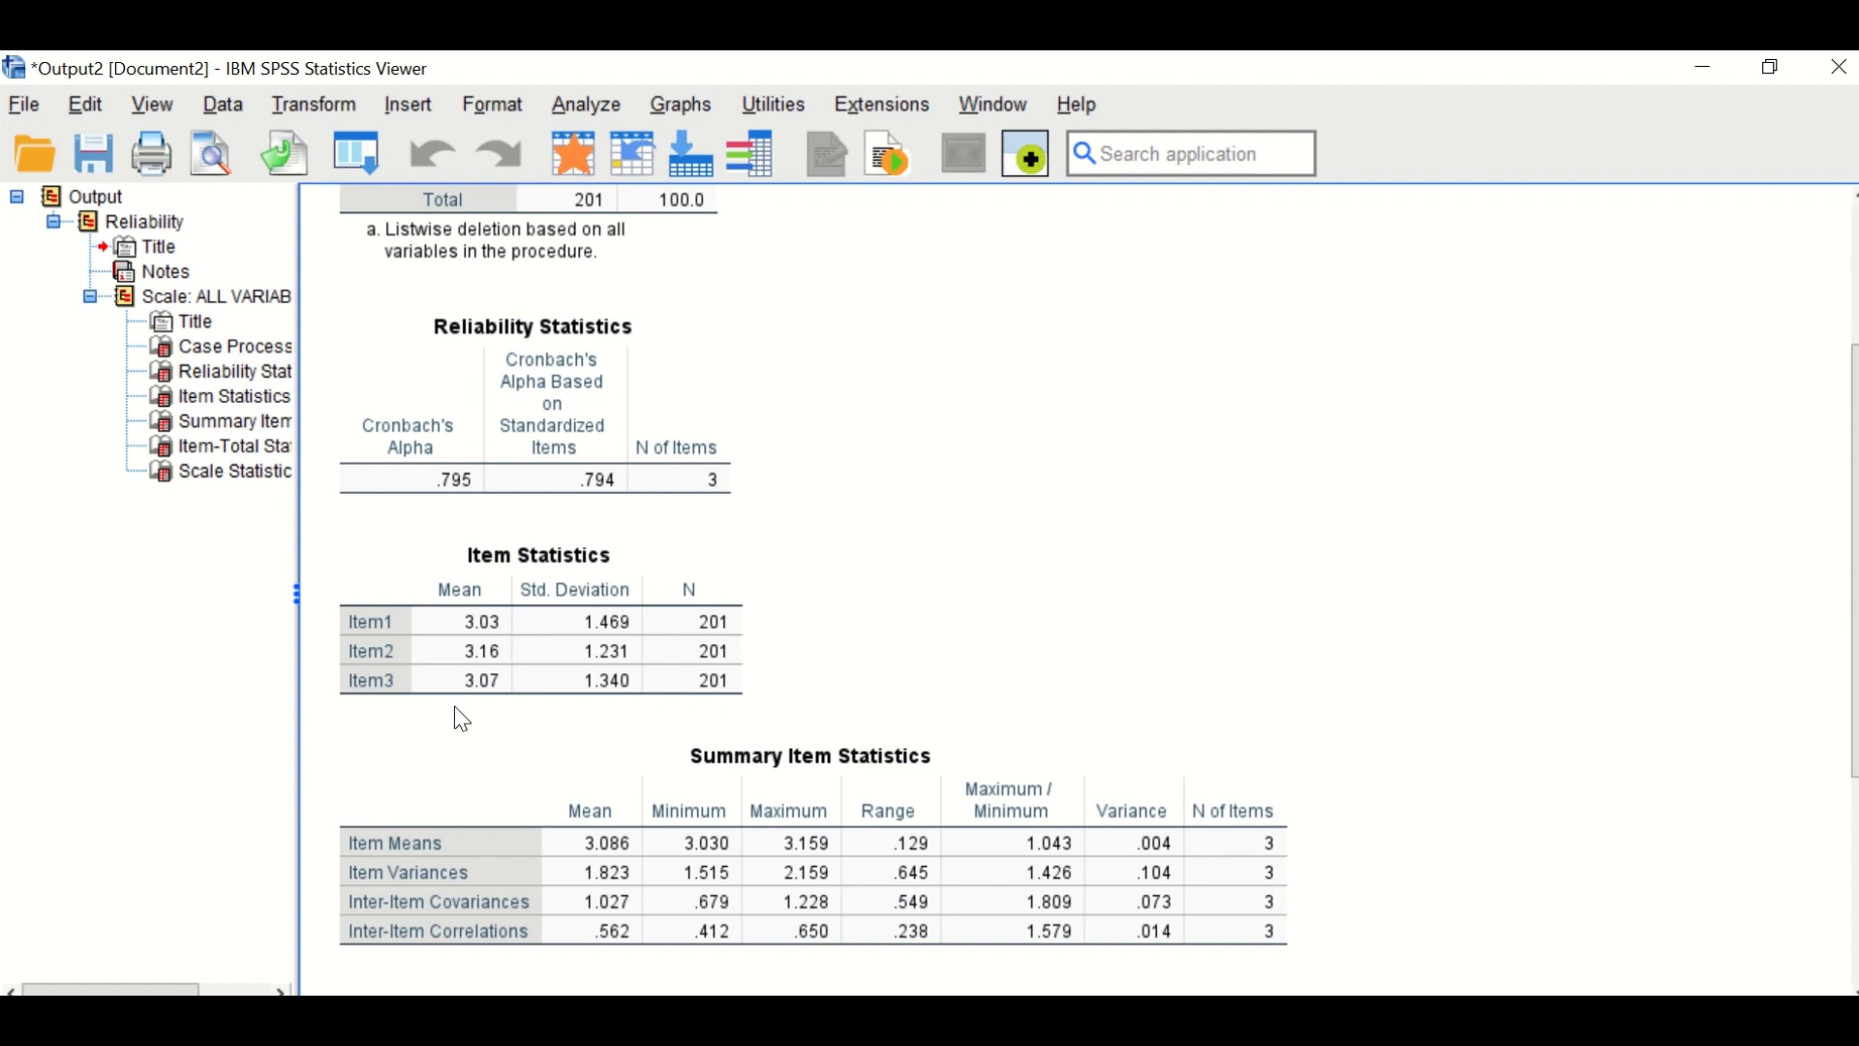
mouse_move(842, 612)
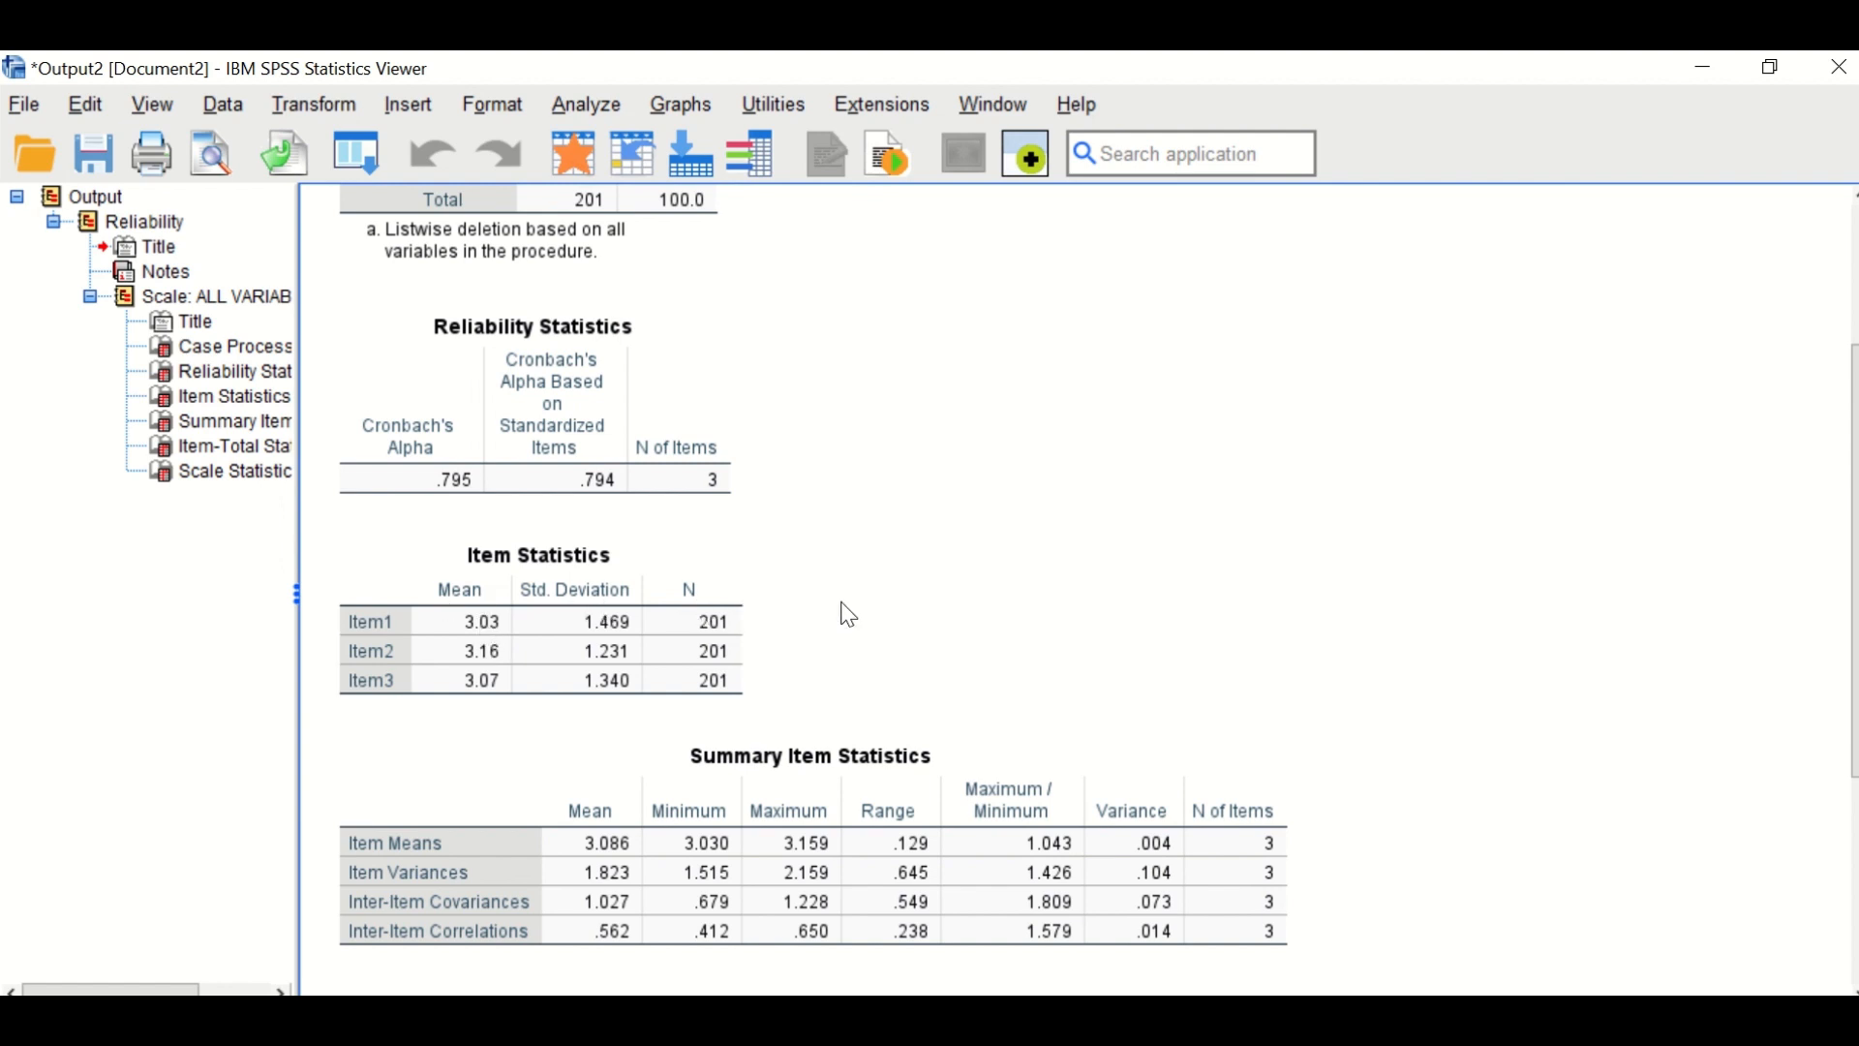
scroll(down, 3)
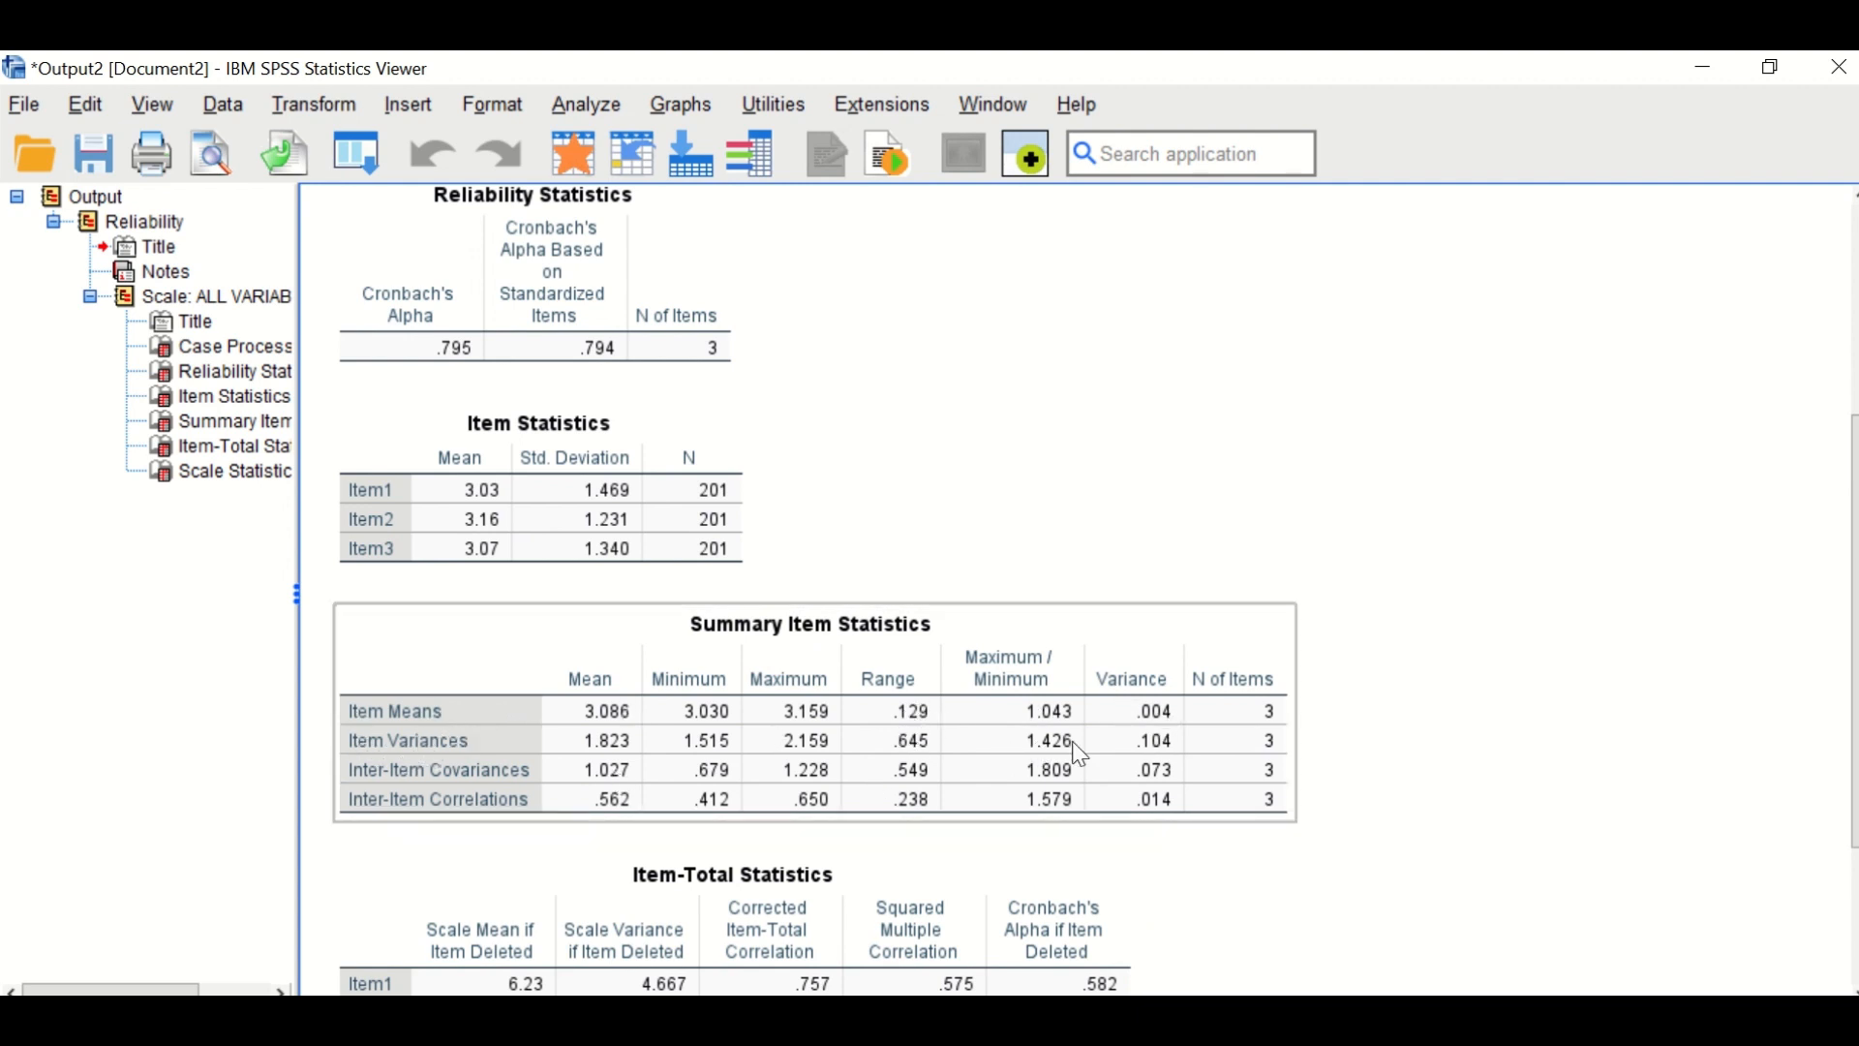
scroll(down, 3)
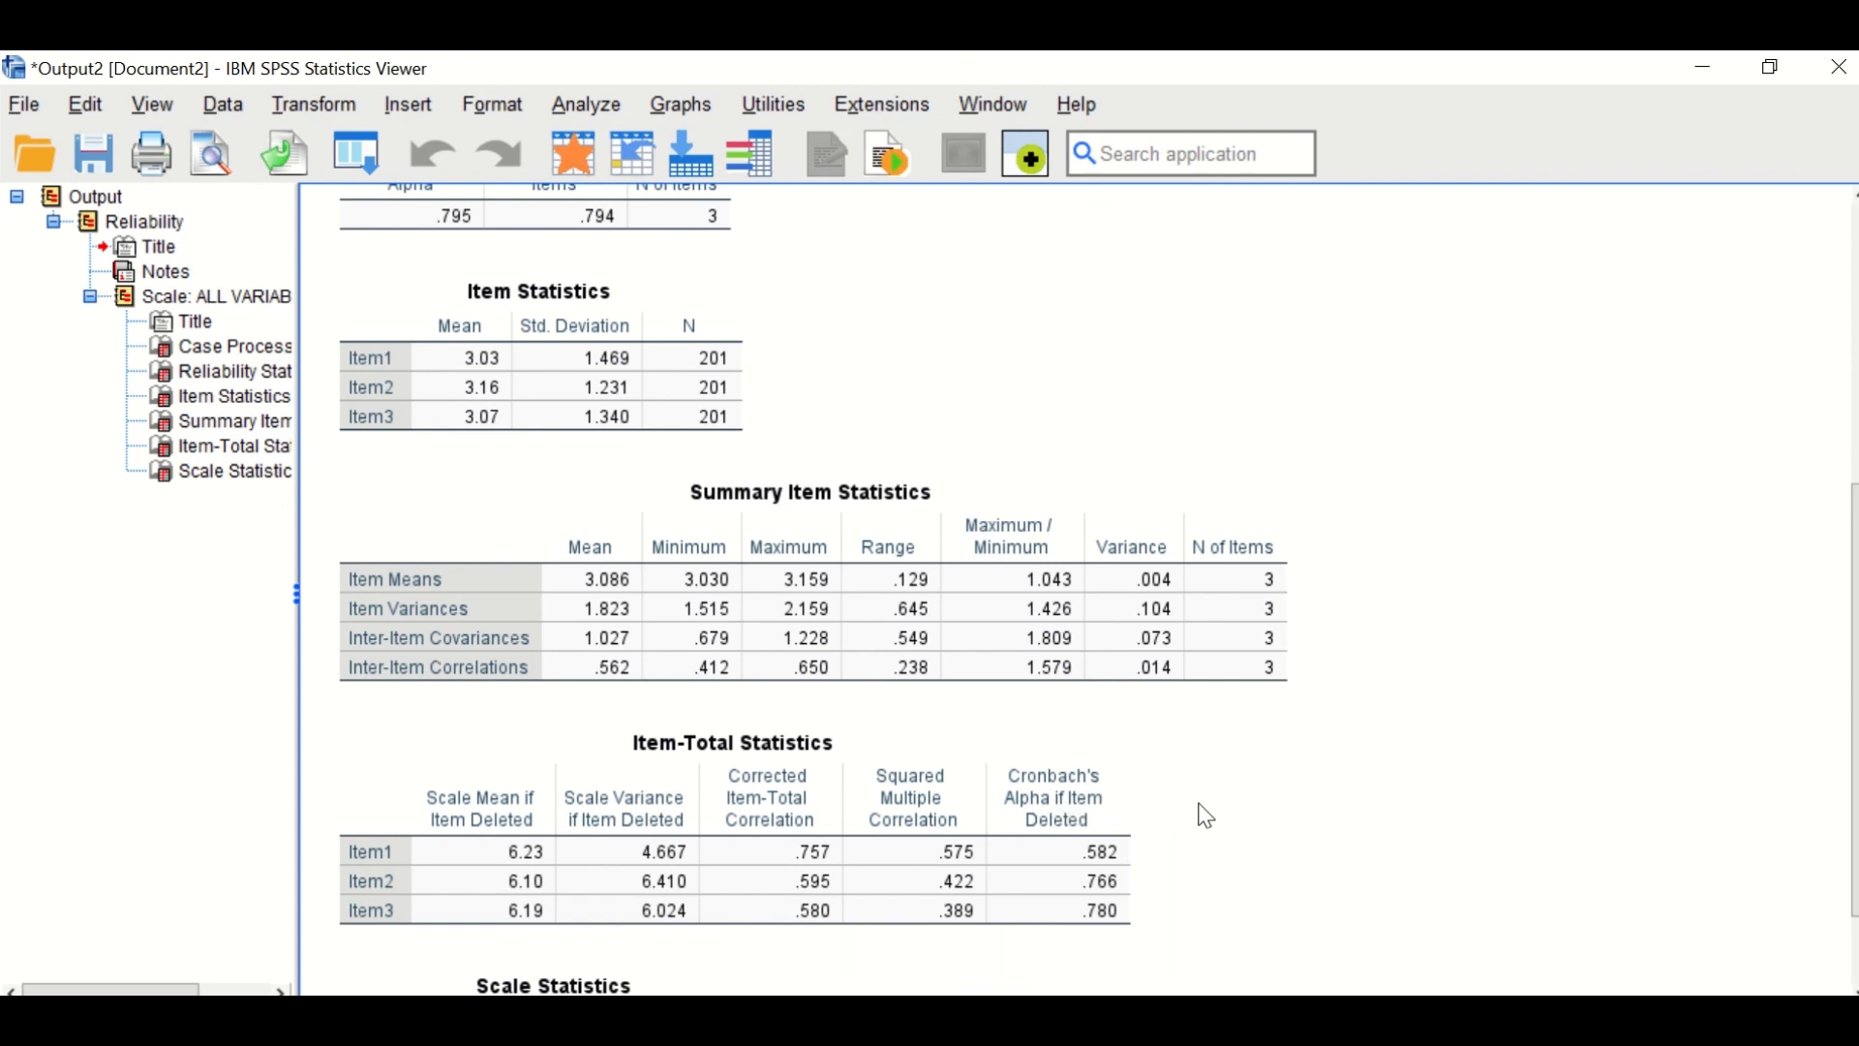
scroll(down, 3)
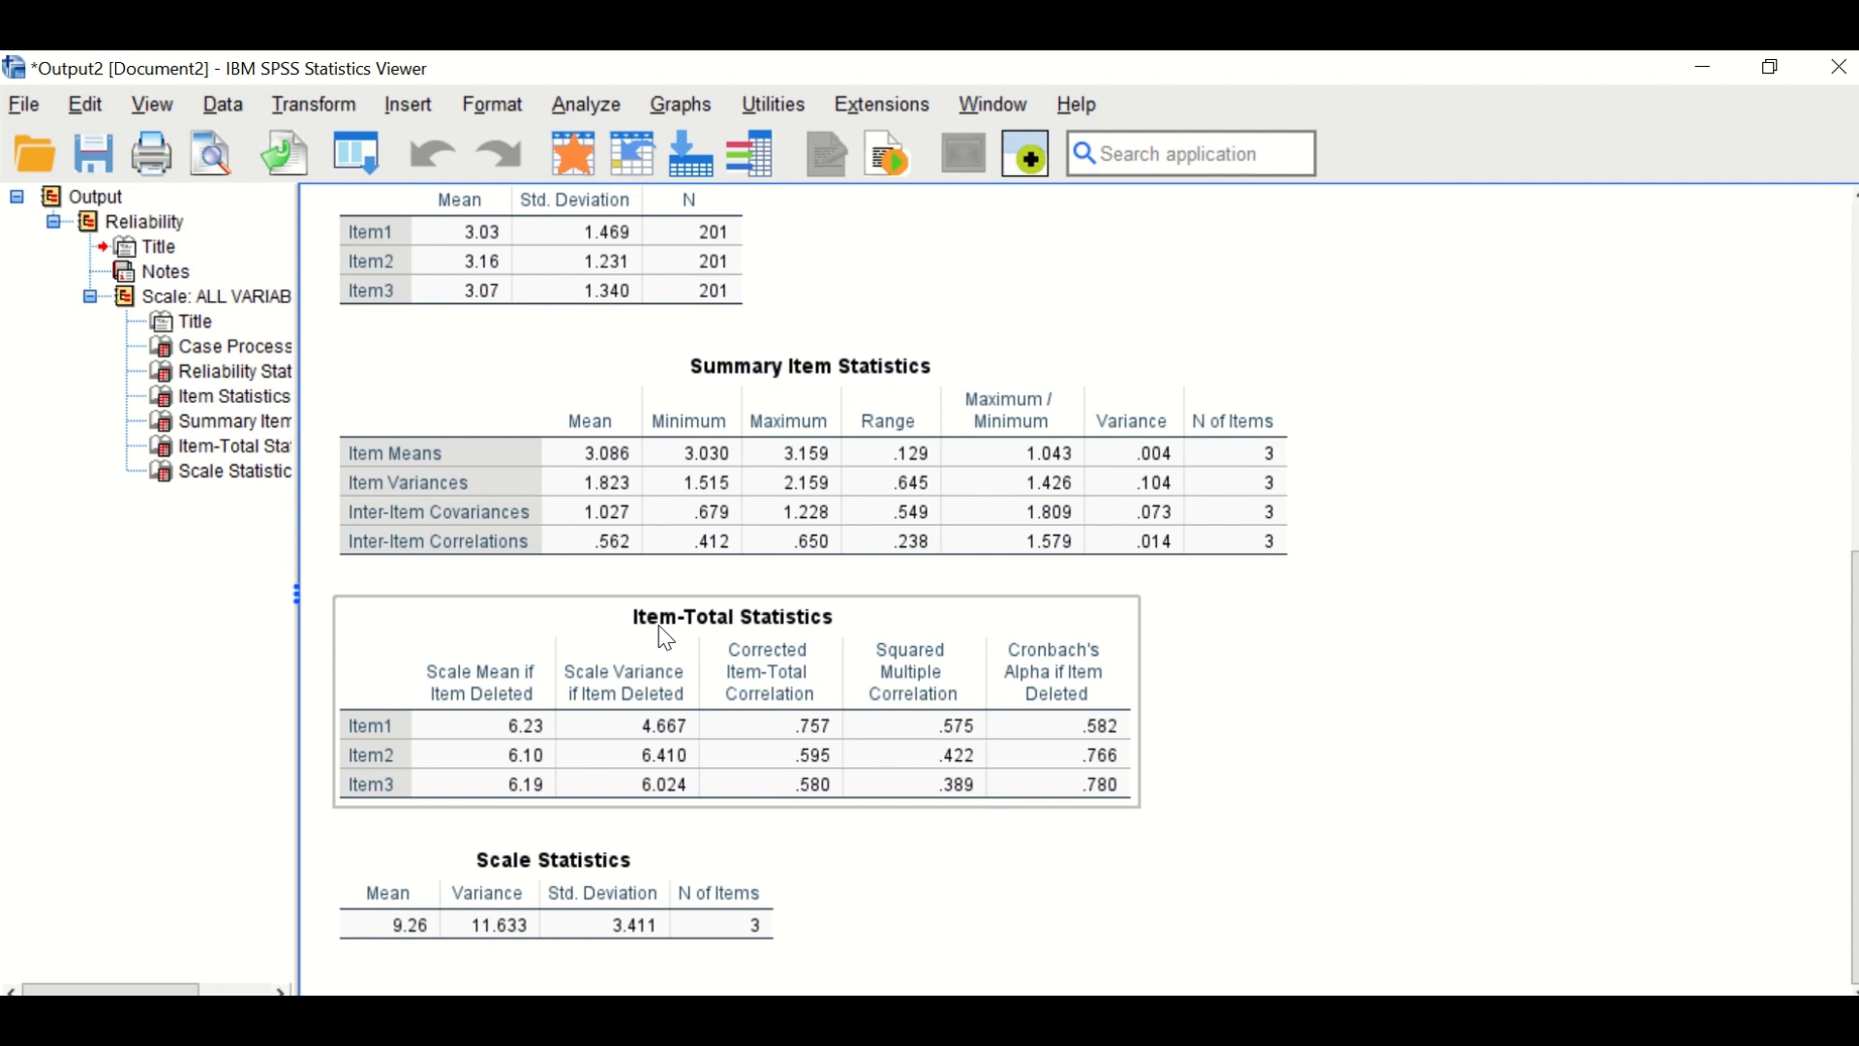
mouse_move(974, 719)
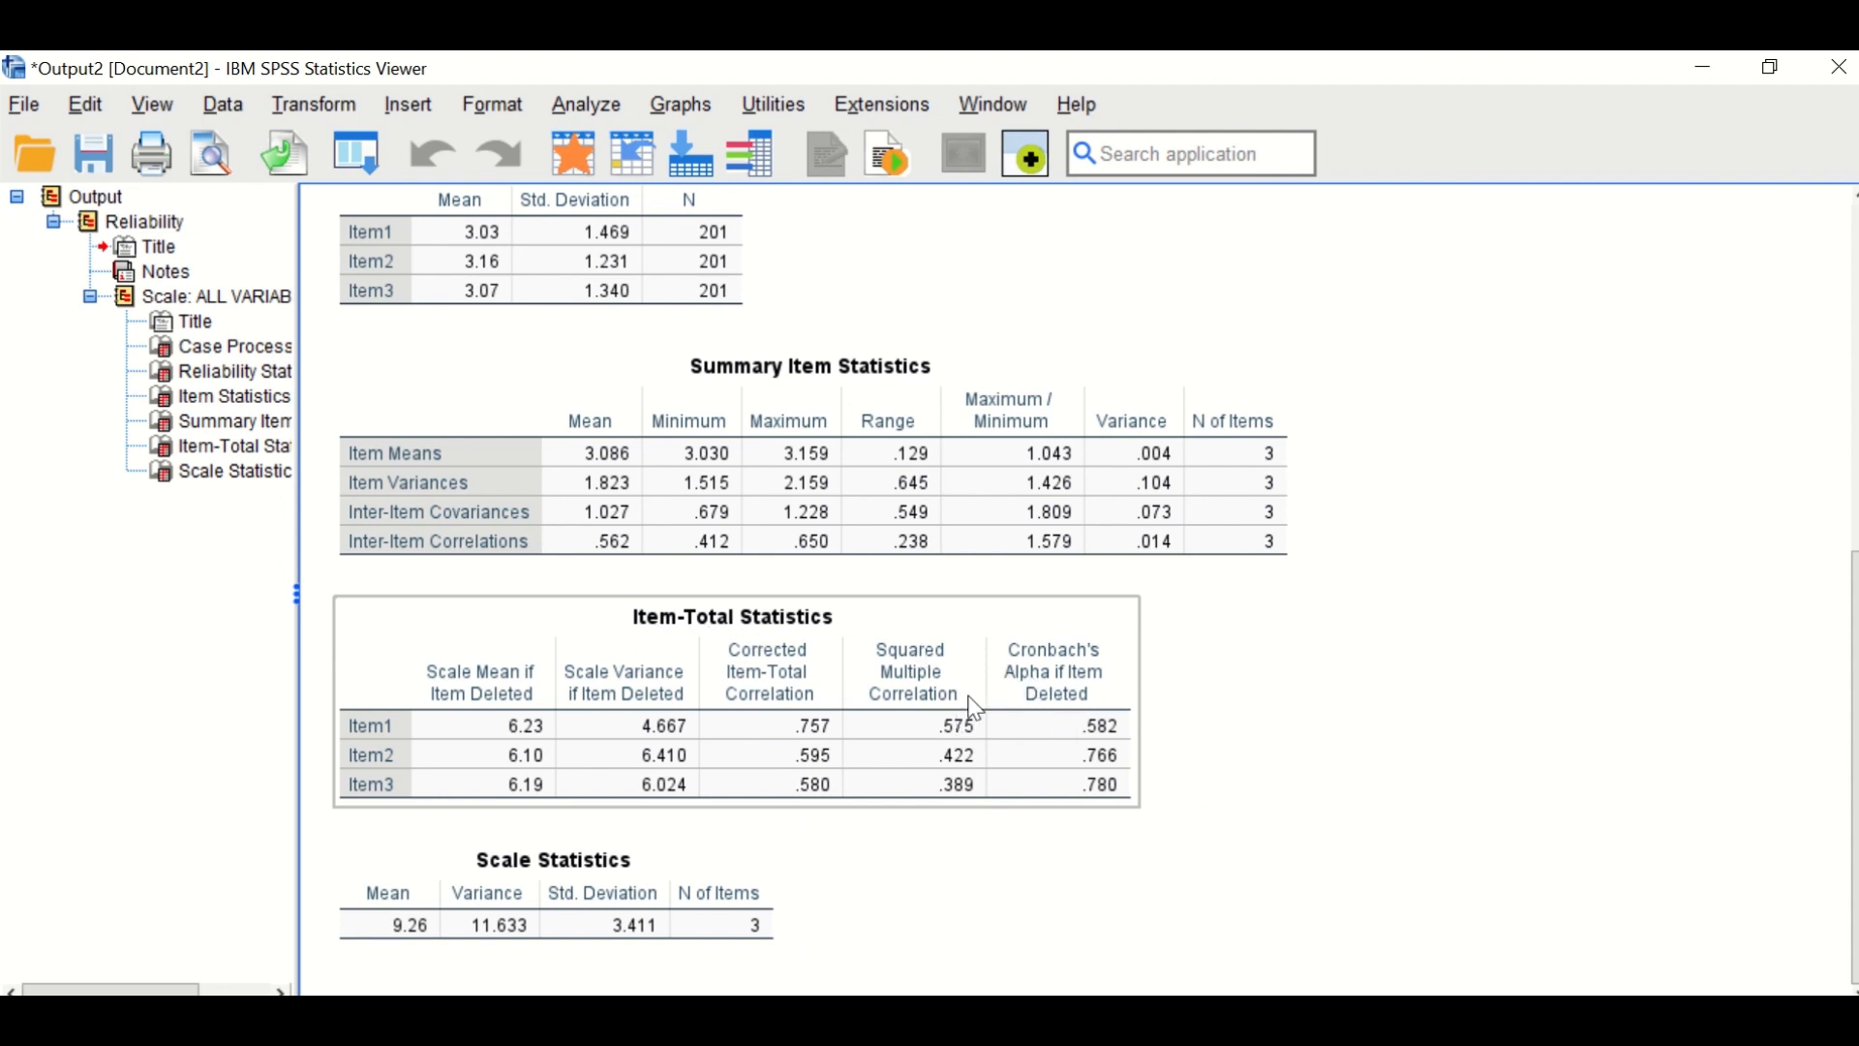
mouse_move(1073, 659)
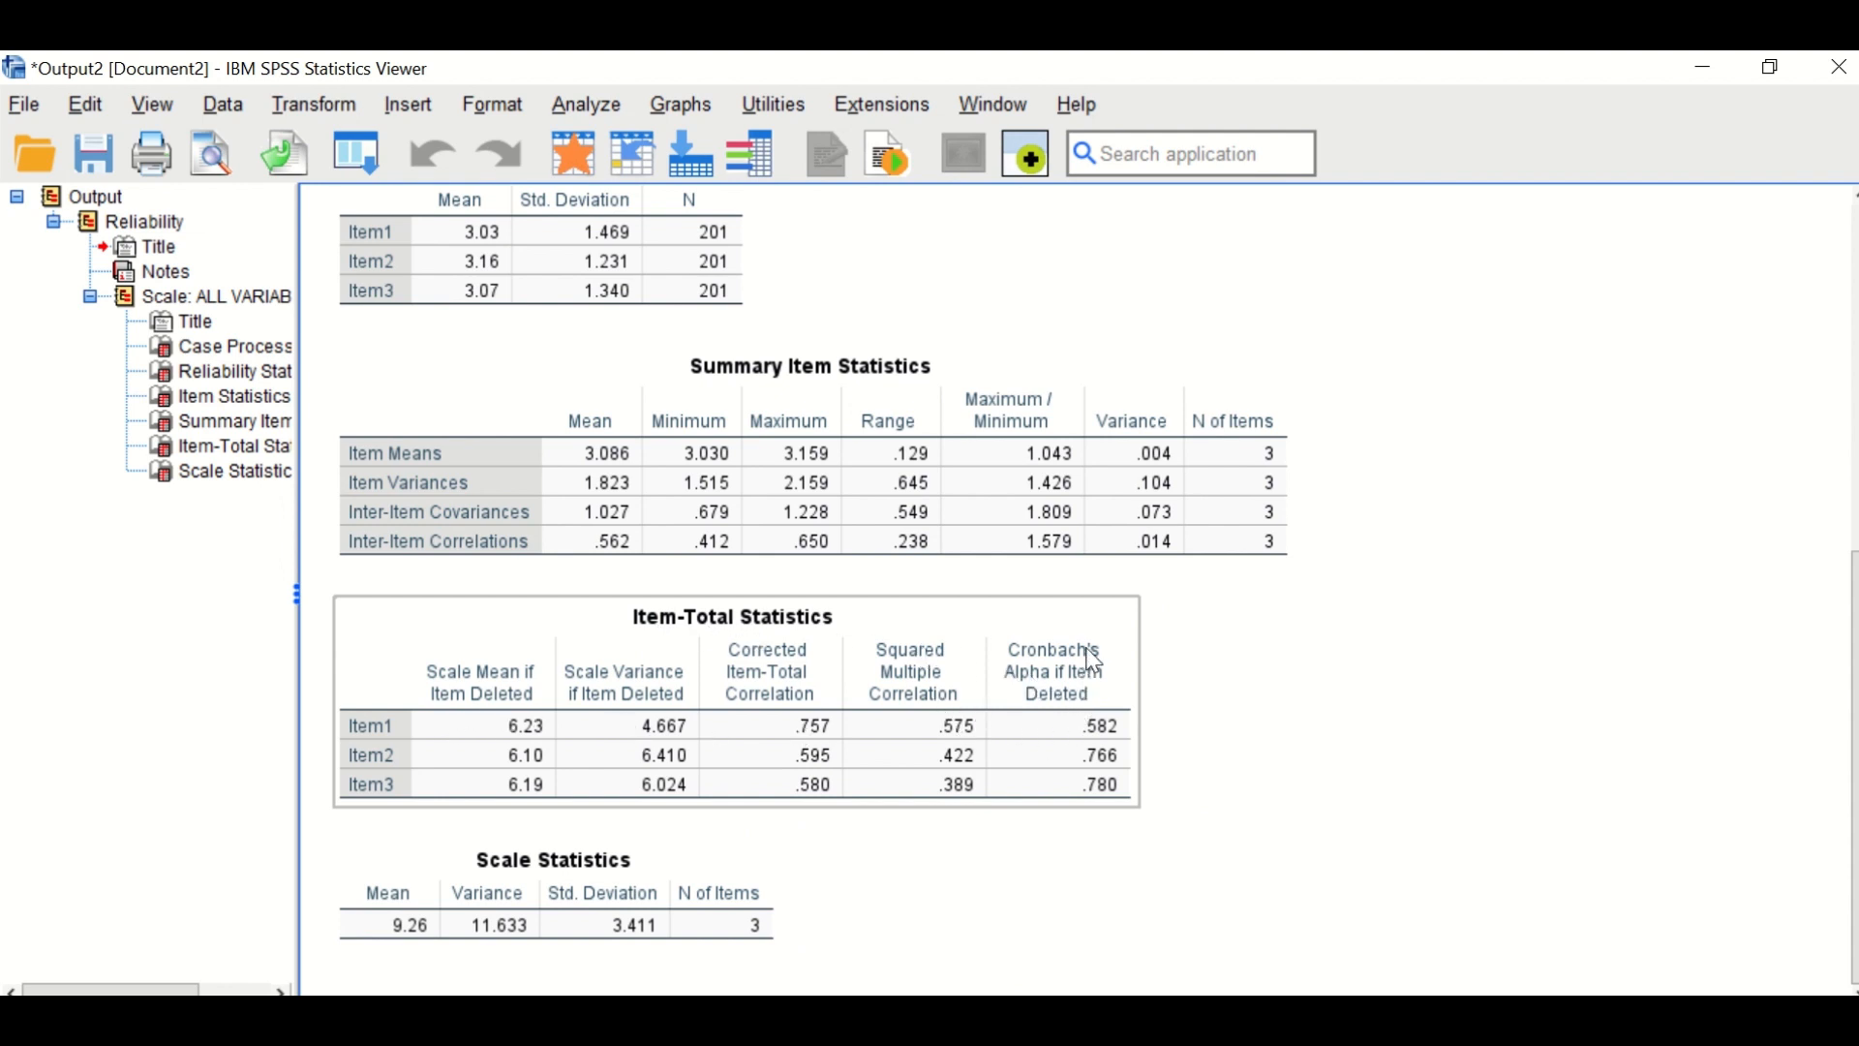
mouse_move(1027, 618)
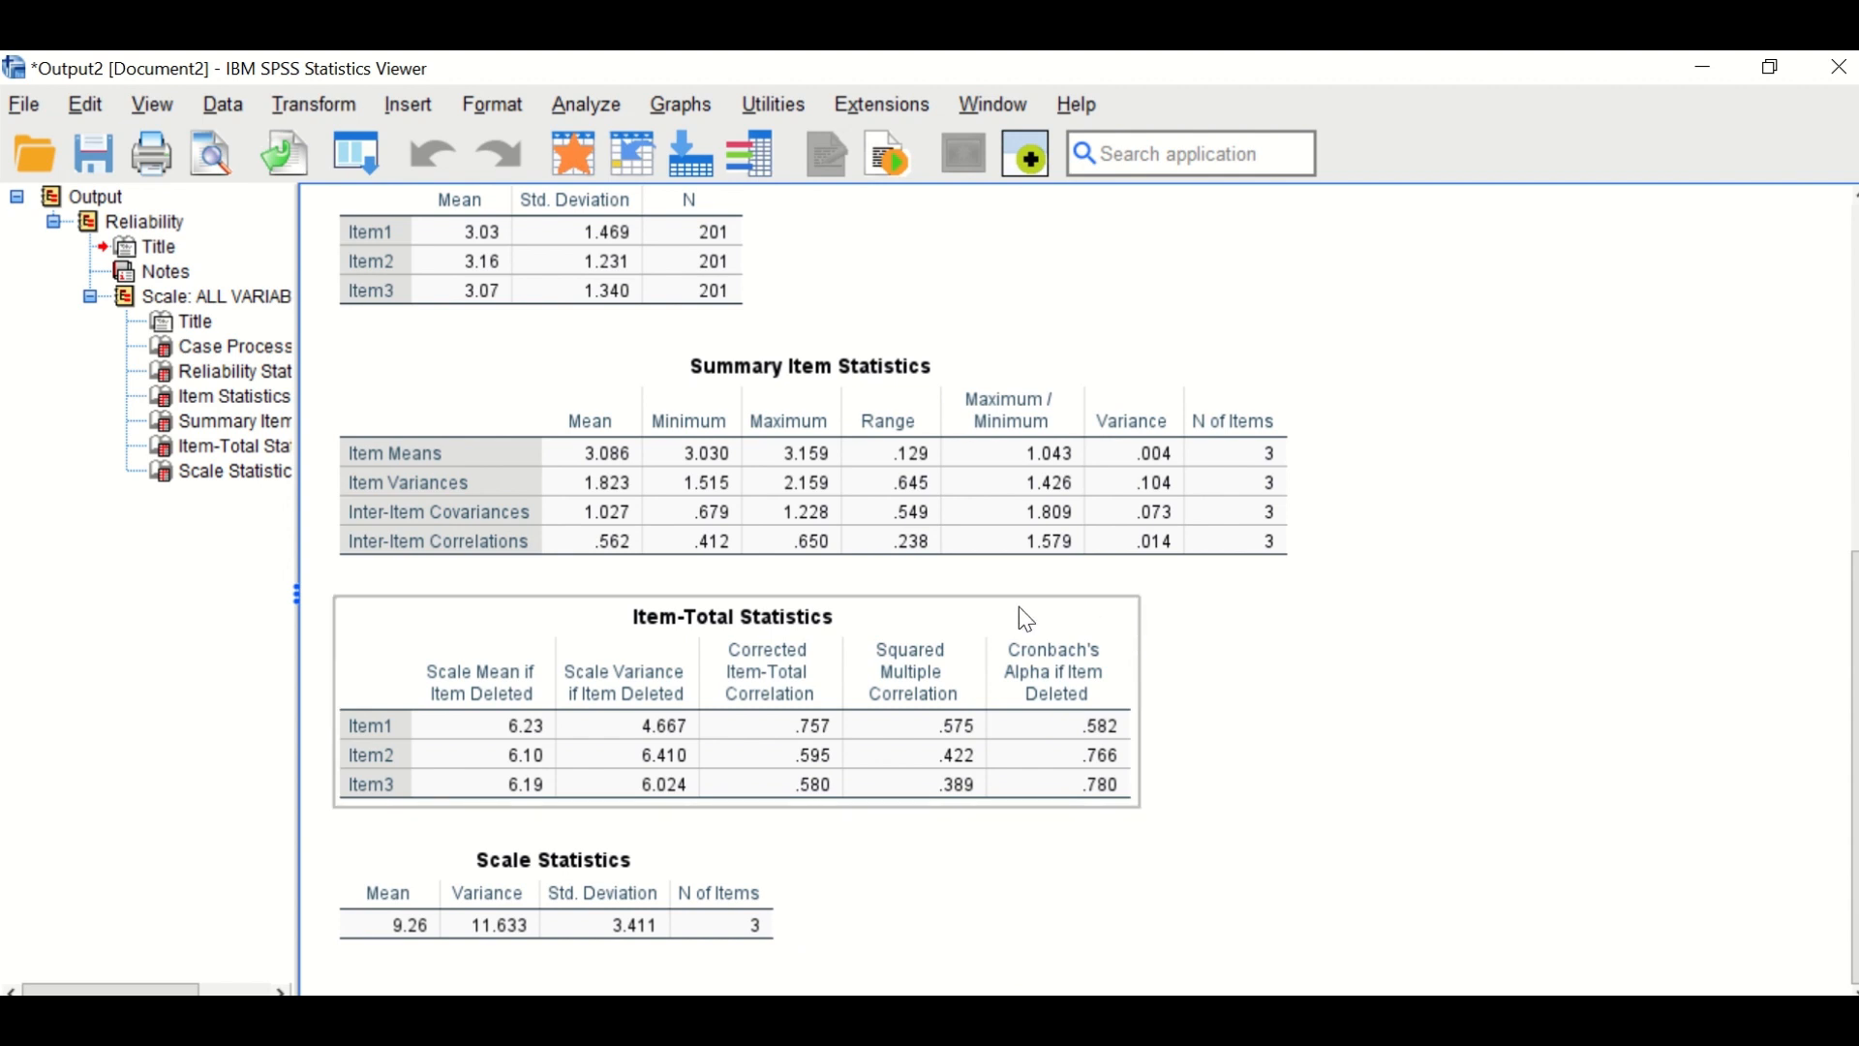
mouse_move(1034, 713)
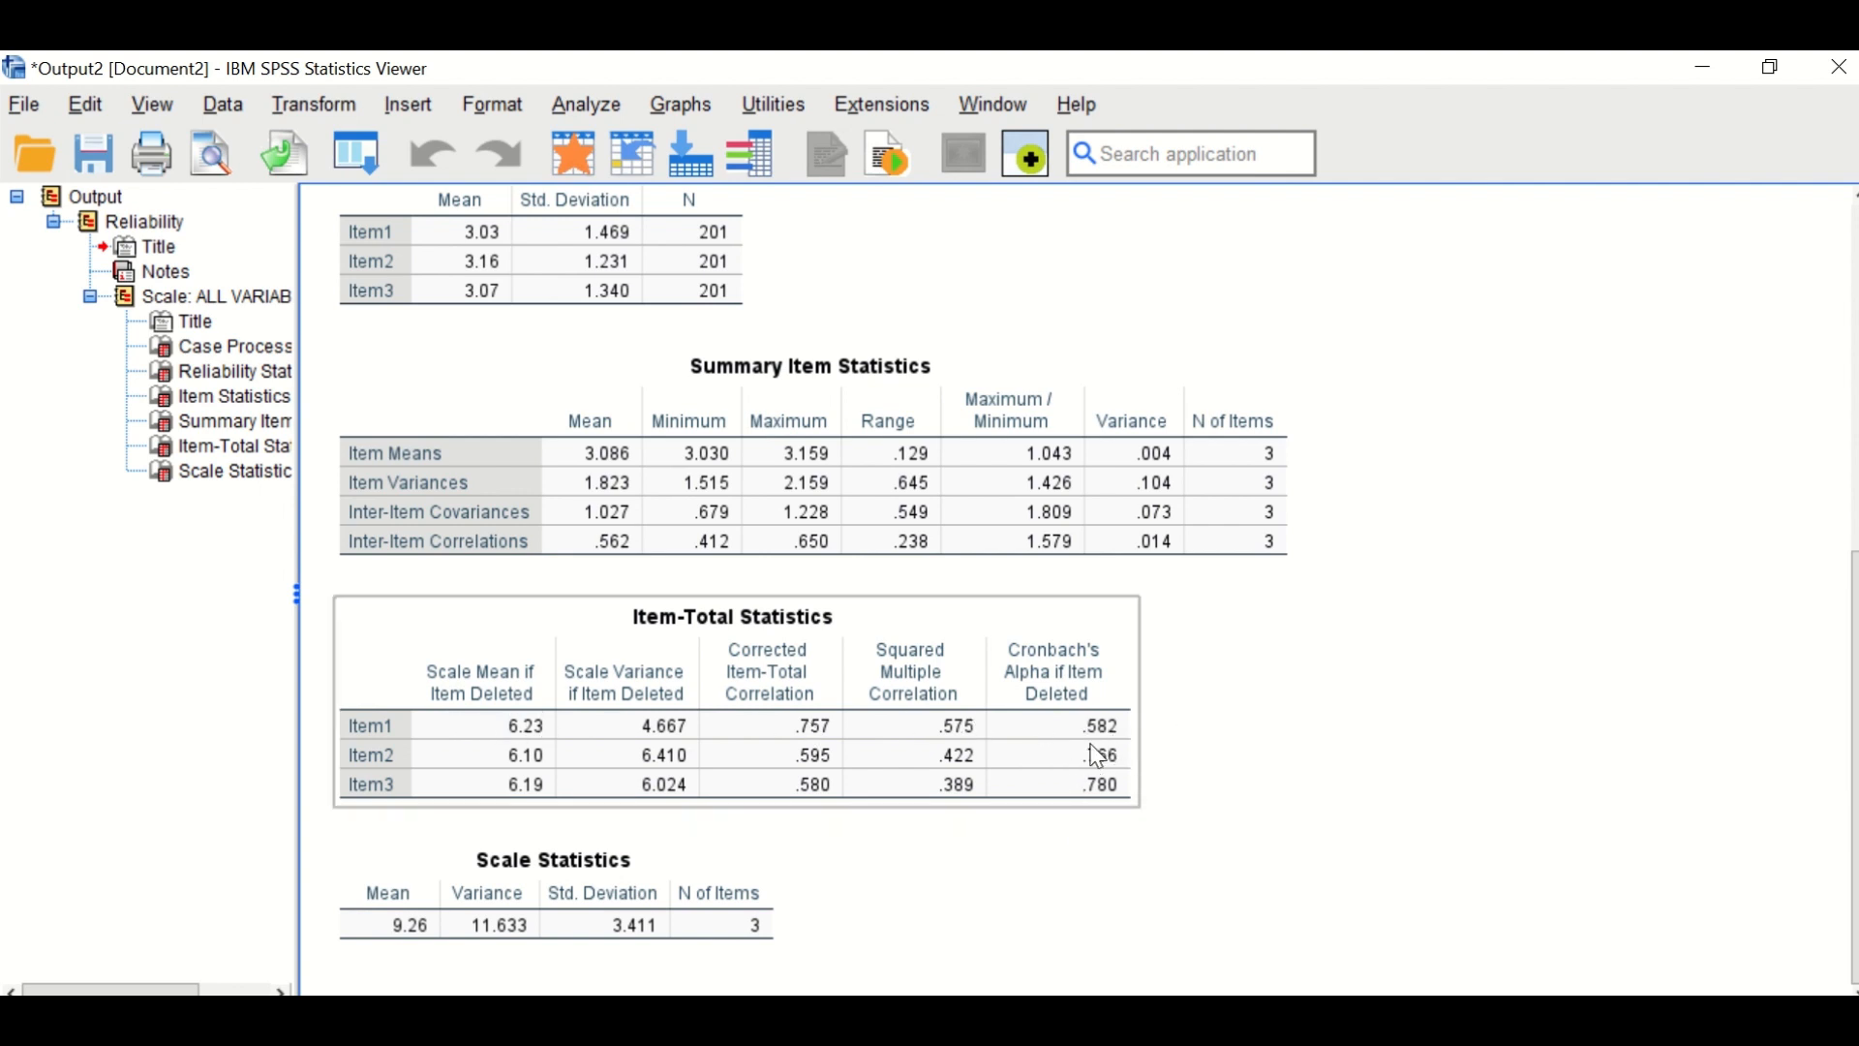
mouse_move(1096, 771)
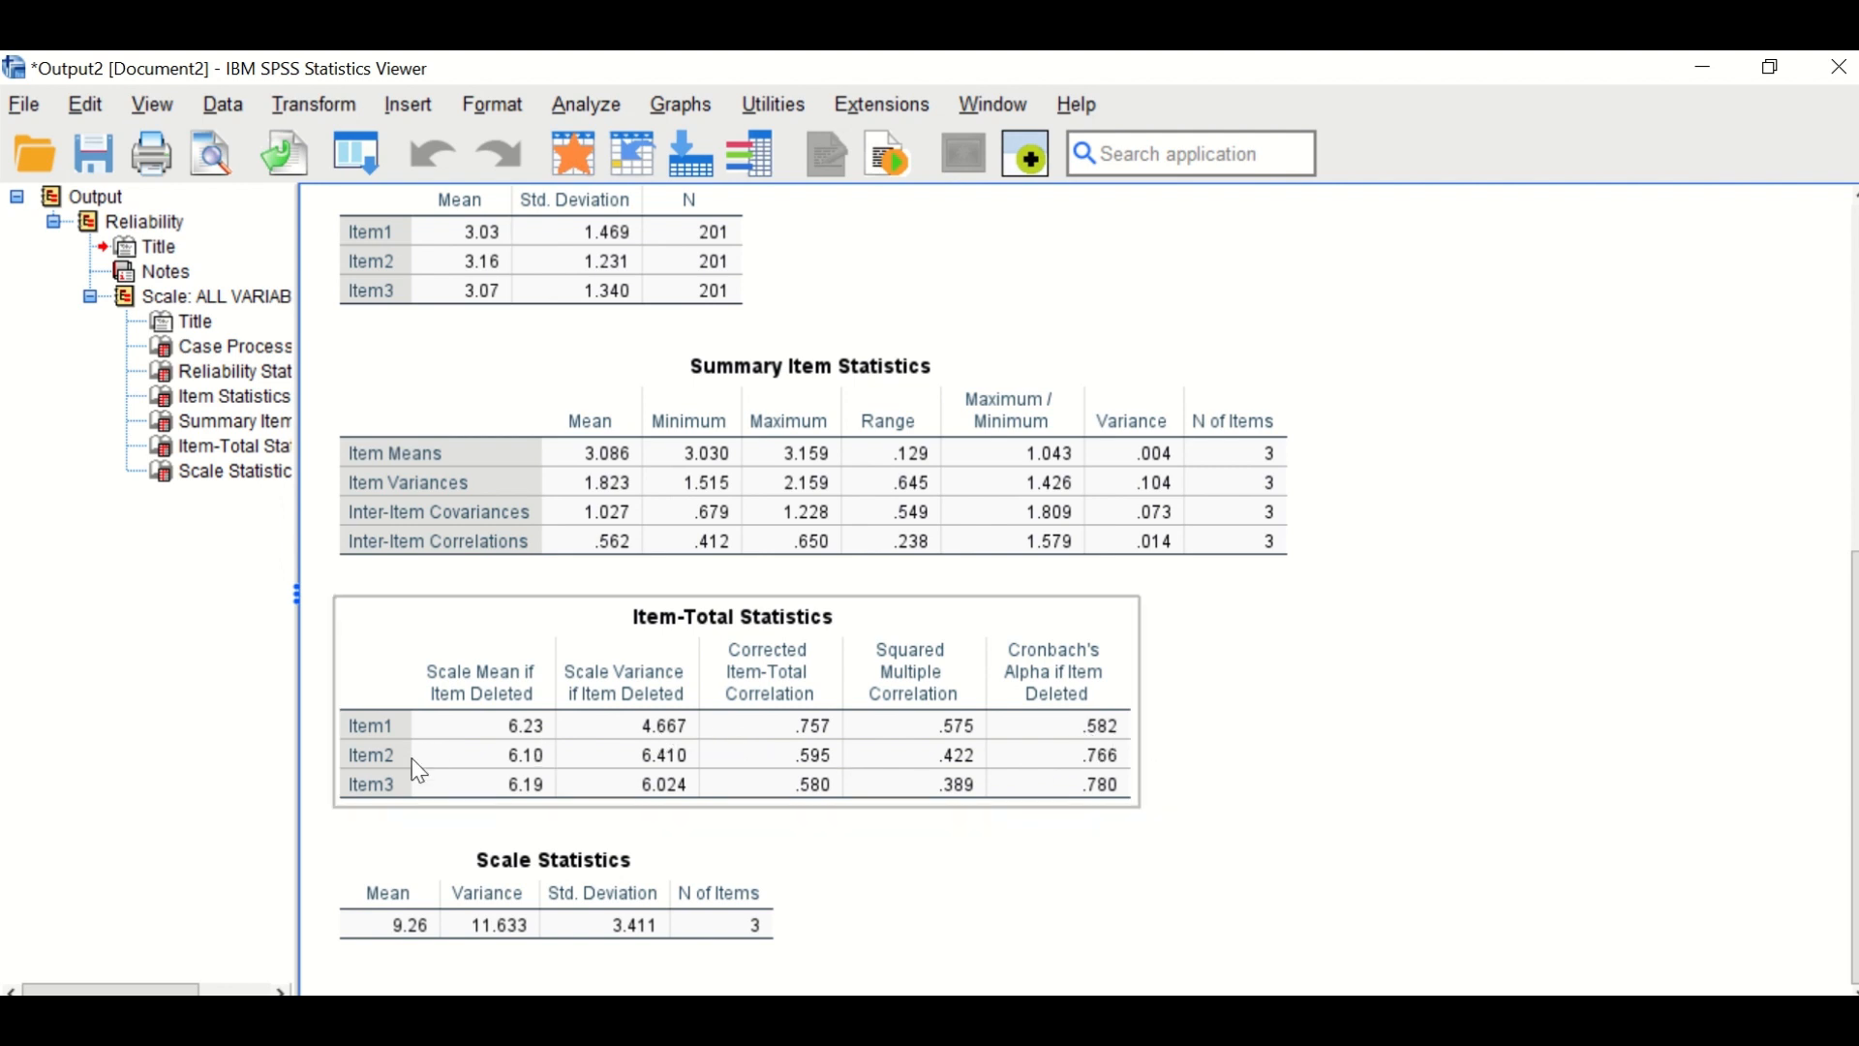
mouse_move(1068, 778)
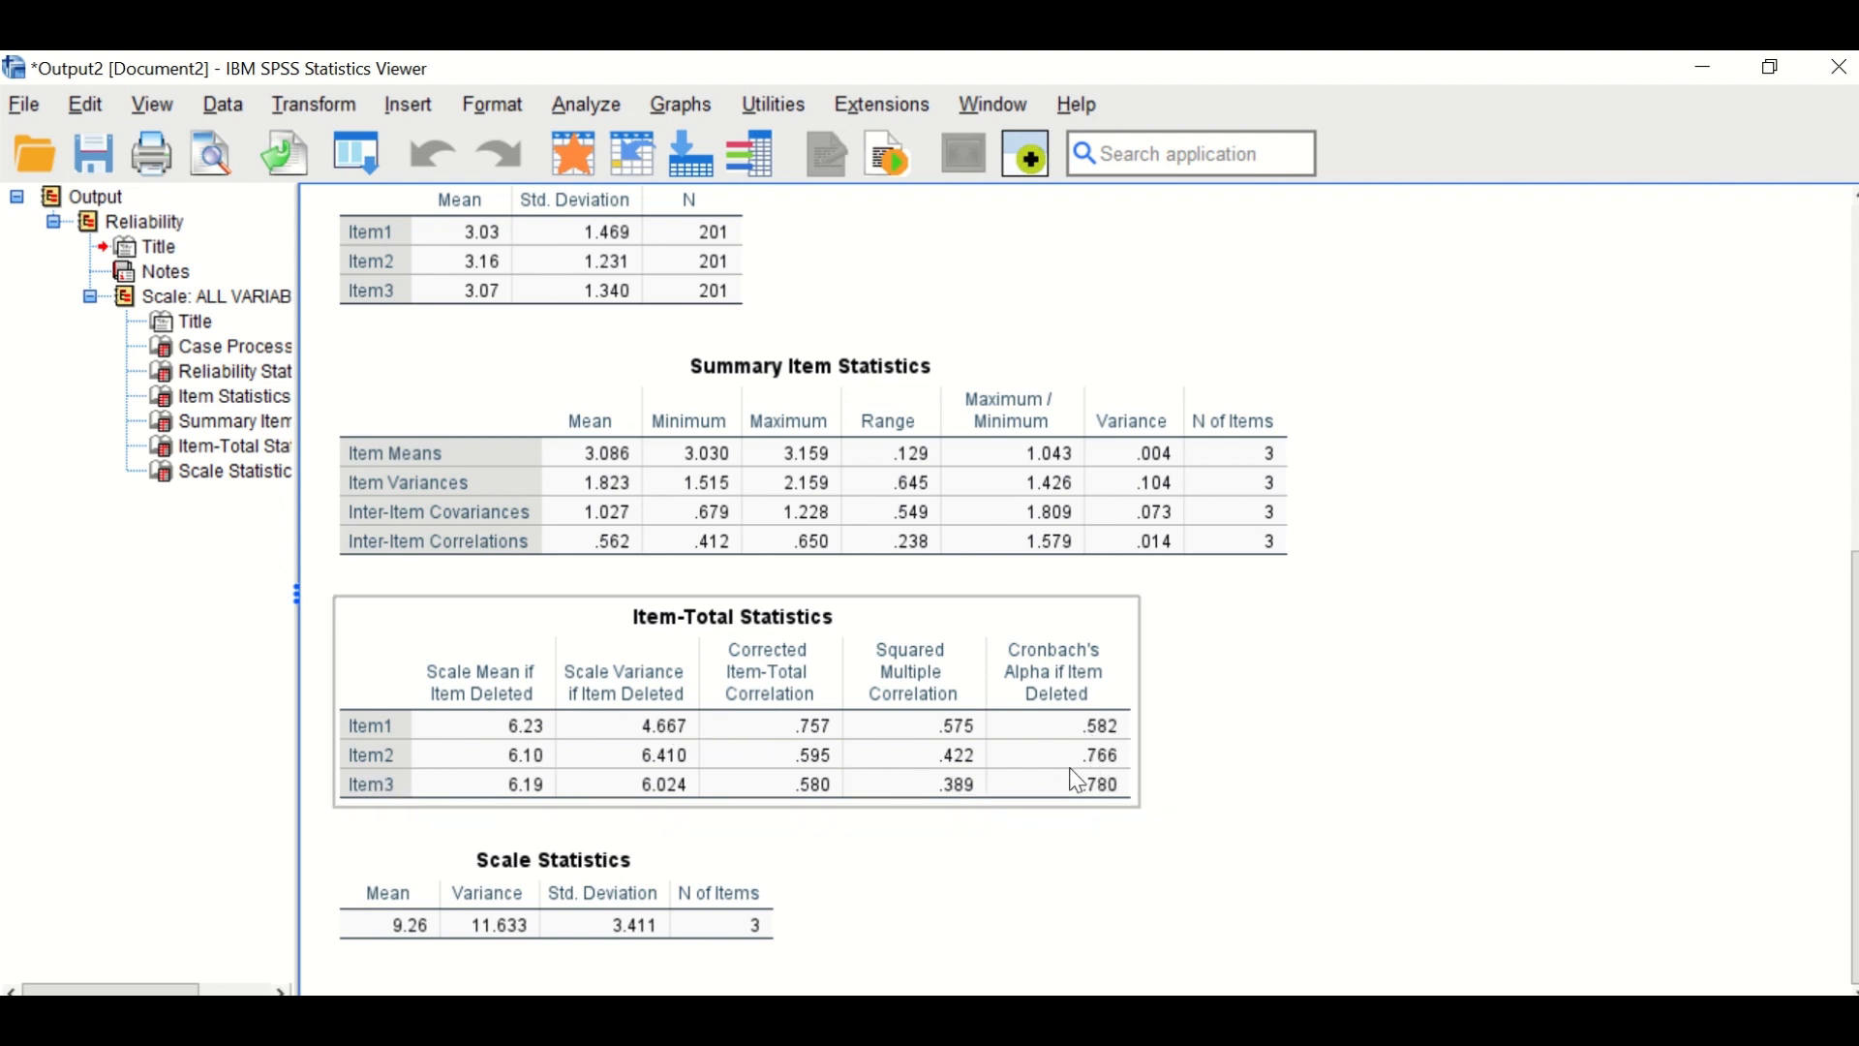
mouse_move(1148, 762)
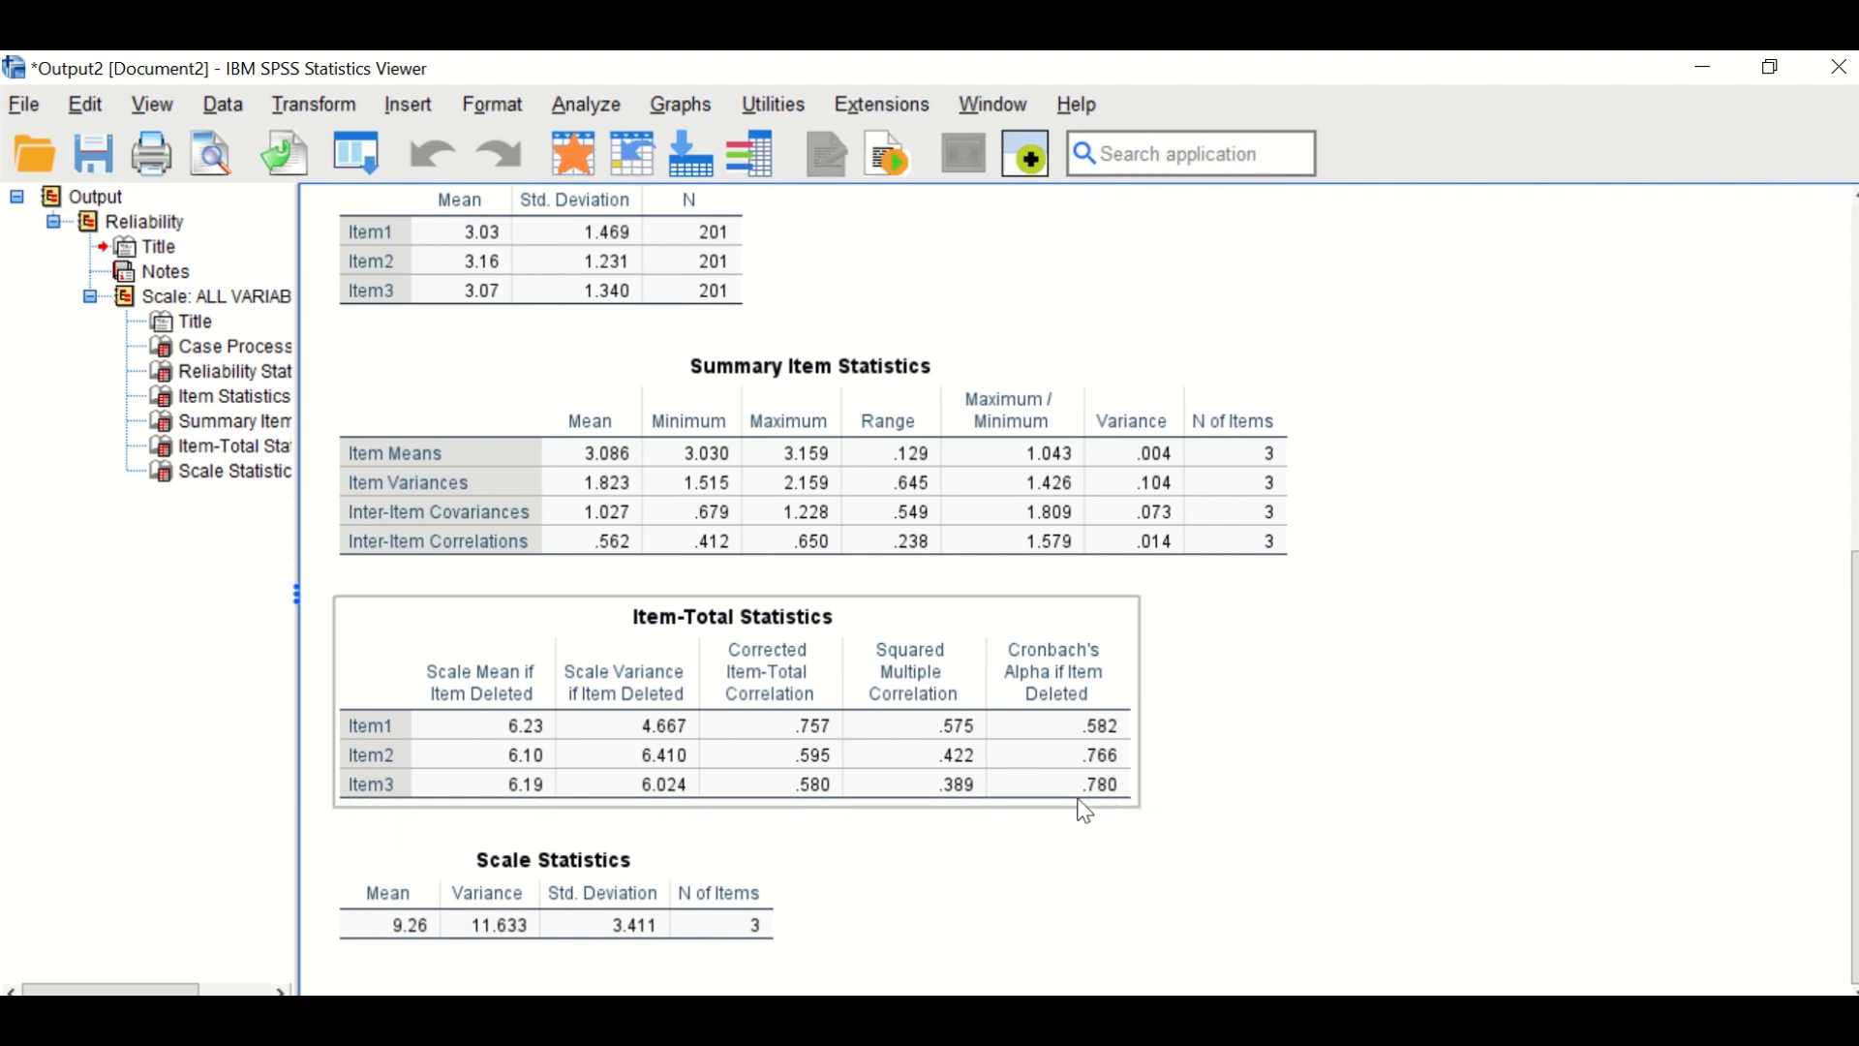
mouse_move(1143, 852)
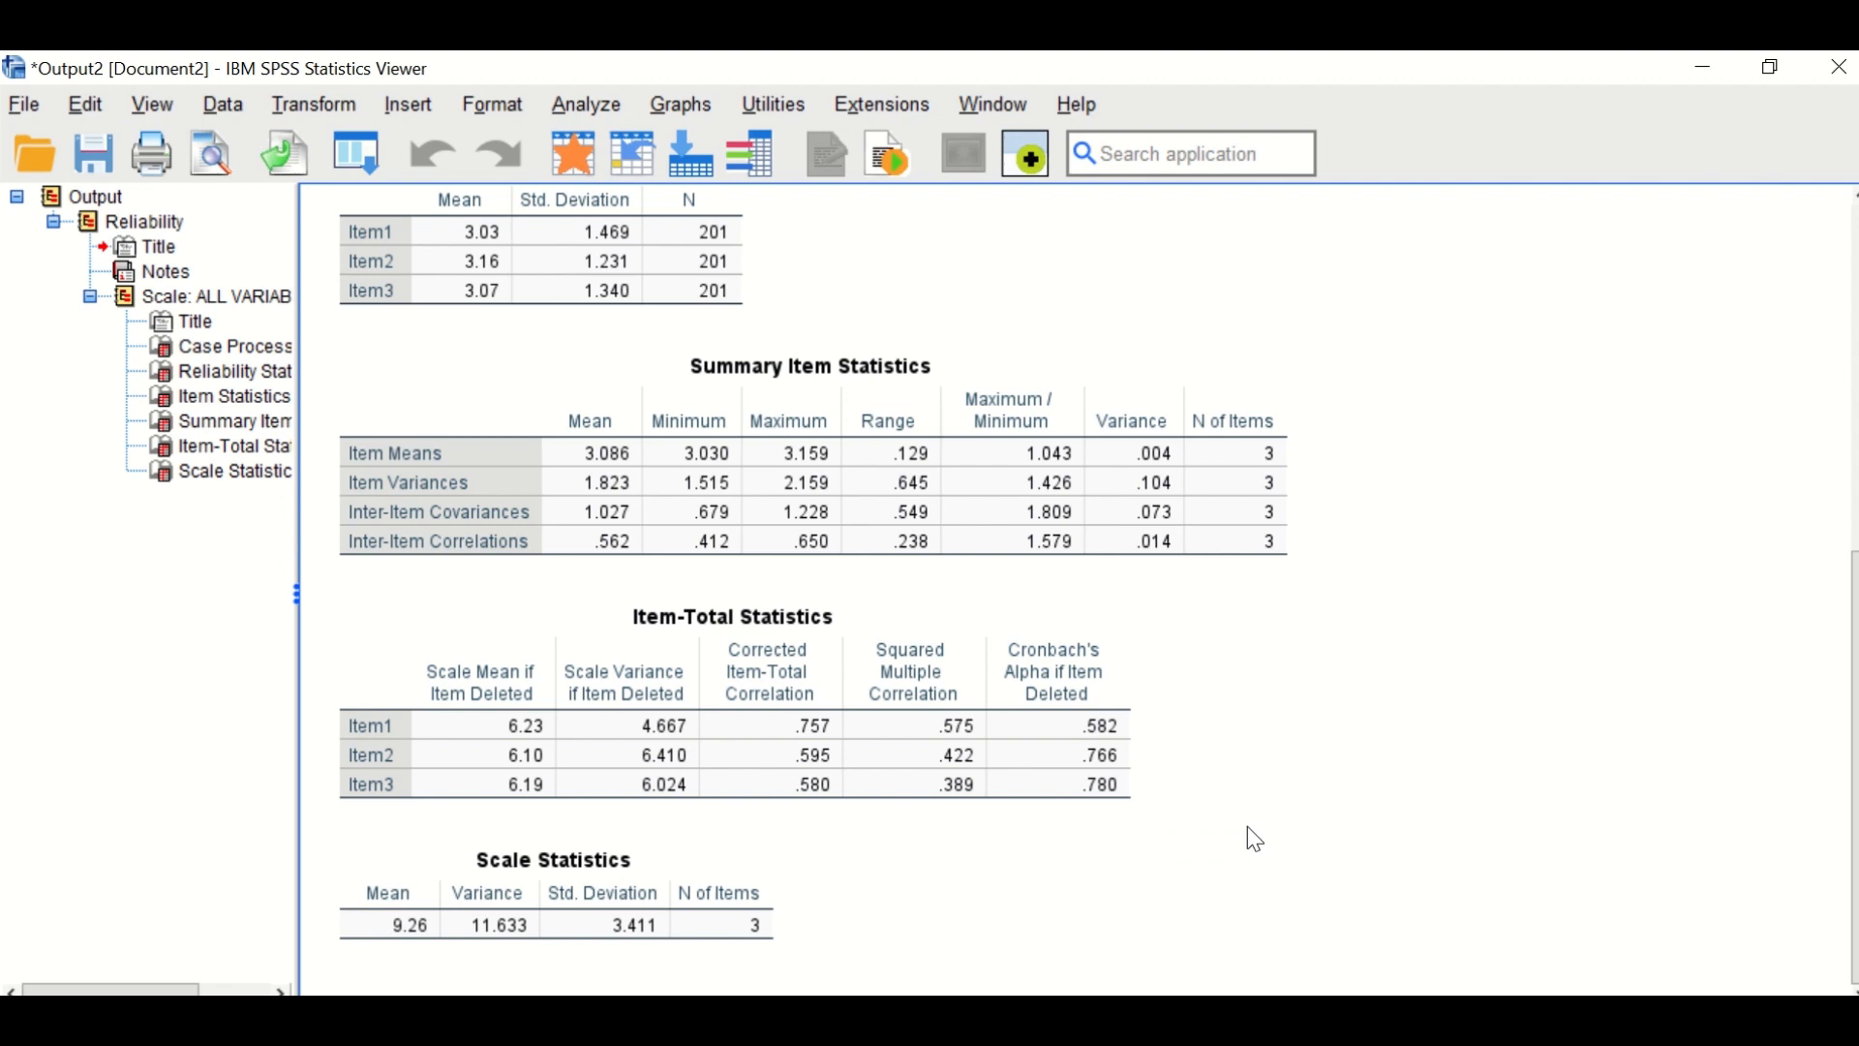
mouse_move(1257, 736)
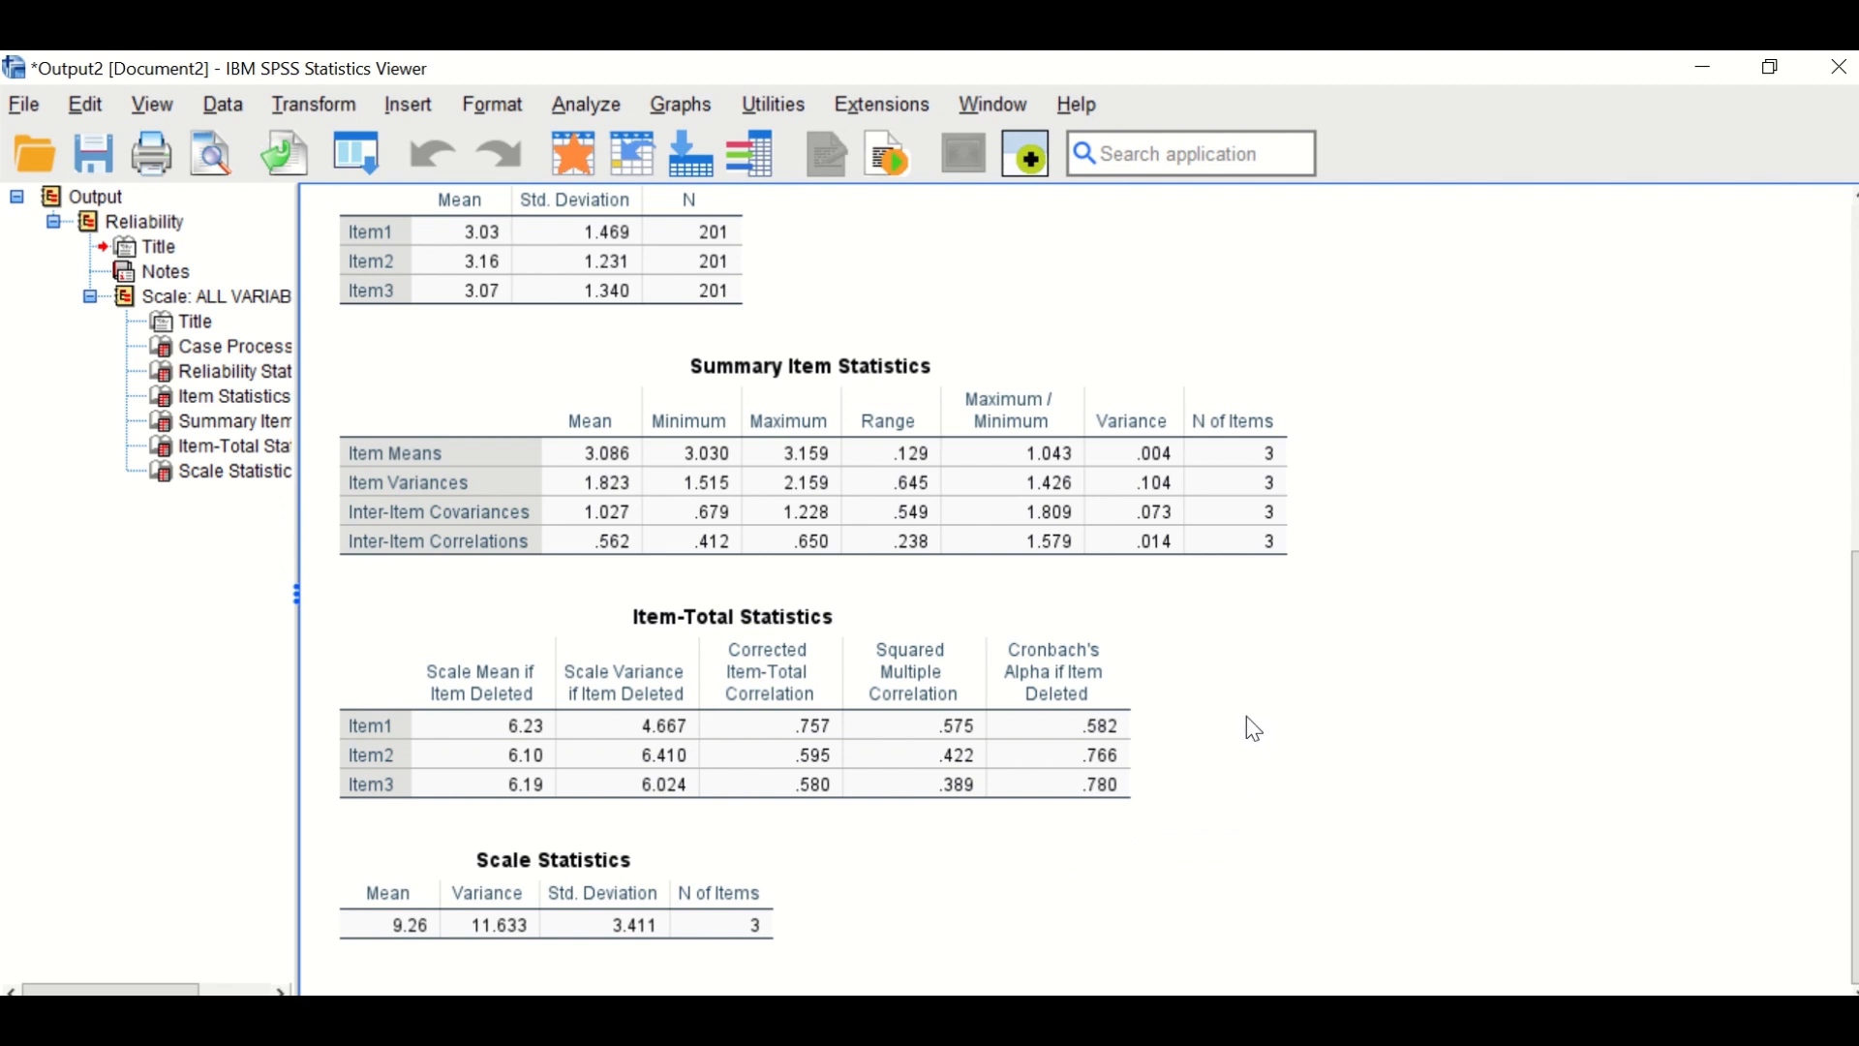
mouse_move(1187, 813)
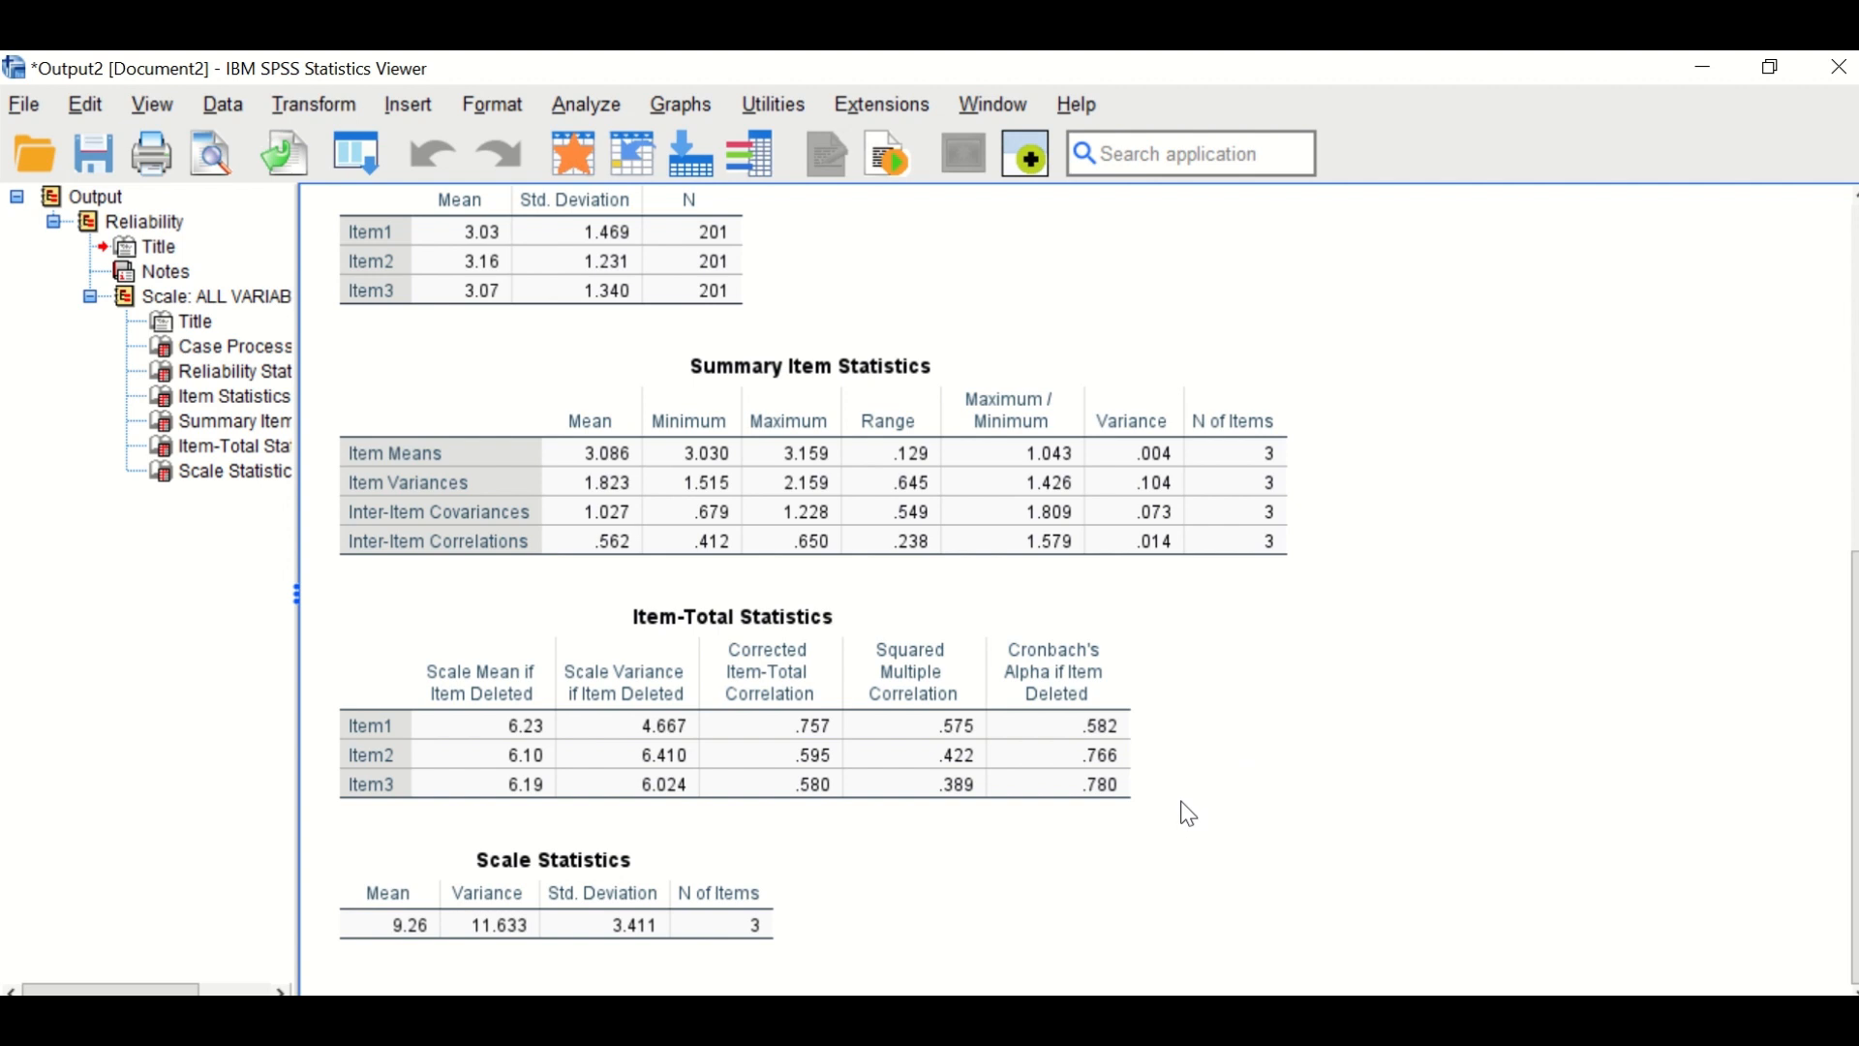
mouse_move(1189, 821)
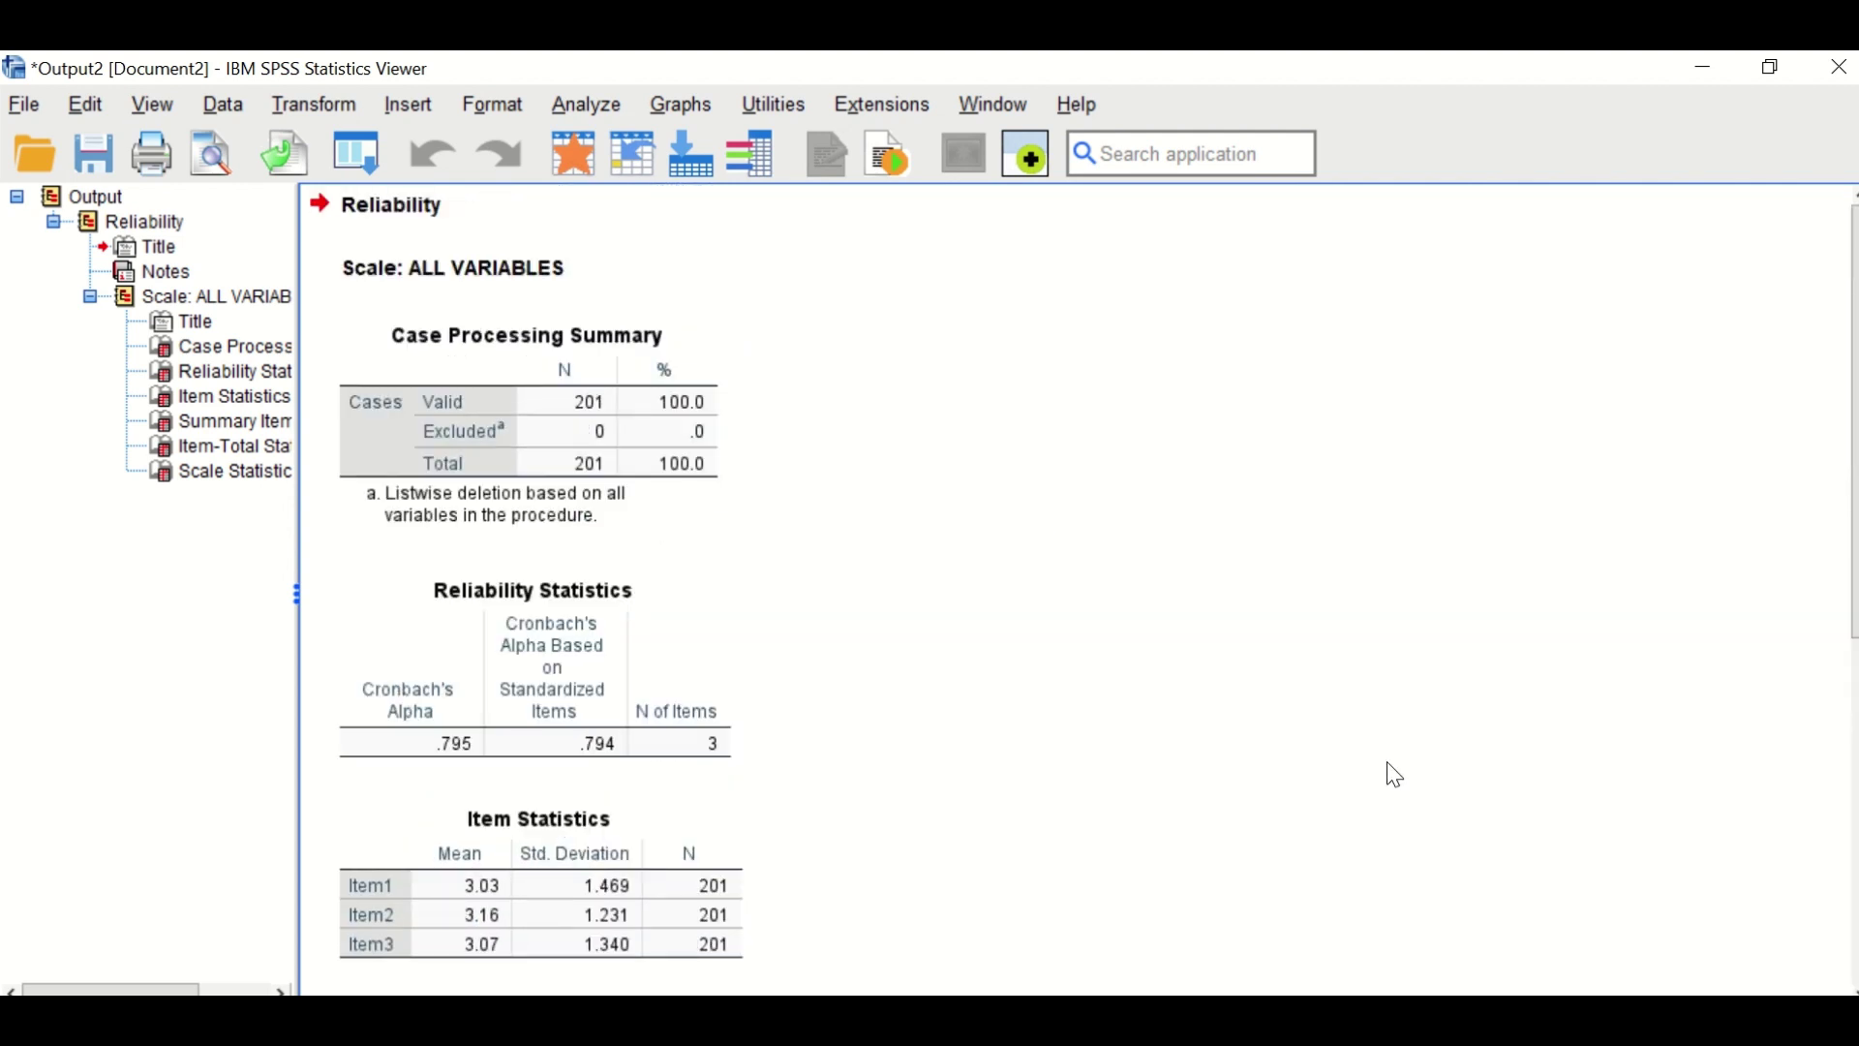
mouse_move(1381, 780)
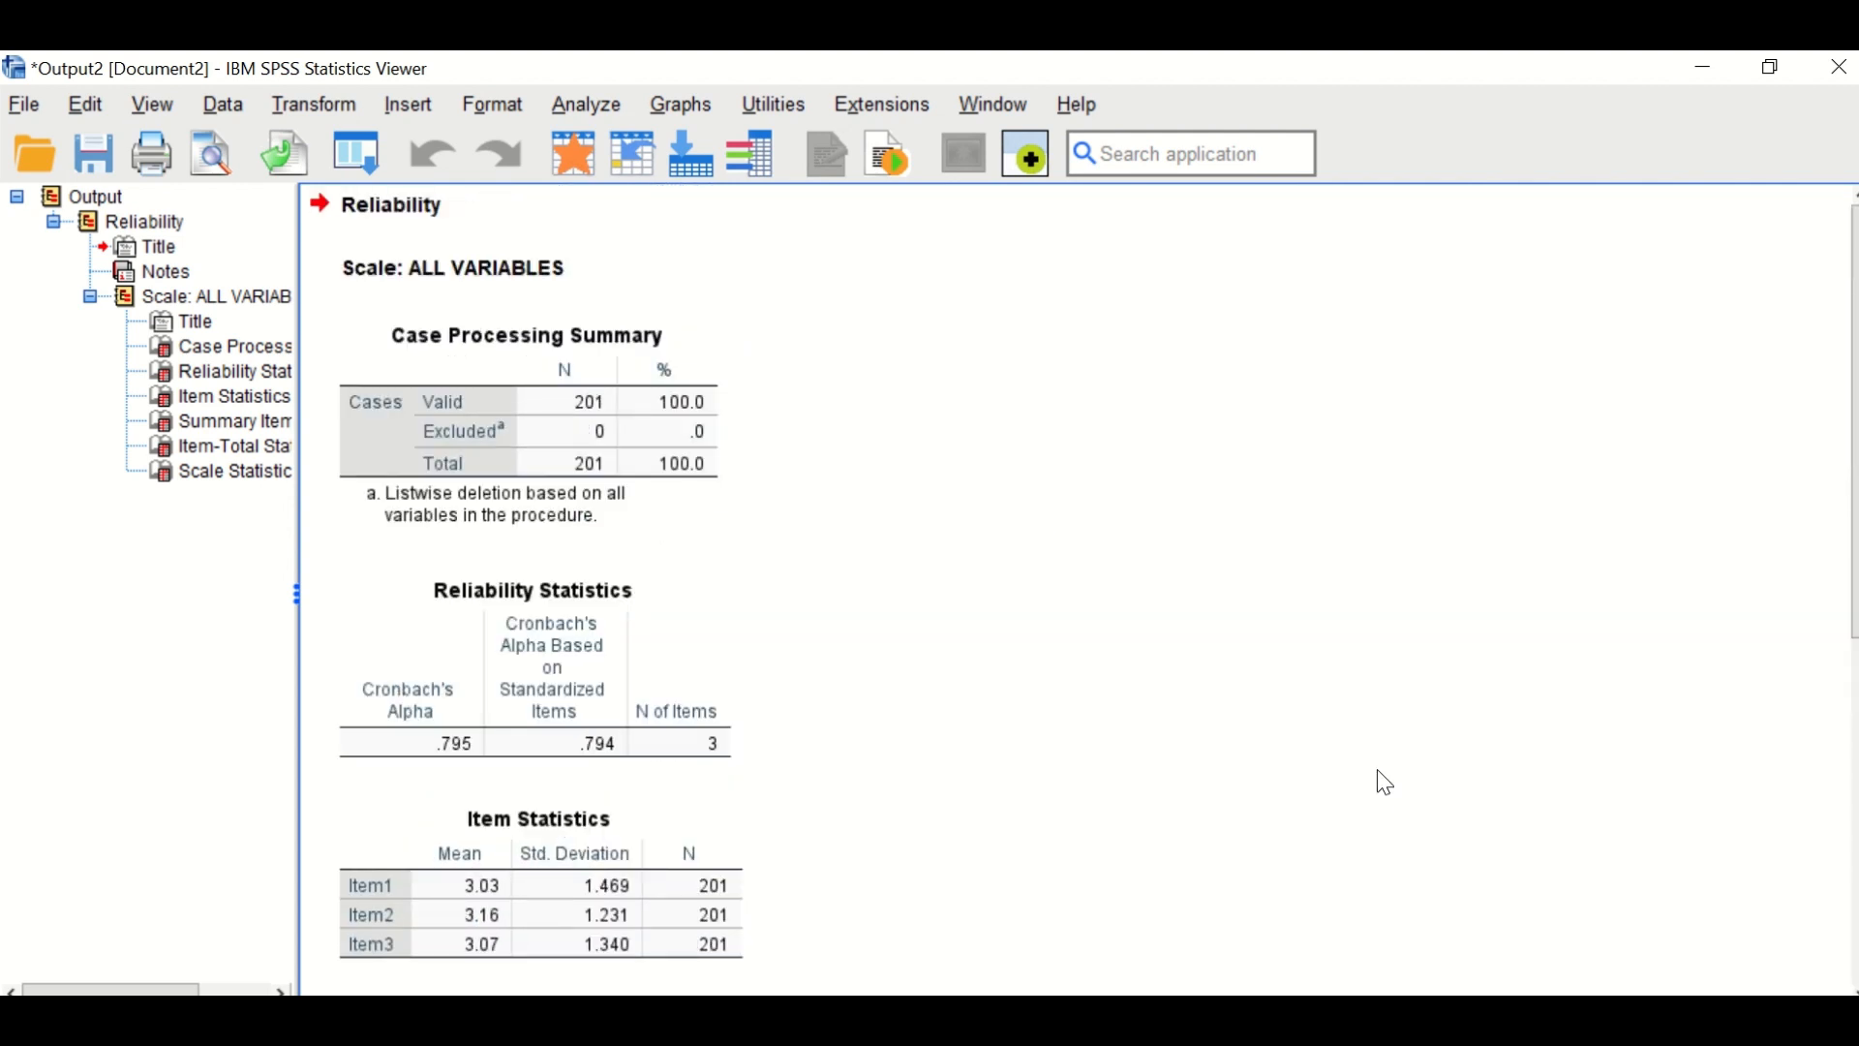
mouse_move(1278, 773)
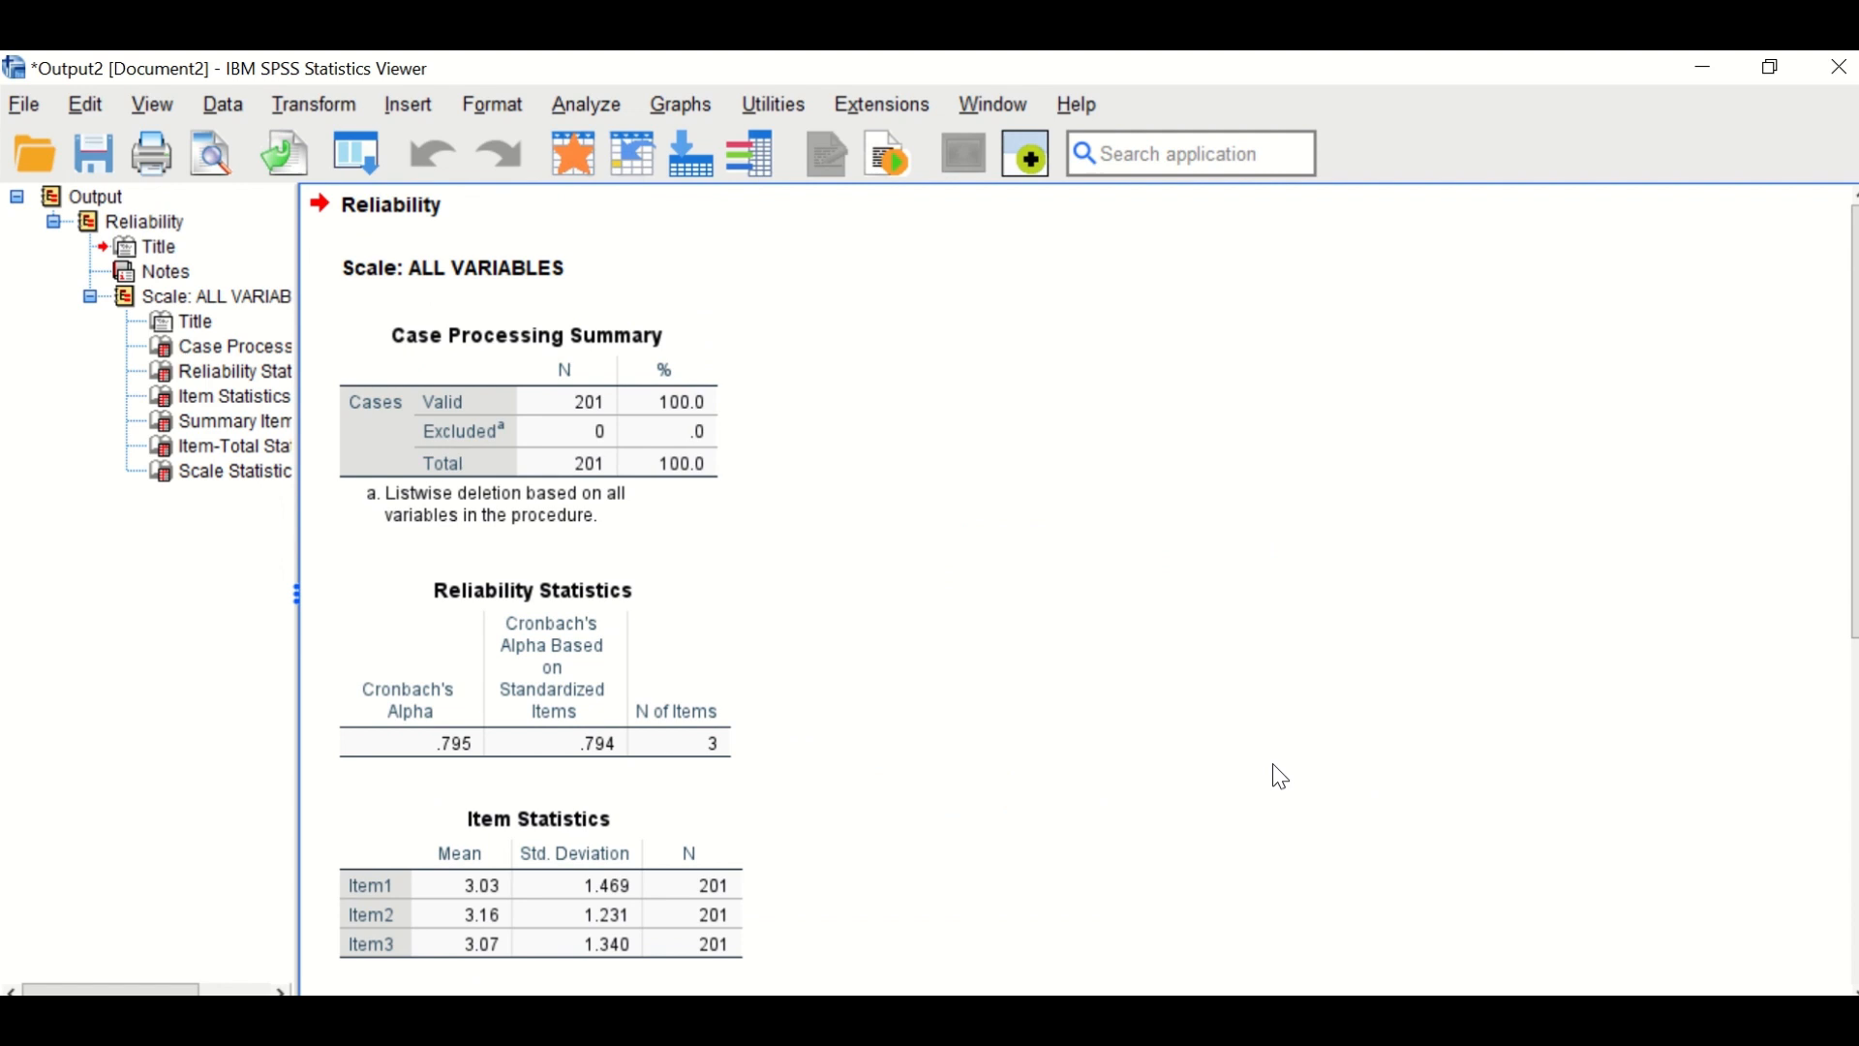
mouse_move(1072, 712)
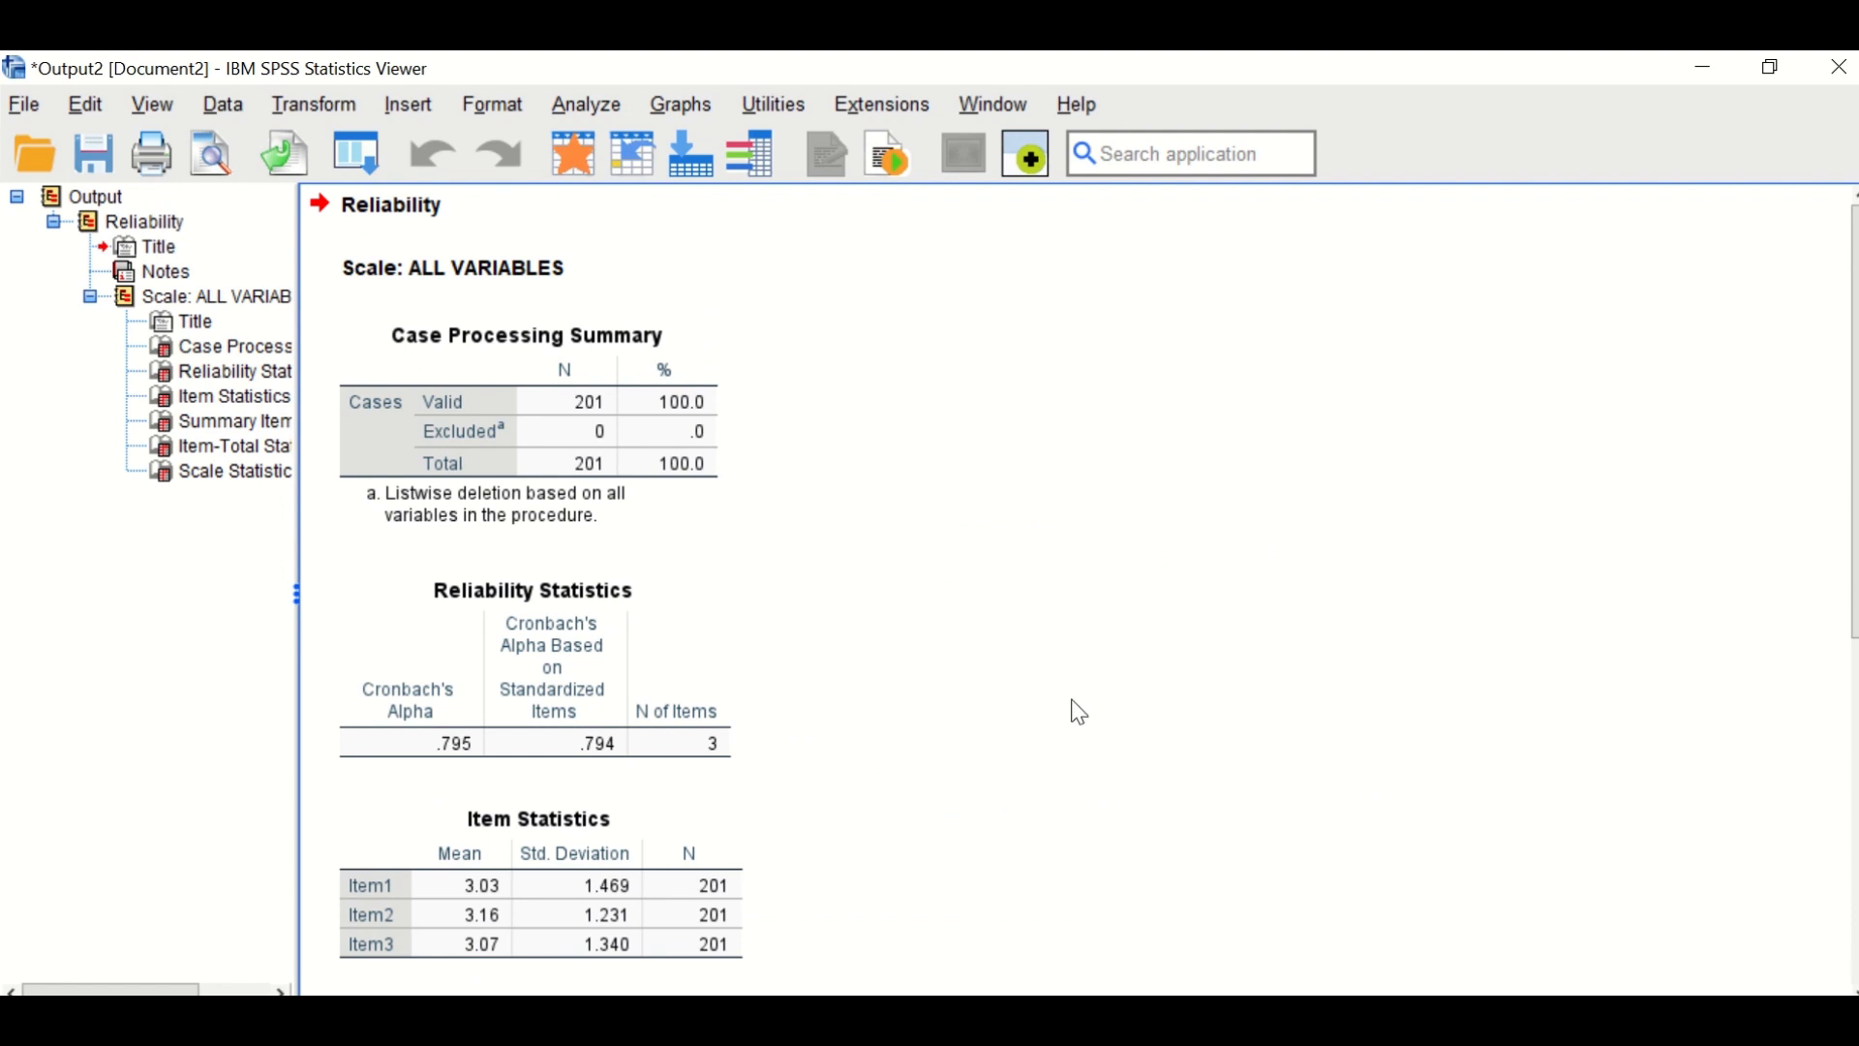
mouse_move(1053, 724)
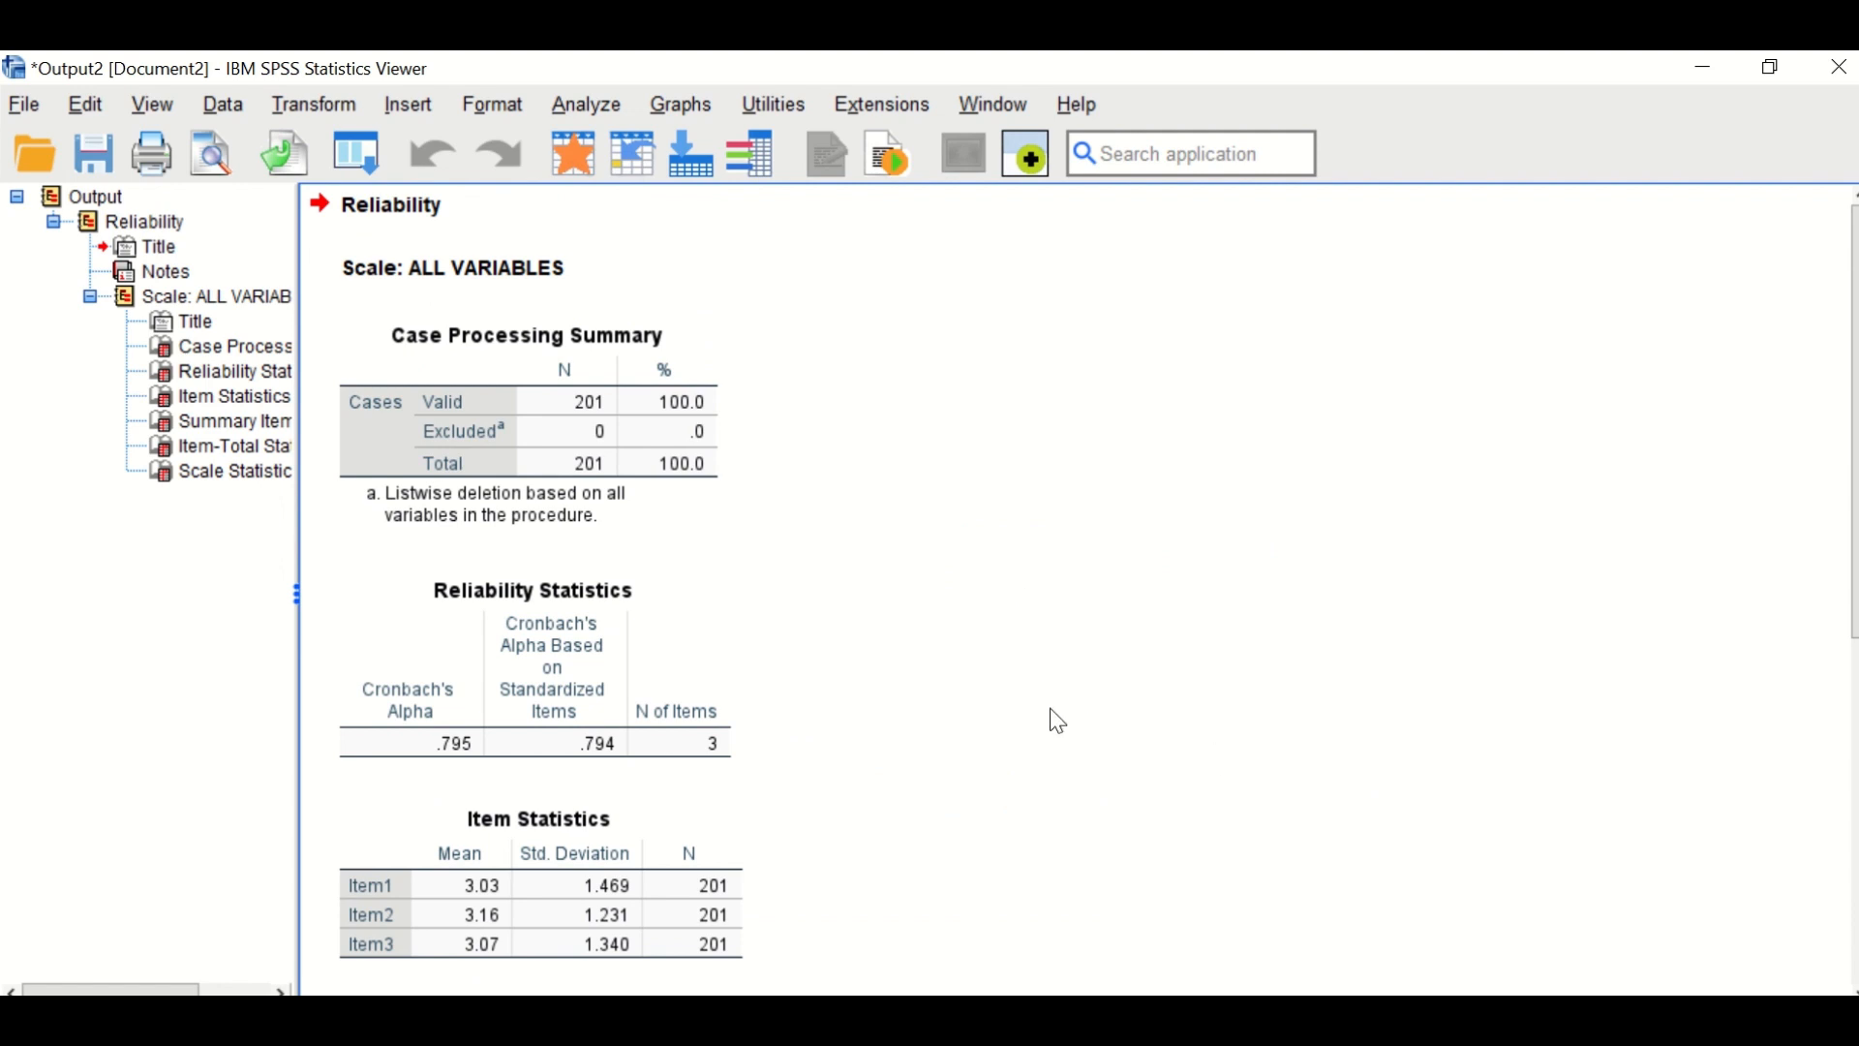
mouse_move(583, 105)
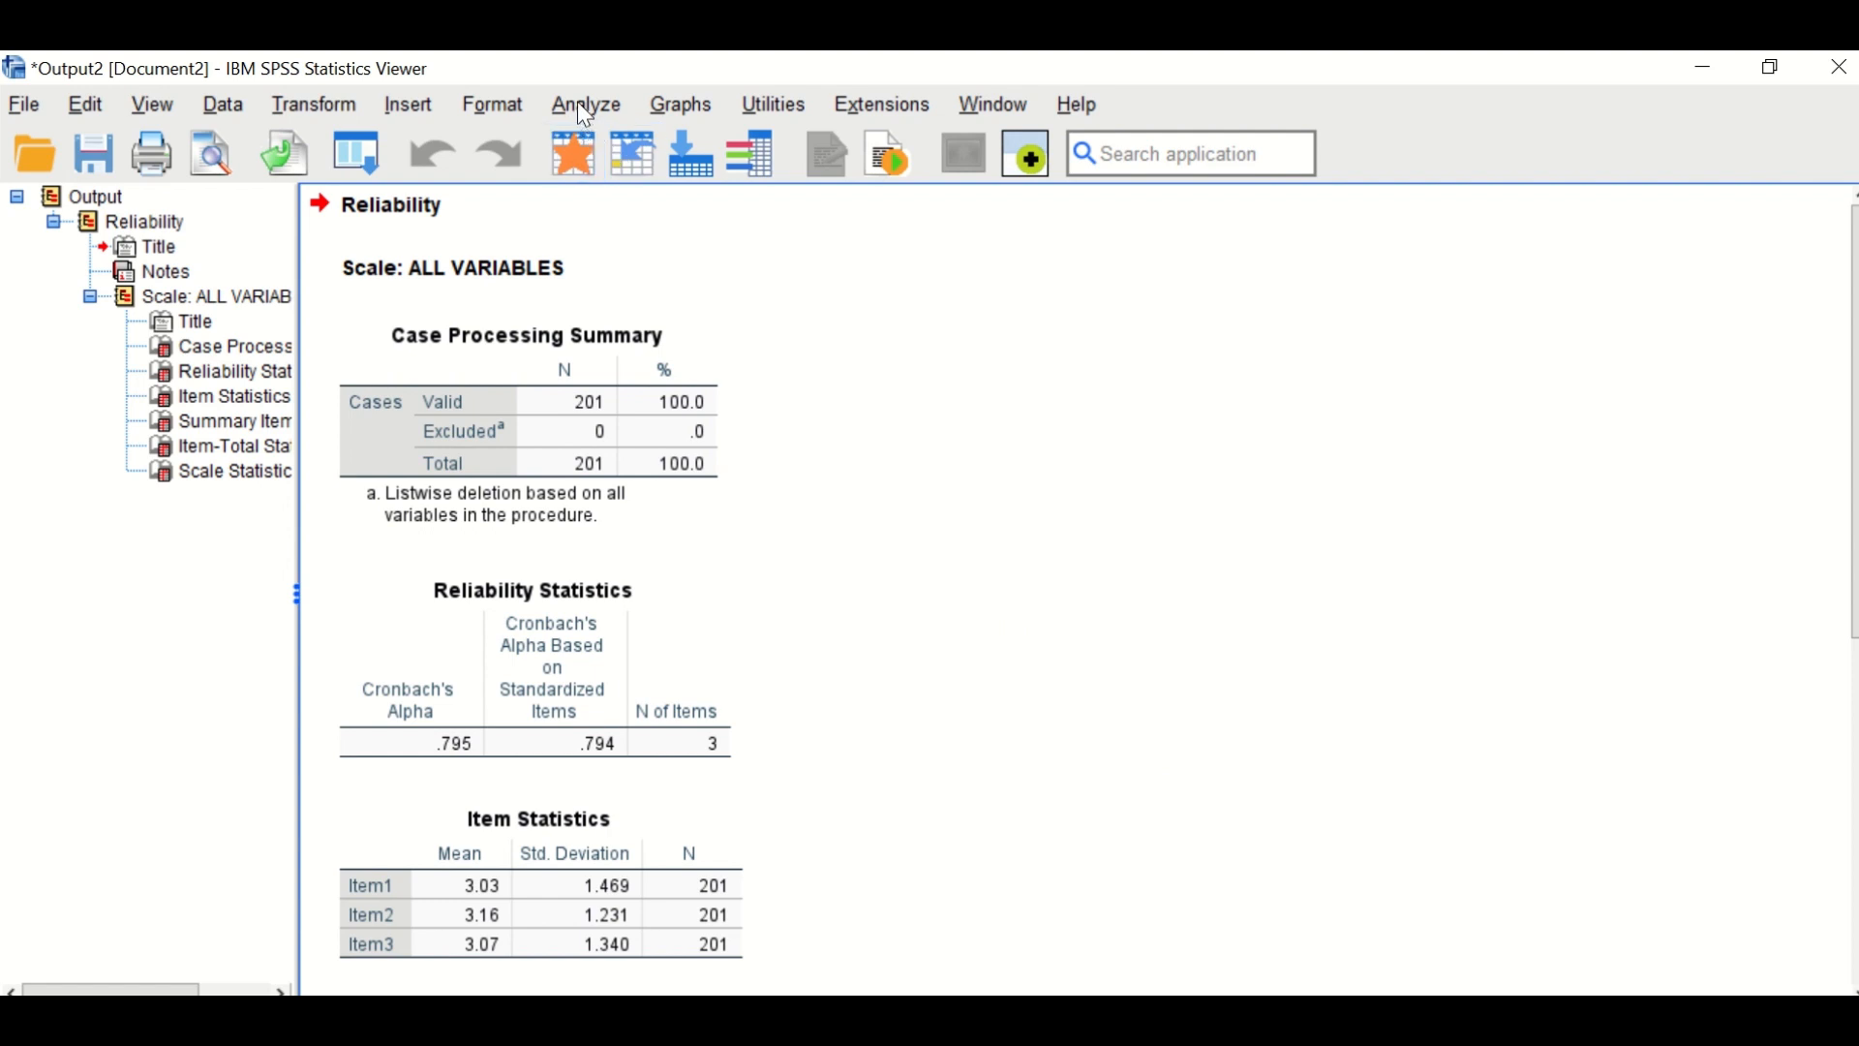
Swap Item1–Item3 out for Item4–Item6 in Reliability Analysis and run the alpha analysis
click(585, 103)
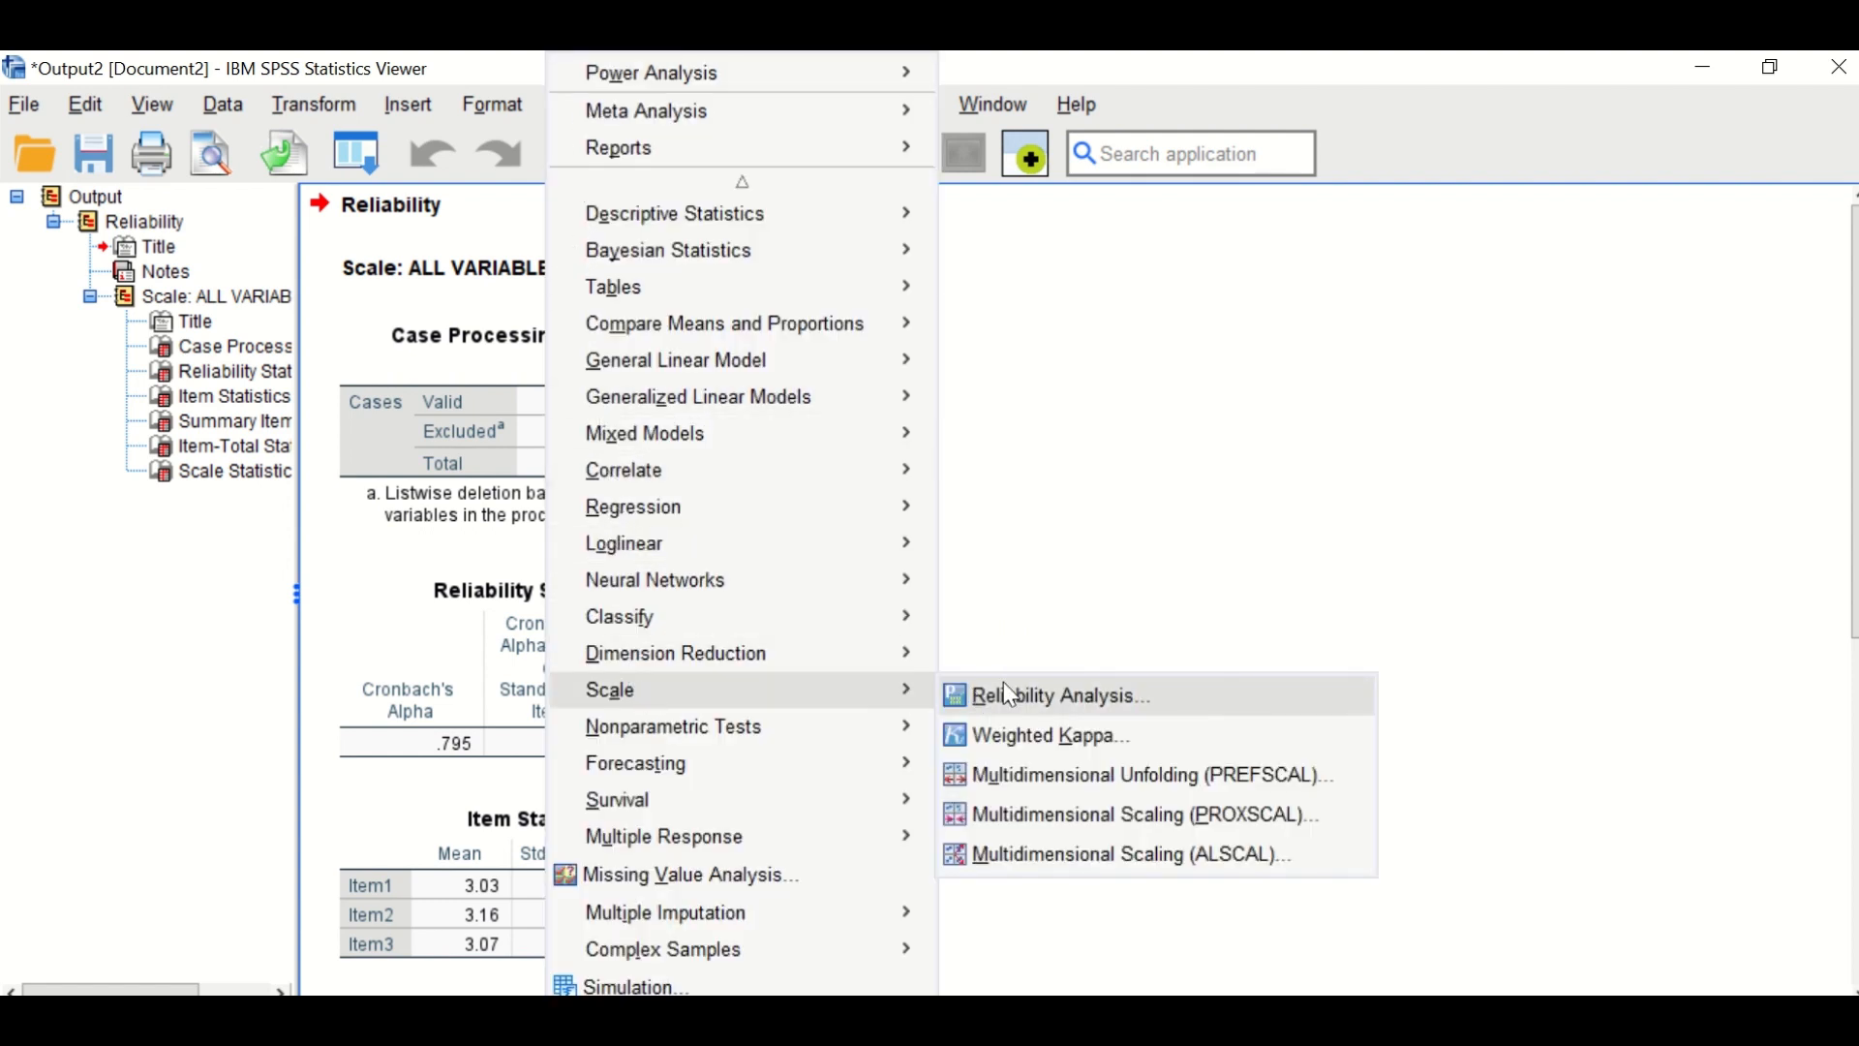
click(1057, 695)
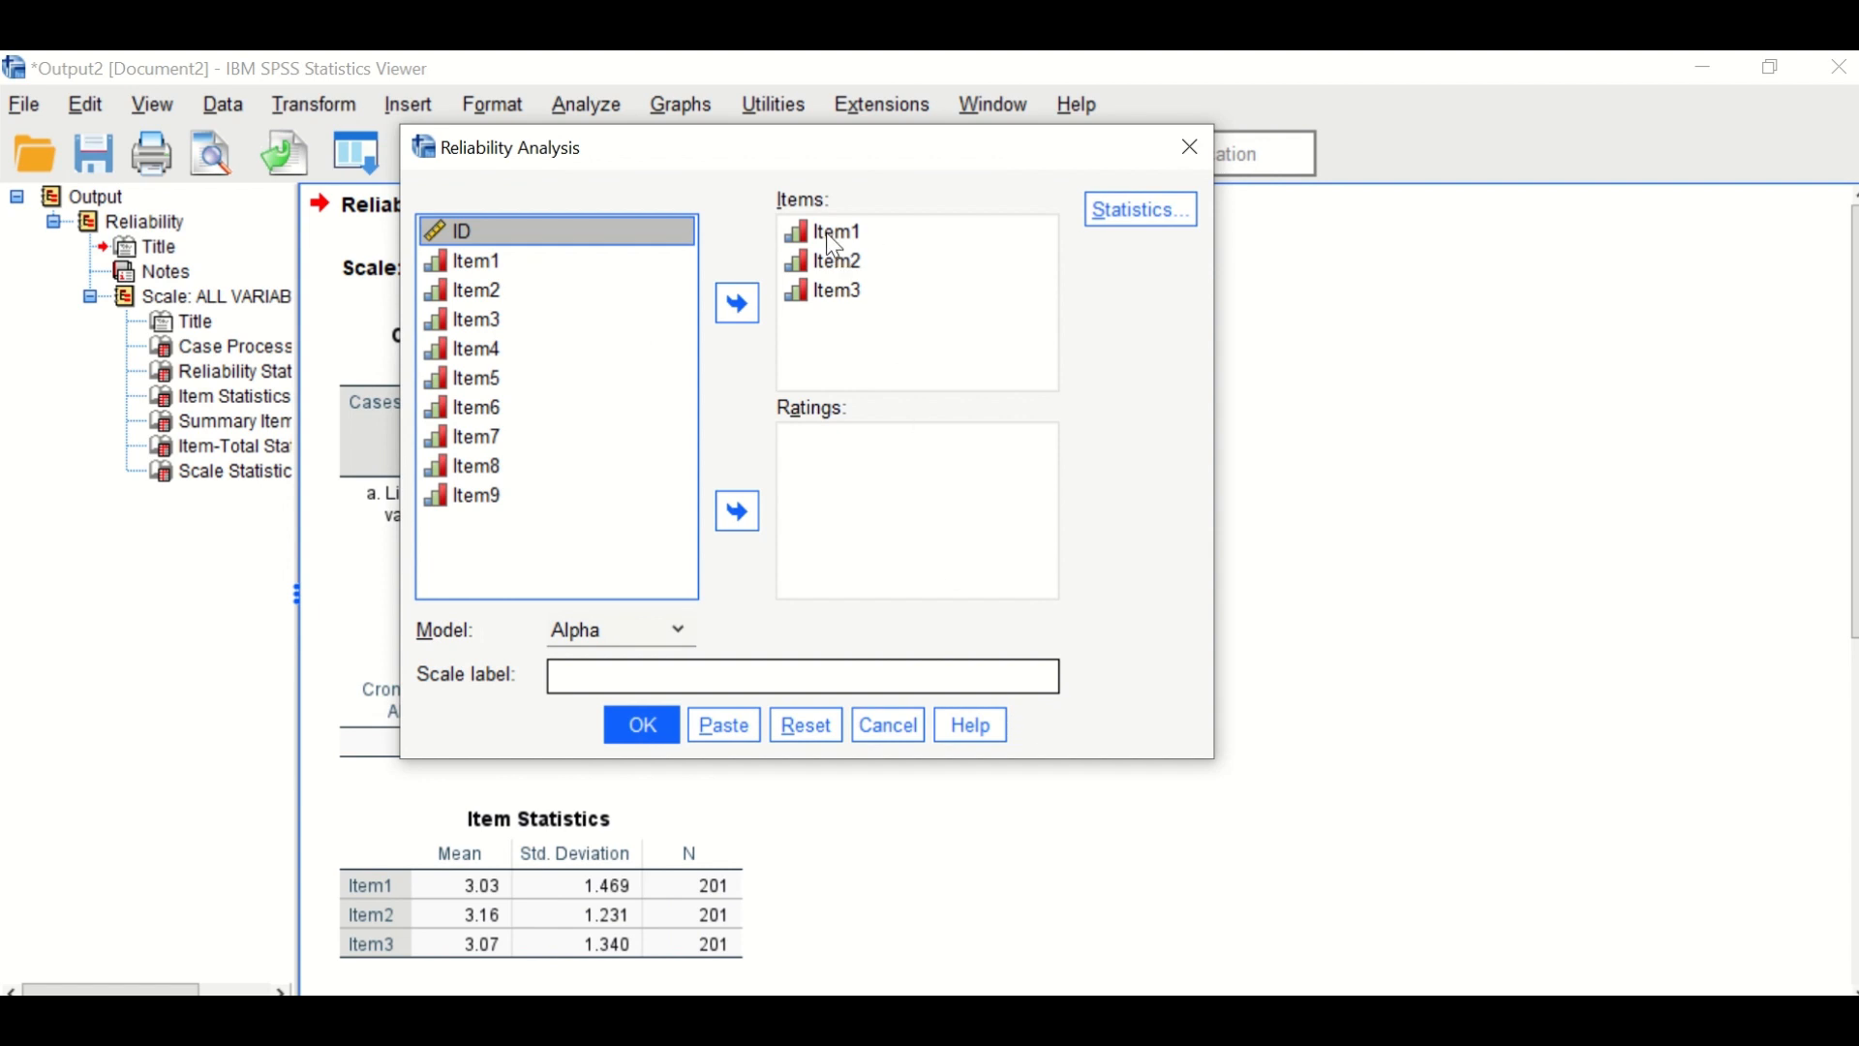
click(844, 290)
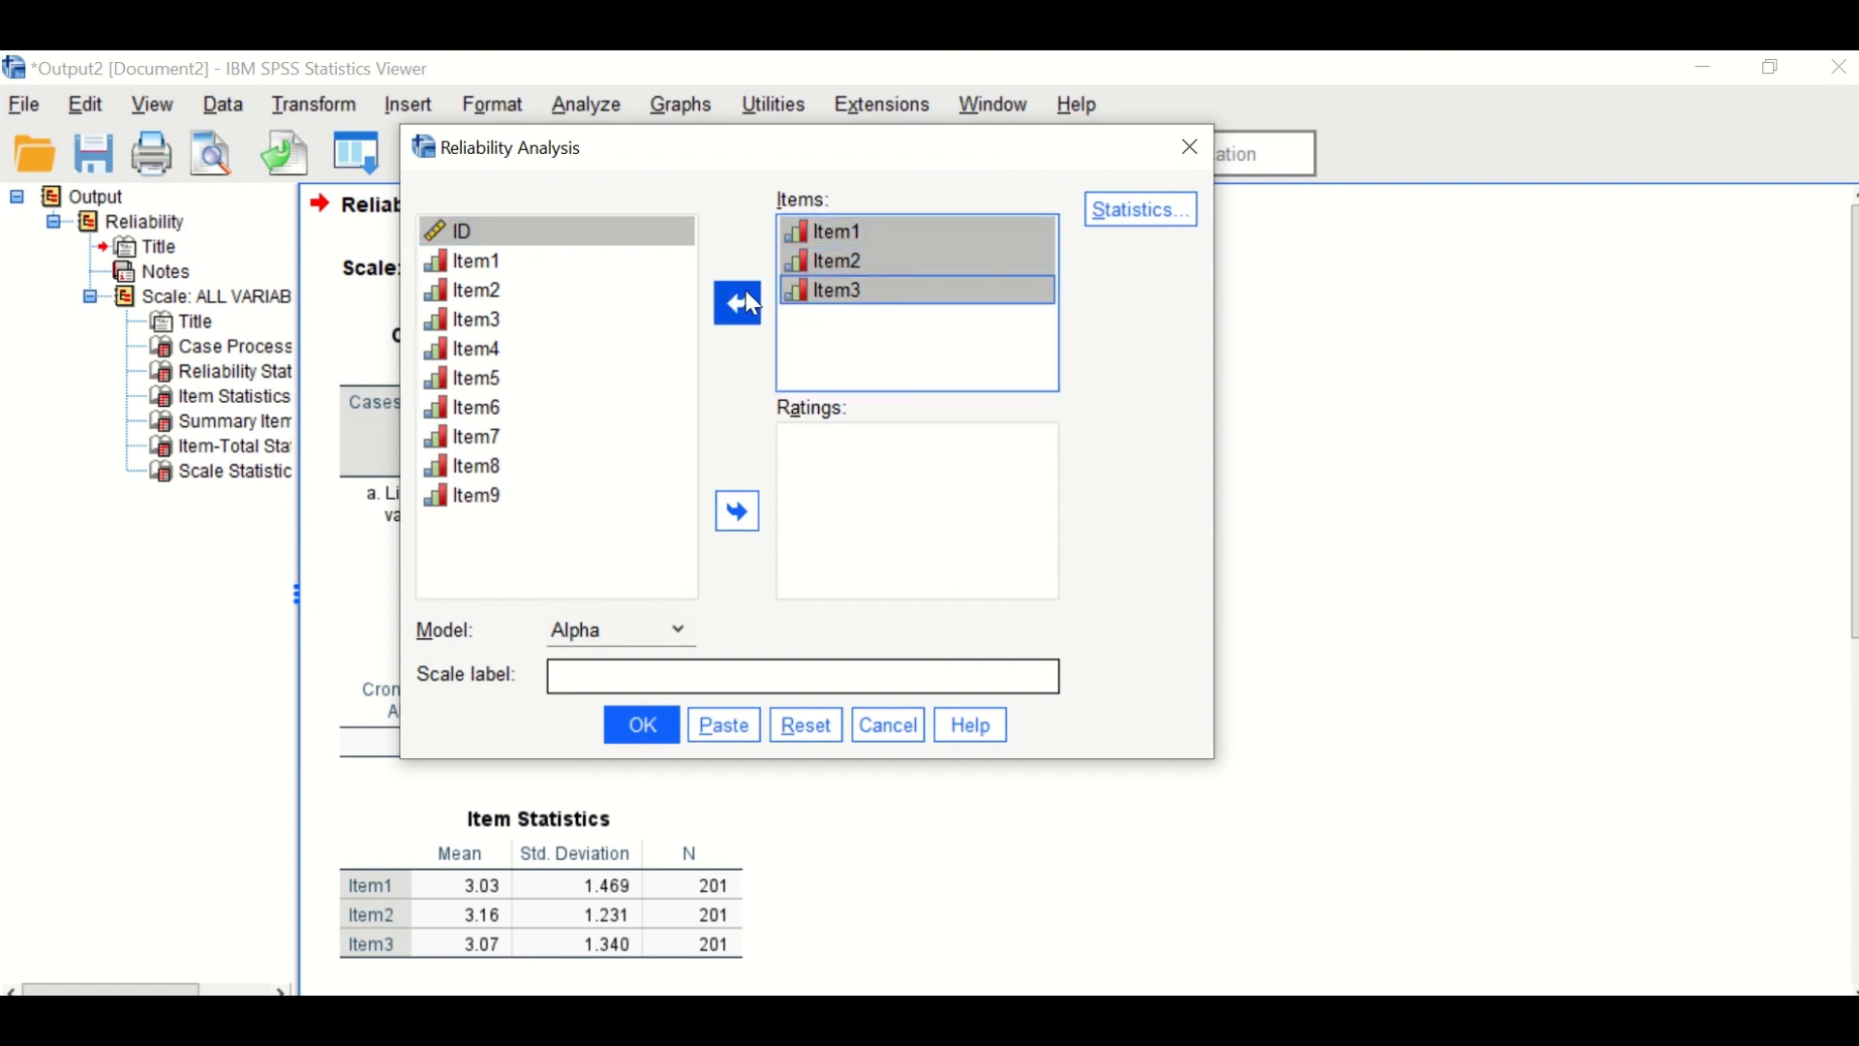
click(736, 302)
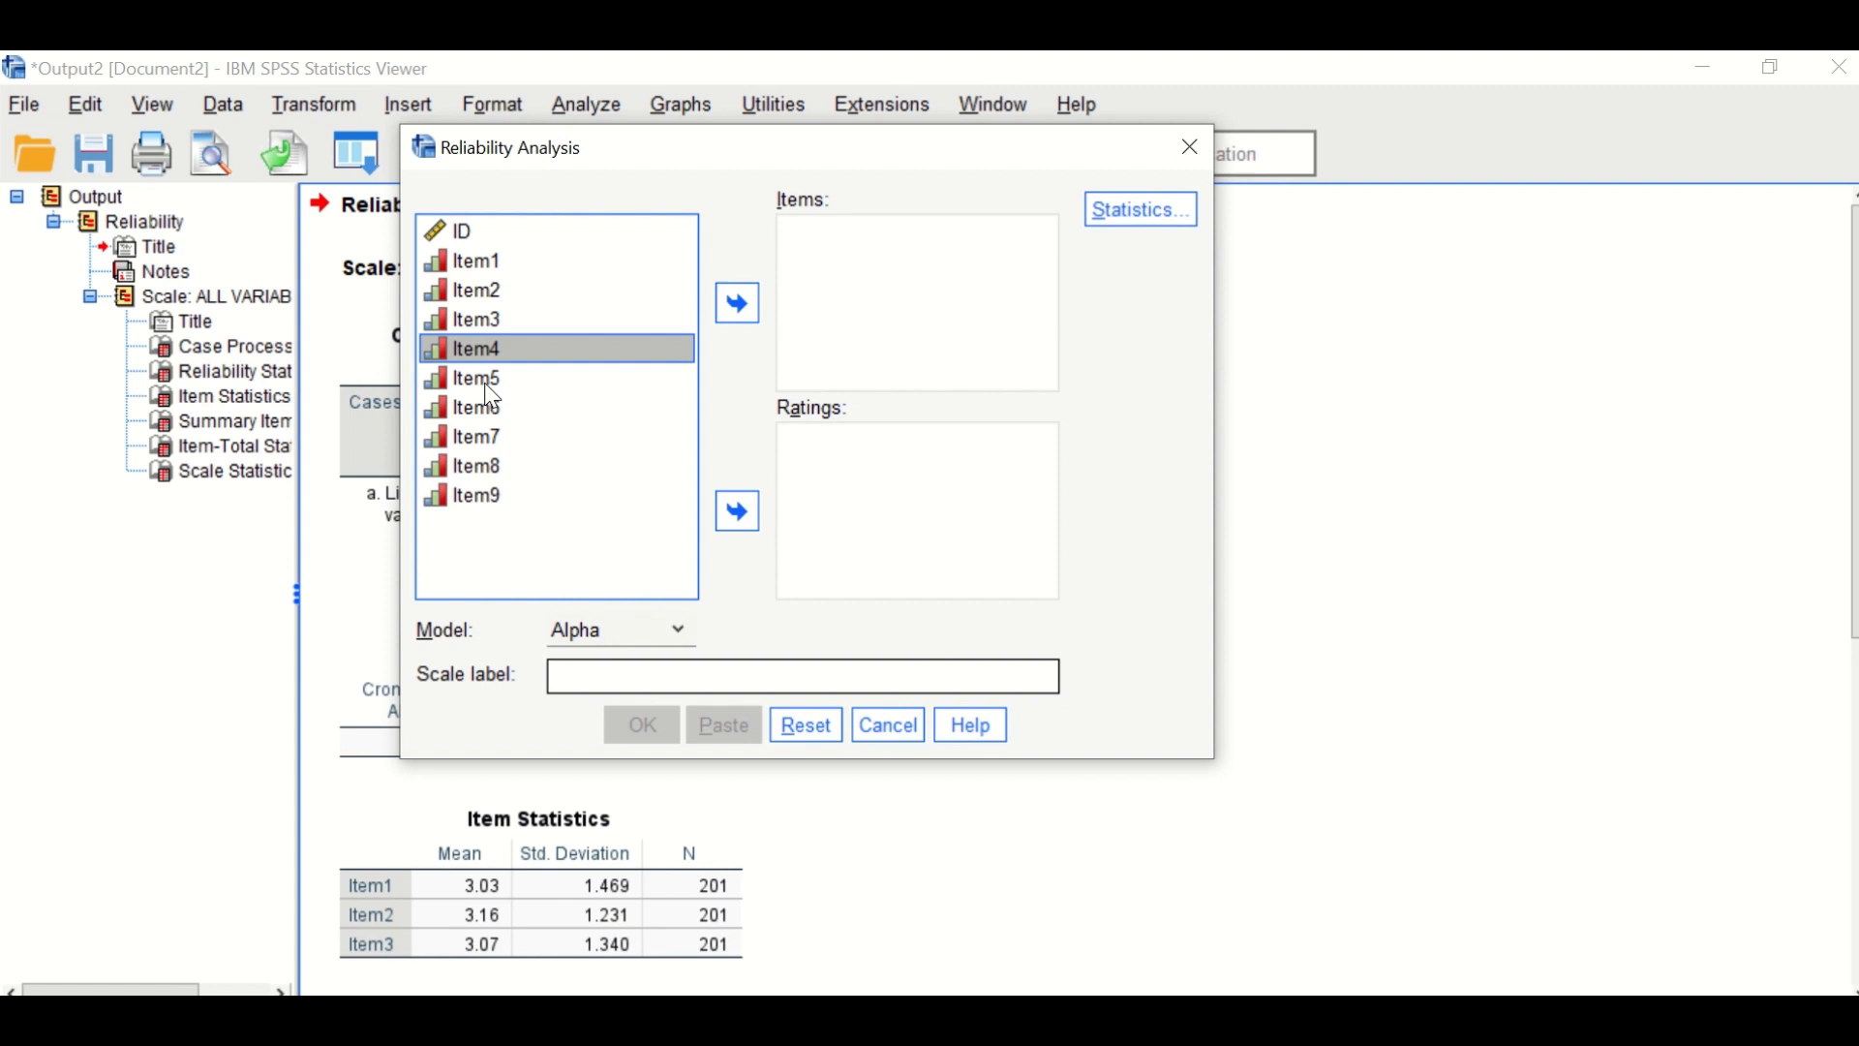
click(736, 302)
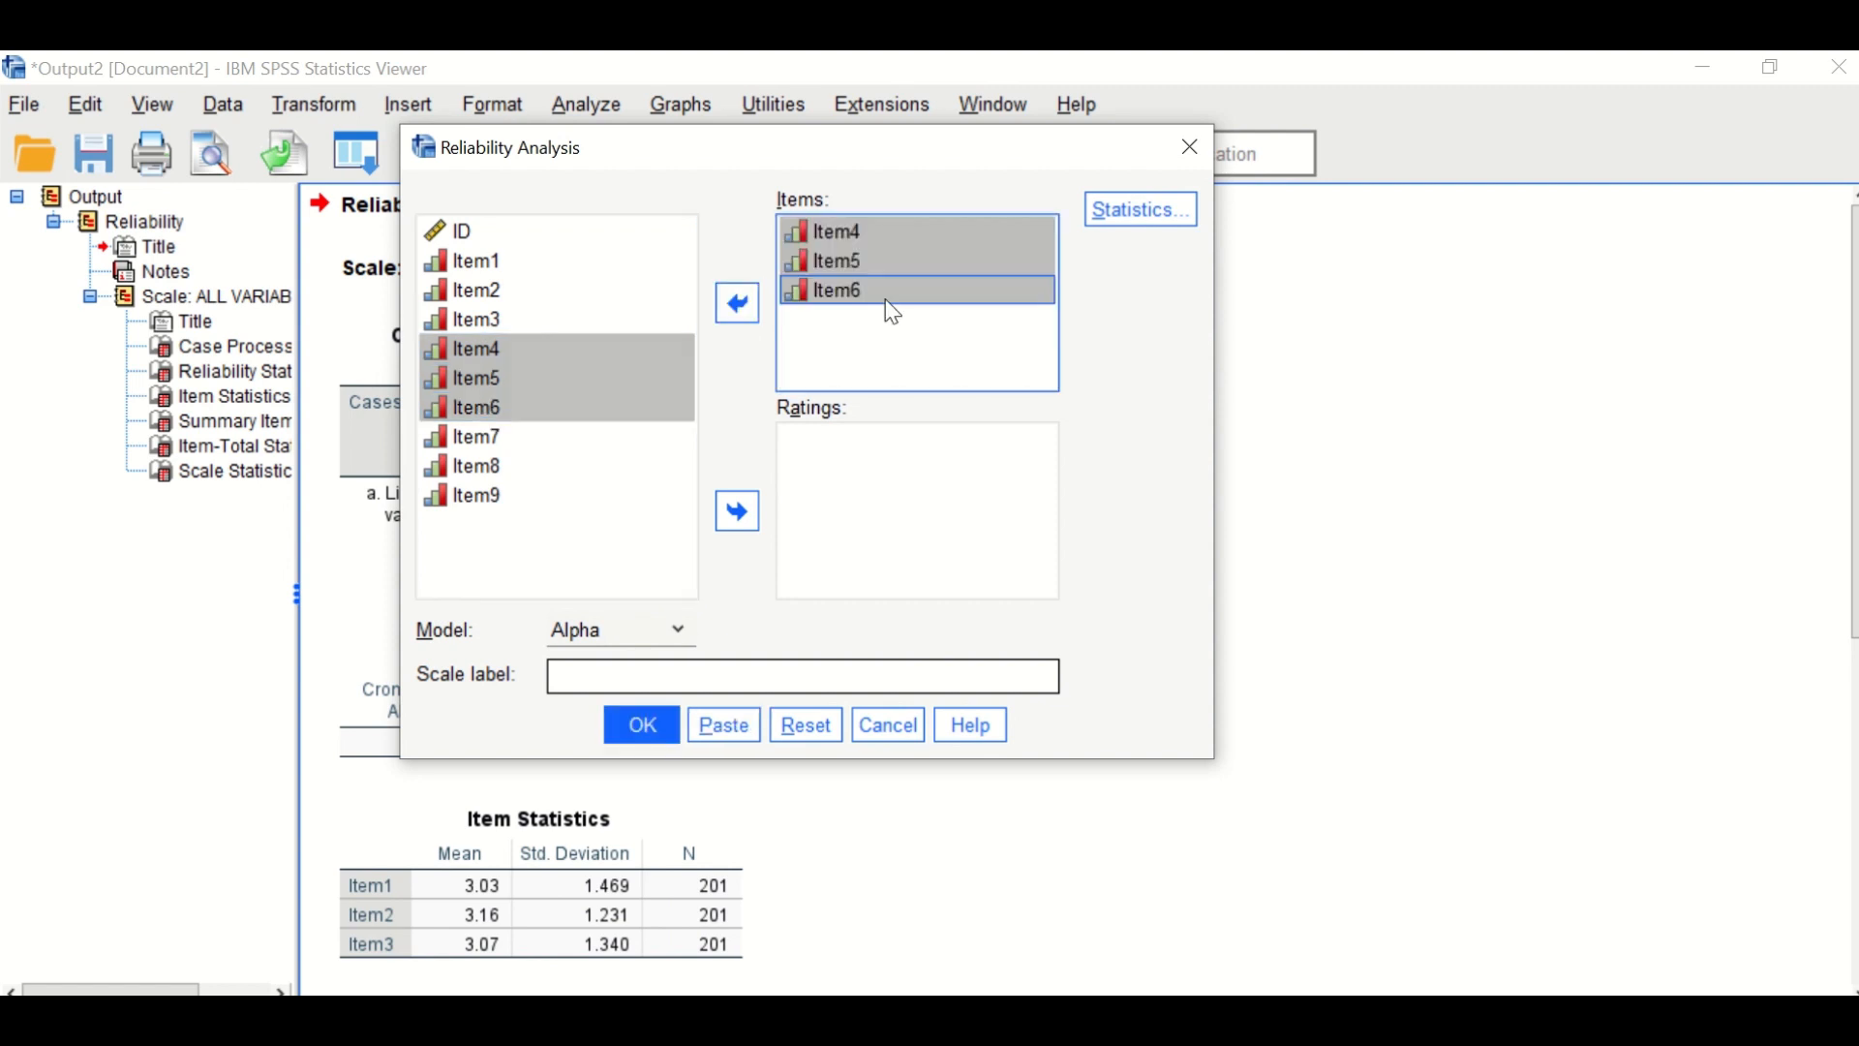
click(641, 724)
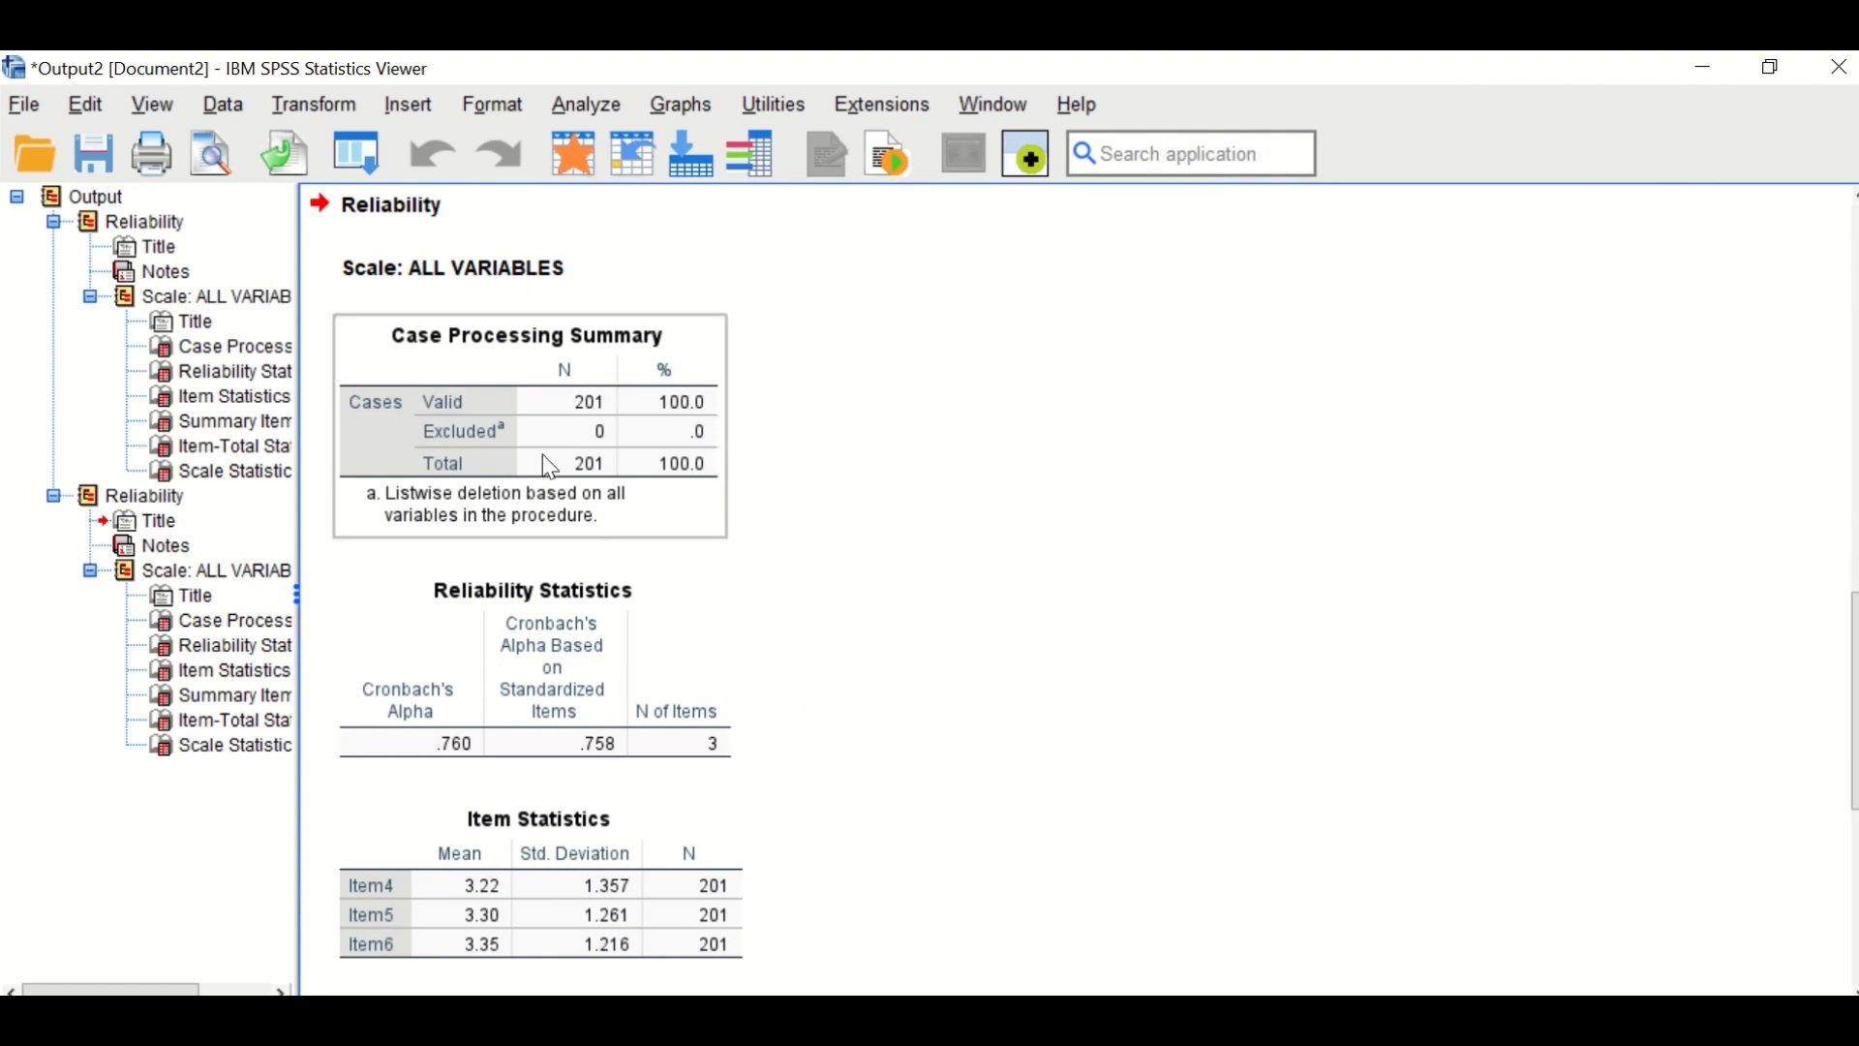
mouse_move(728, 515)
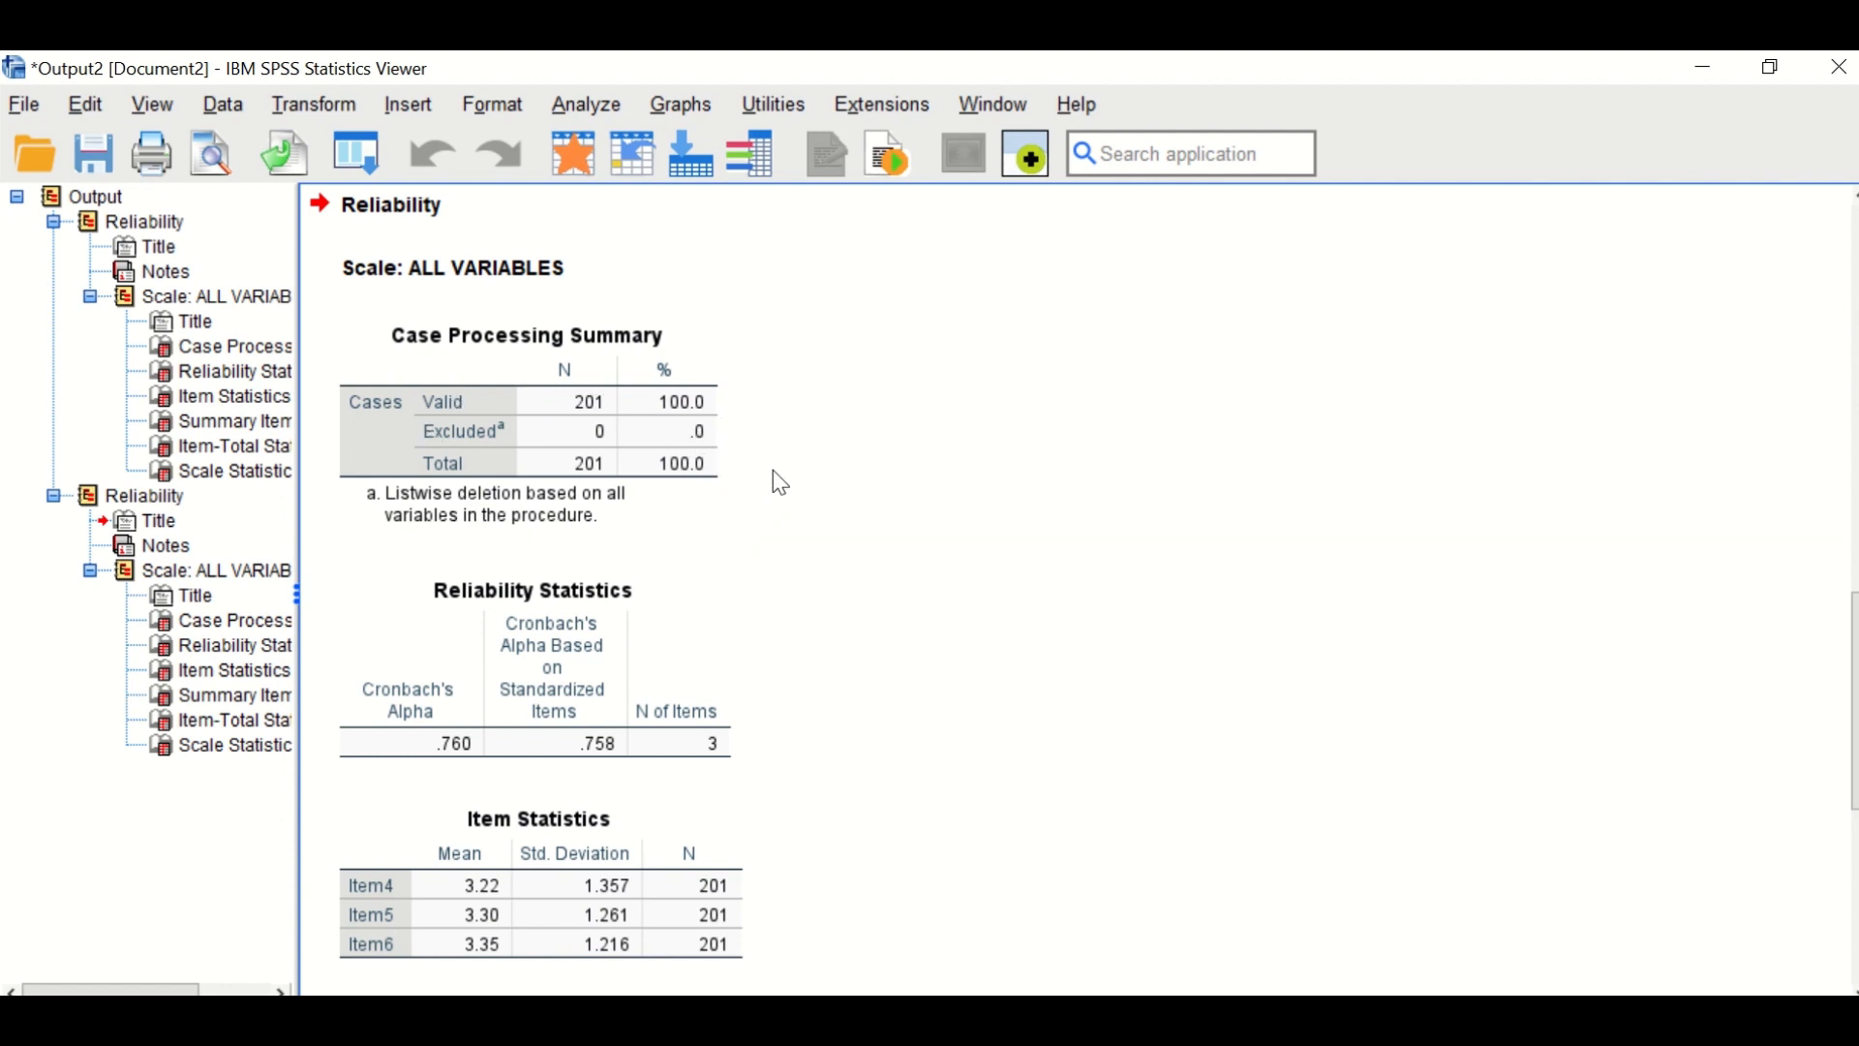
mouse_move(767, 712)
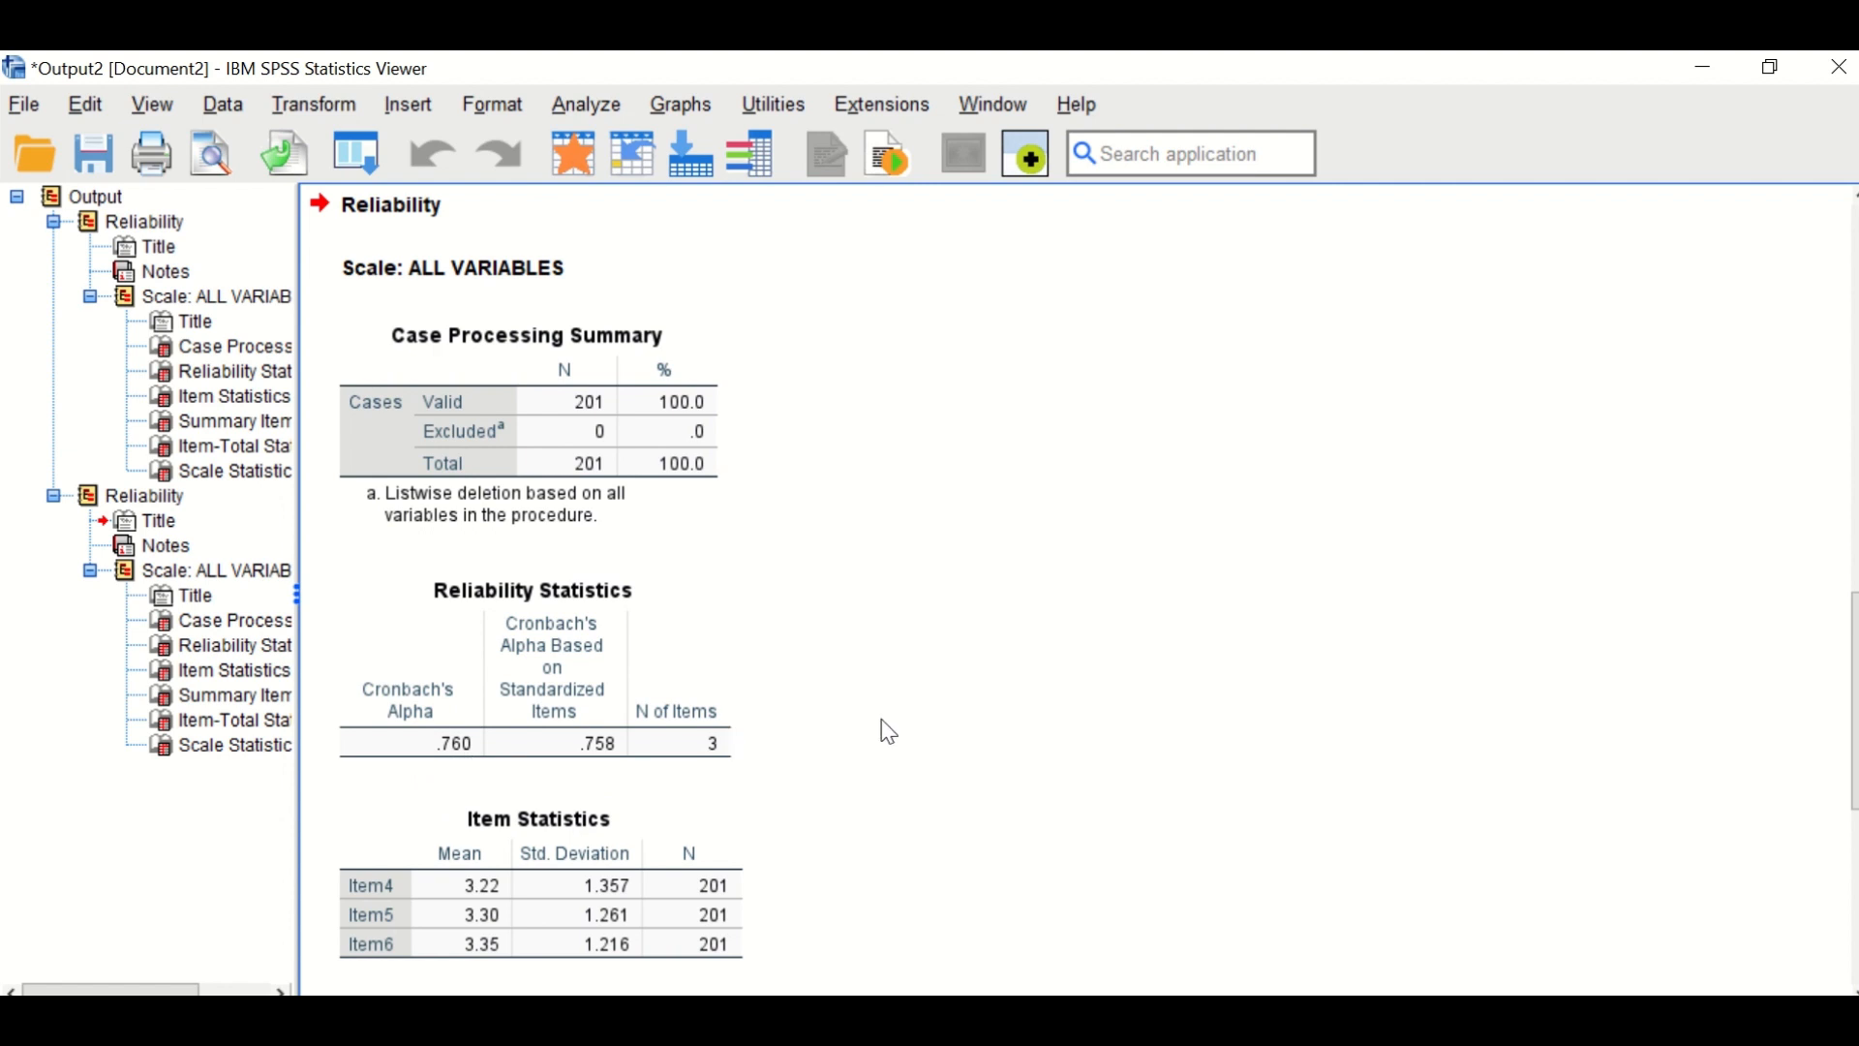
click(631, 650)
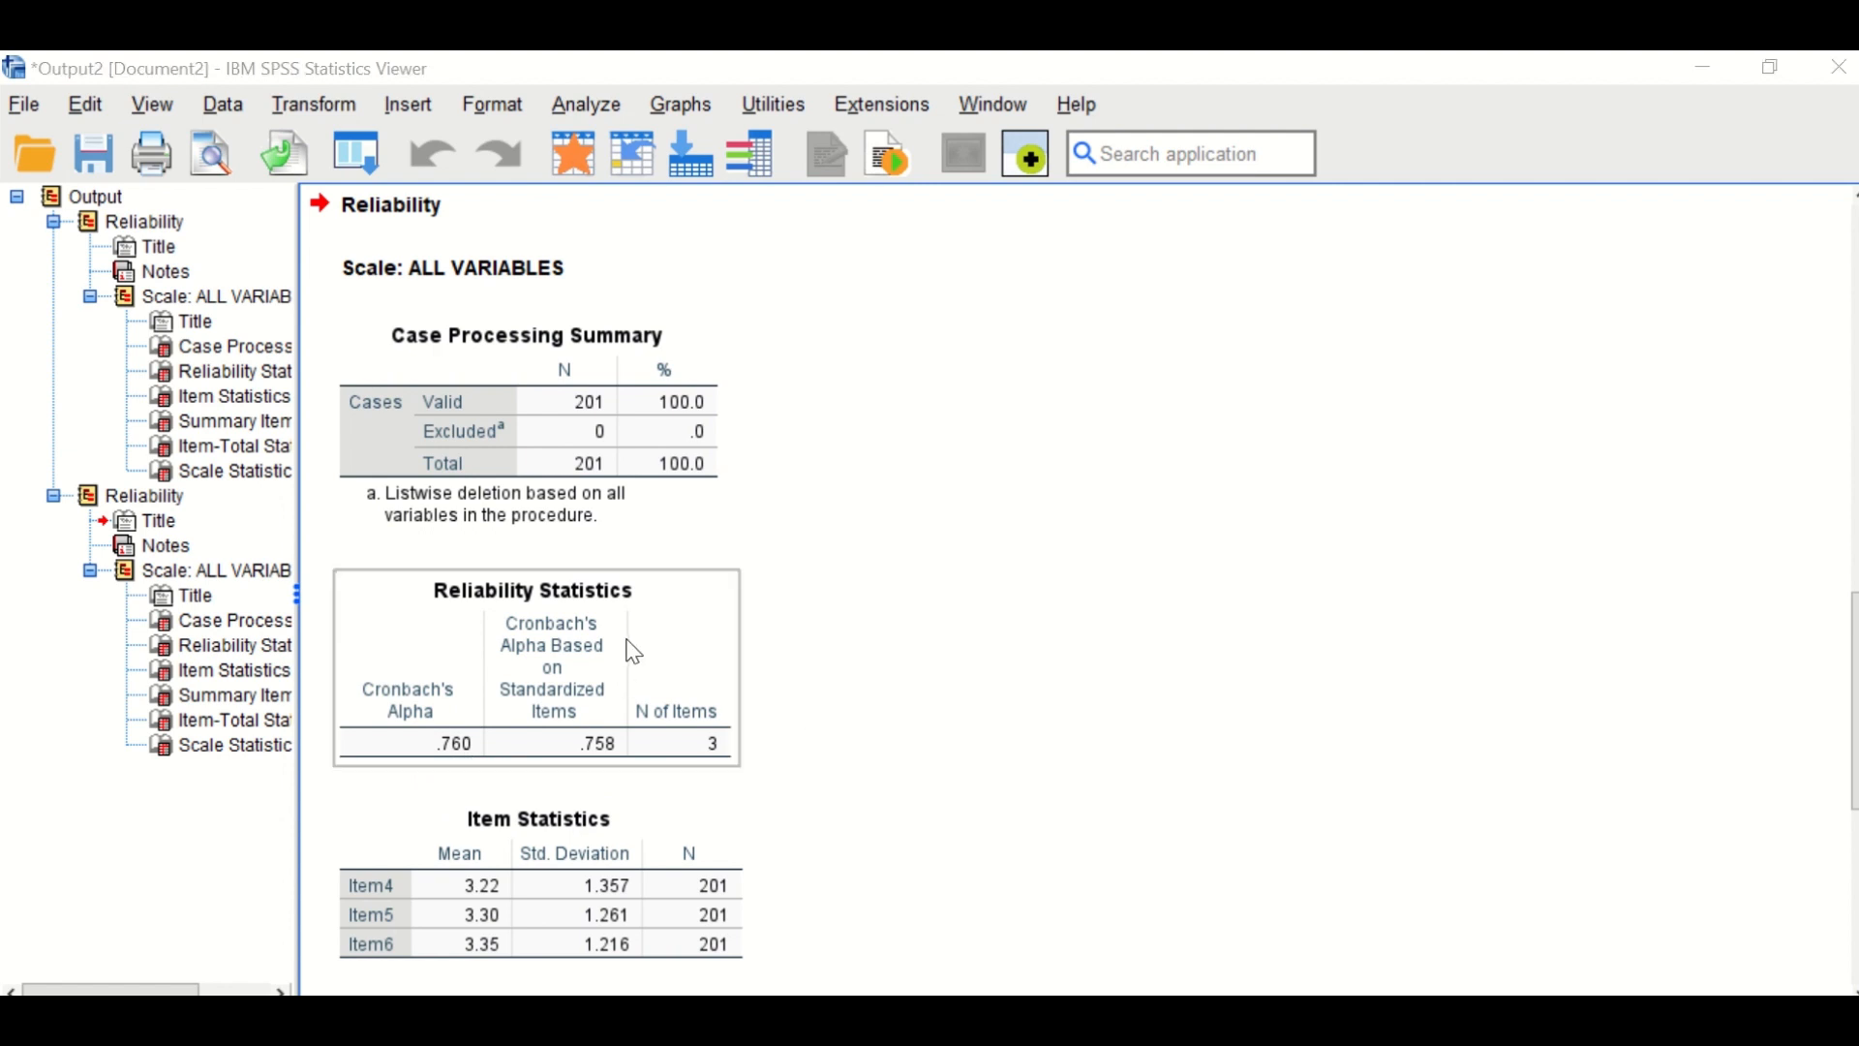
mouse_move(645, 718)
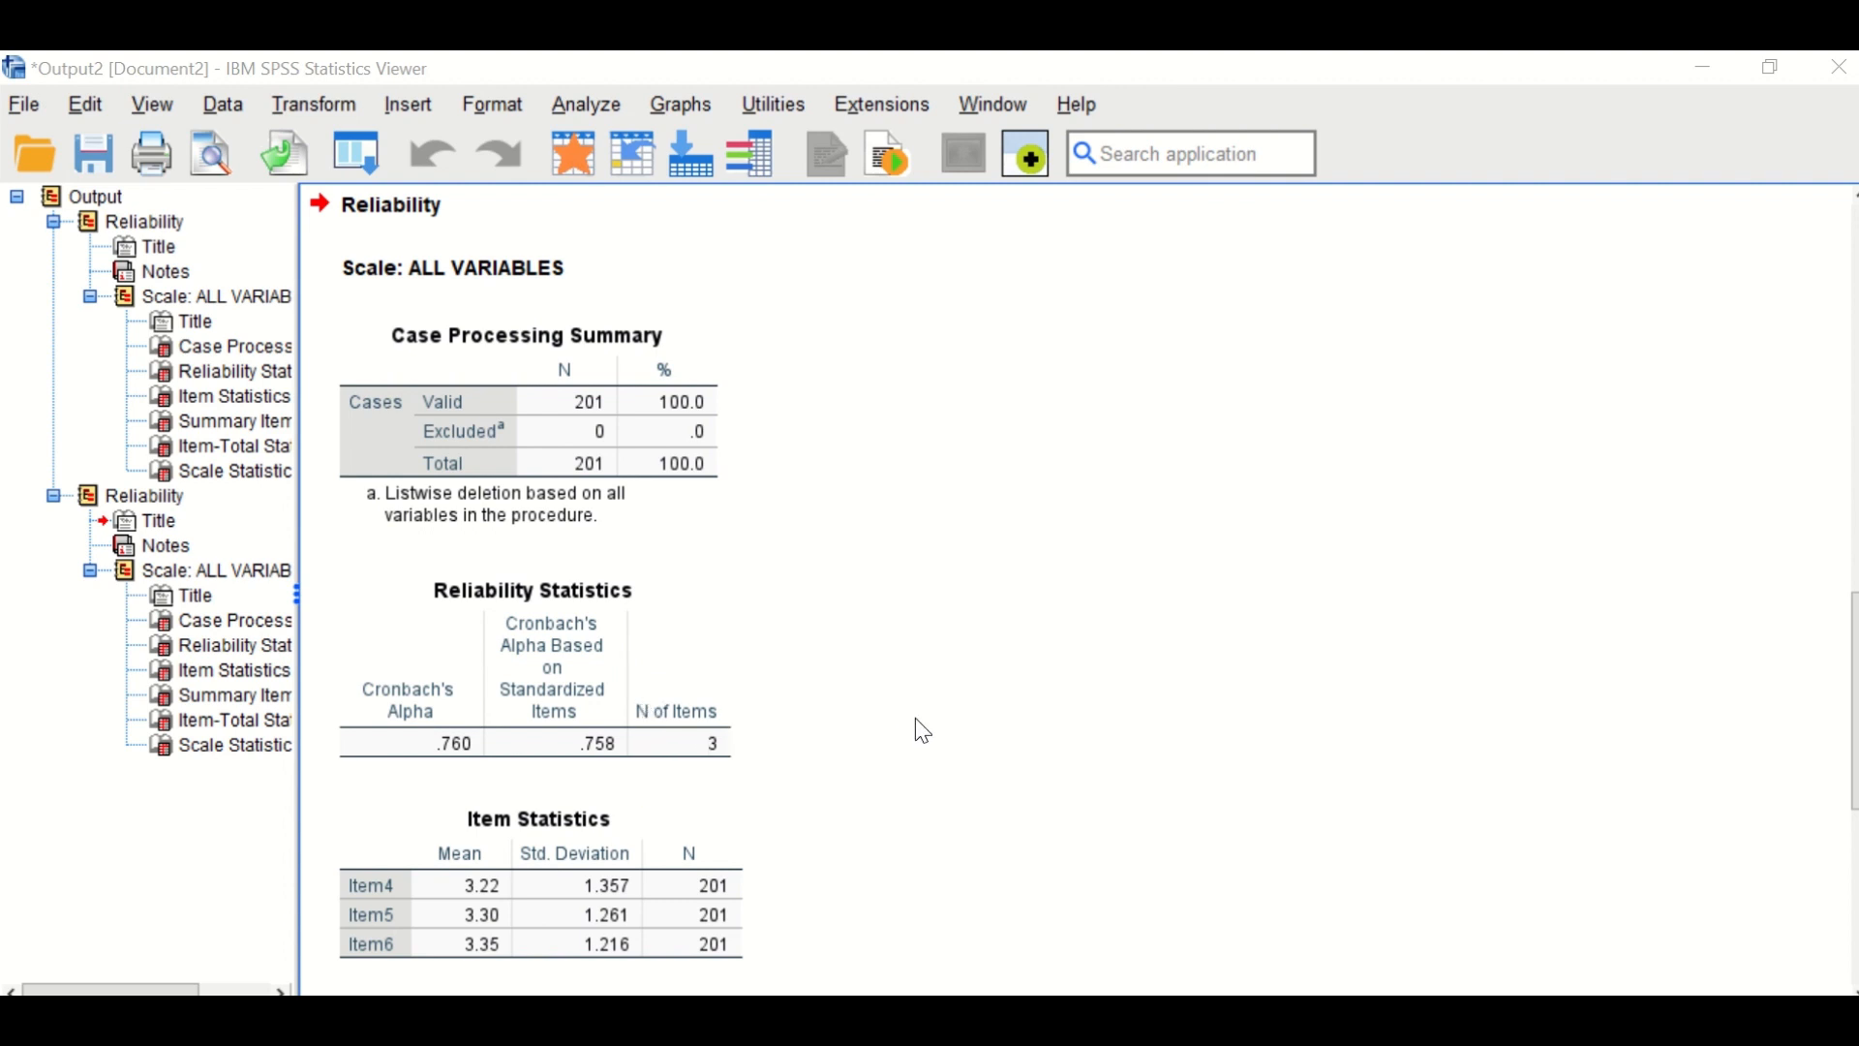
mouse_move(1131, 651)
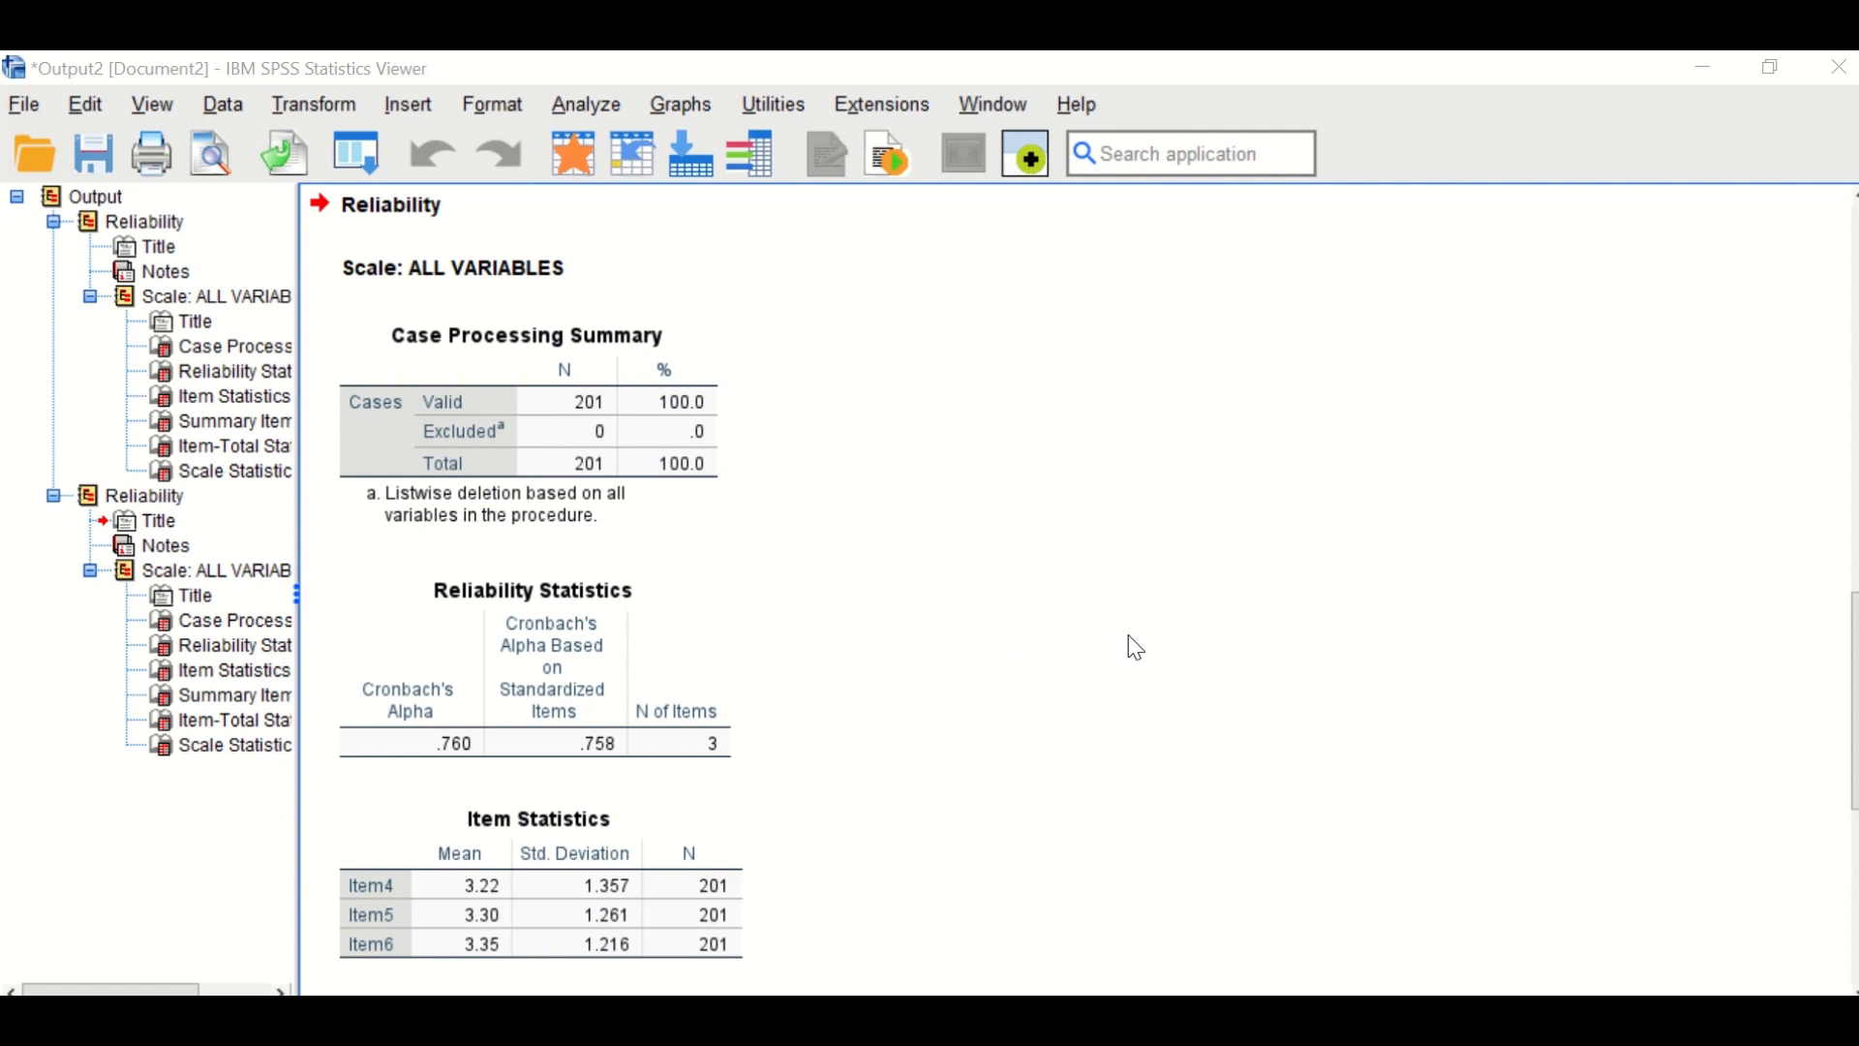
mouse_move(1051, 684)
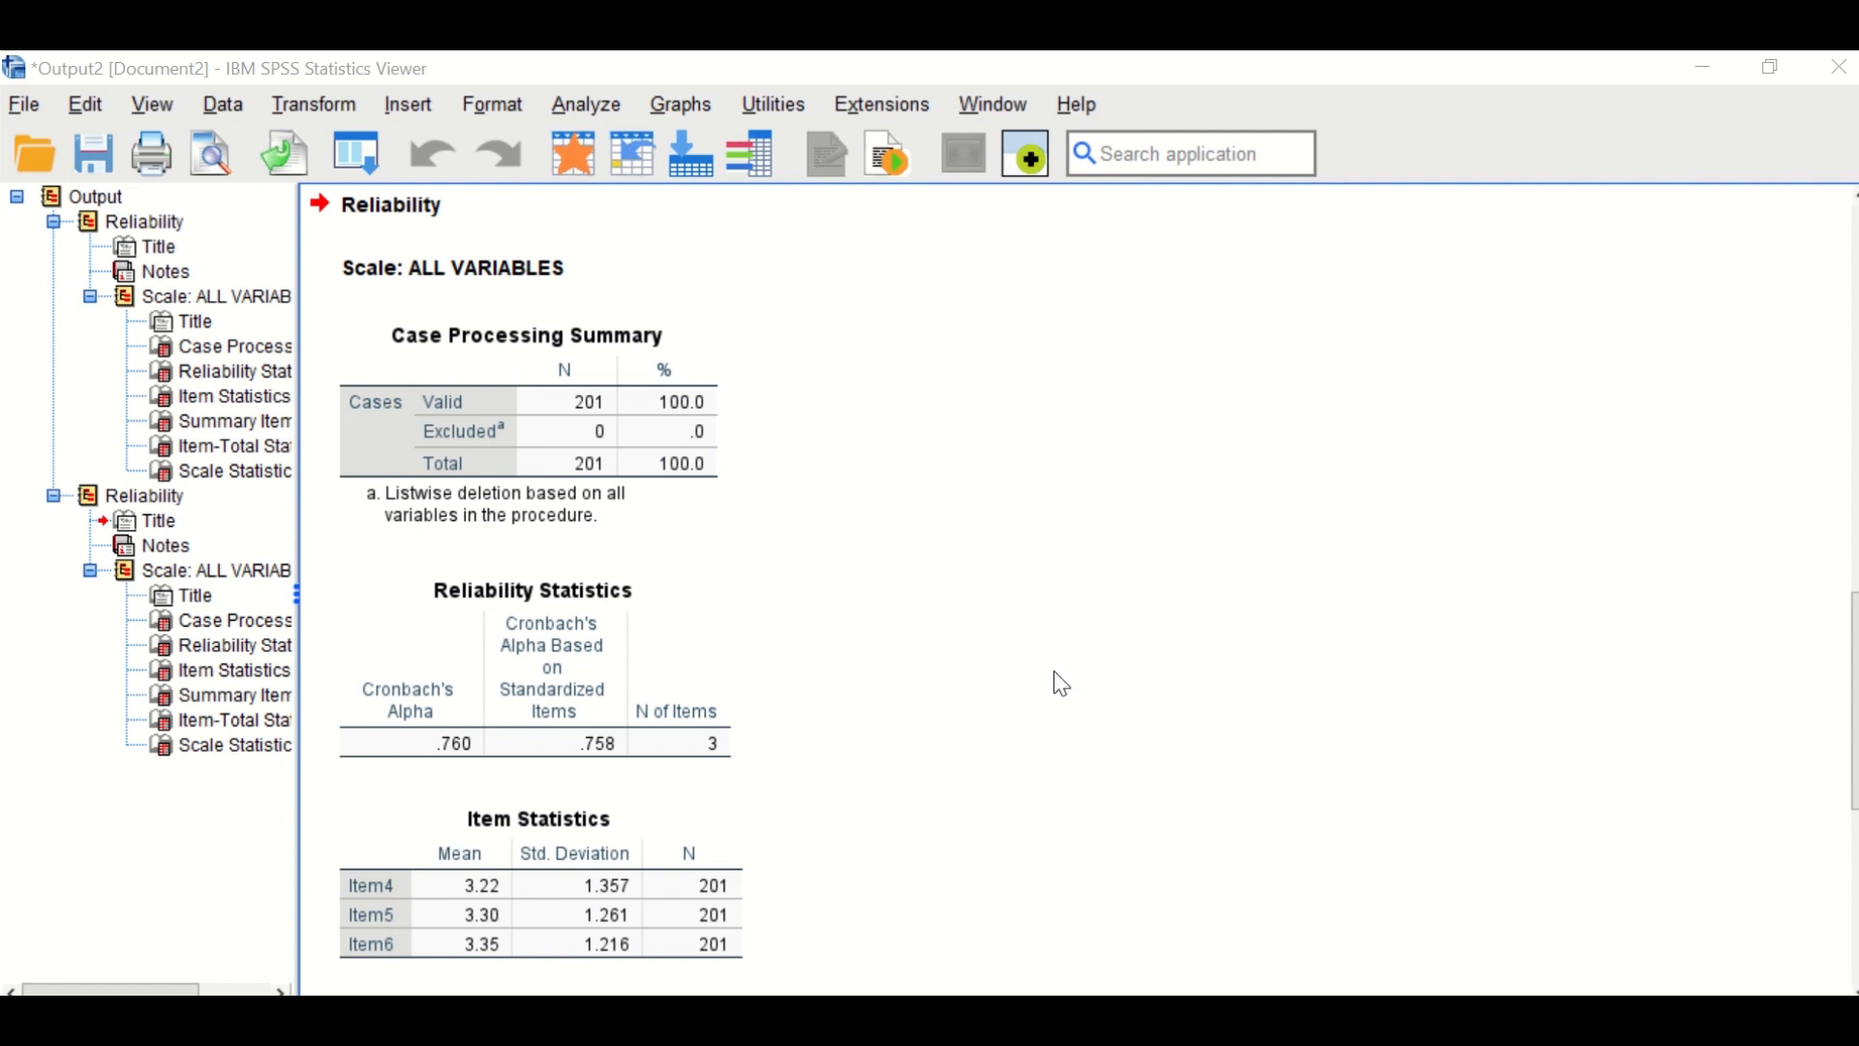
mouse_move(1061, 697)
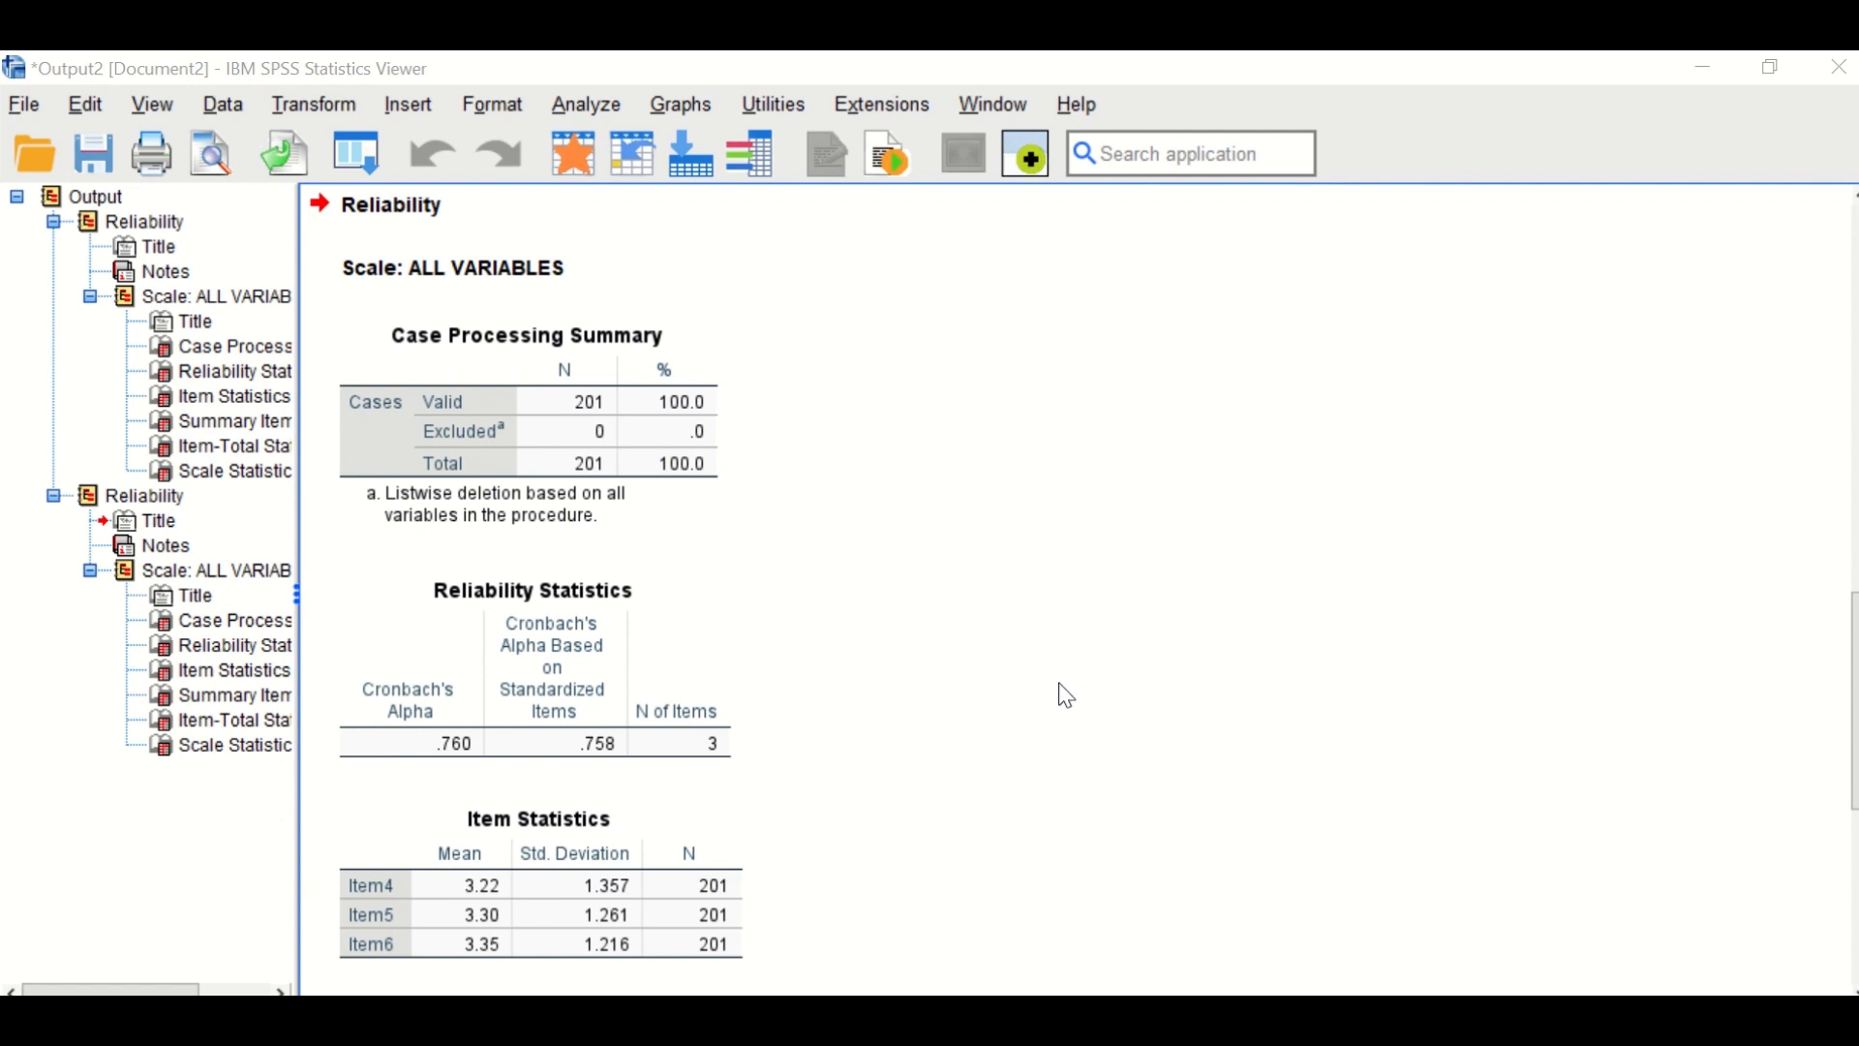
mouse_move(904, 632)
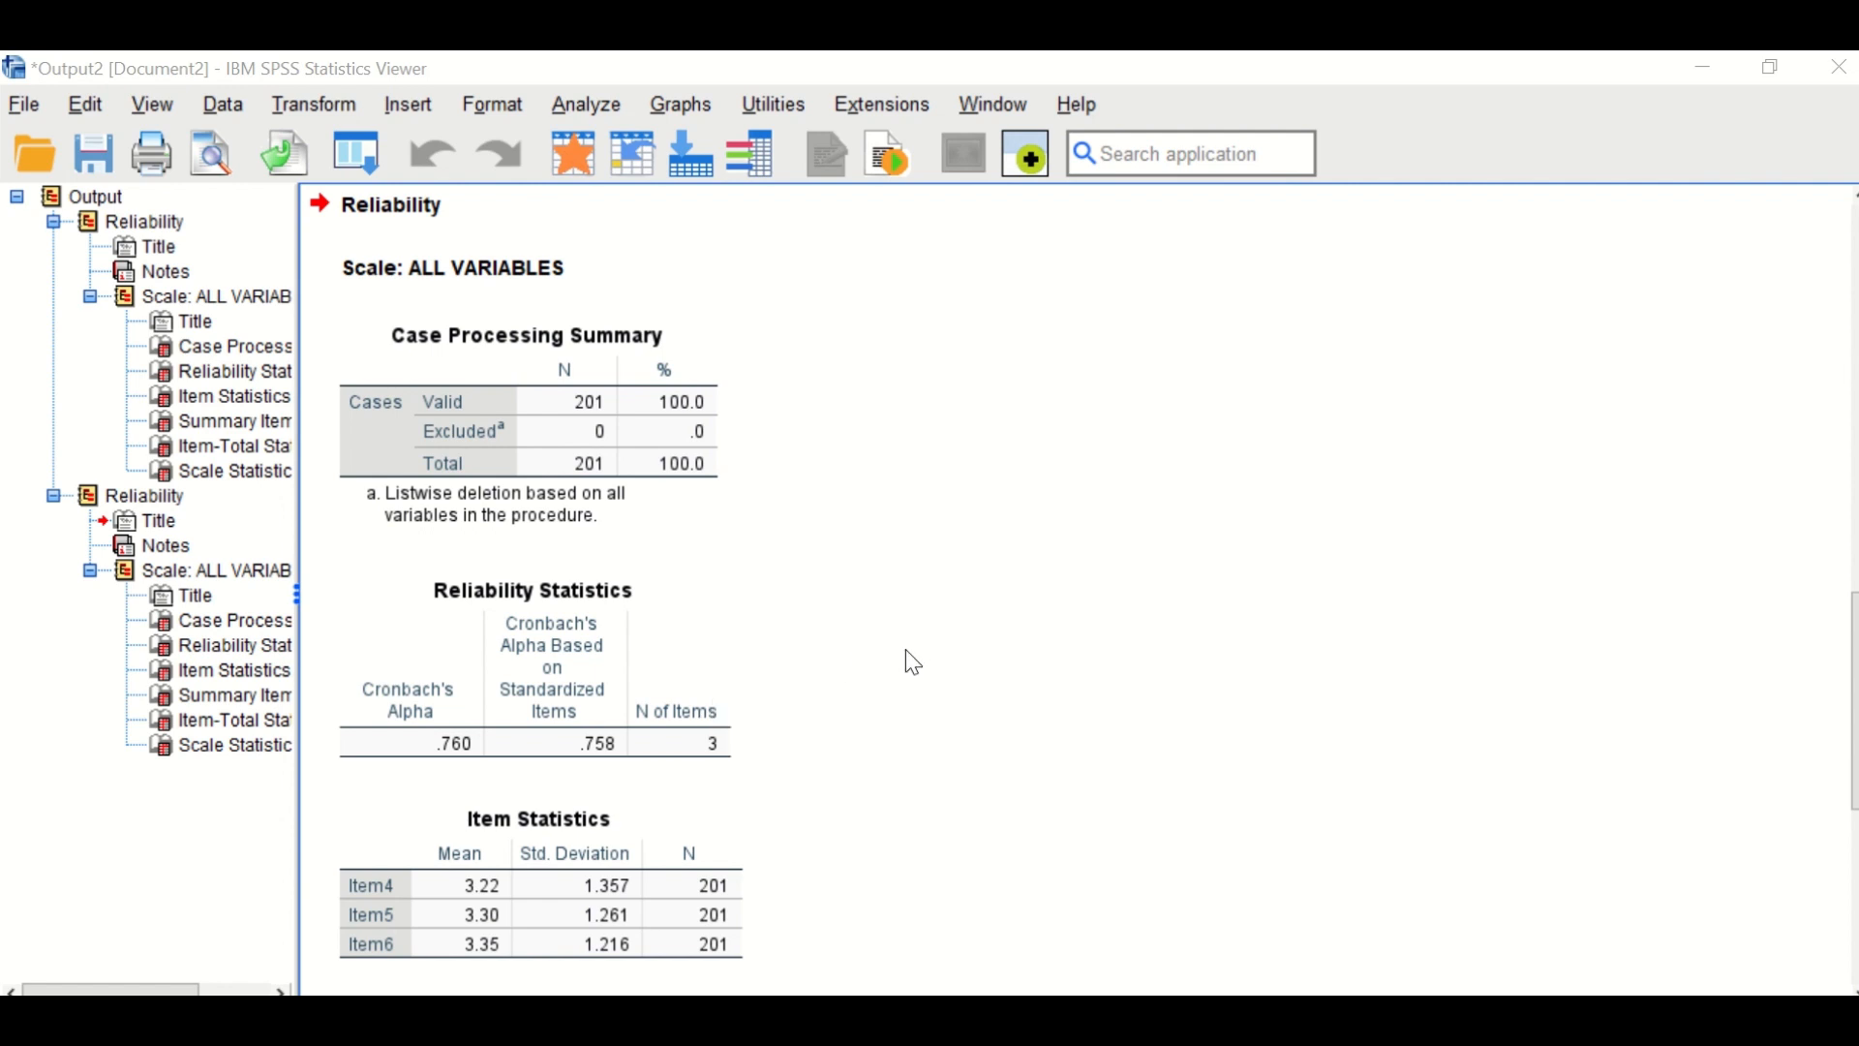
scroll(down, 3)
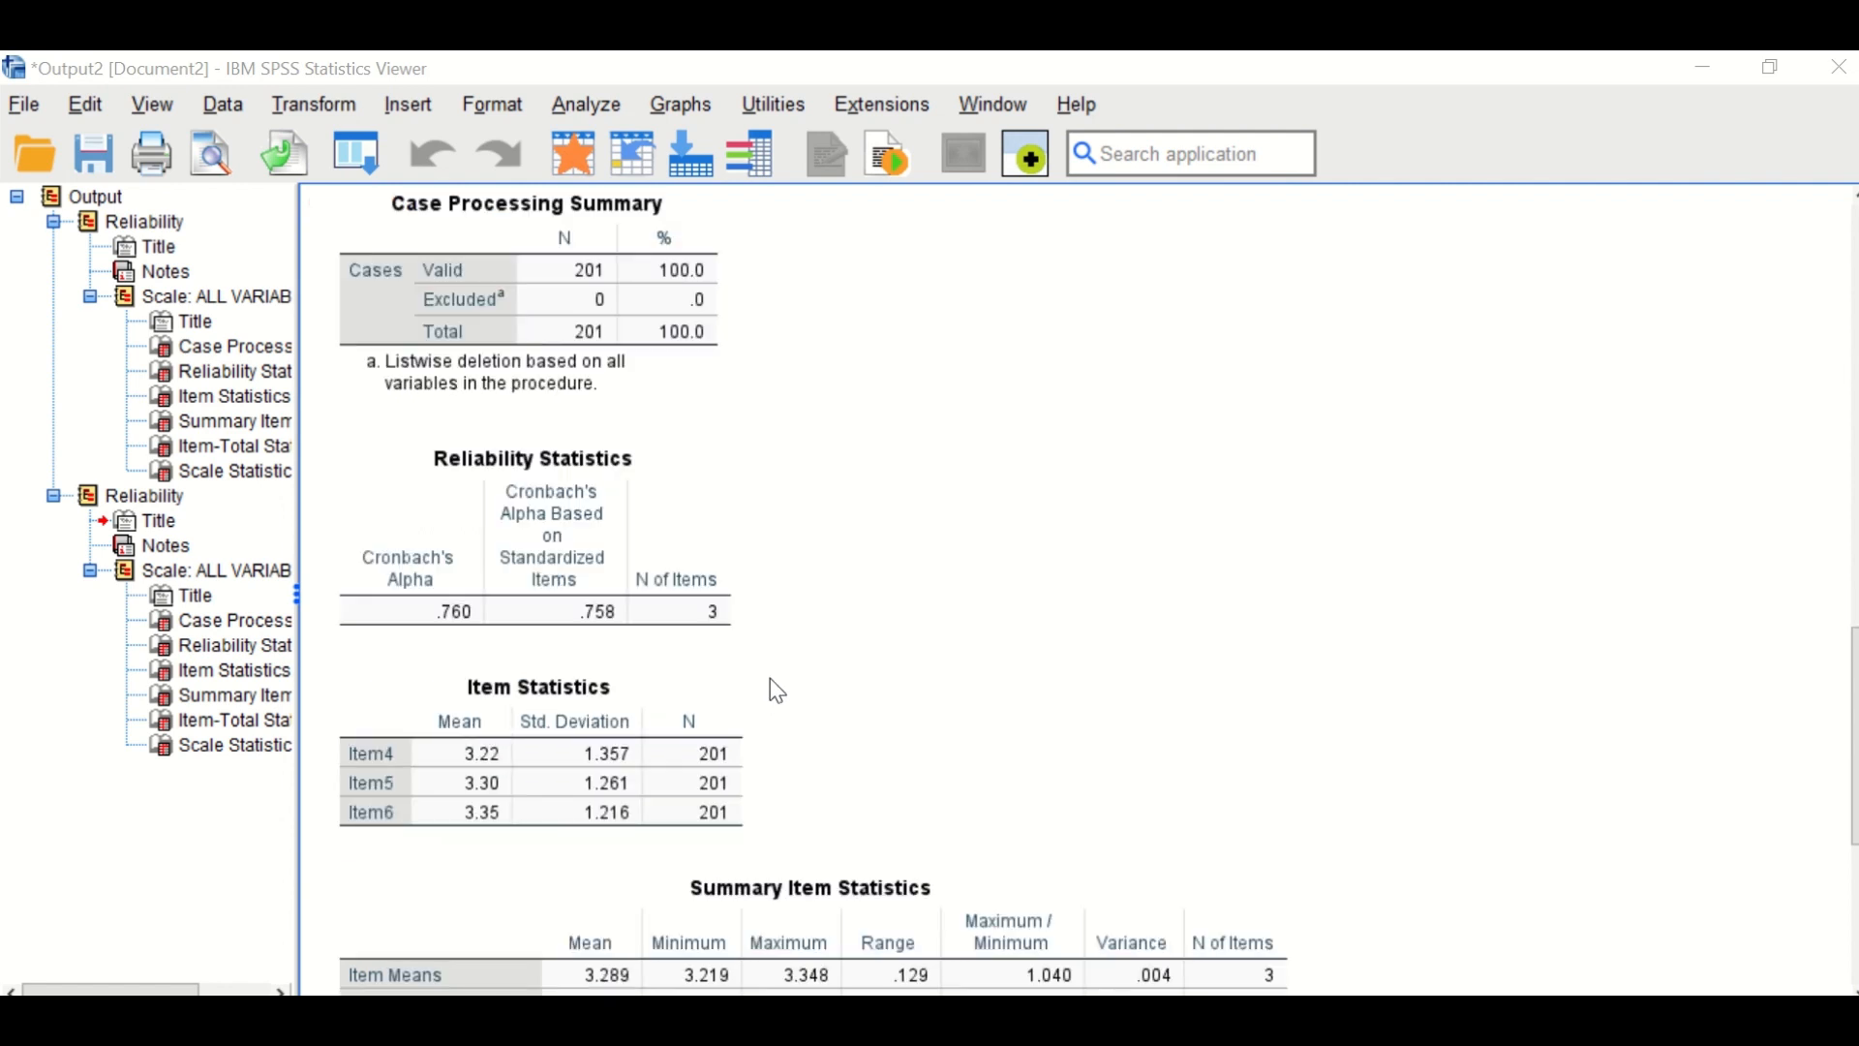
scroll(down, 3)
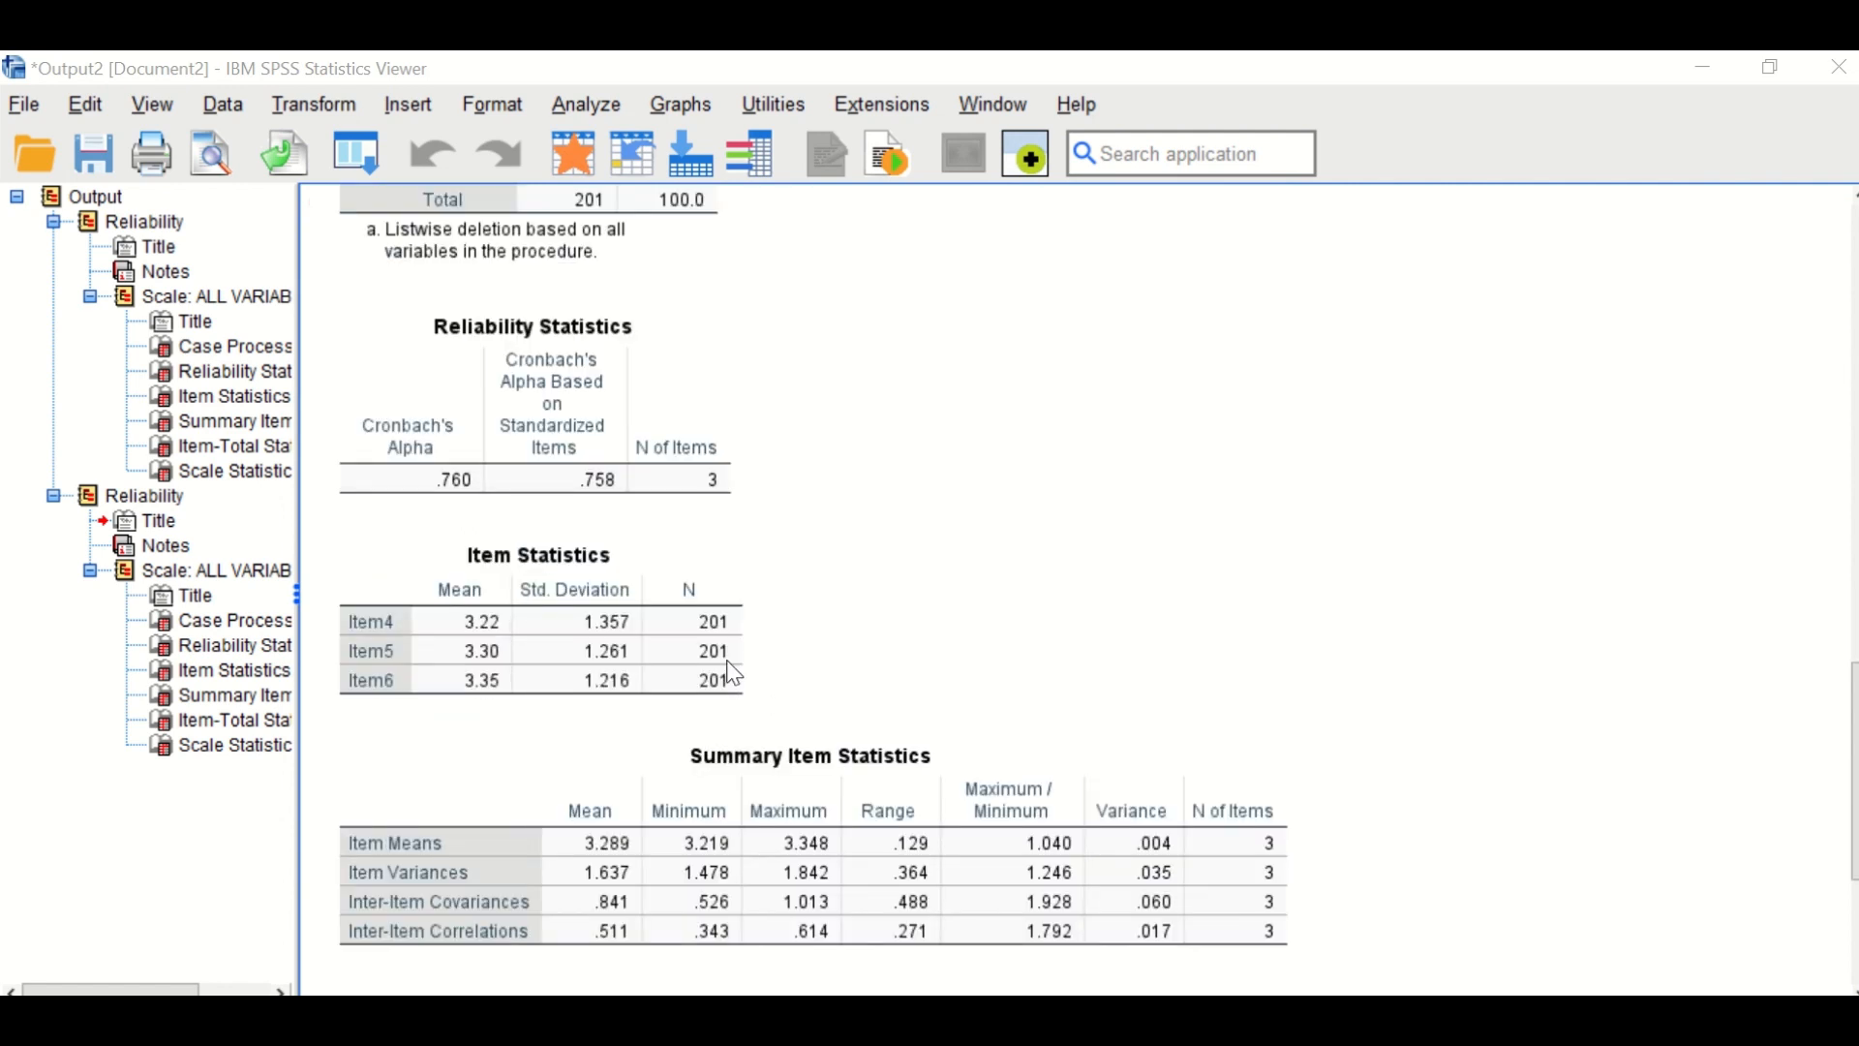
scroll(down, 3)
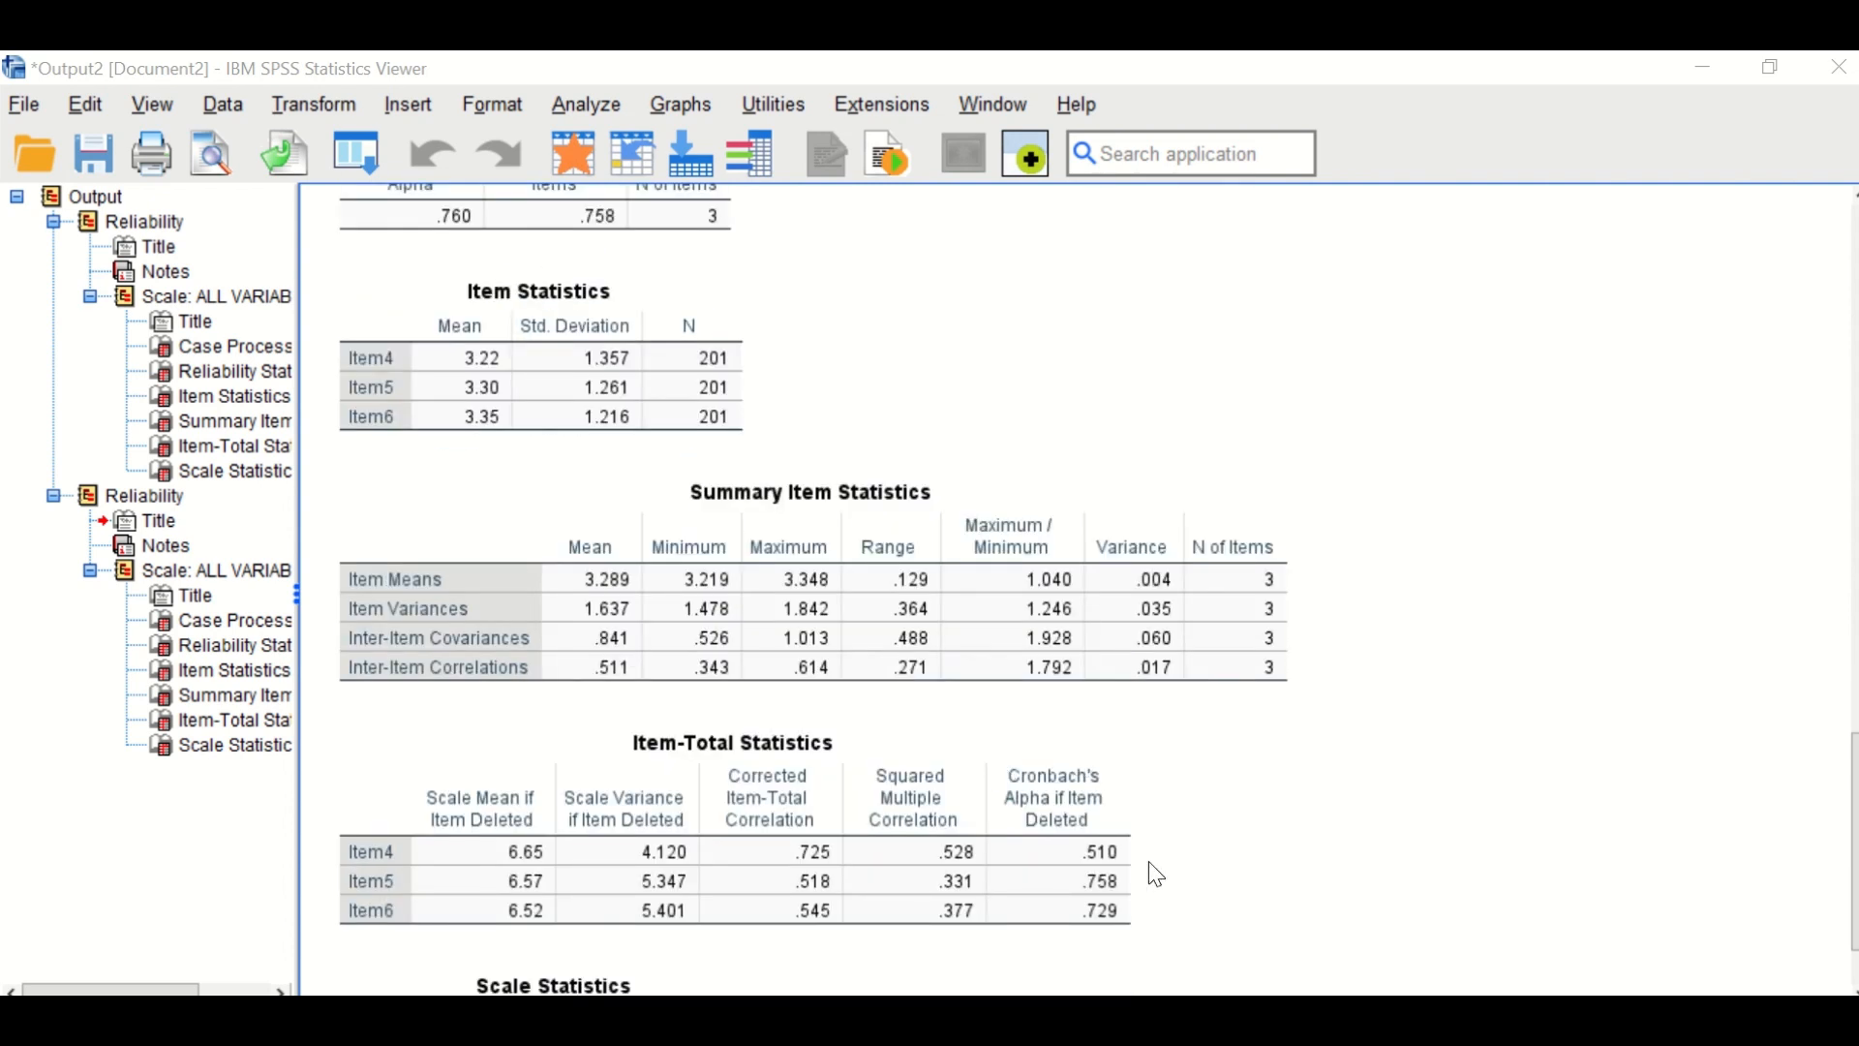
click(1059, 784)
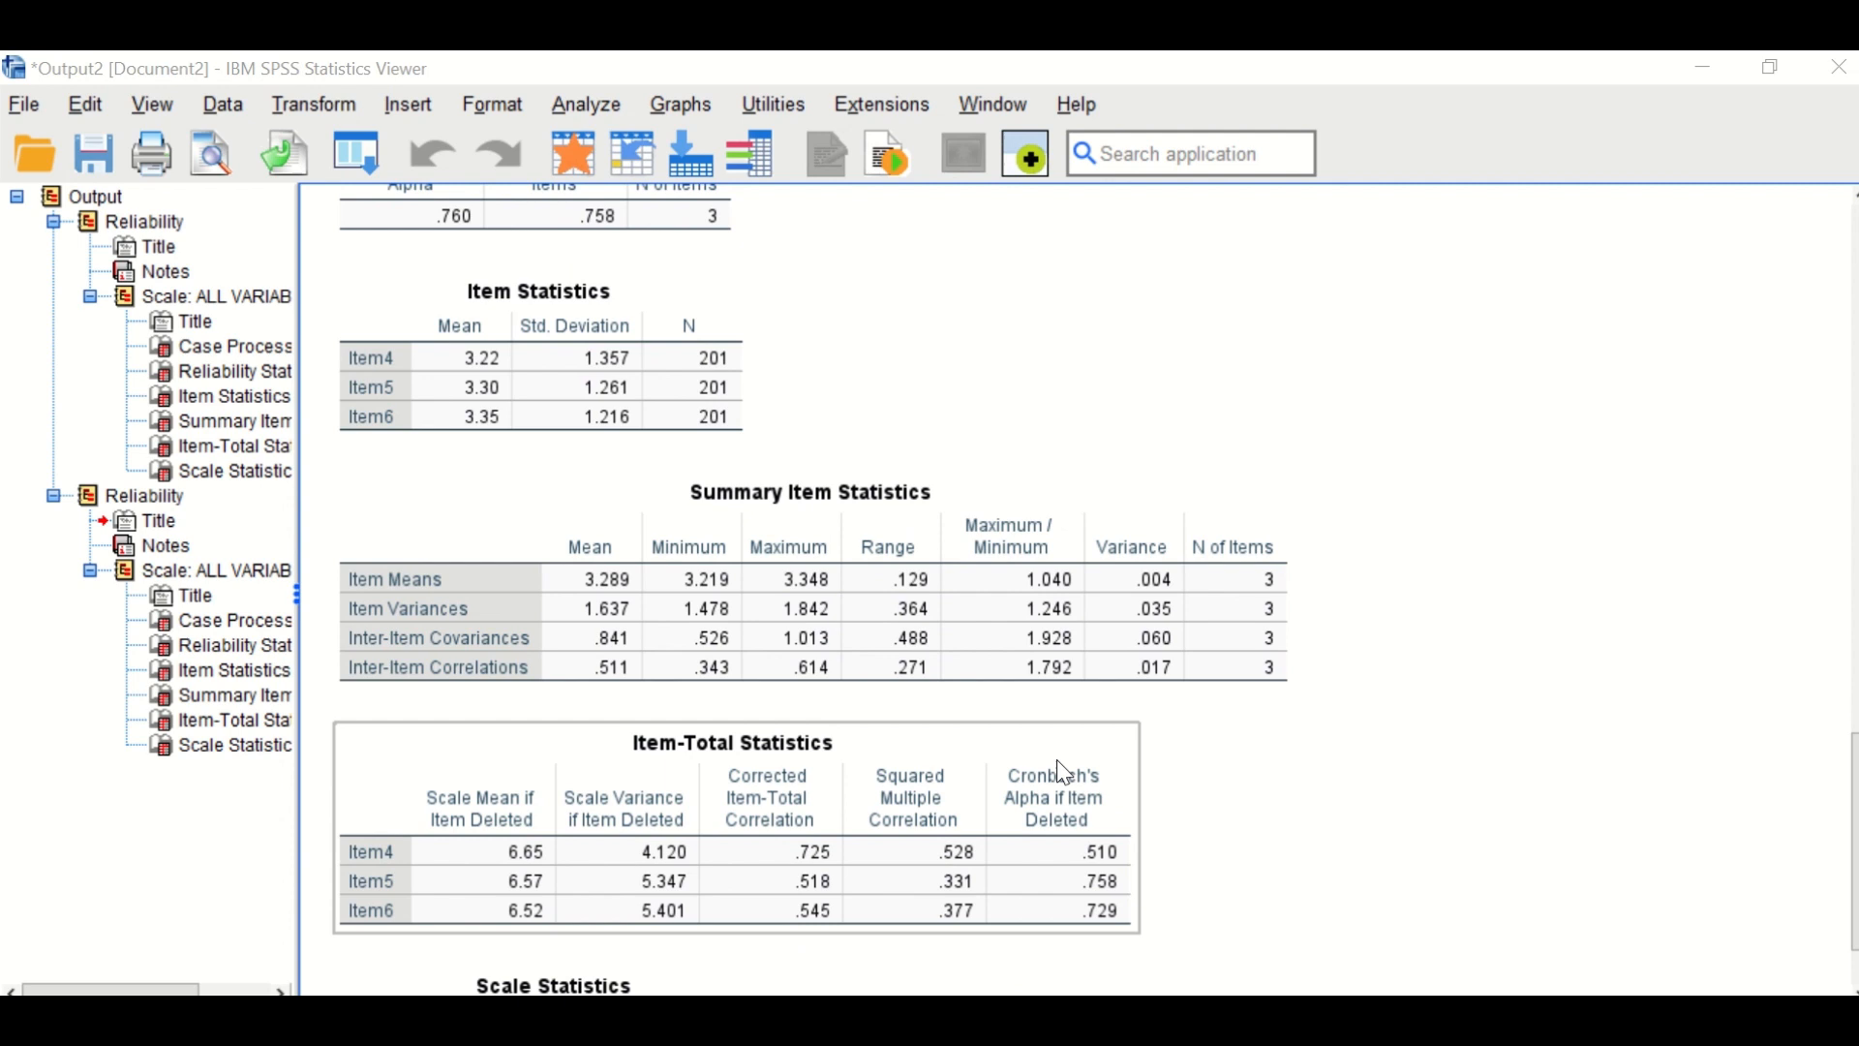
mouse_move(1055, 859)
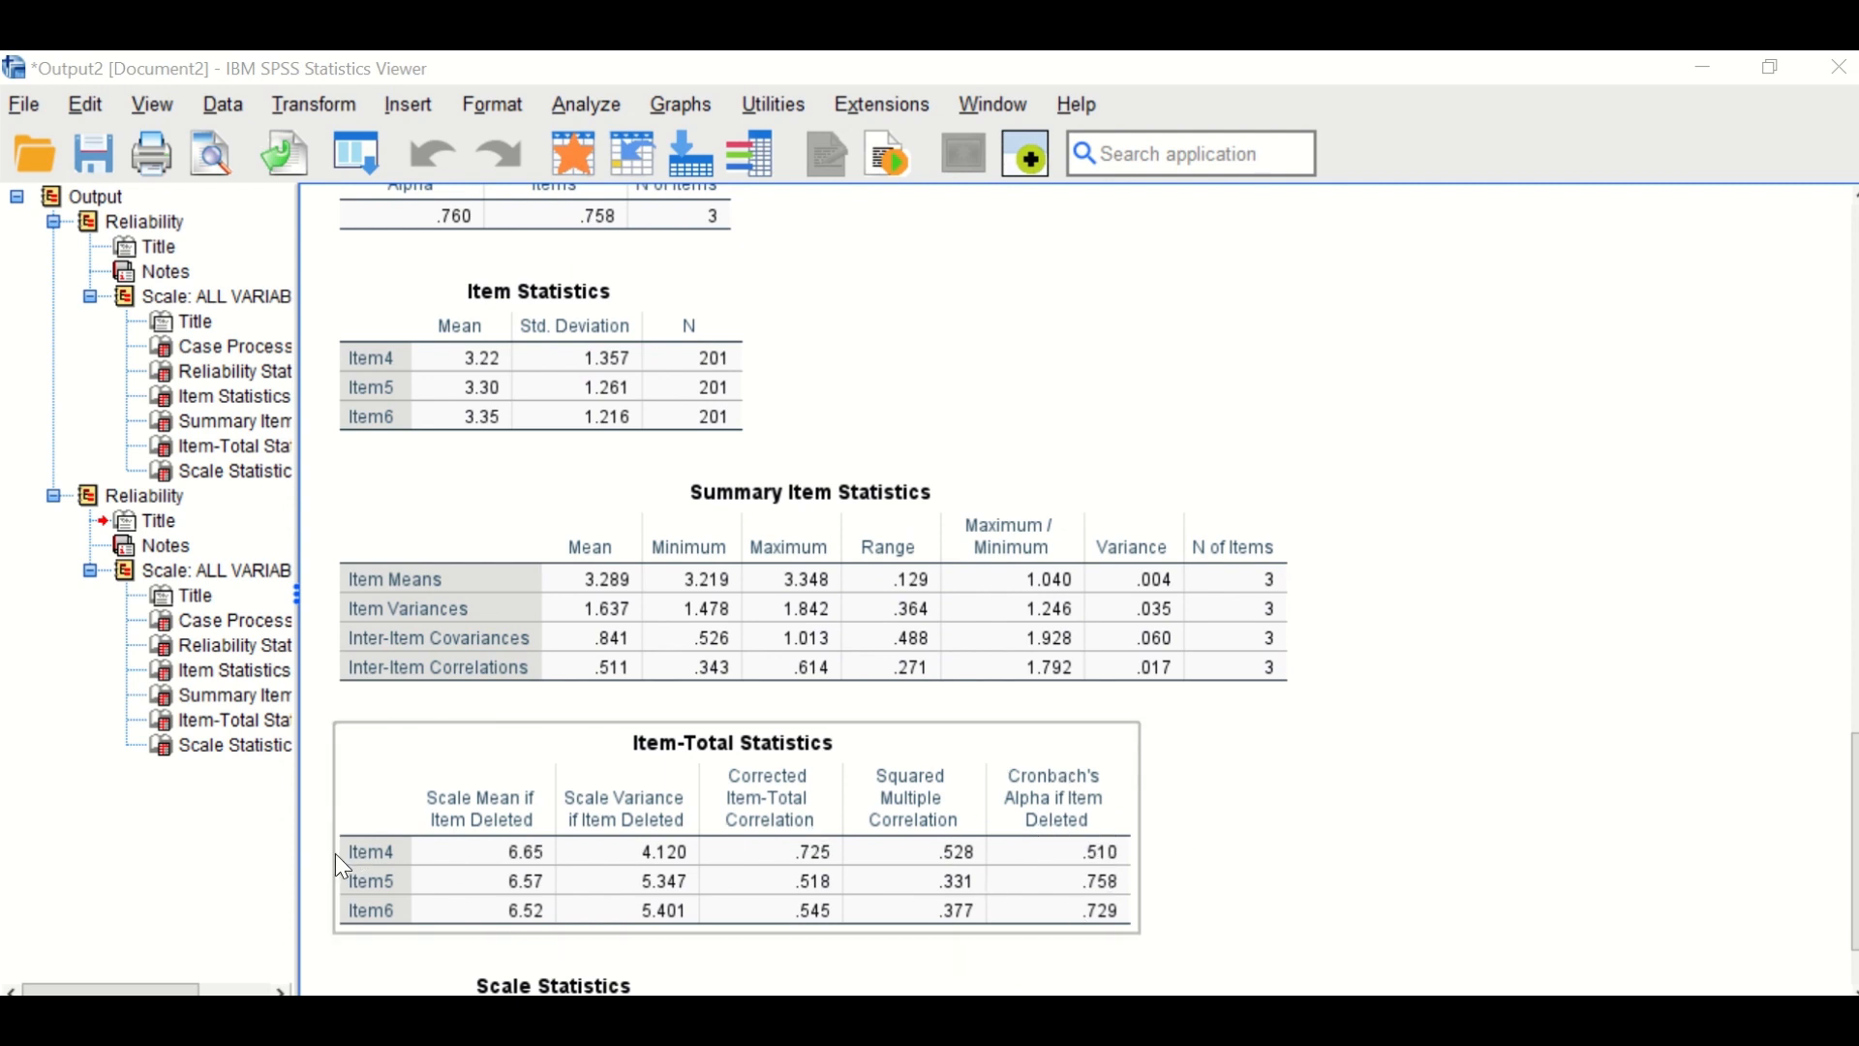
mouse_move(1063, 910)
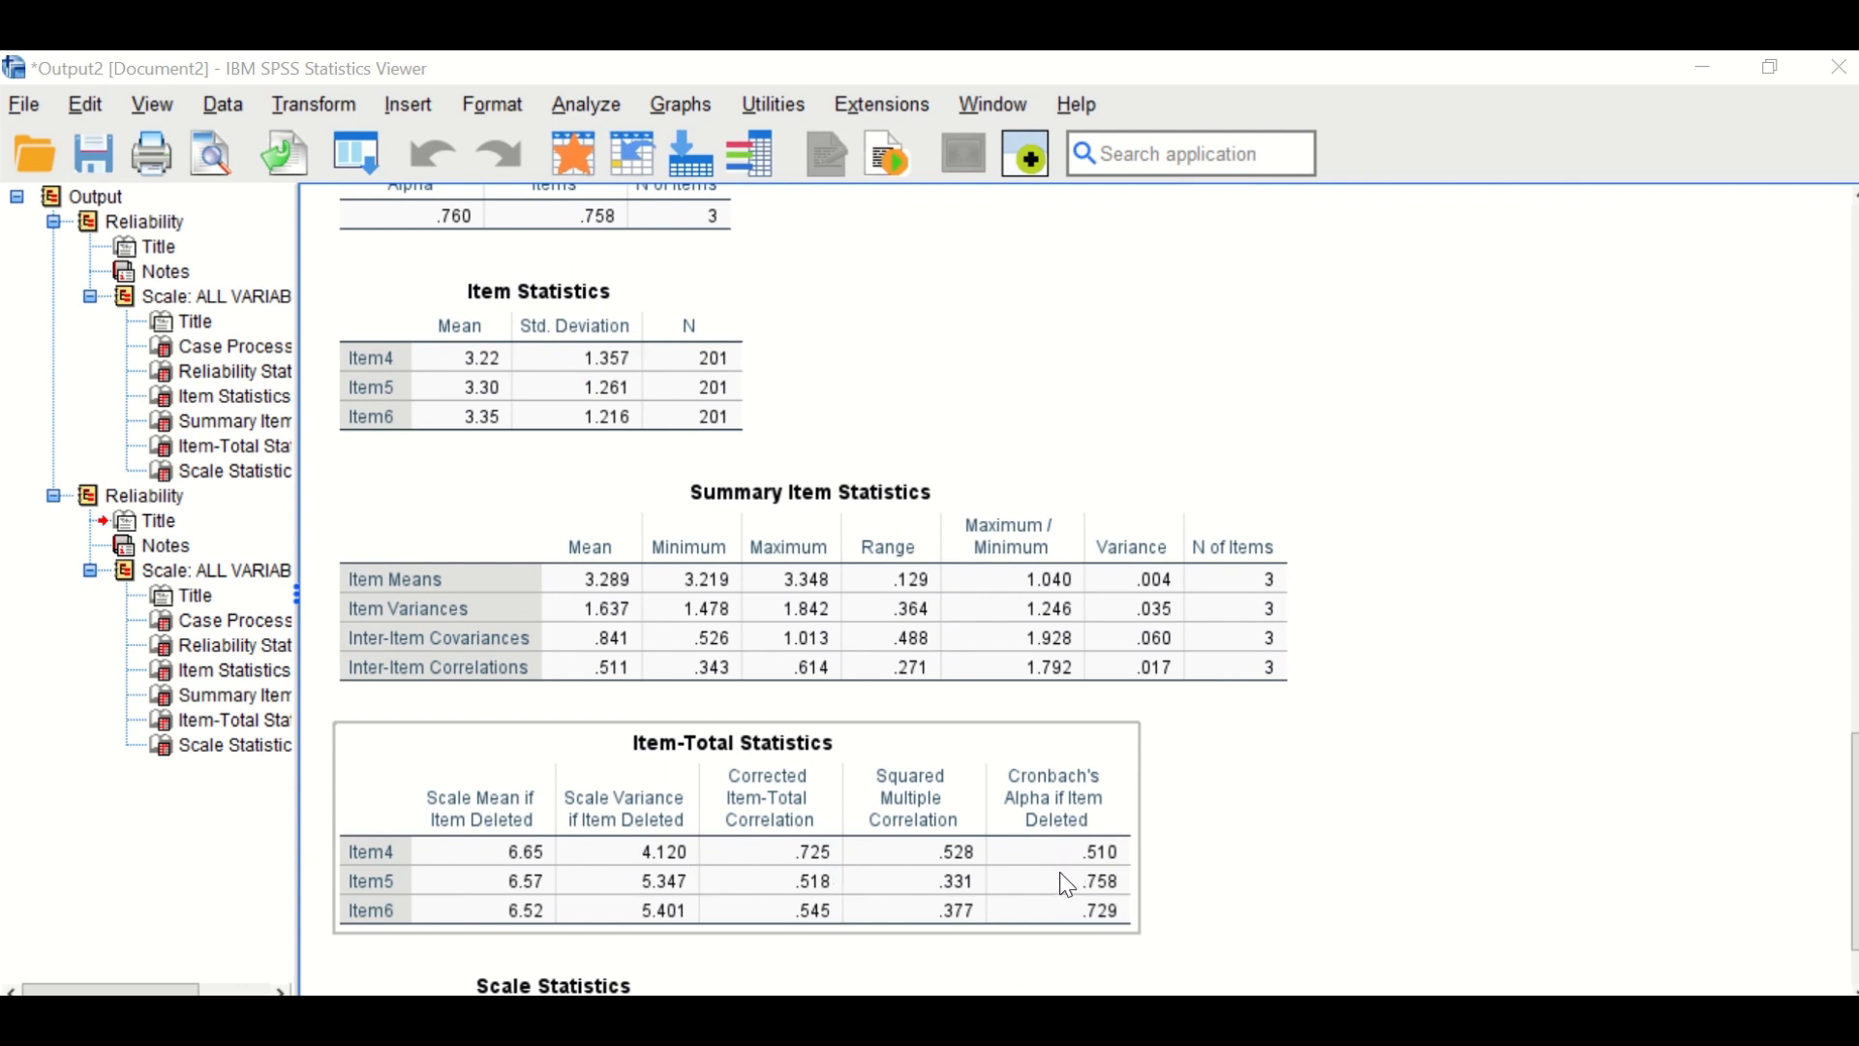
mouse_move(352, 879)
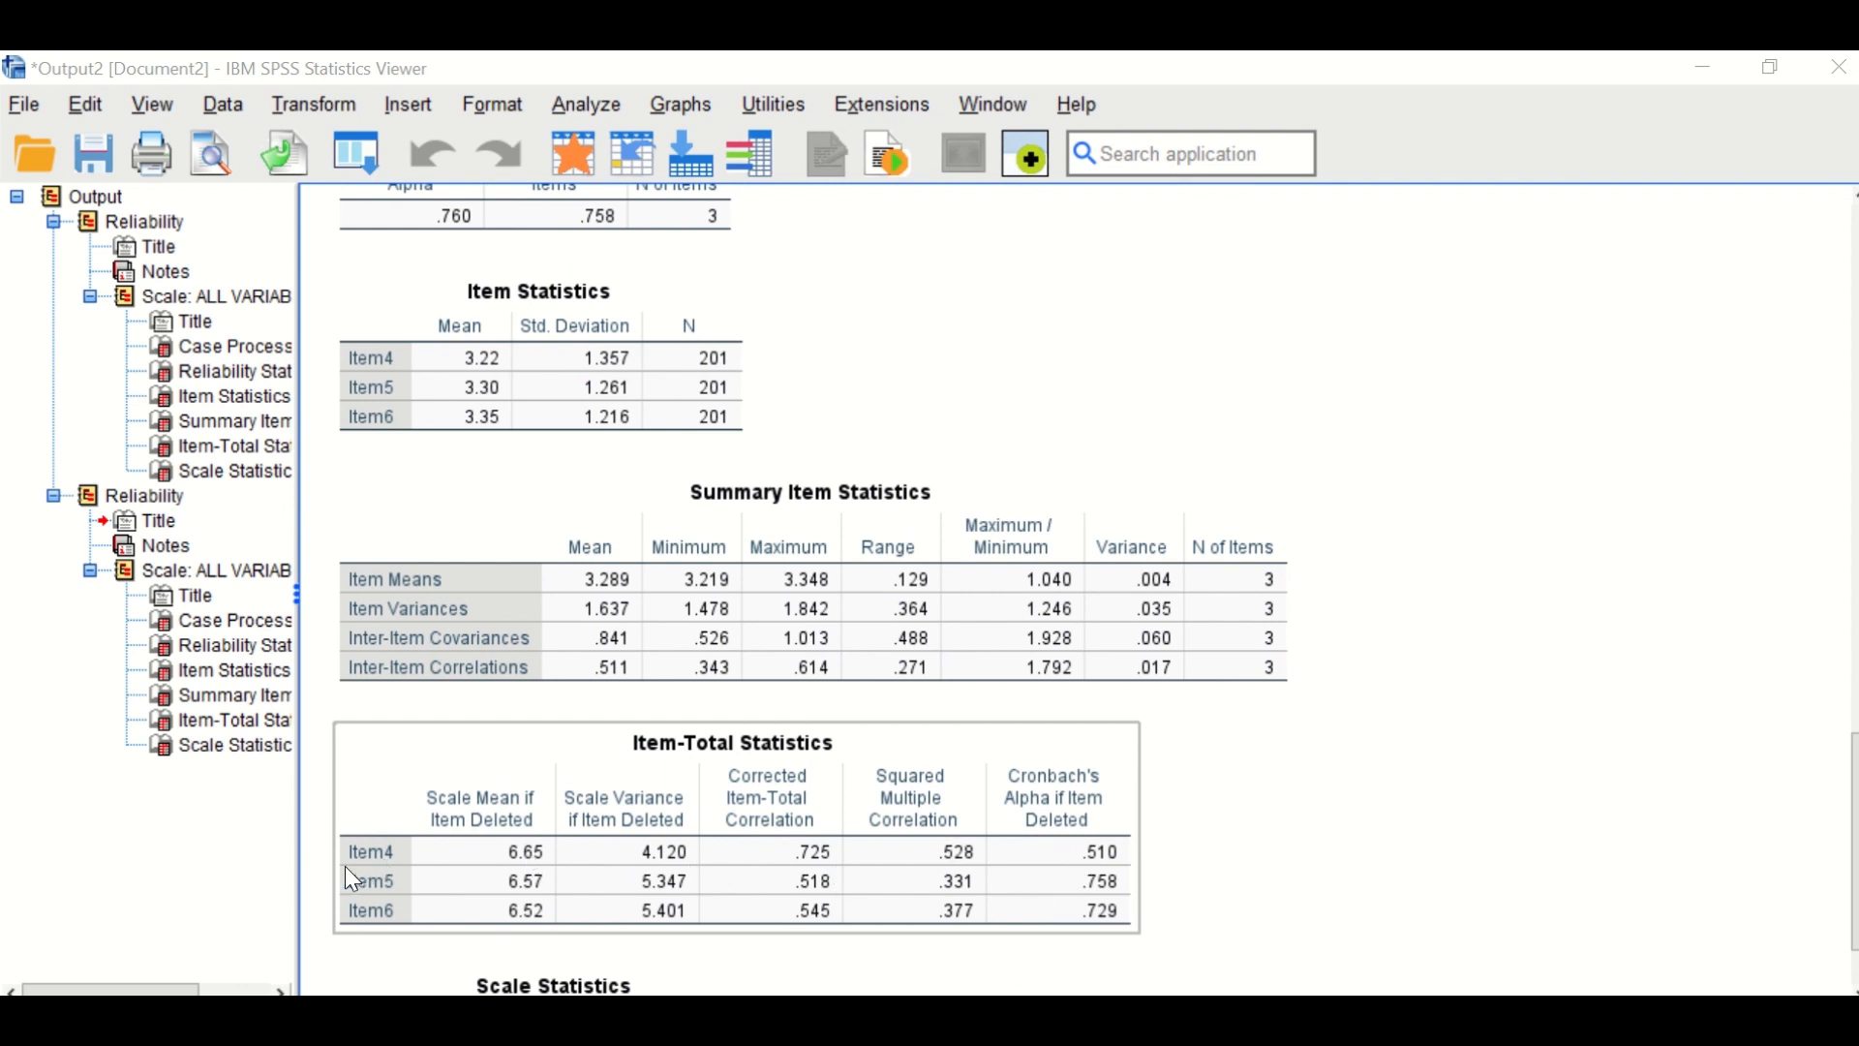
mouse_move(1028, 906)
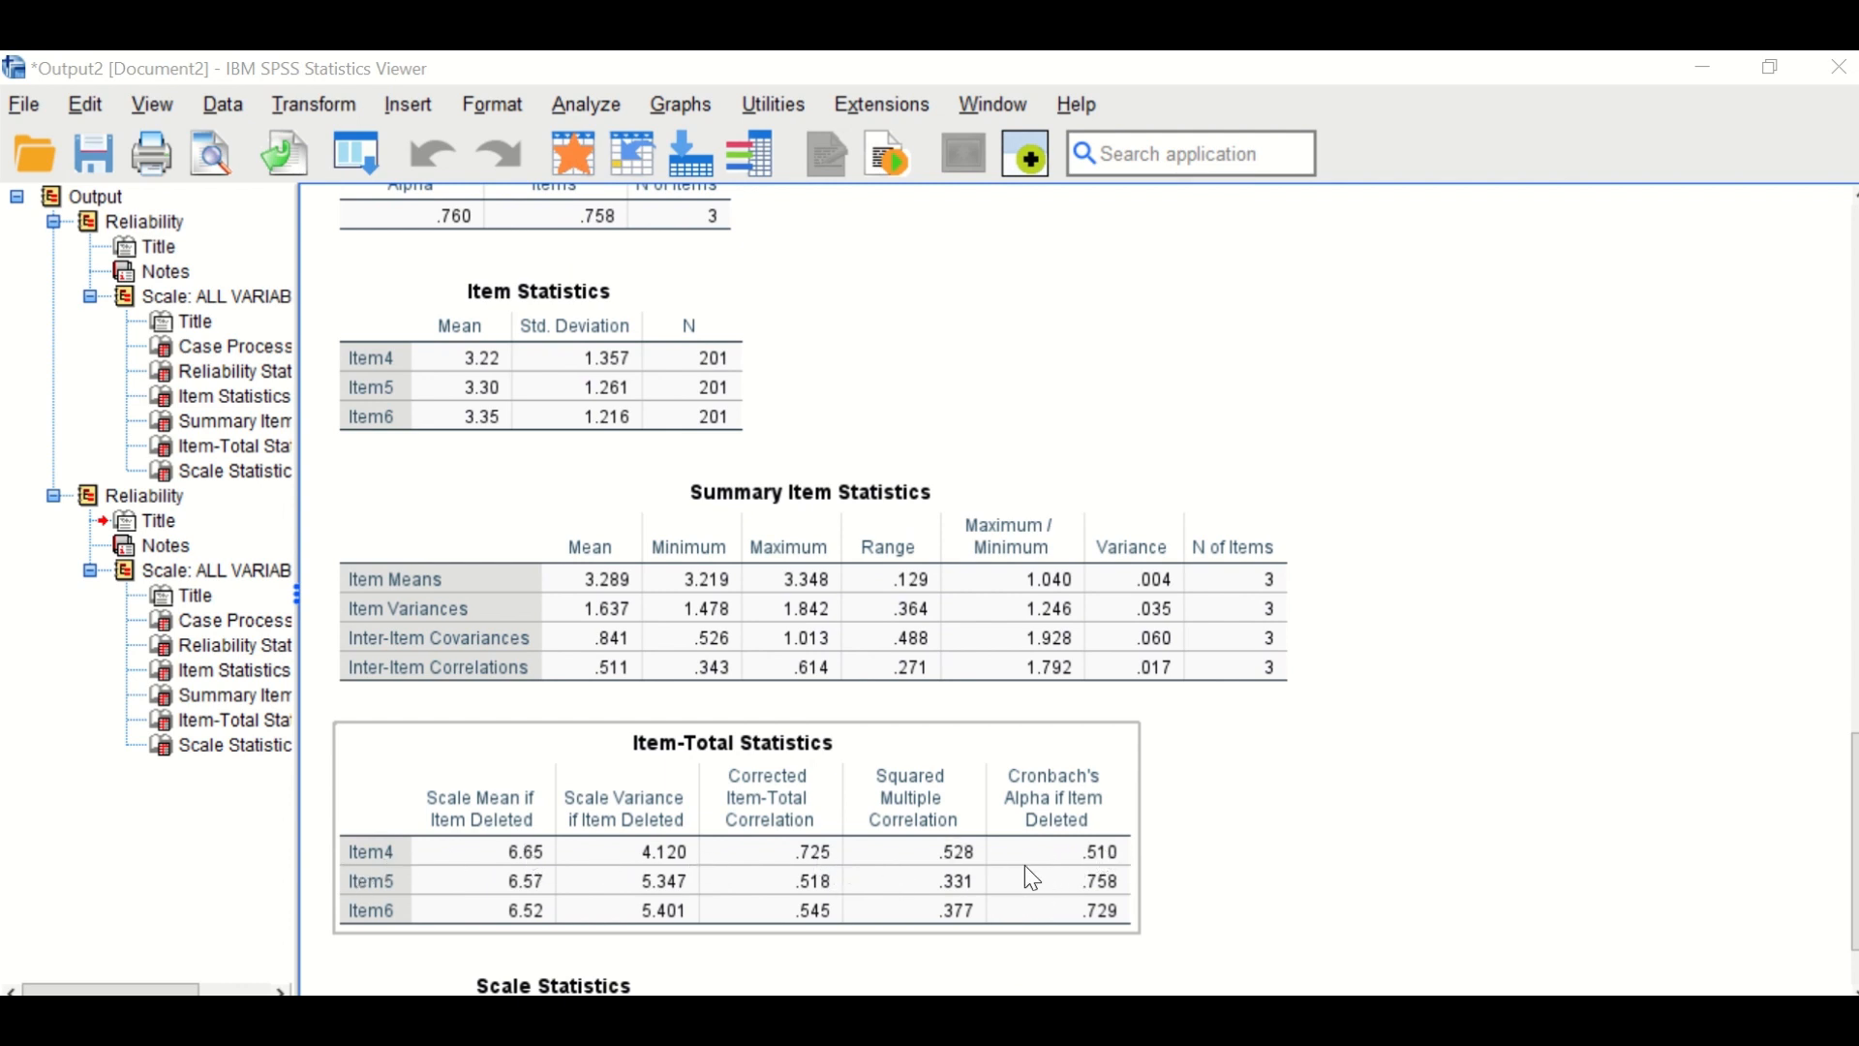
mouse_move(1106, 869)
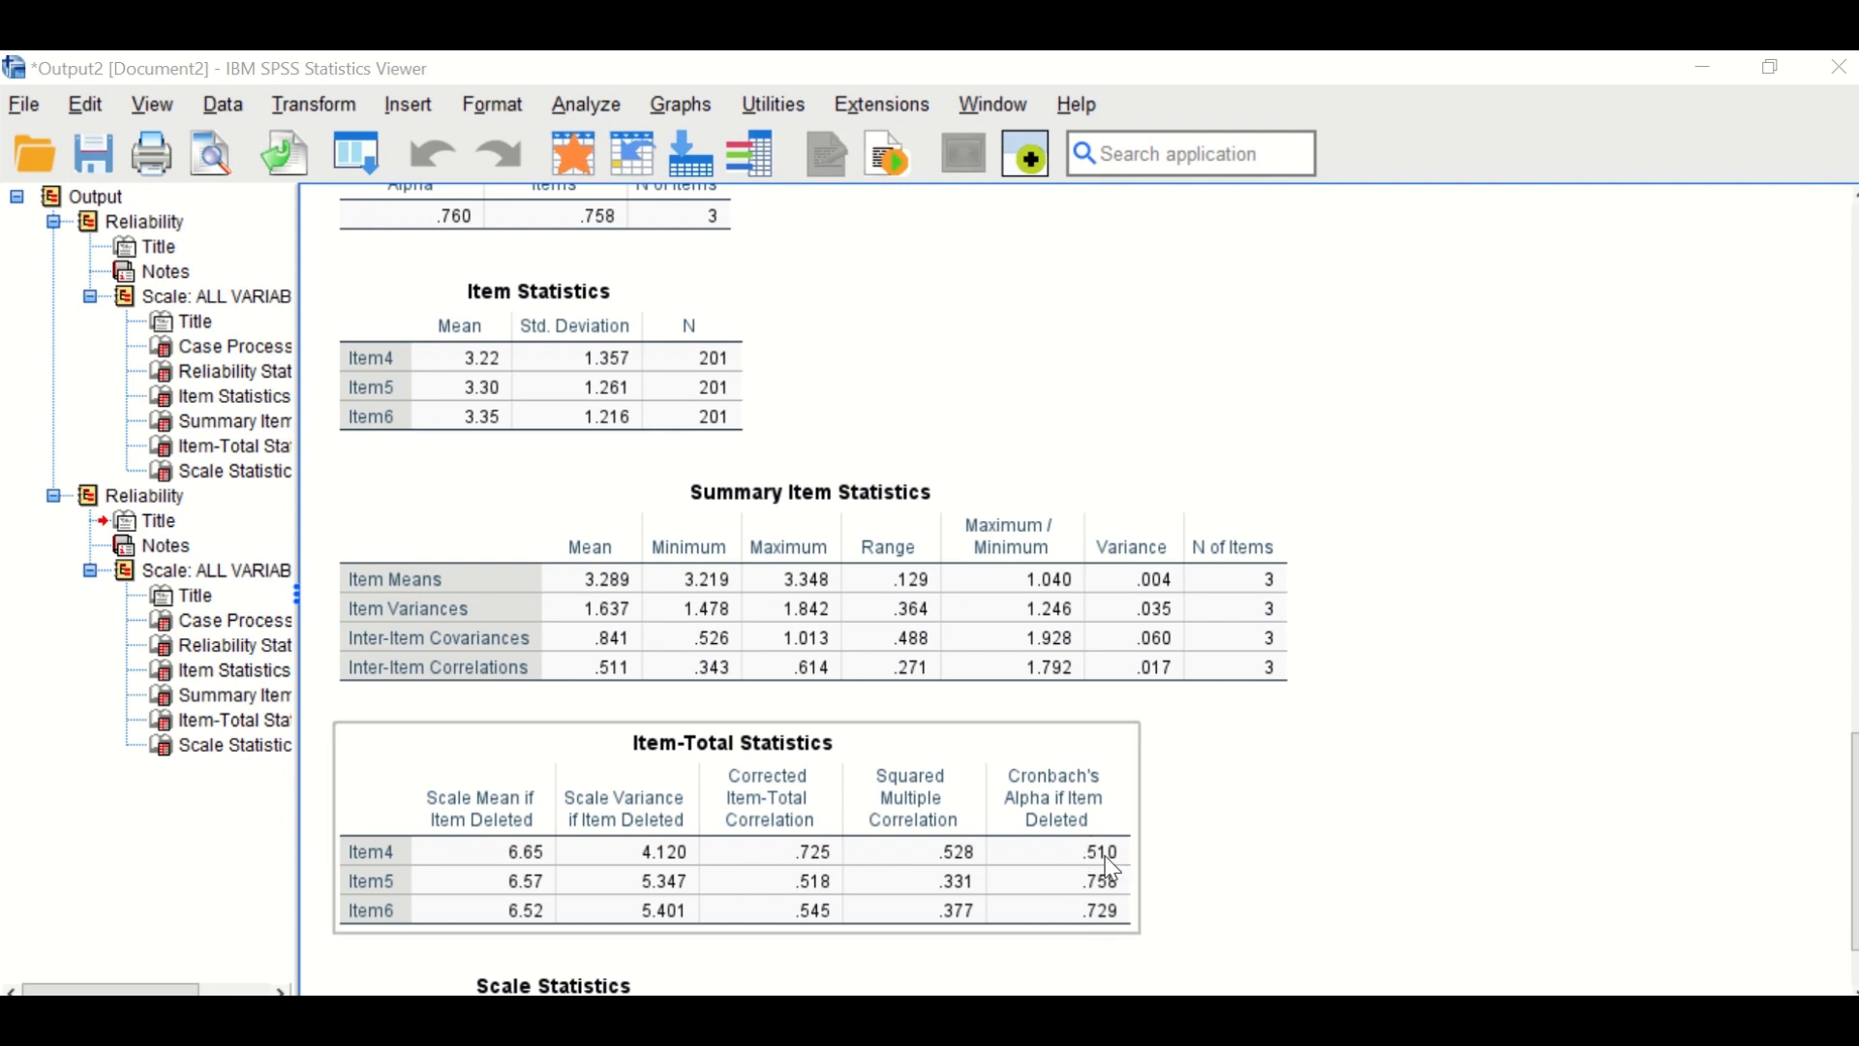
mouse_move(1080, 910)
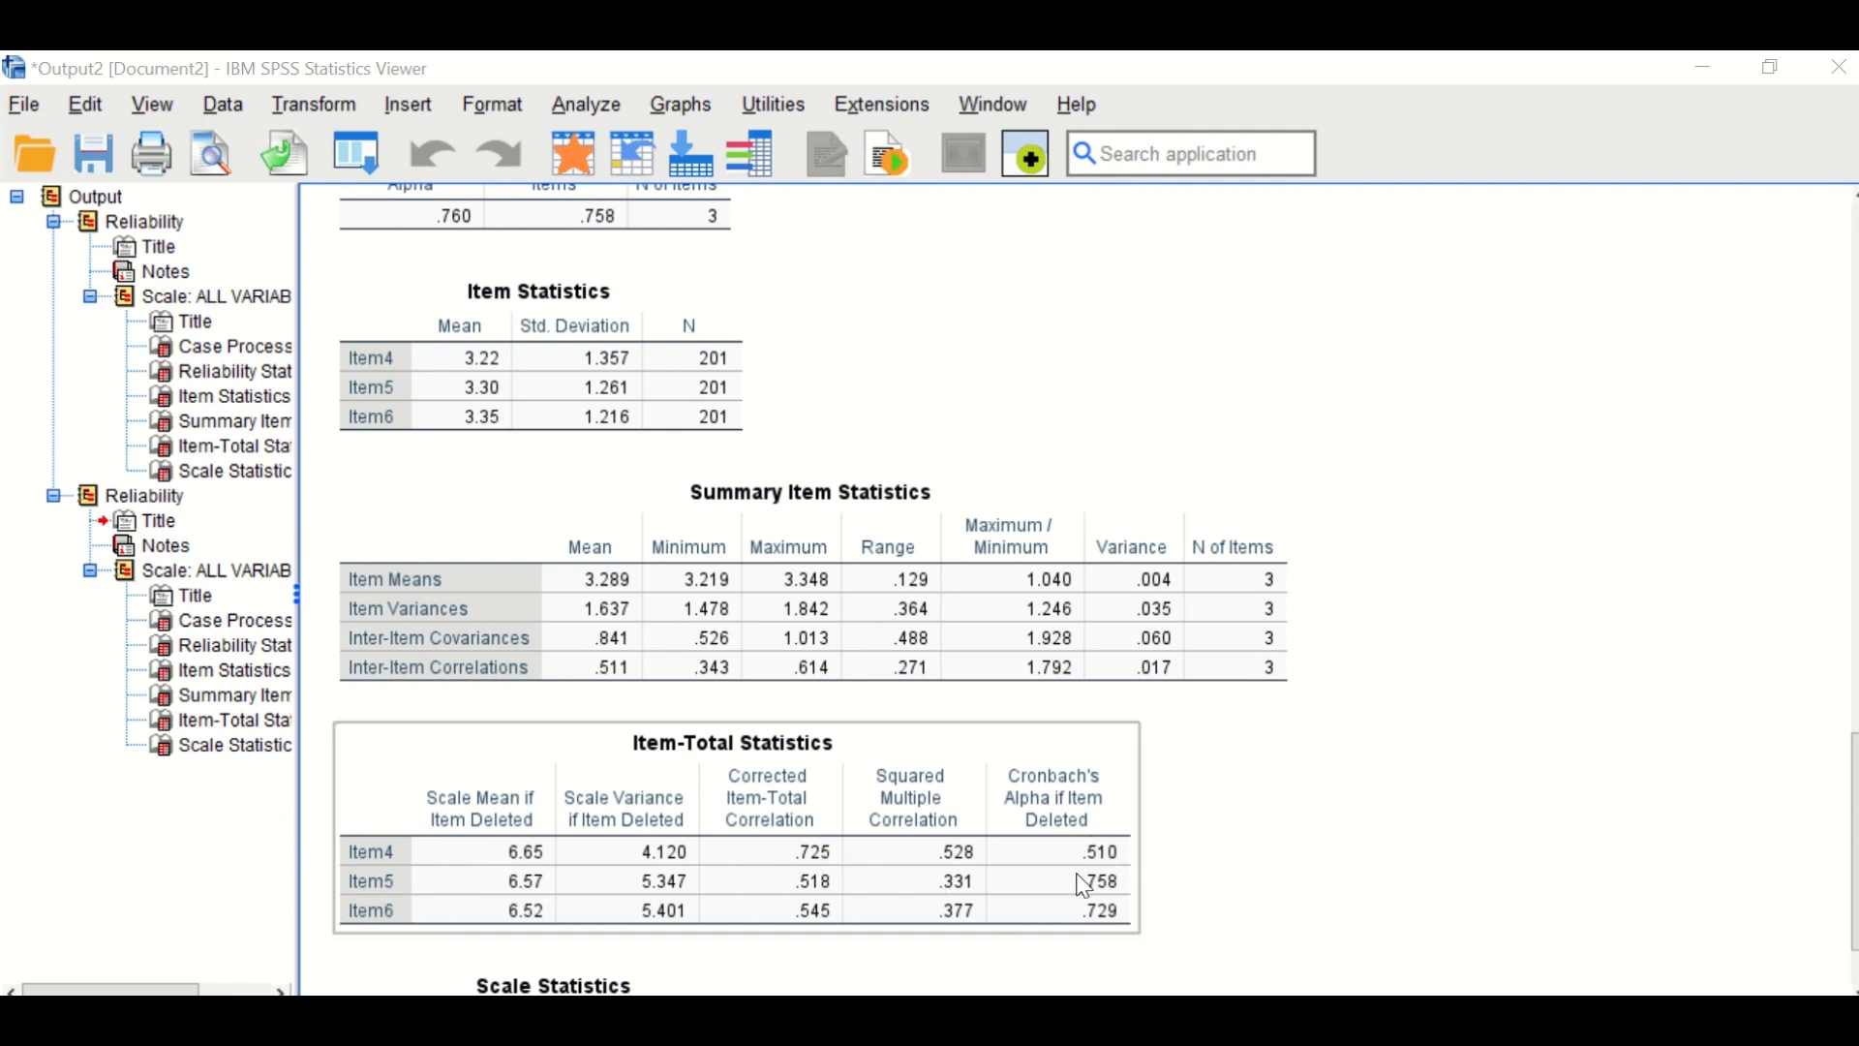
mouse_move(728, 960)
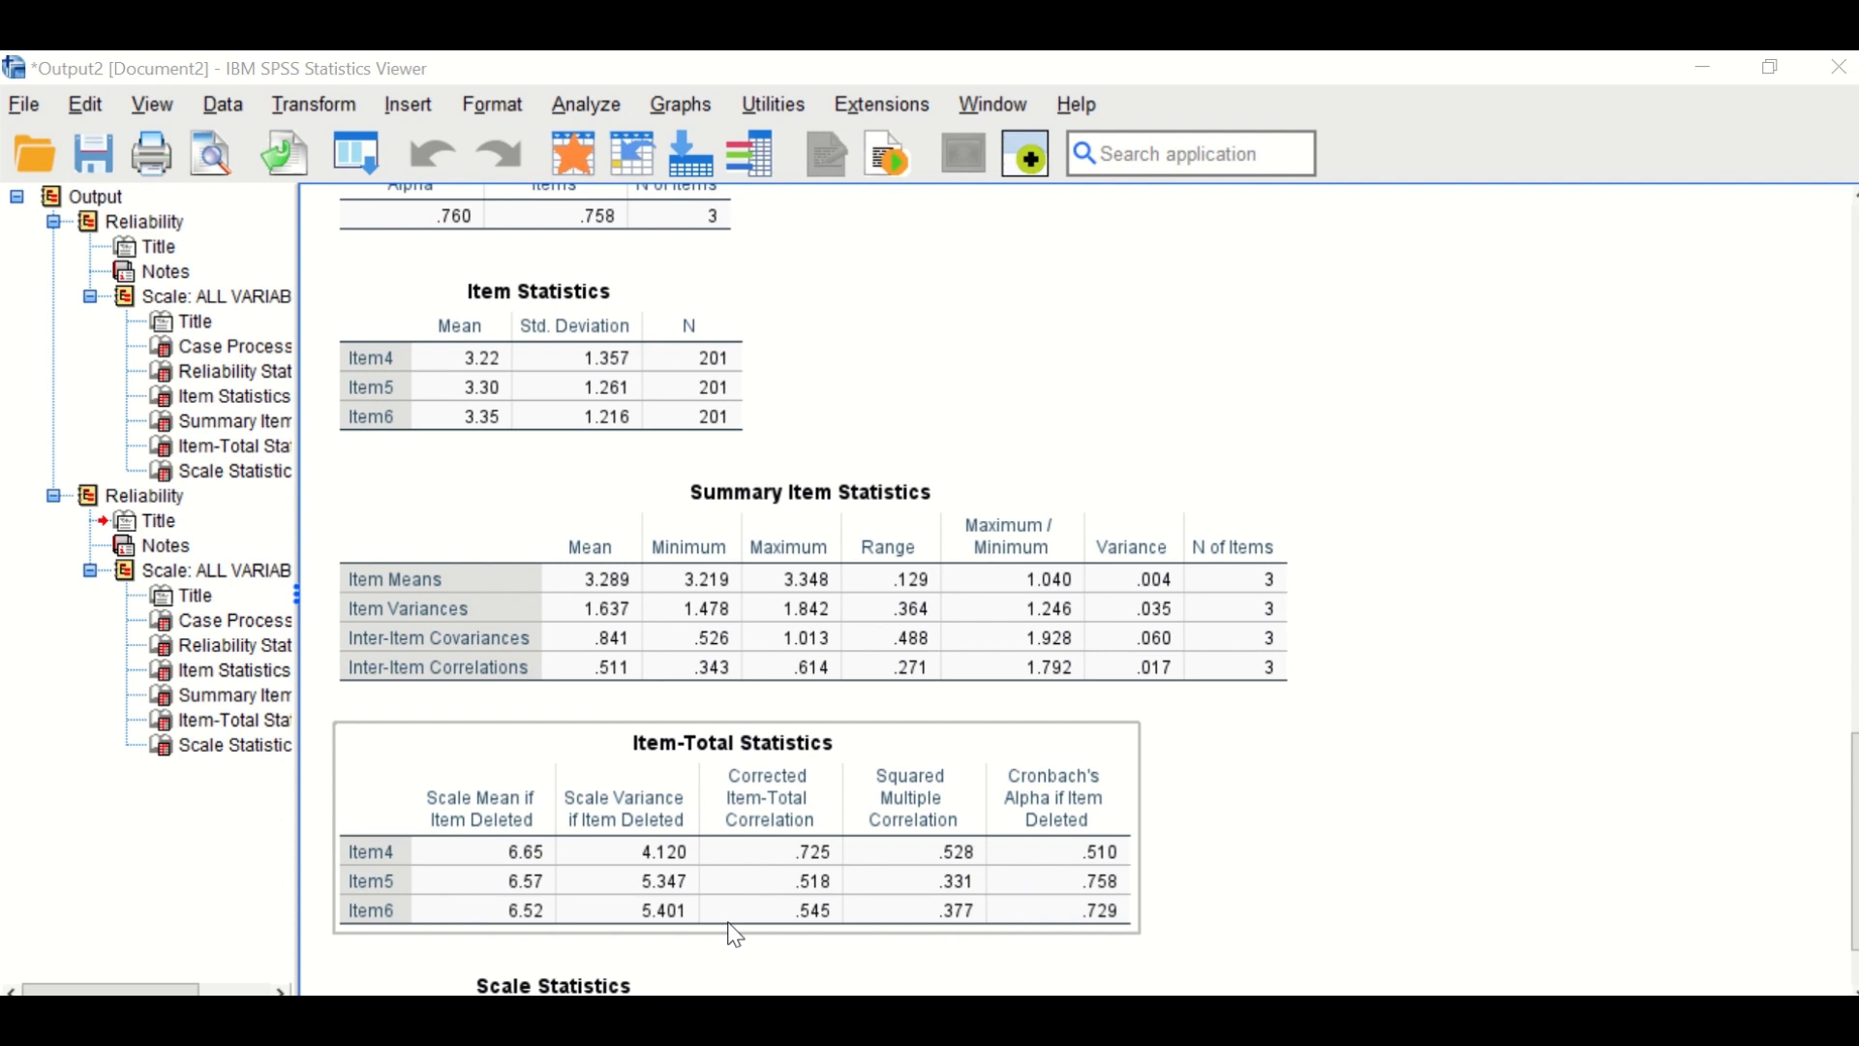
scroll(down, 3)
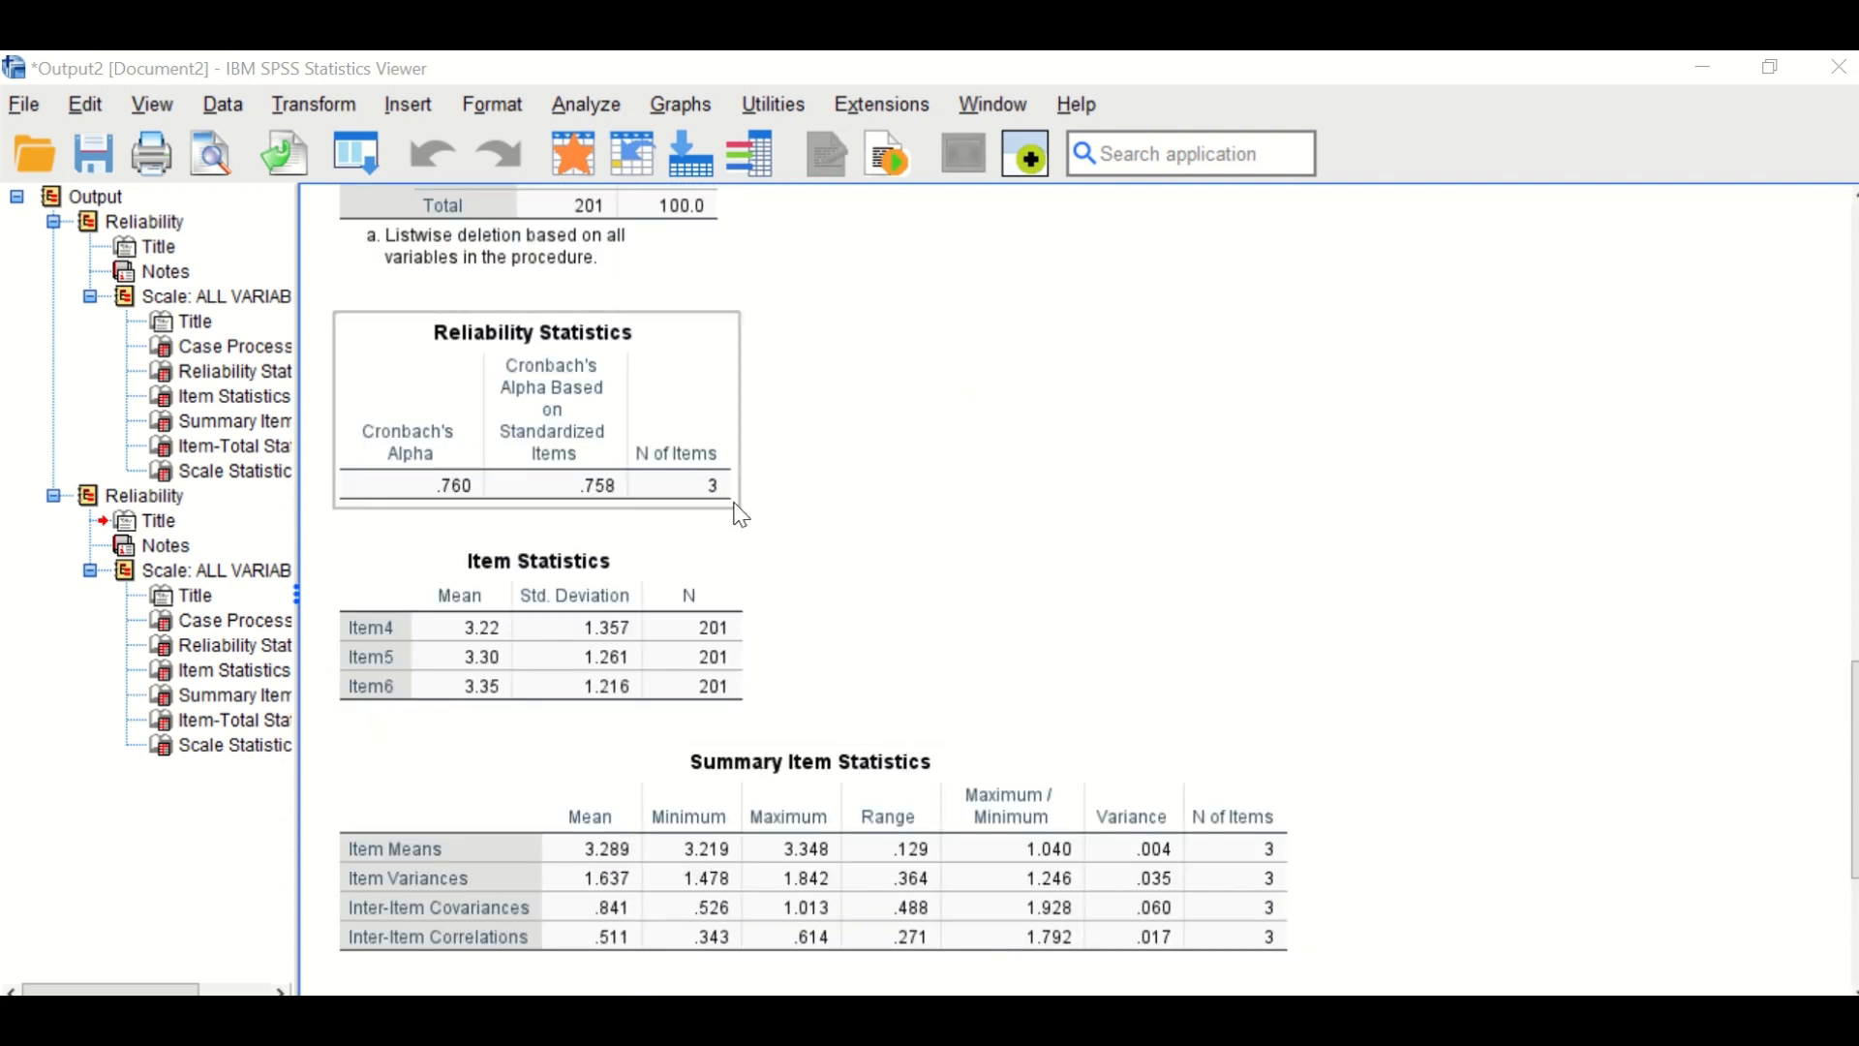
click(585, 103)
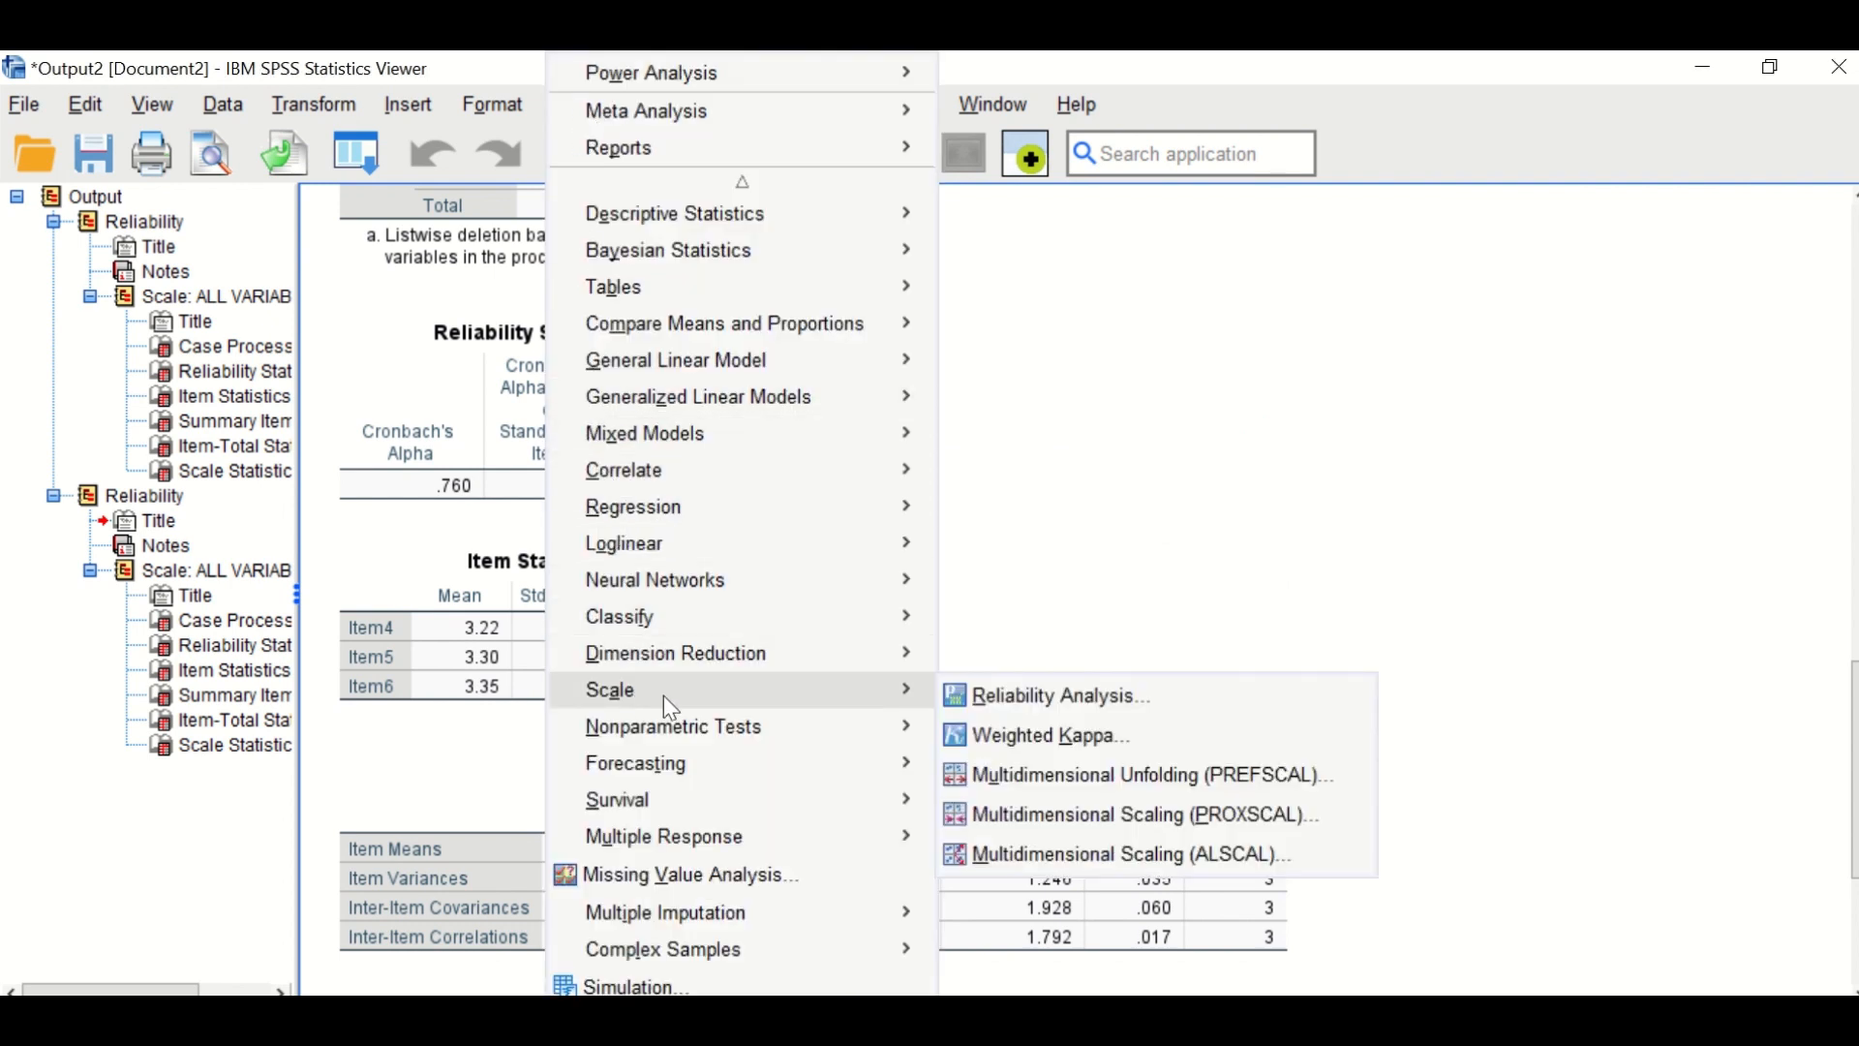
Replace Item4–Item6 with Item8 and Item9 as scale items and run the alpha analysis
click(1057, 695)
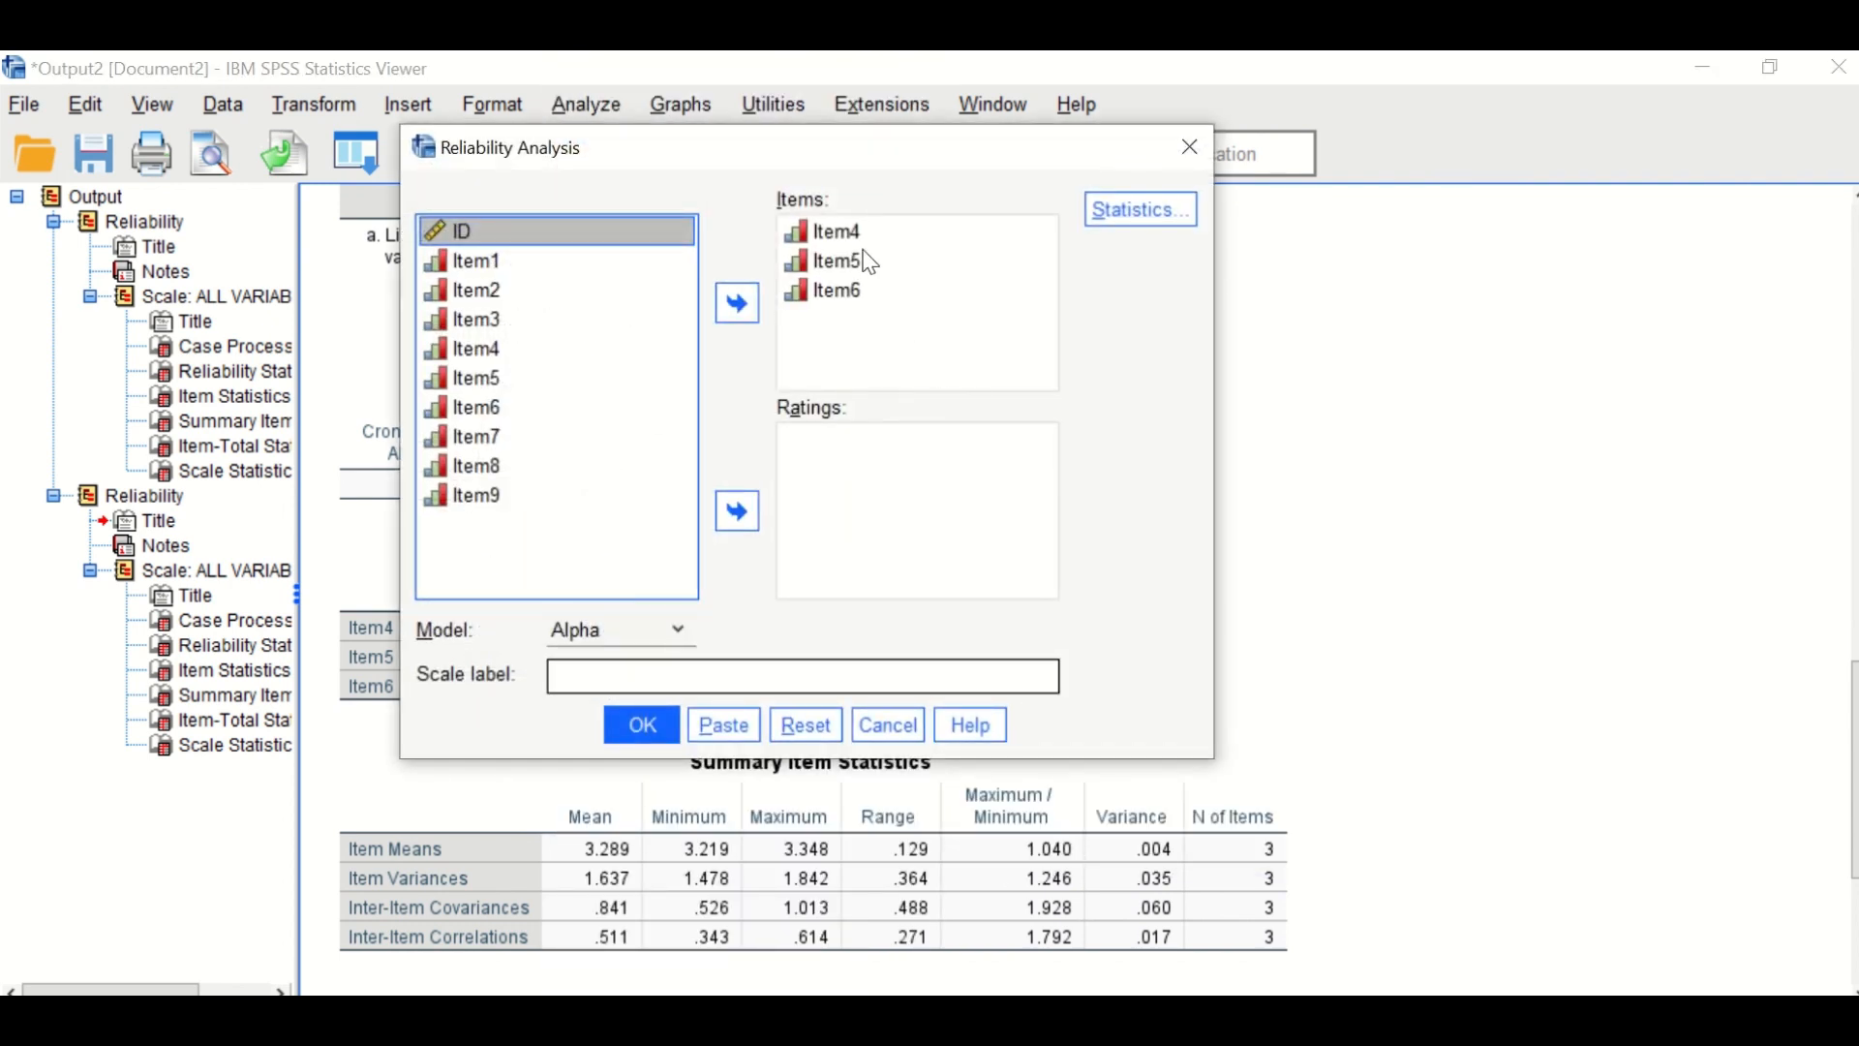
click(833, 290)
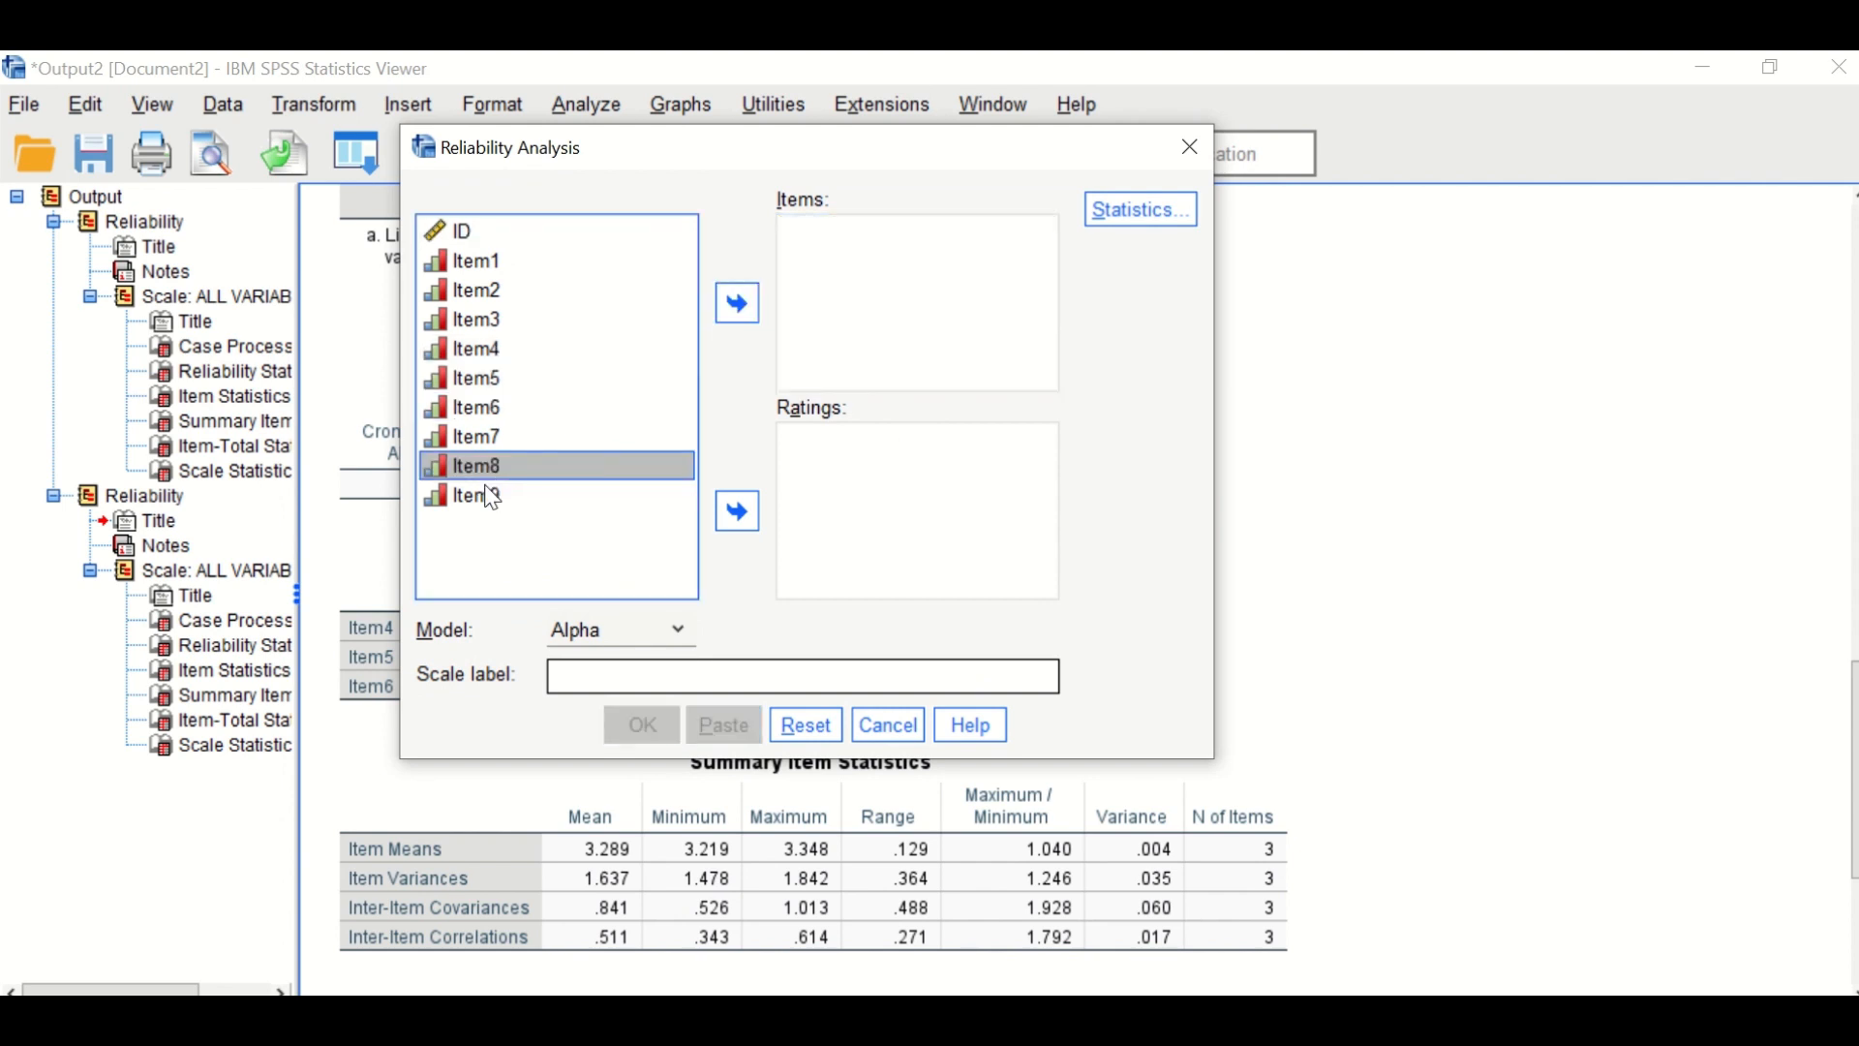
click(736, 302)
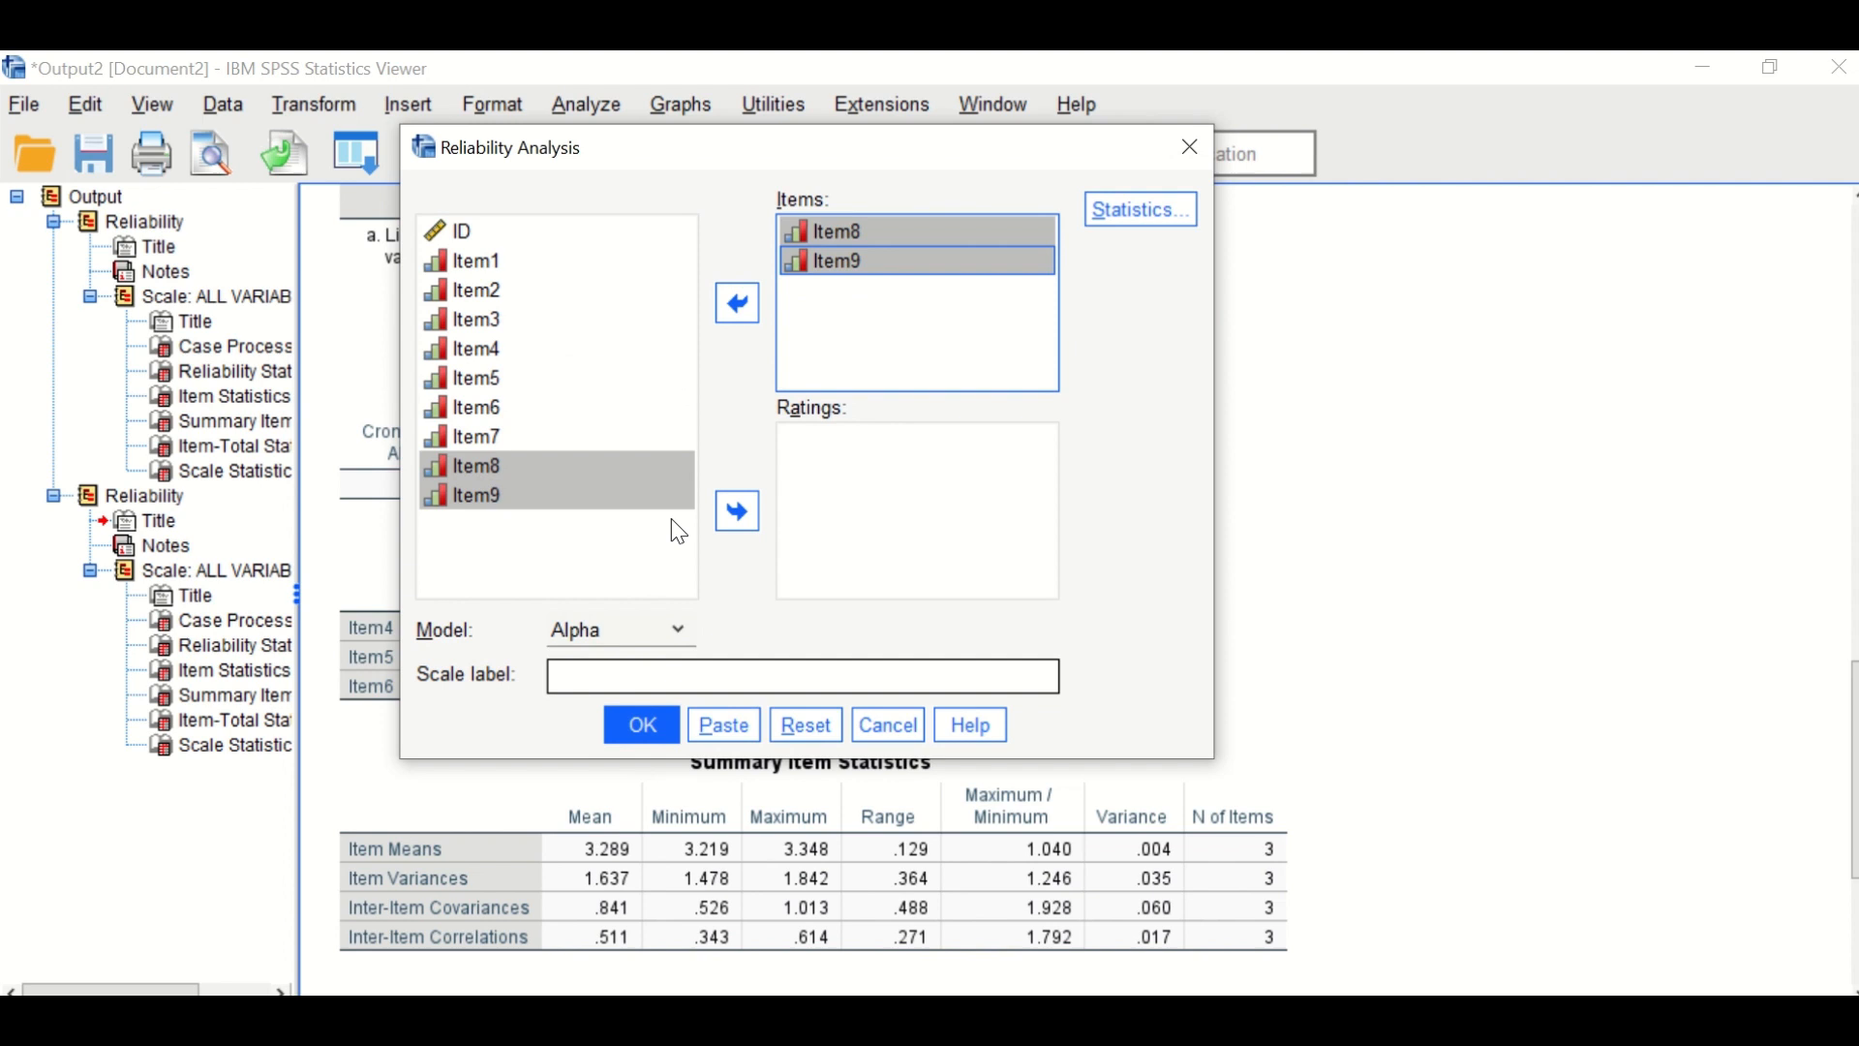
click(641, 724)
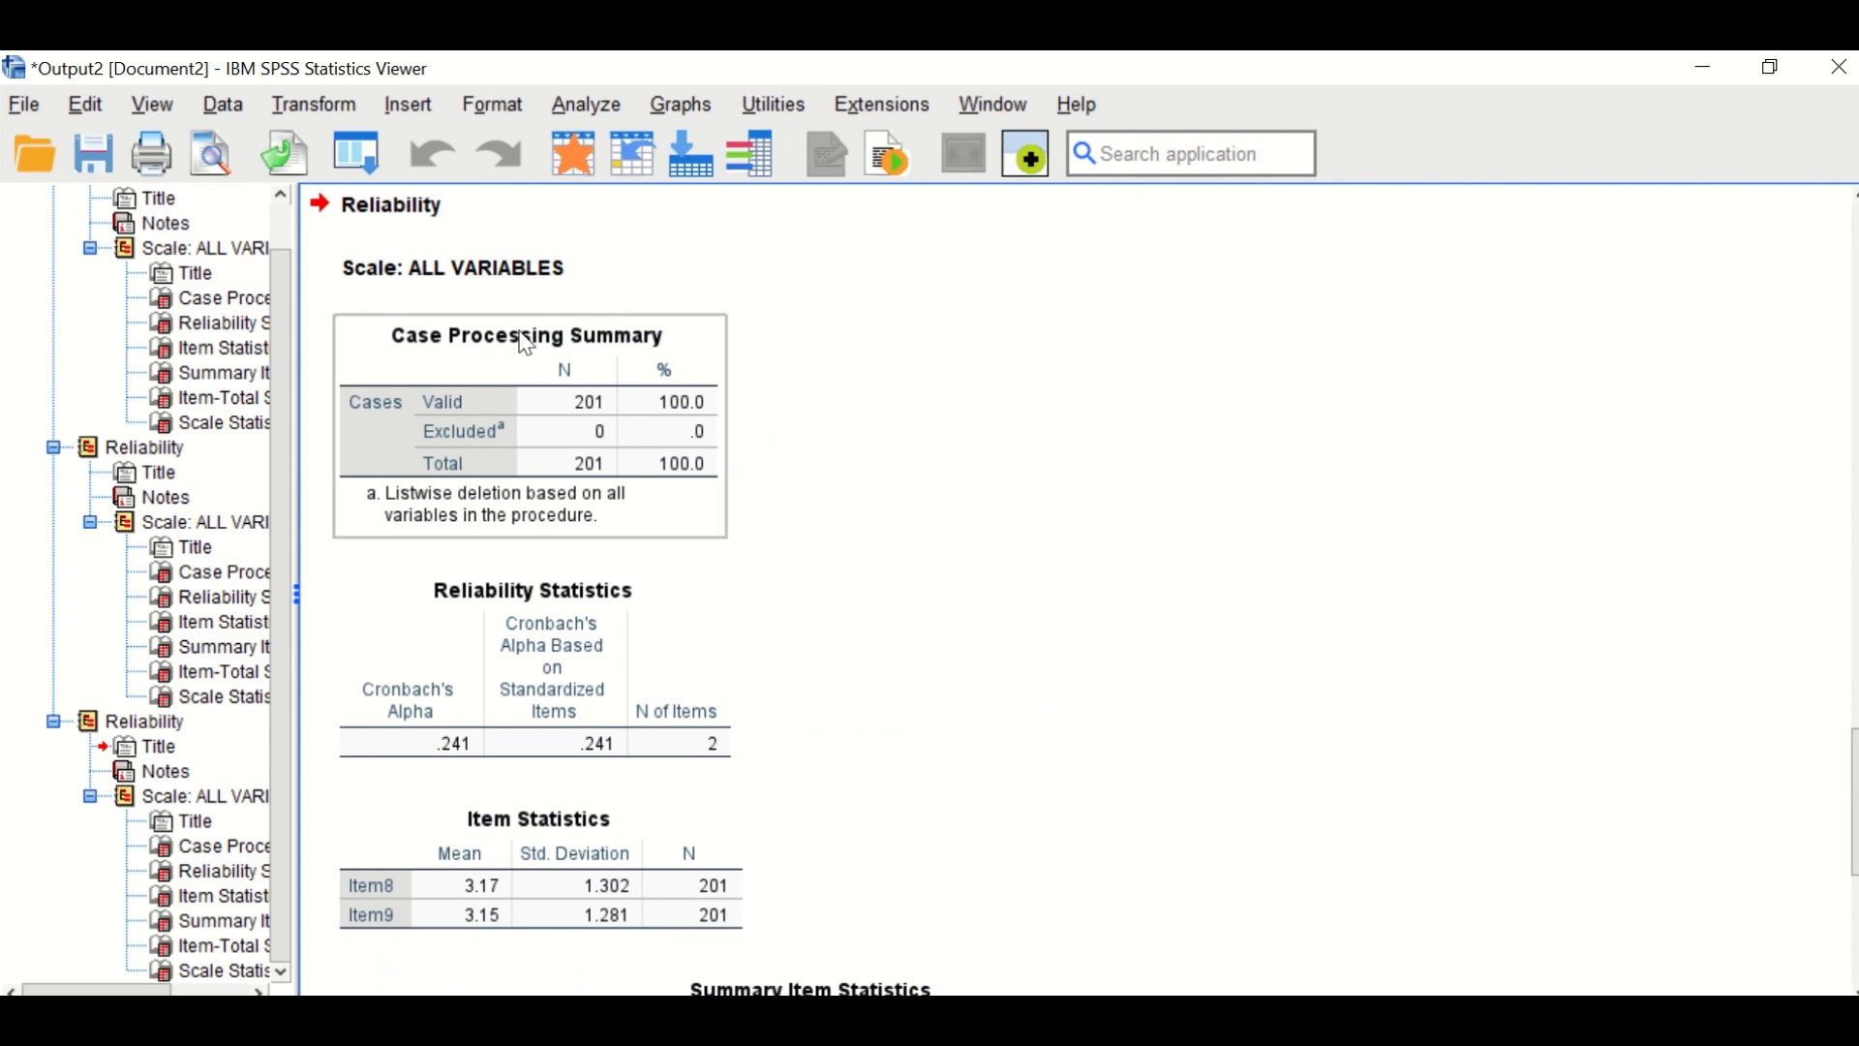
mouse_move(375, 424)
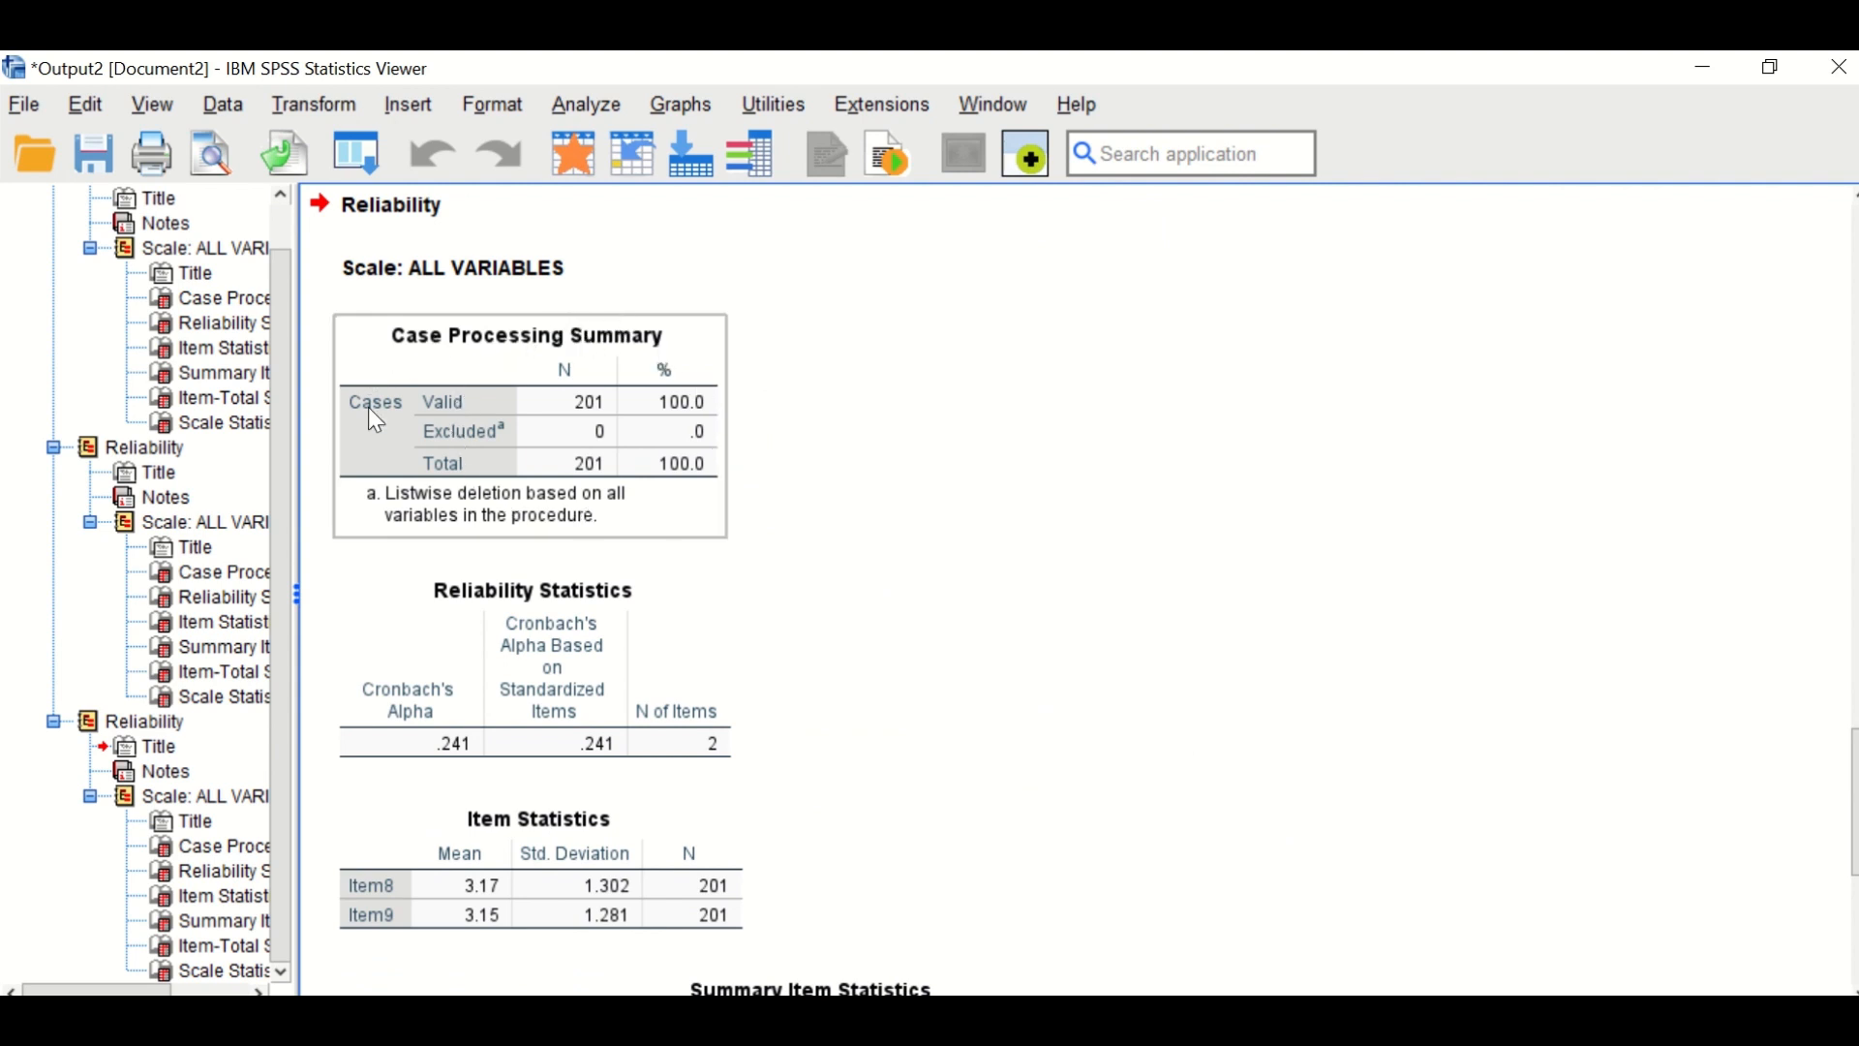
Select the Item8–Item9 Reliability Statistics table showing Cronbach's alpha .241
click(427, 608)
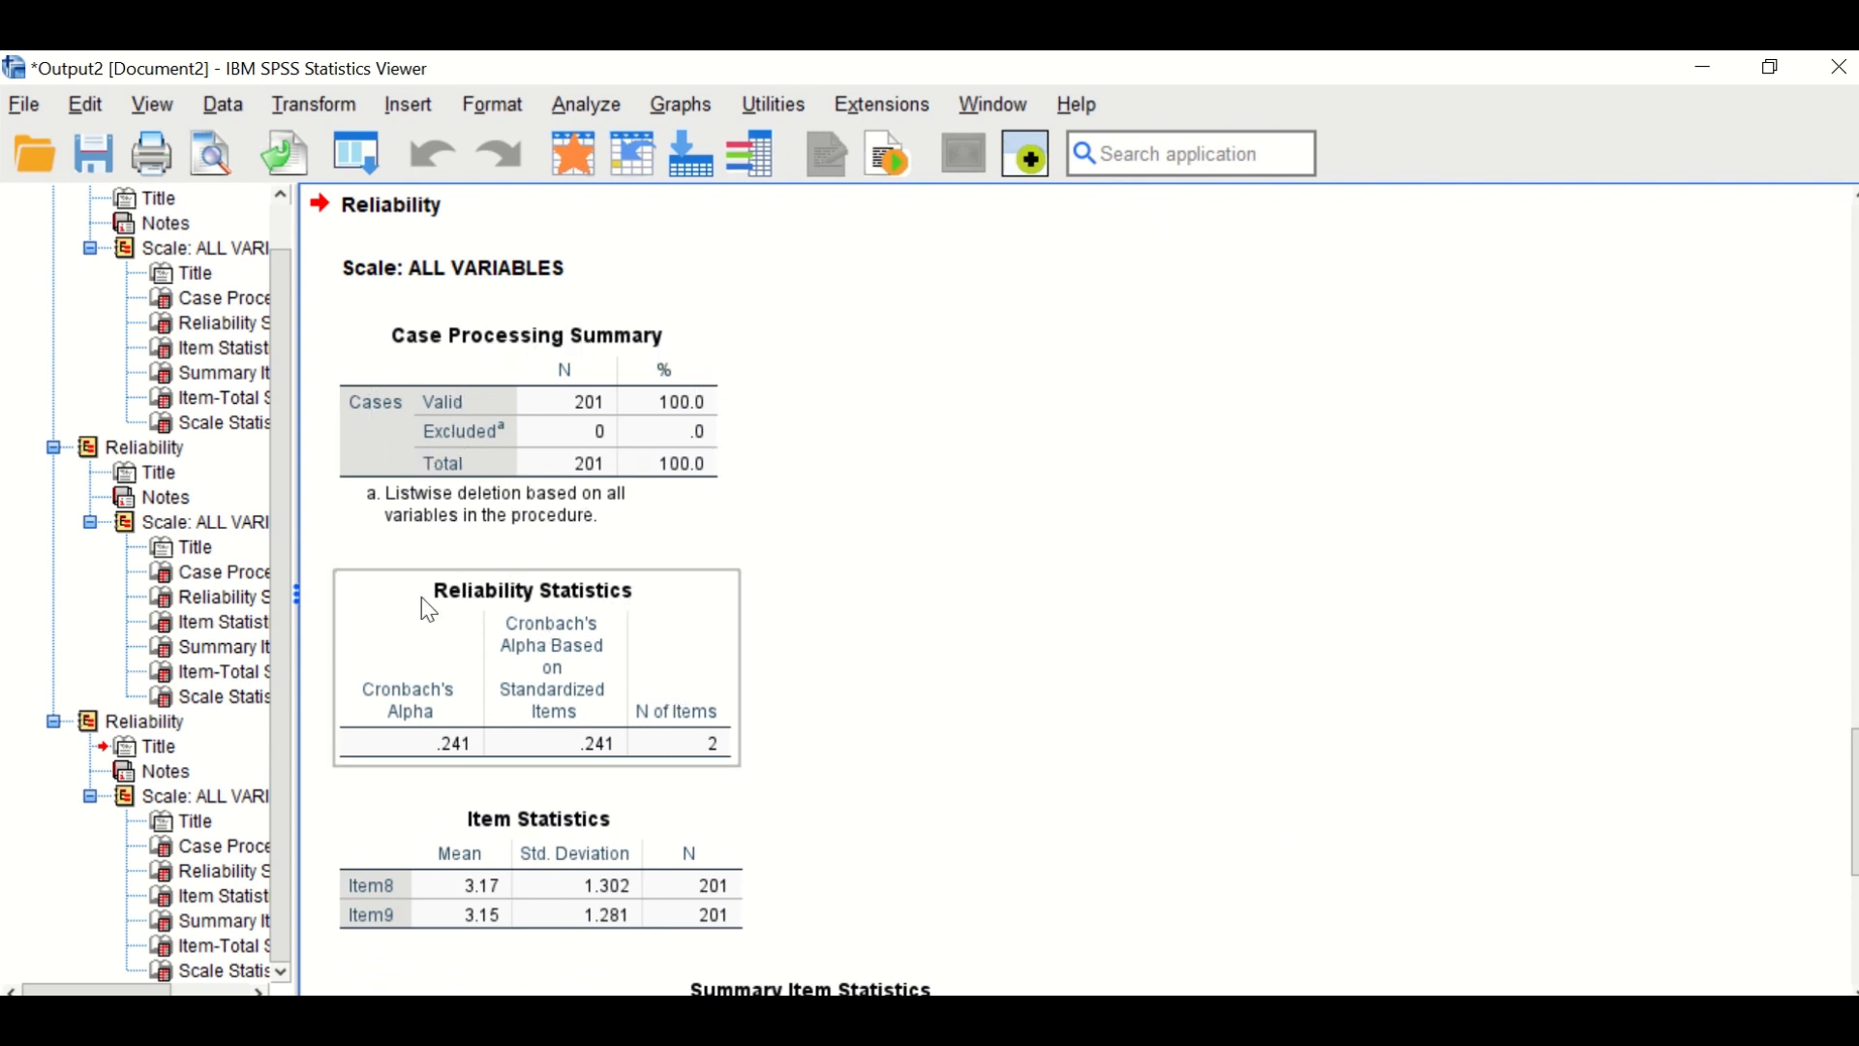
mouse_move(444, 736)
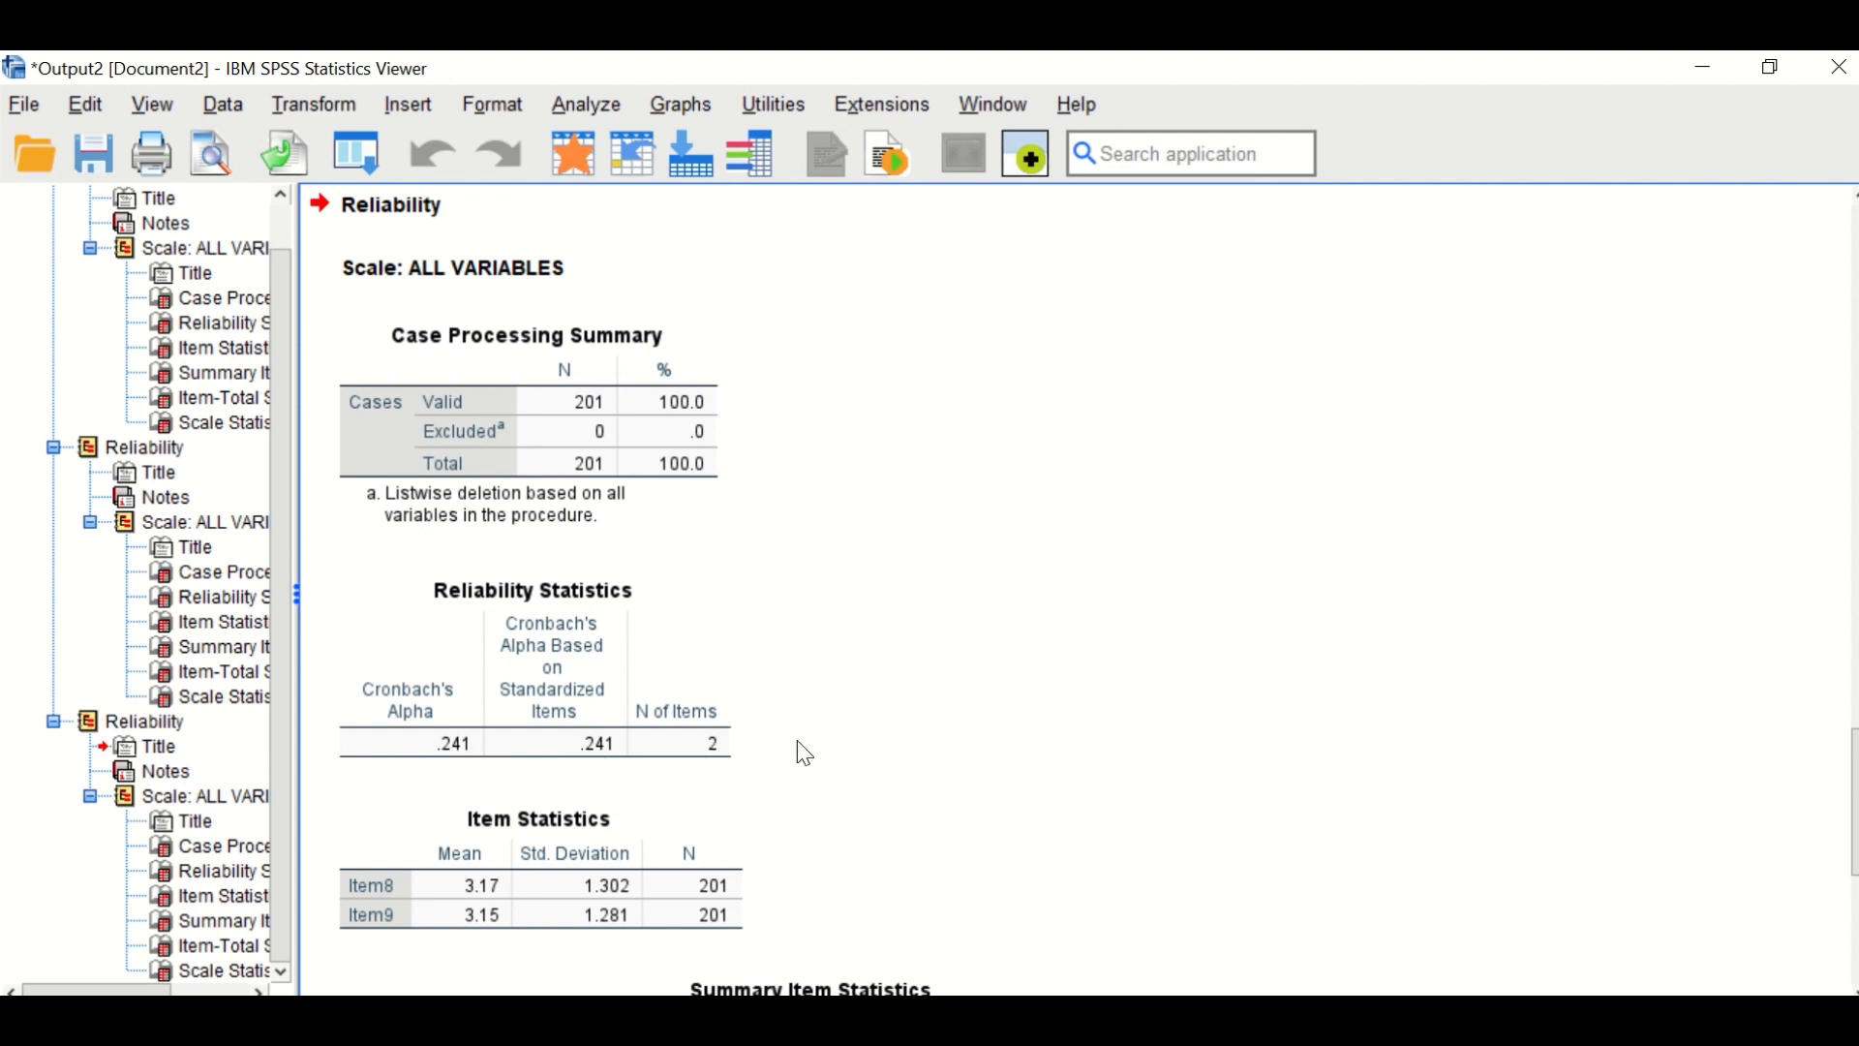
mouse_move(815, 742)
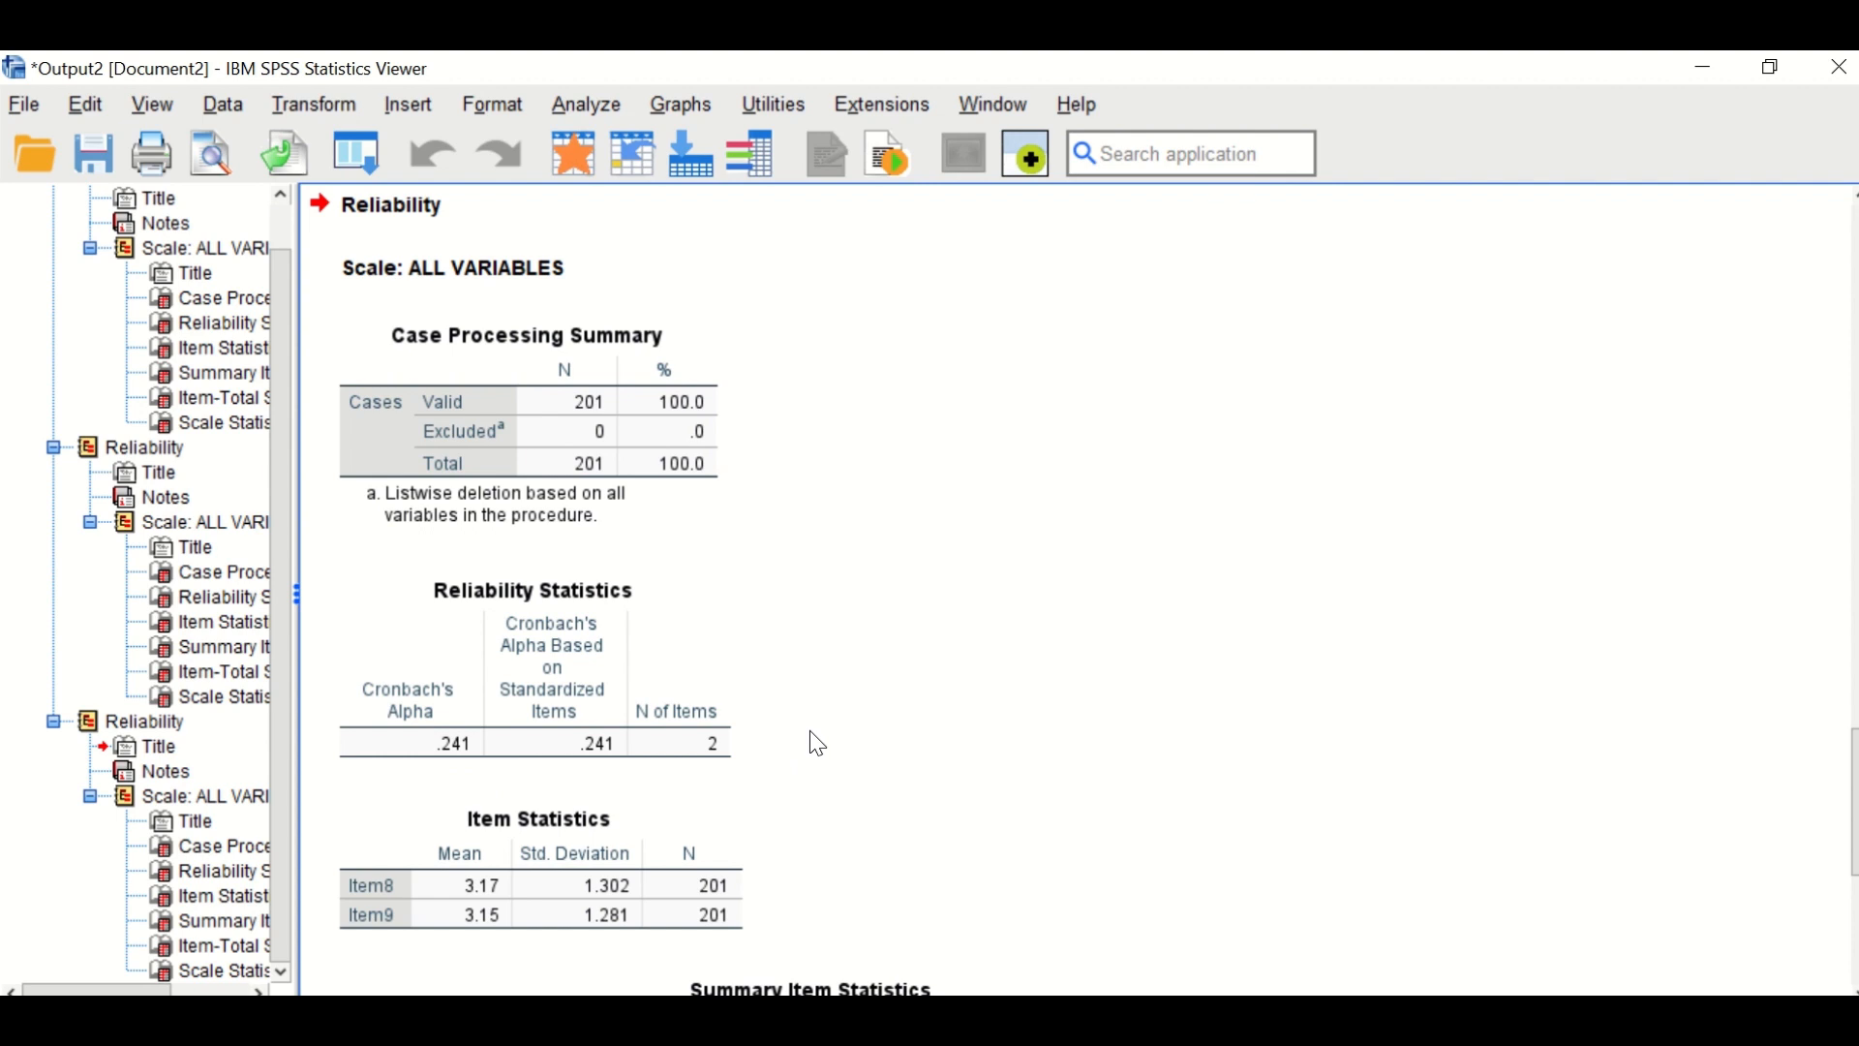
mouse_move(918, 784)
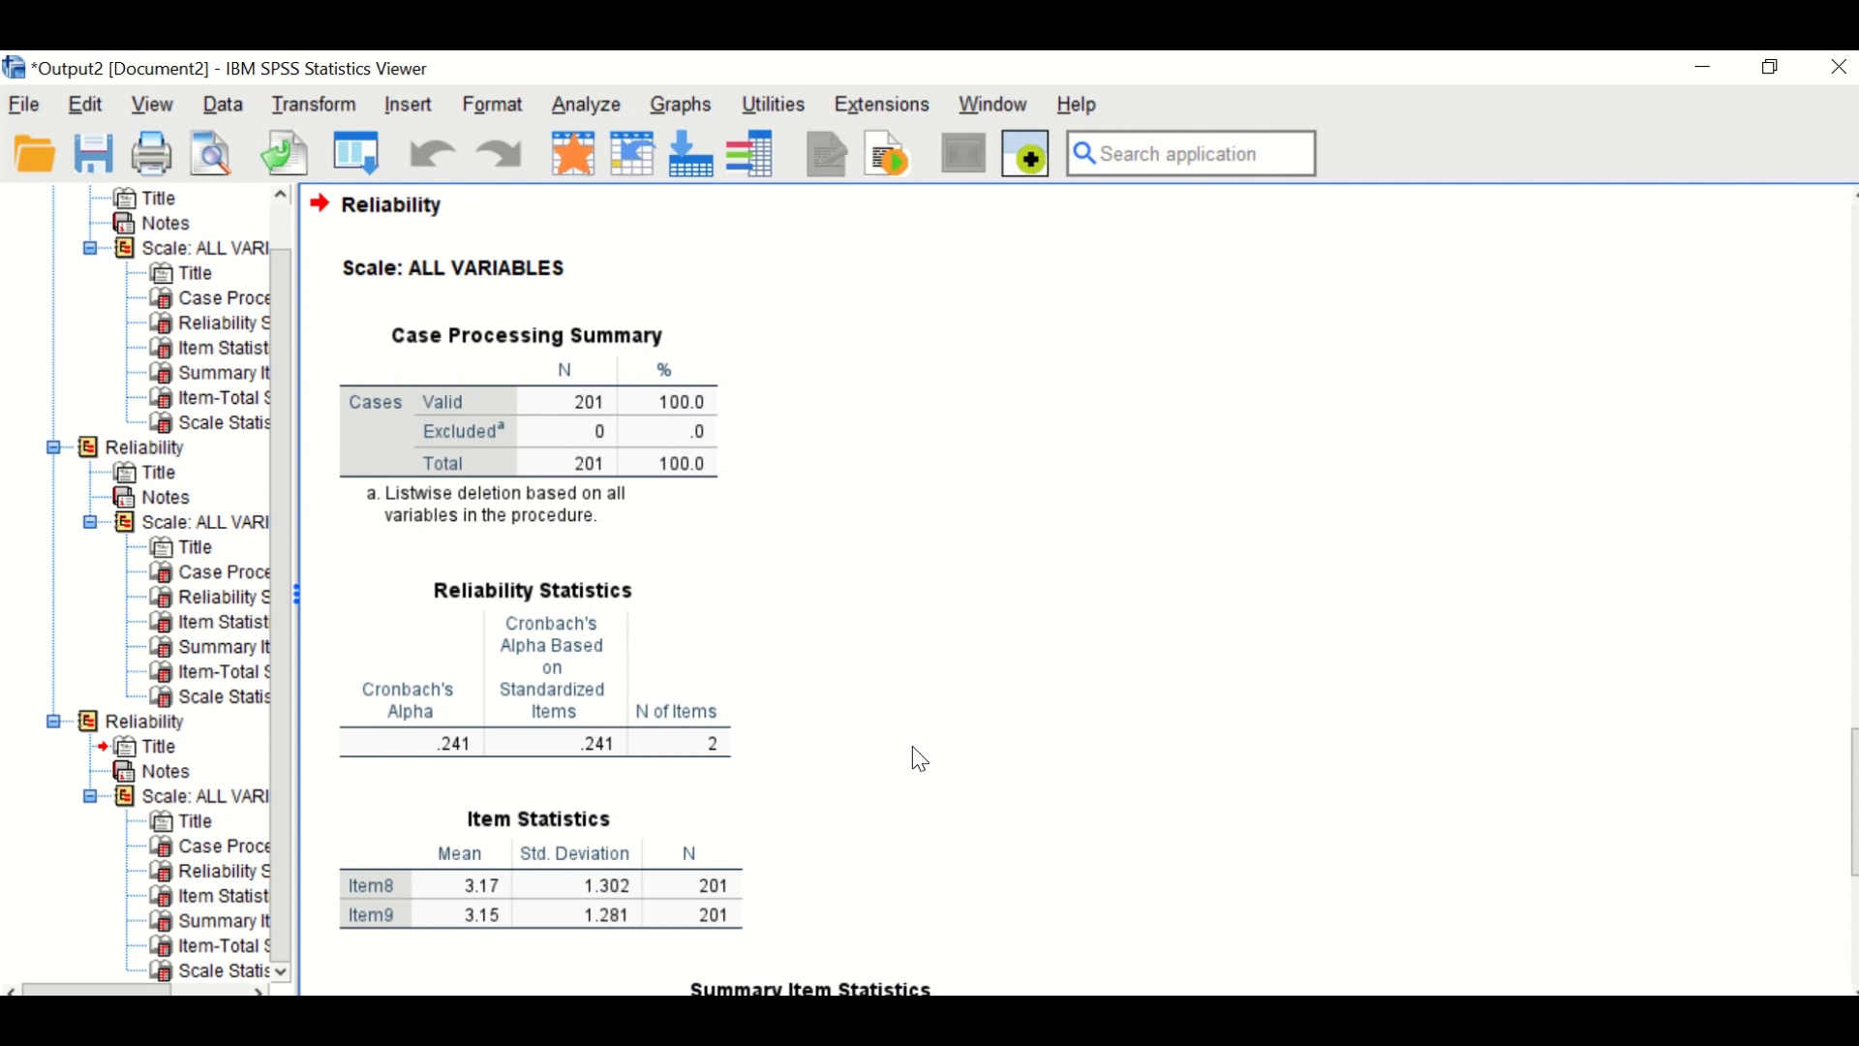
mouse_move(802, 637)
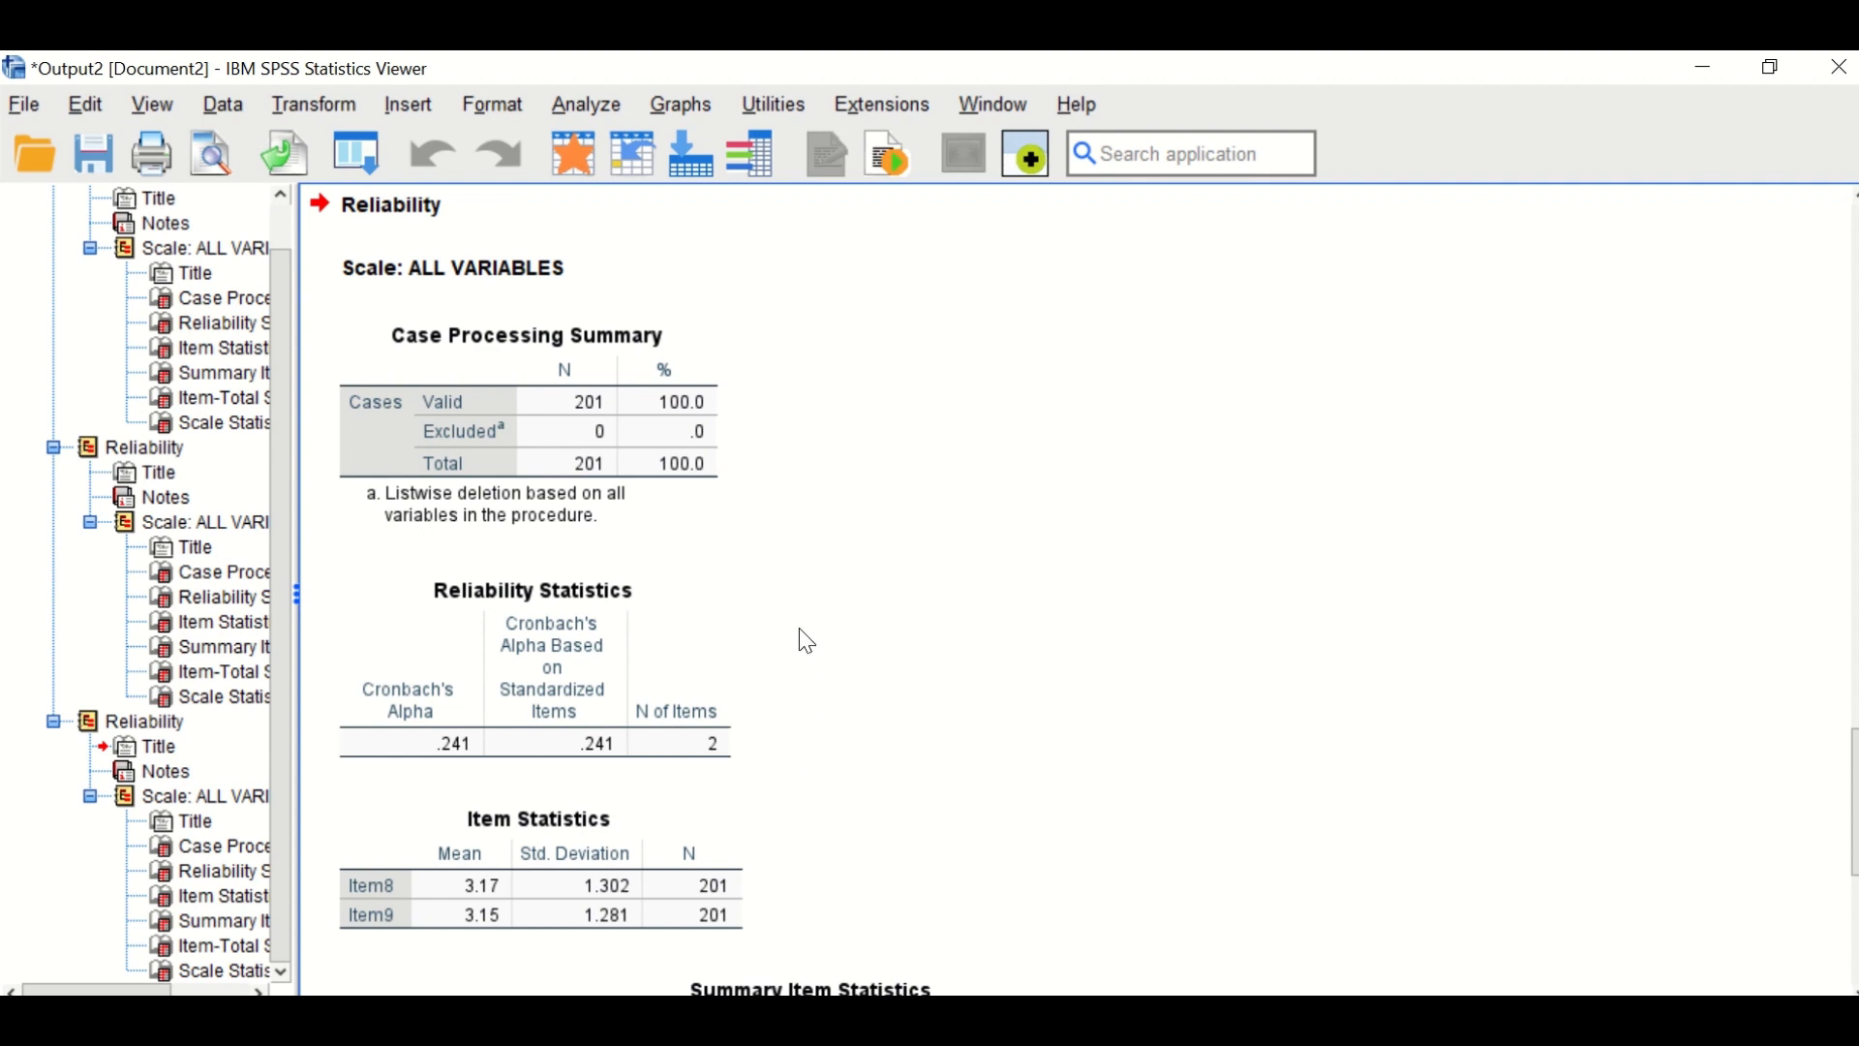
mouse_move(731, 651)
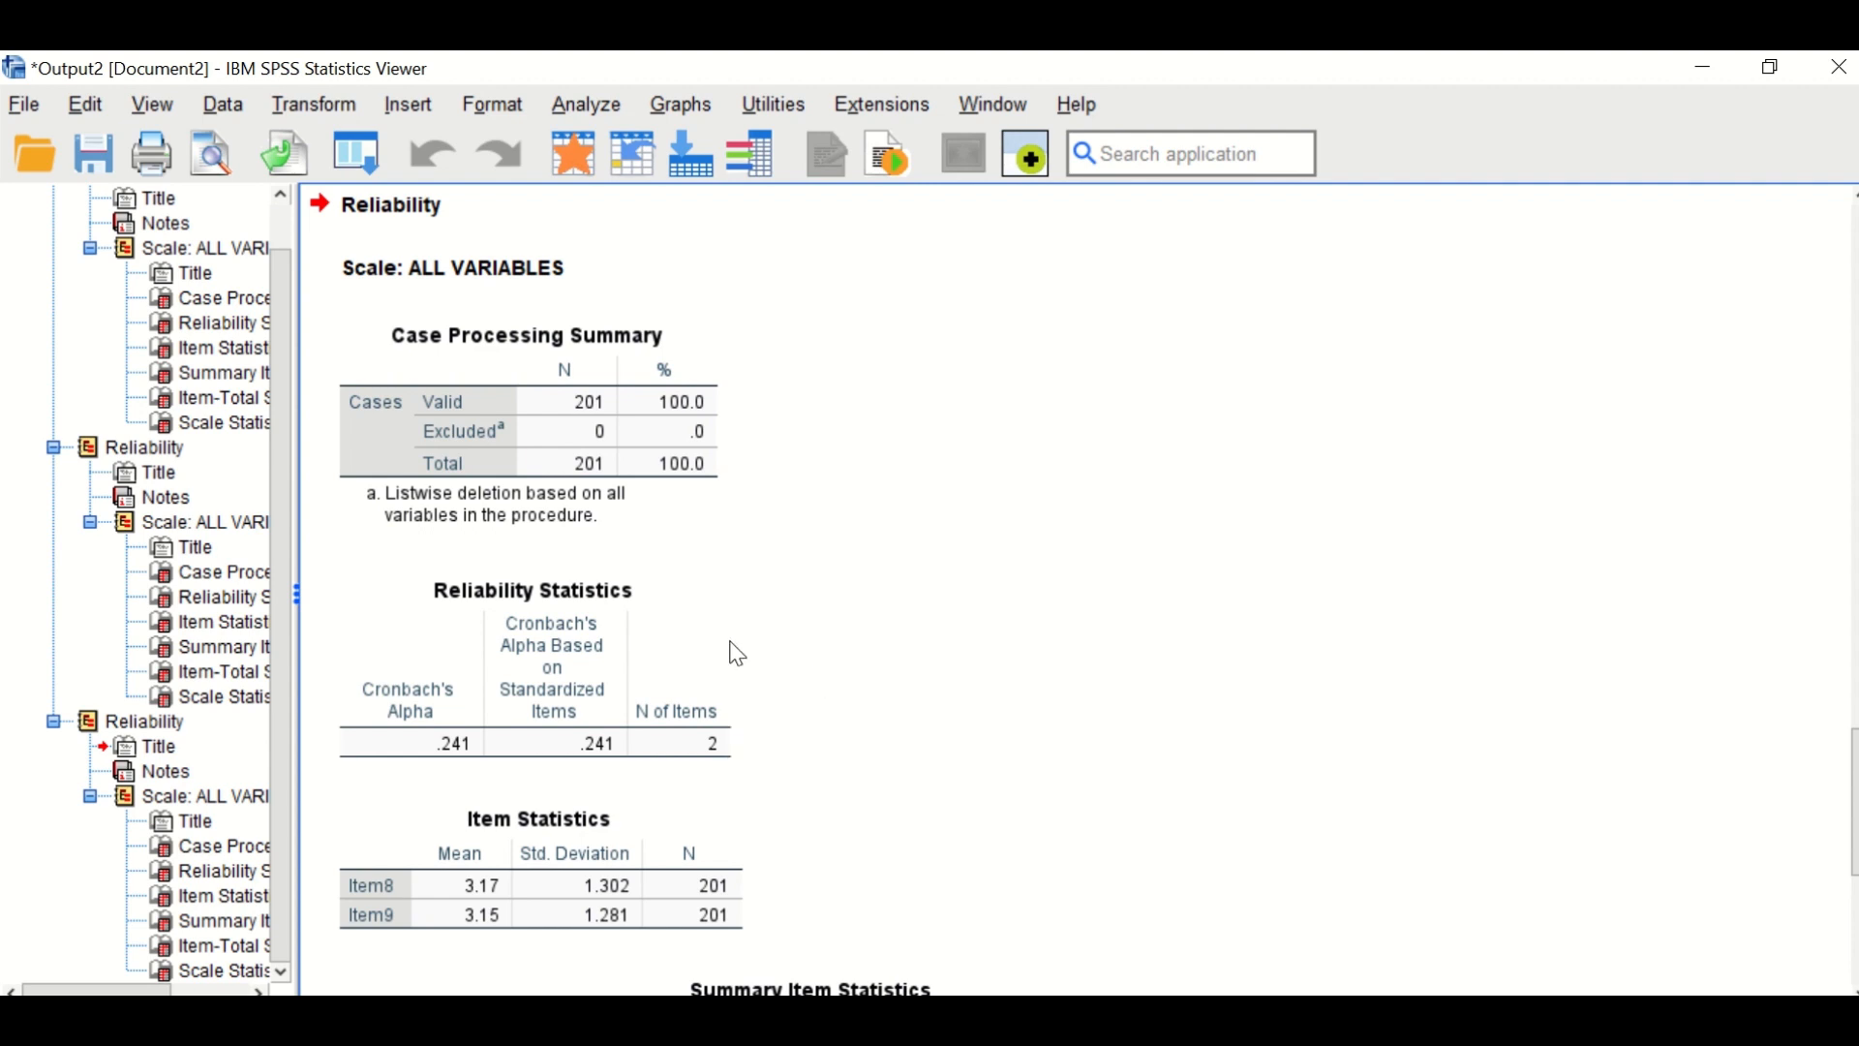
mouse_move(948, 765)
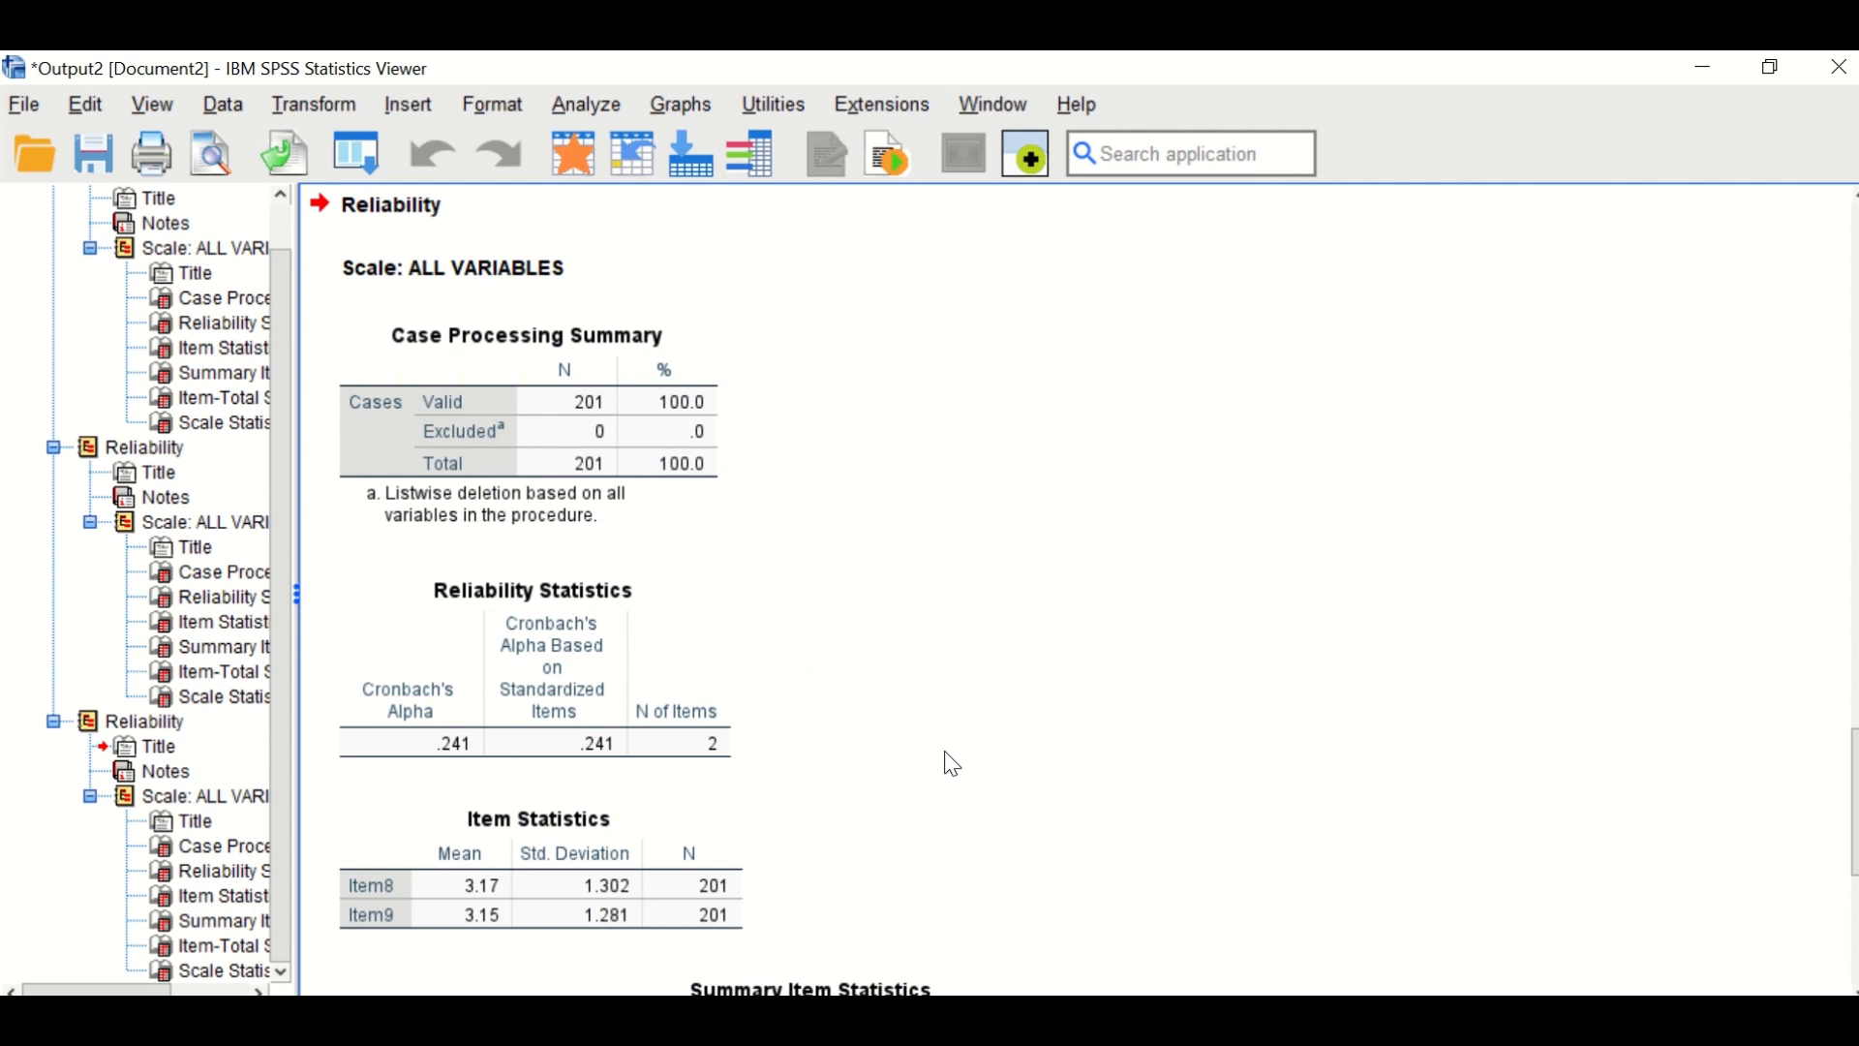
mouse_move(949, 740)
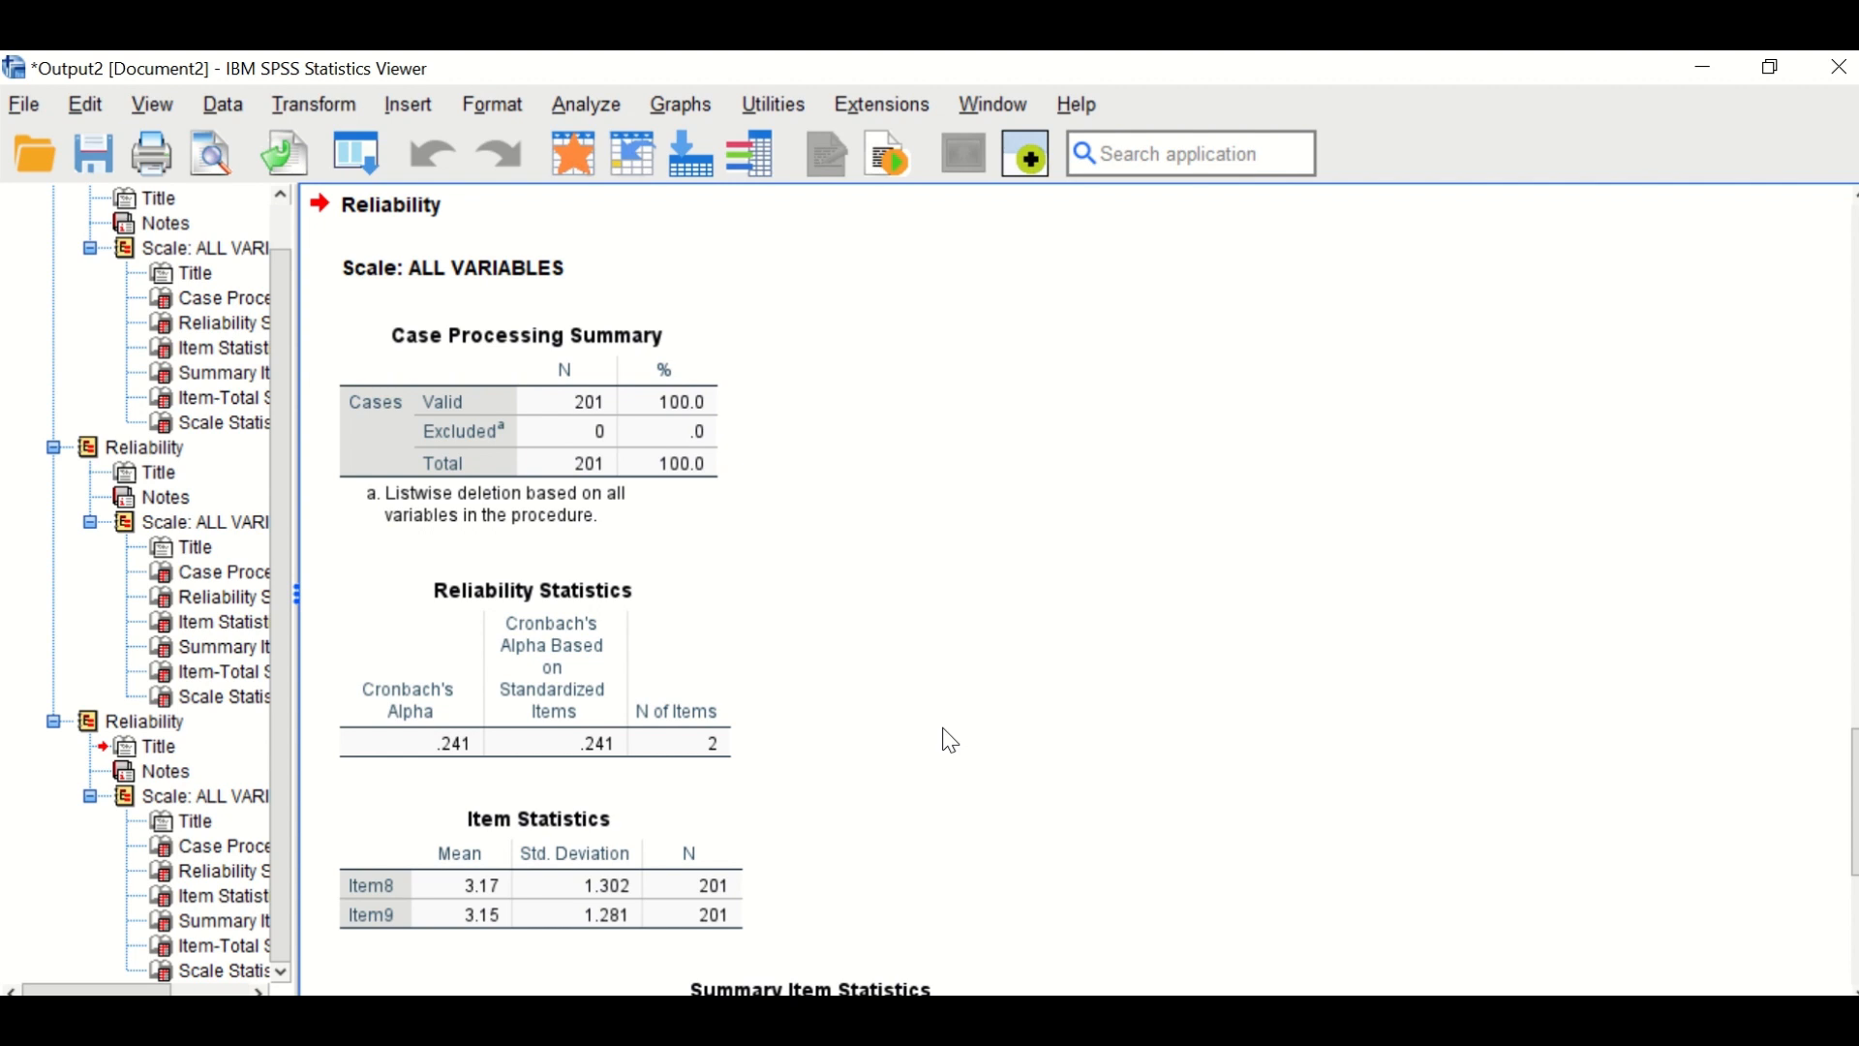
mouse_move(964, 708)
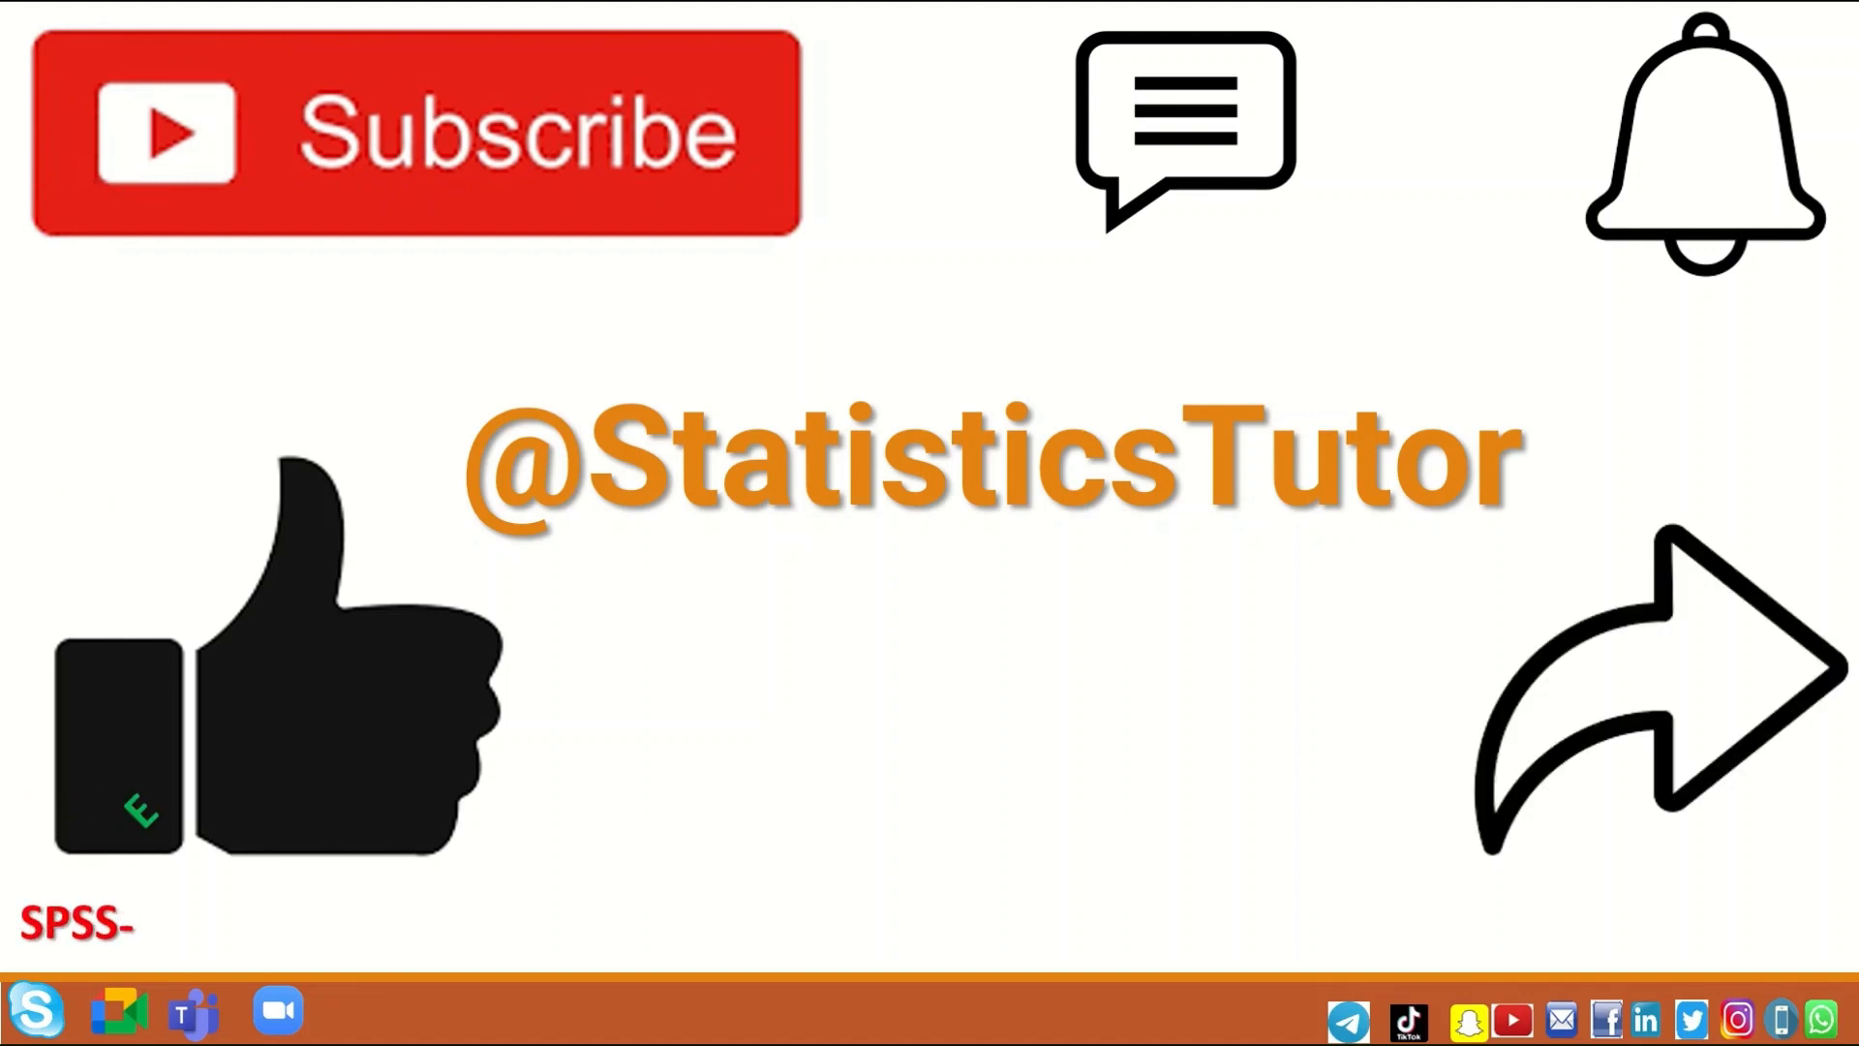
Fill the closing card with the software list: Excel, Stata, GraphPad Prism, G*Power, Python
text(Excel -STATA-JAMOVI- R)
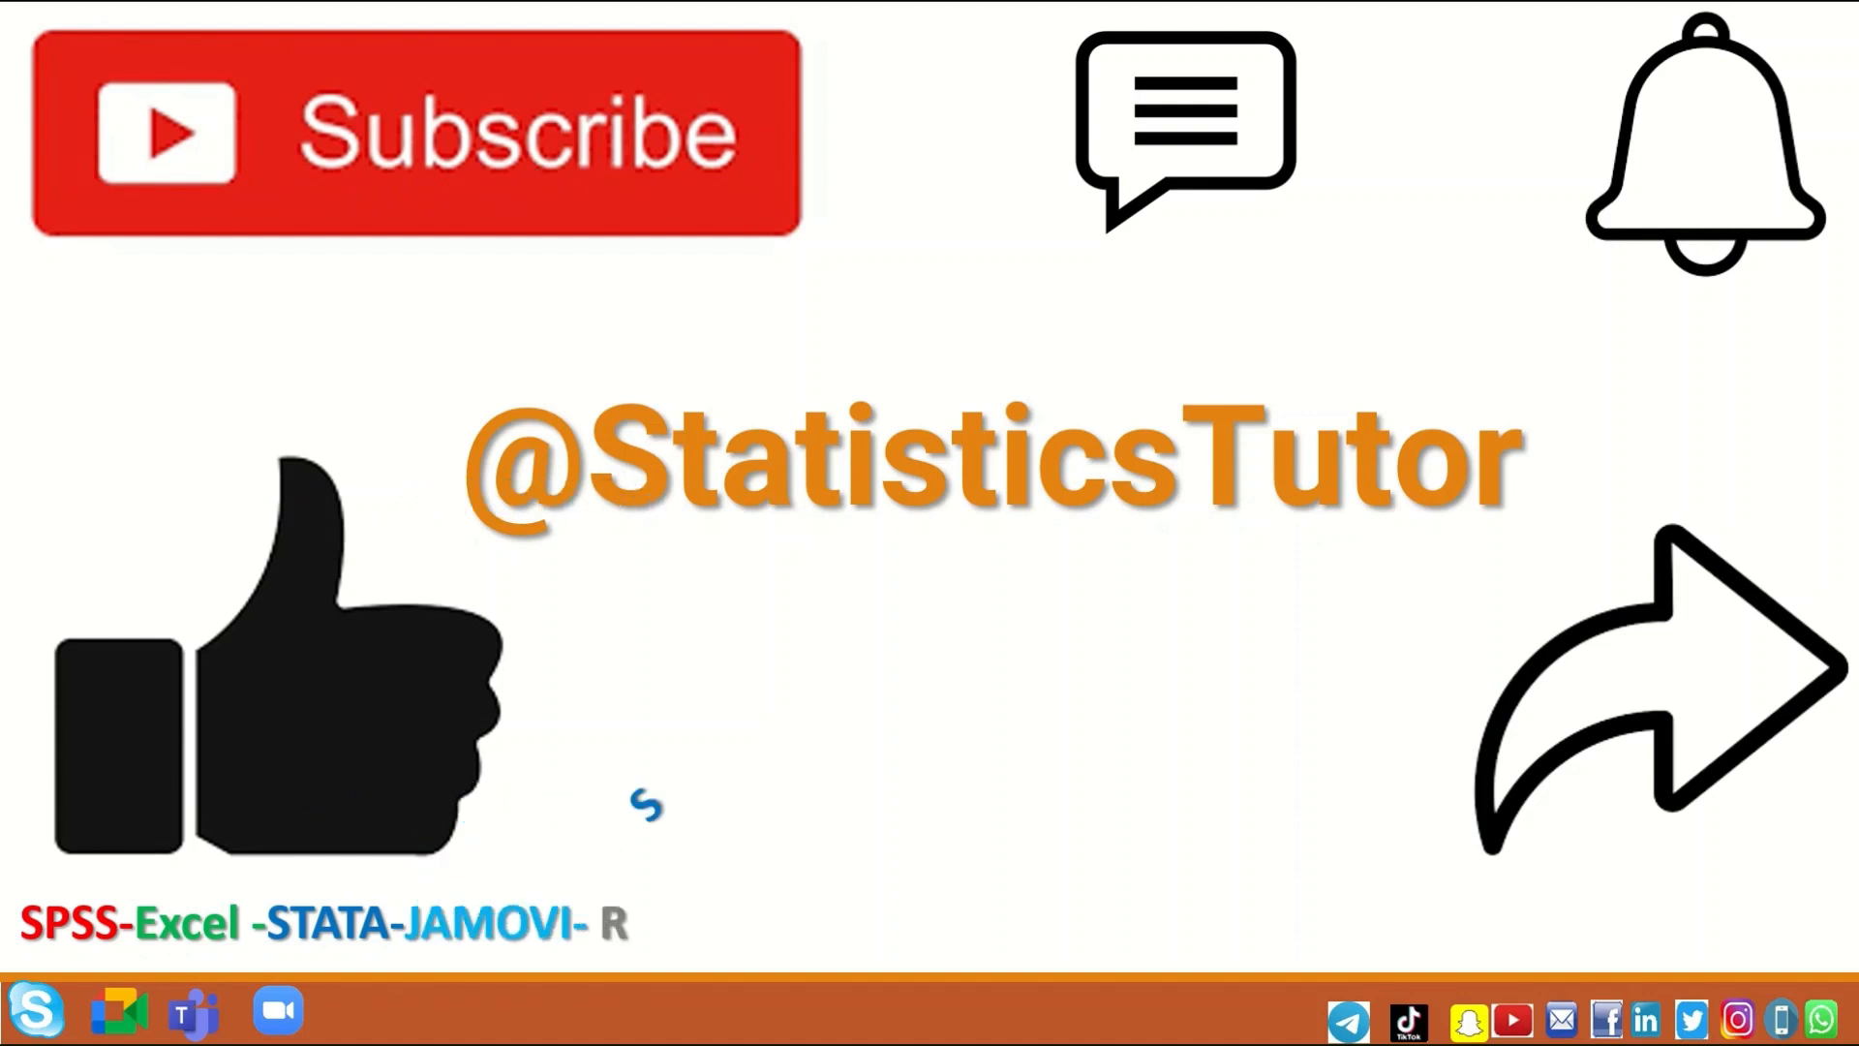
text(Statistics-GraphPad p)
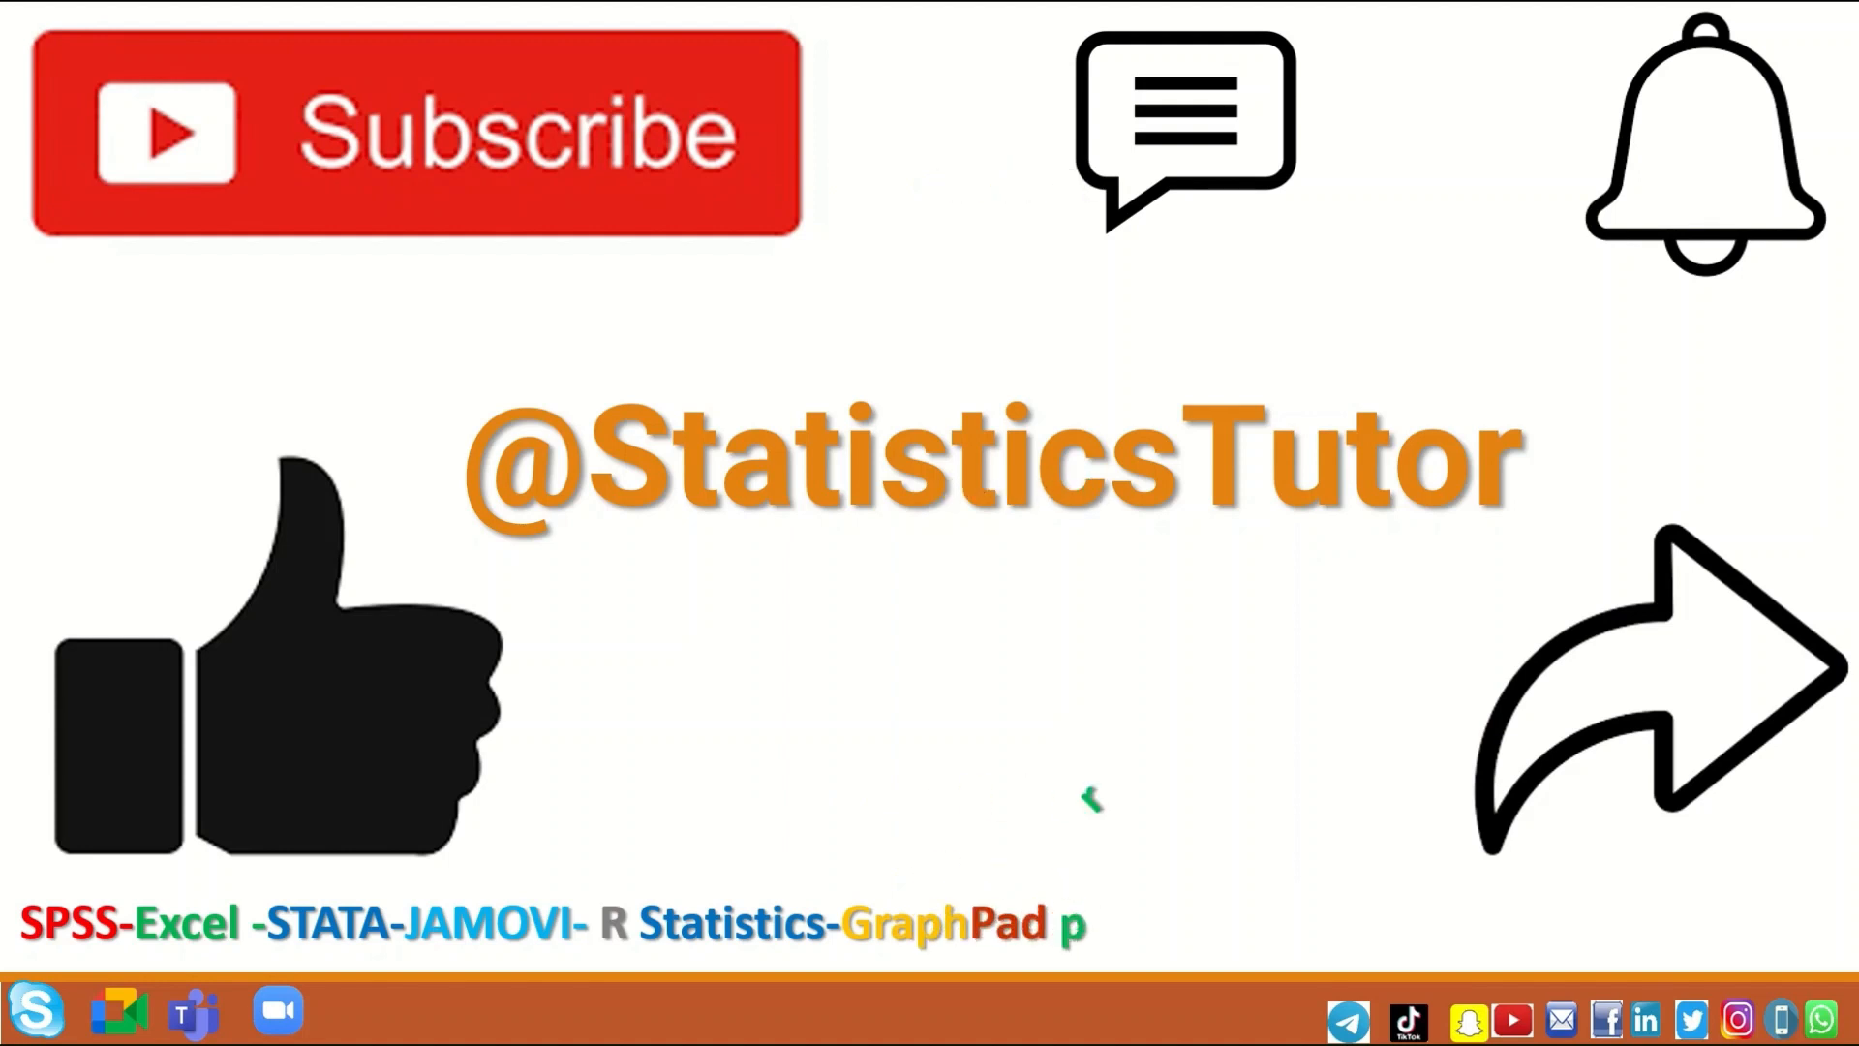
text(rism)
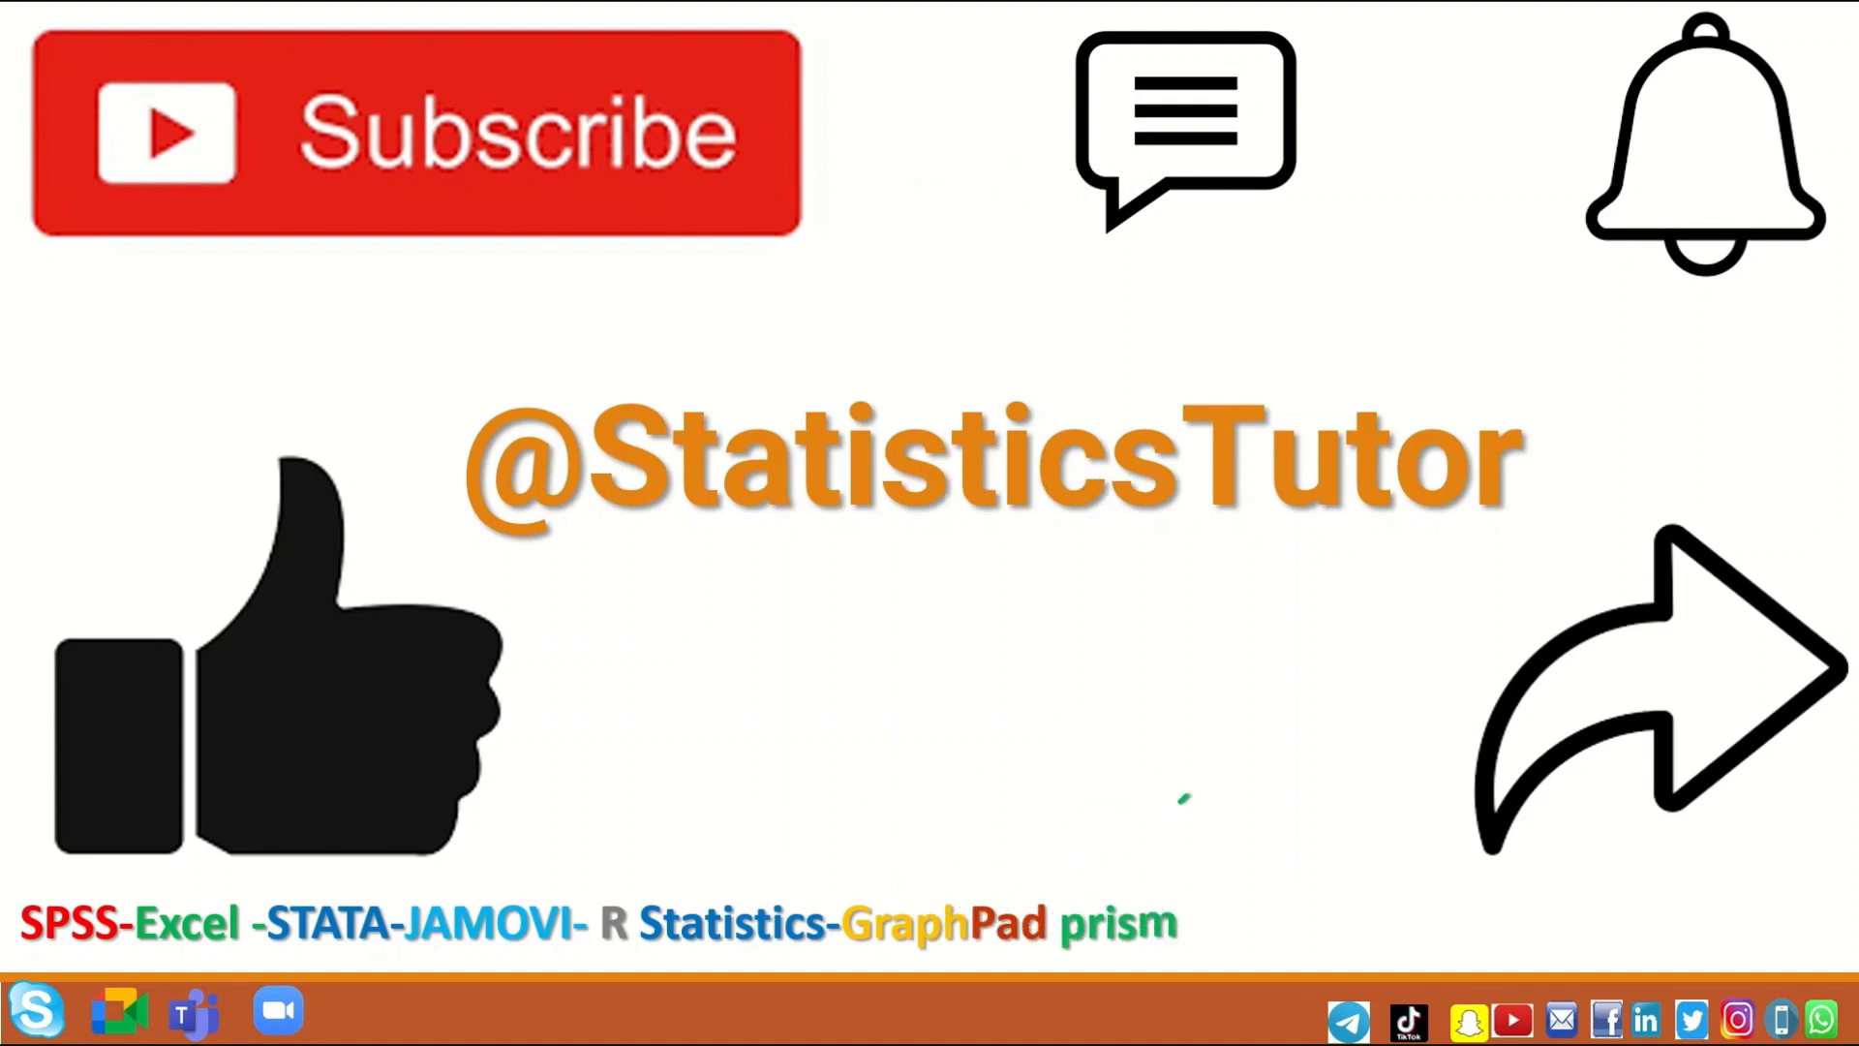
text(-G*Power-Pyt)
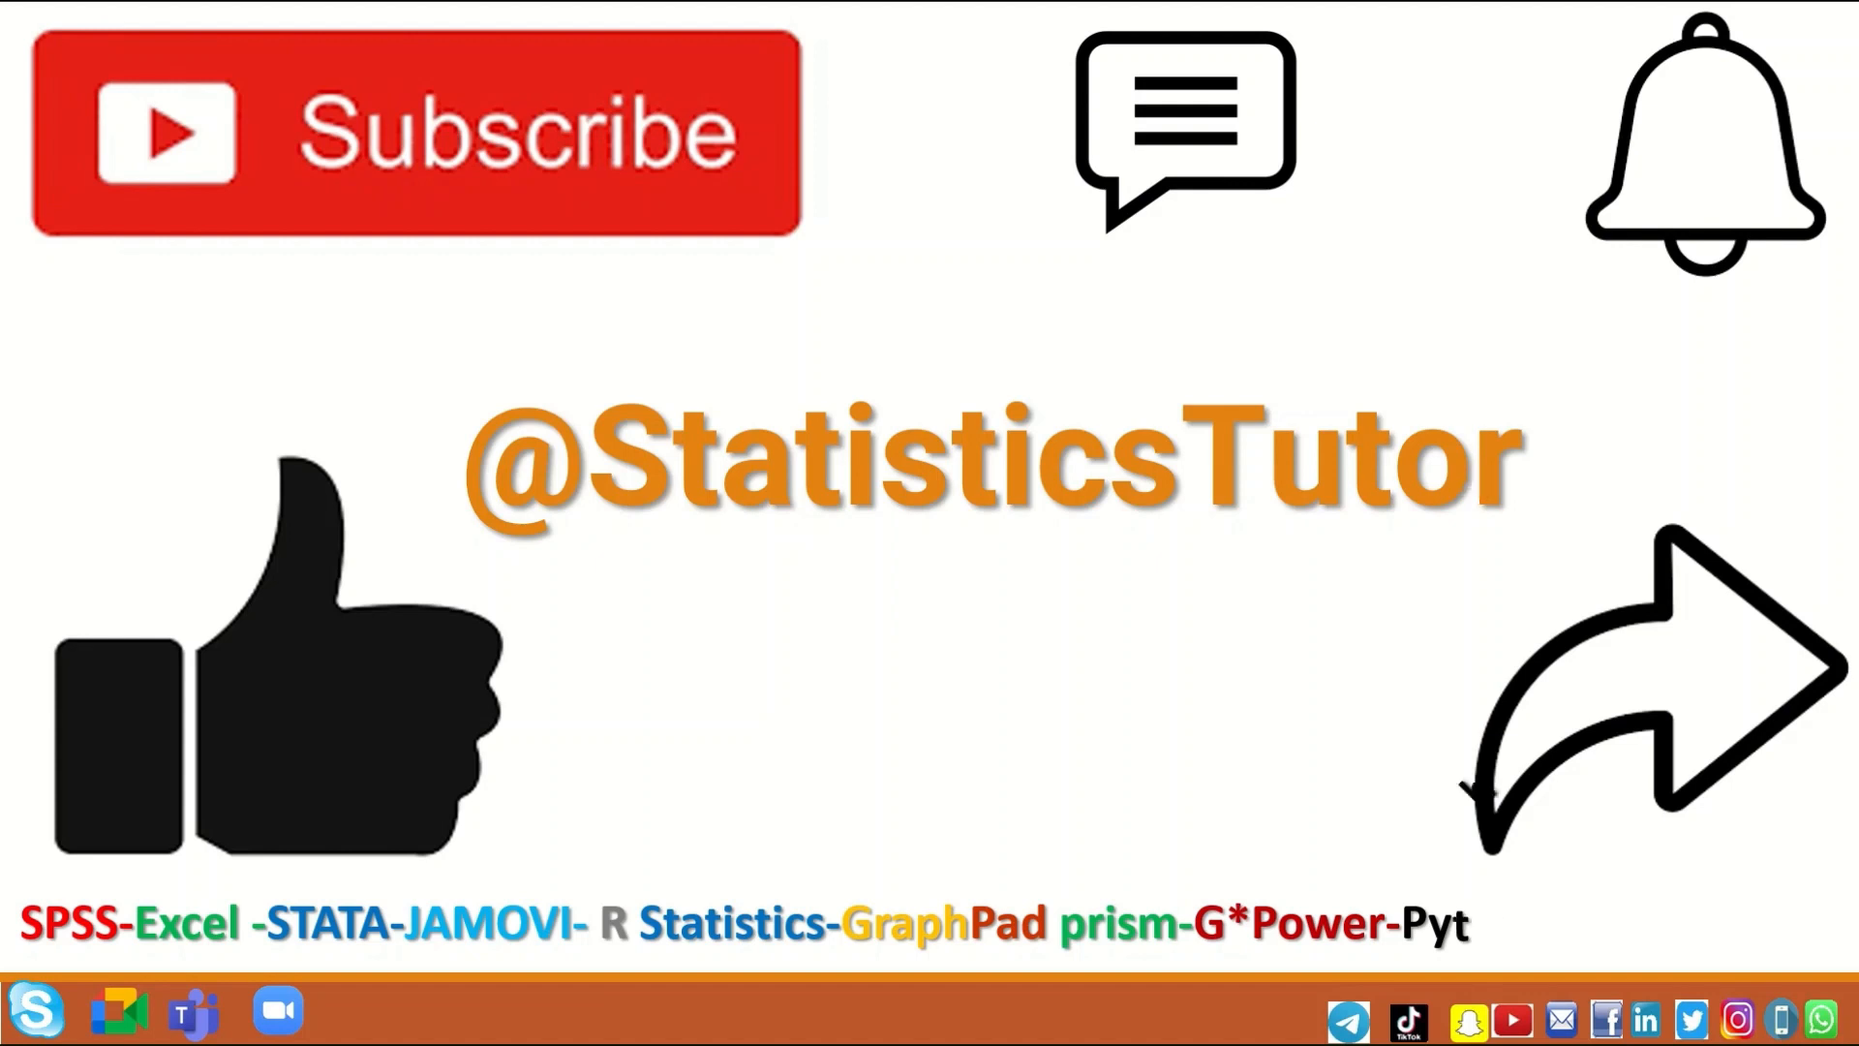
text(hon-)
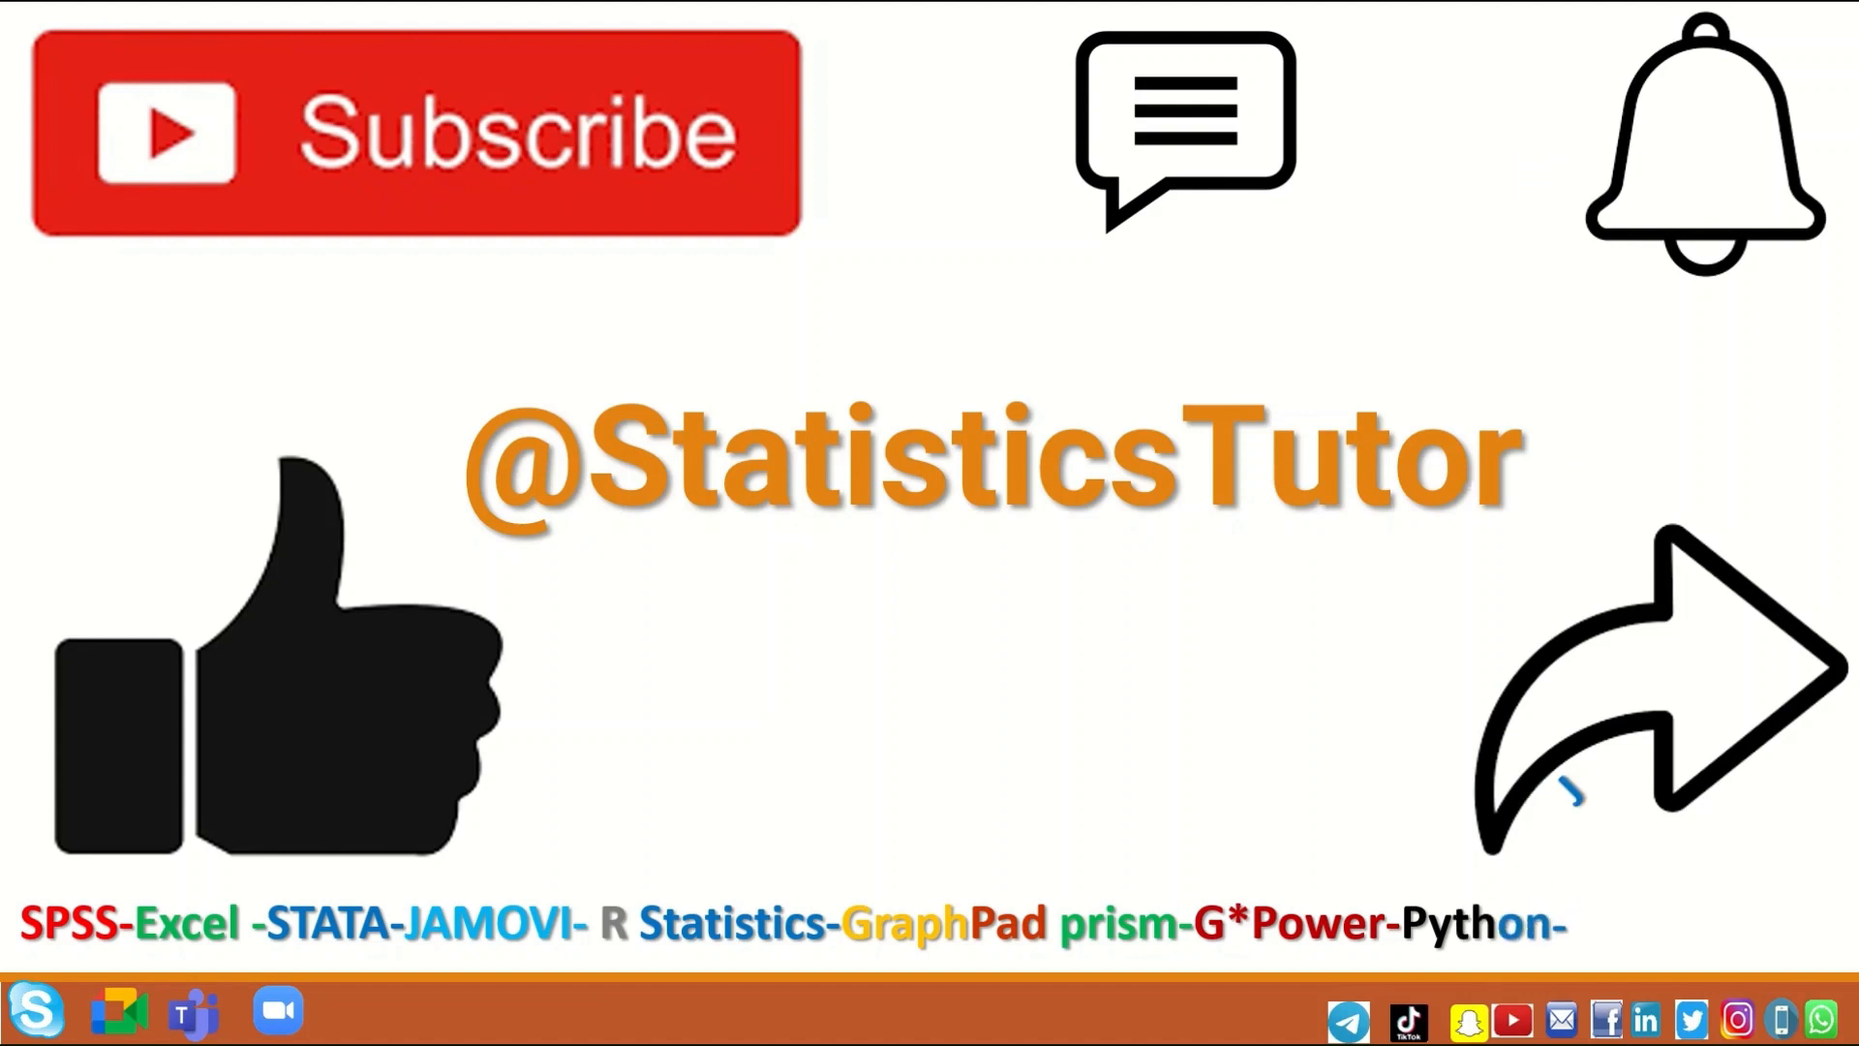